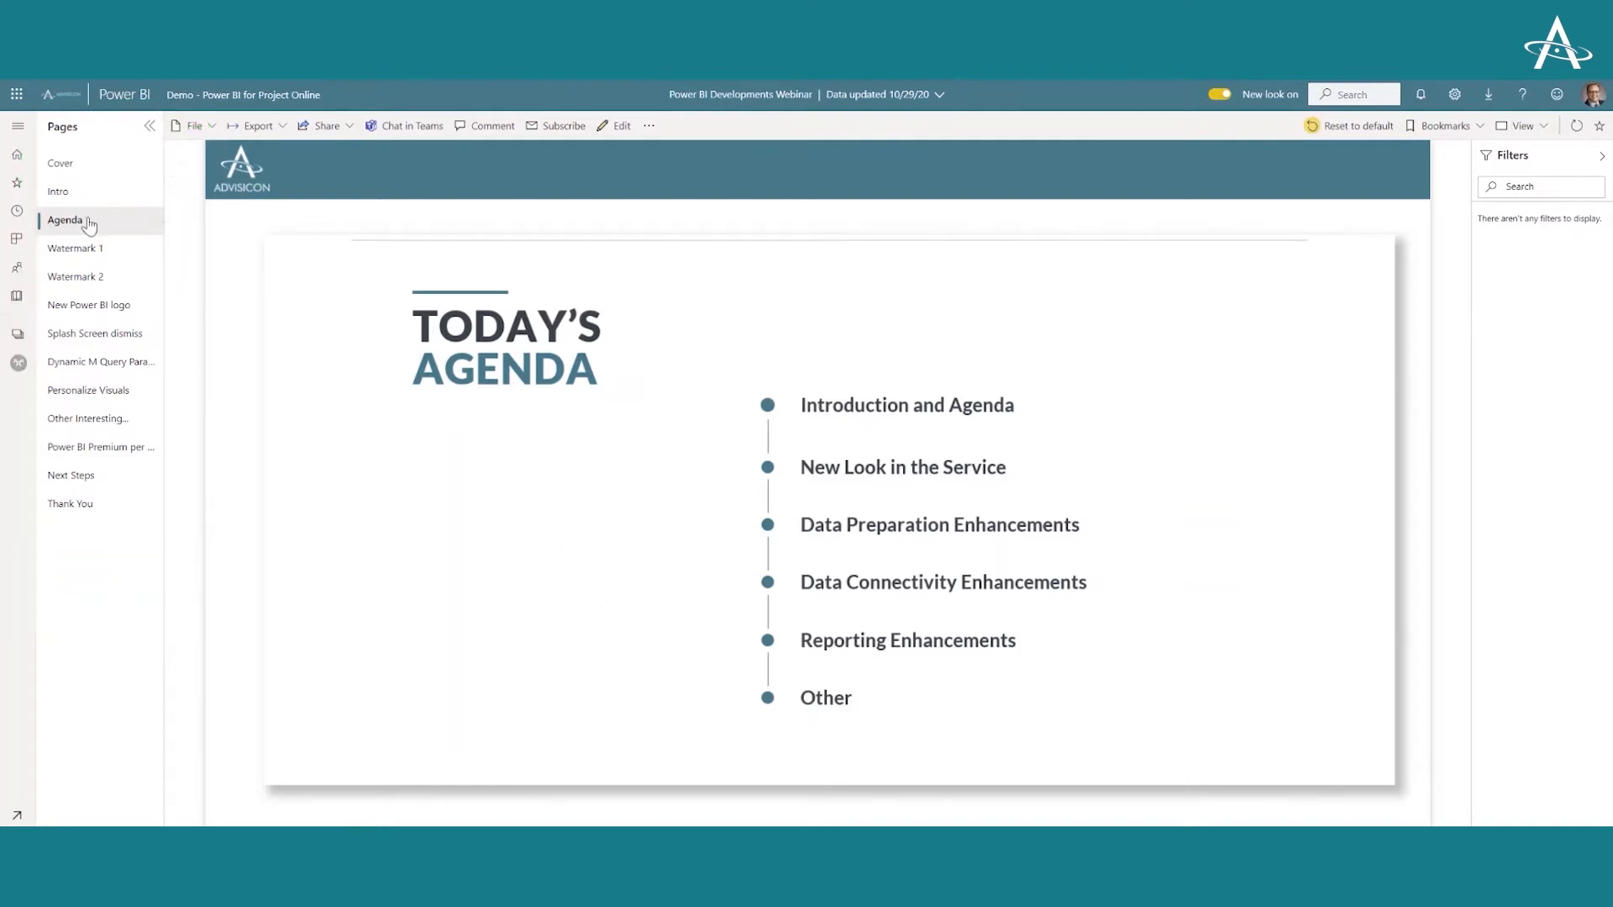
Show the File menu and its export formats: PowerPoint, PDF and Analyze in Excel
{"action": "left_click", "coordinate": [193, 125]}
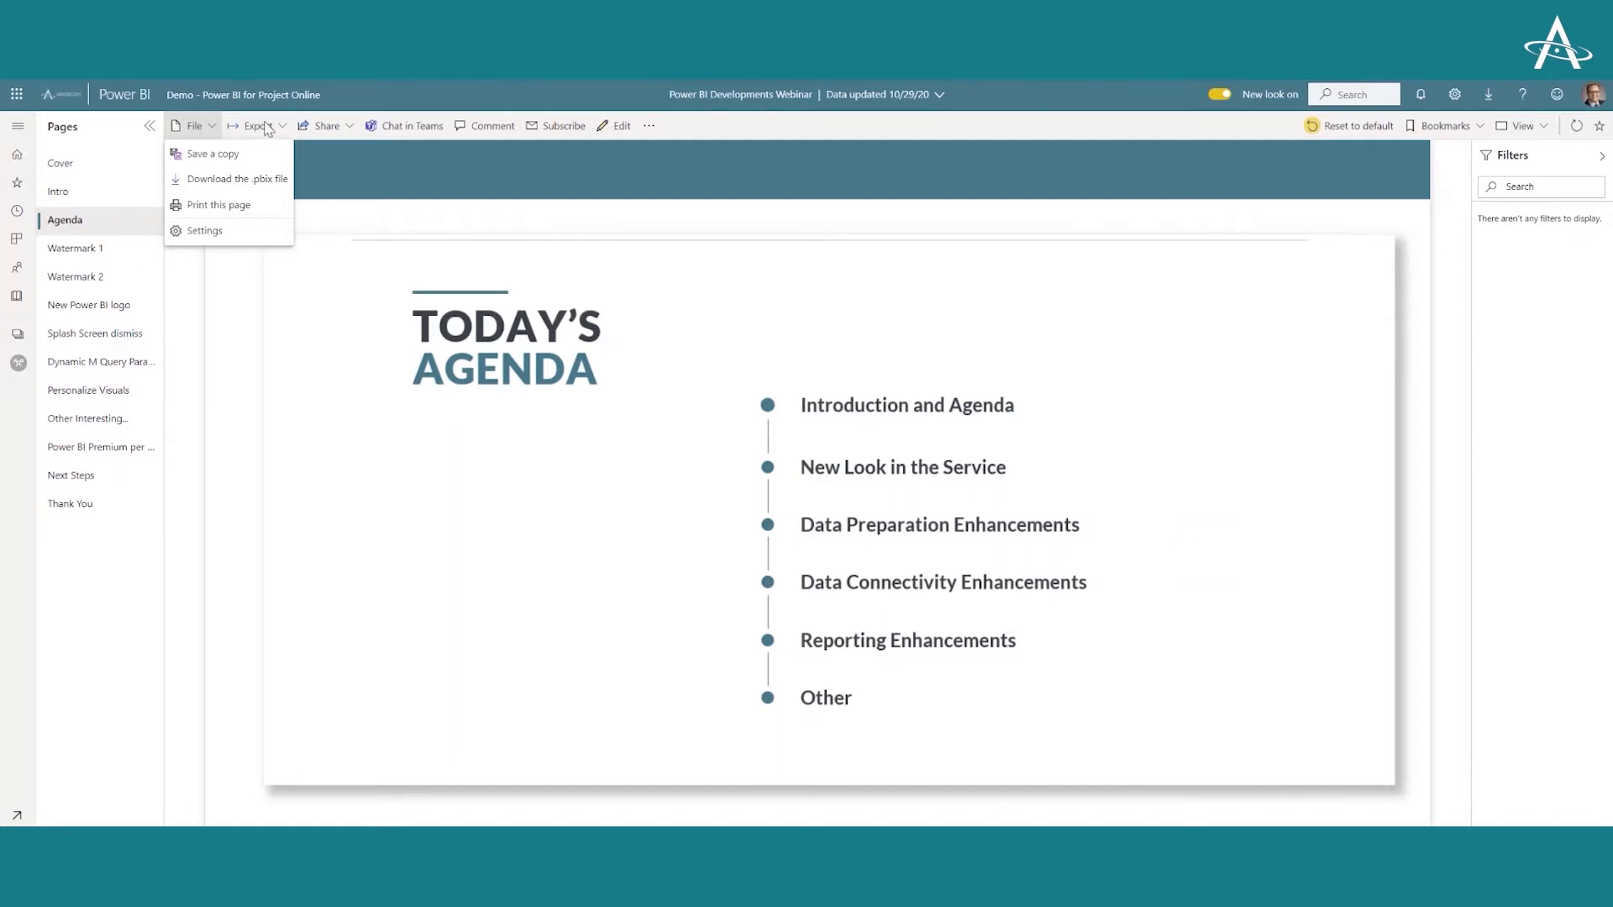
{"action": "left_click", "coordinate": [250, 124]}
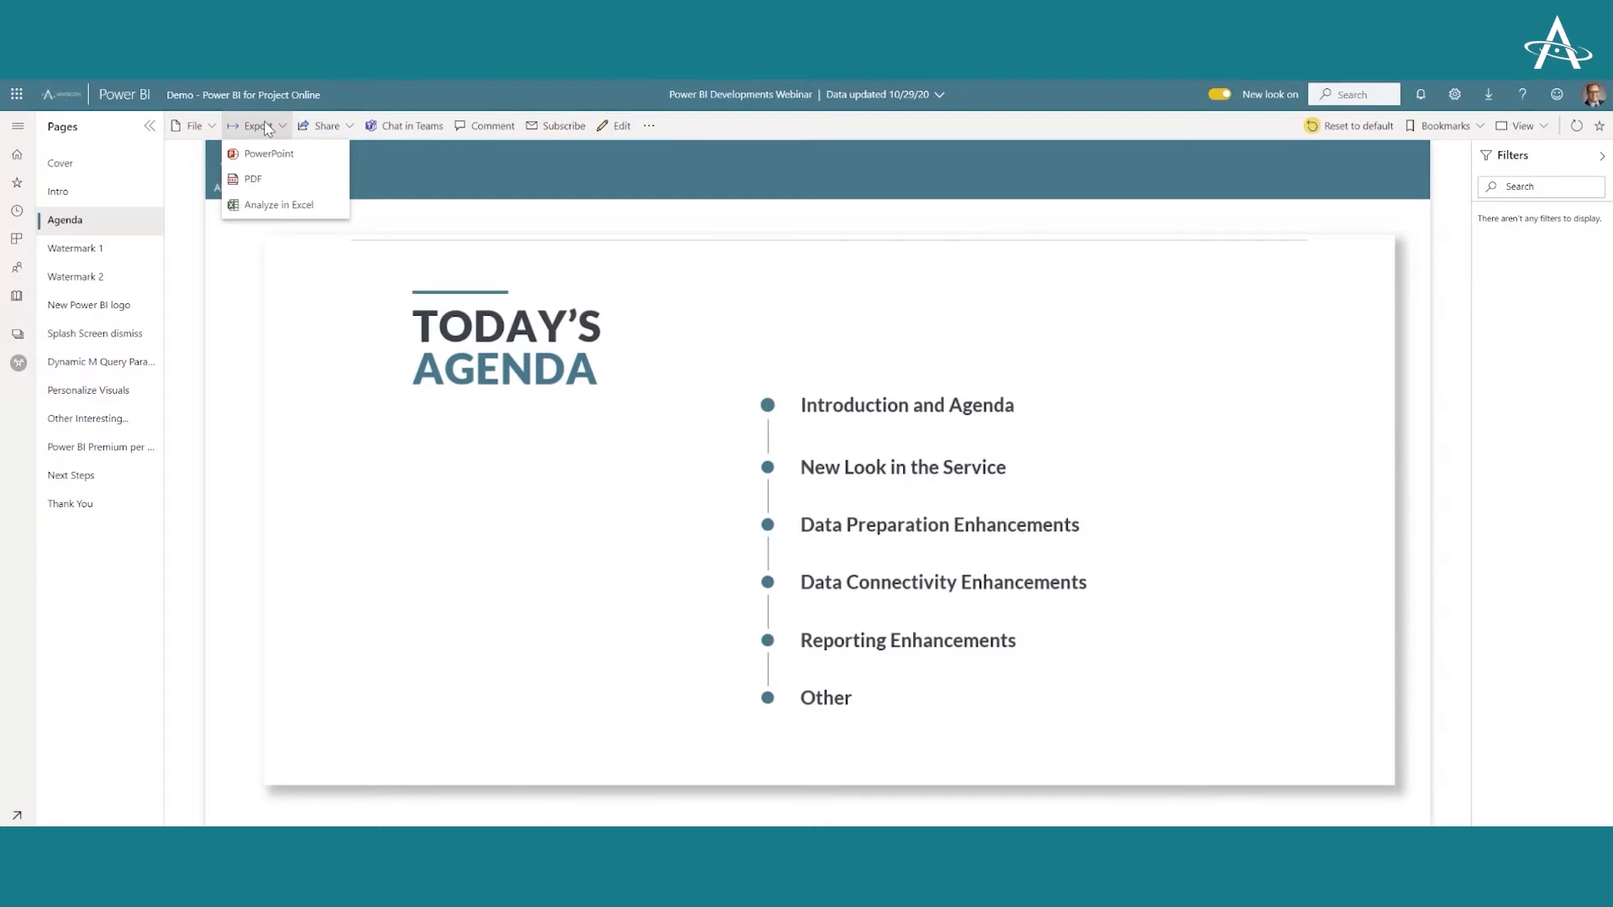
{"action": "mouse_move", "coordinate": [329, 140]}
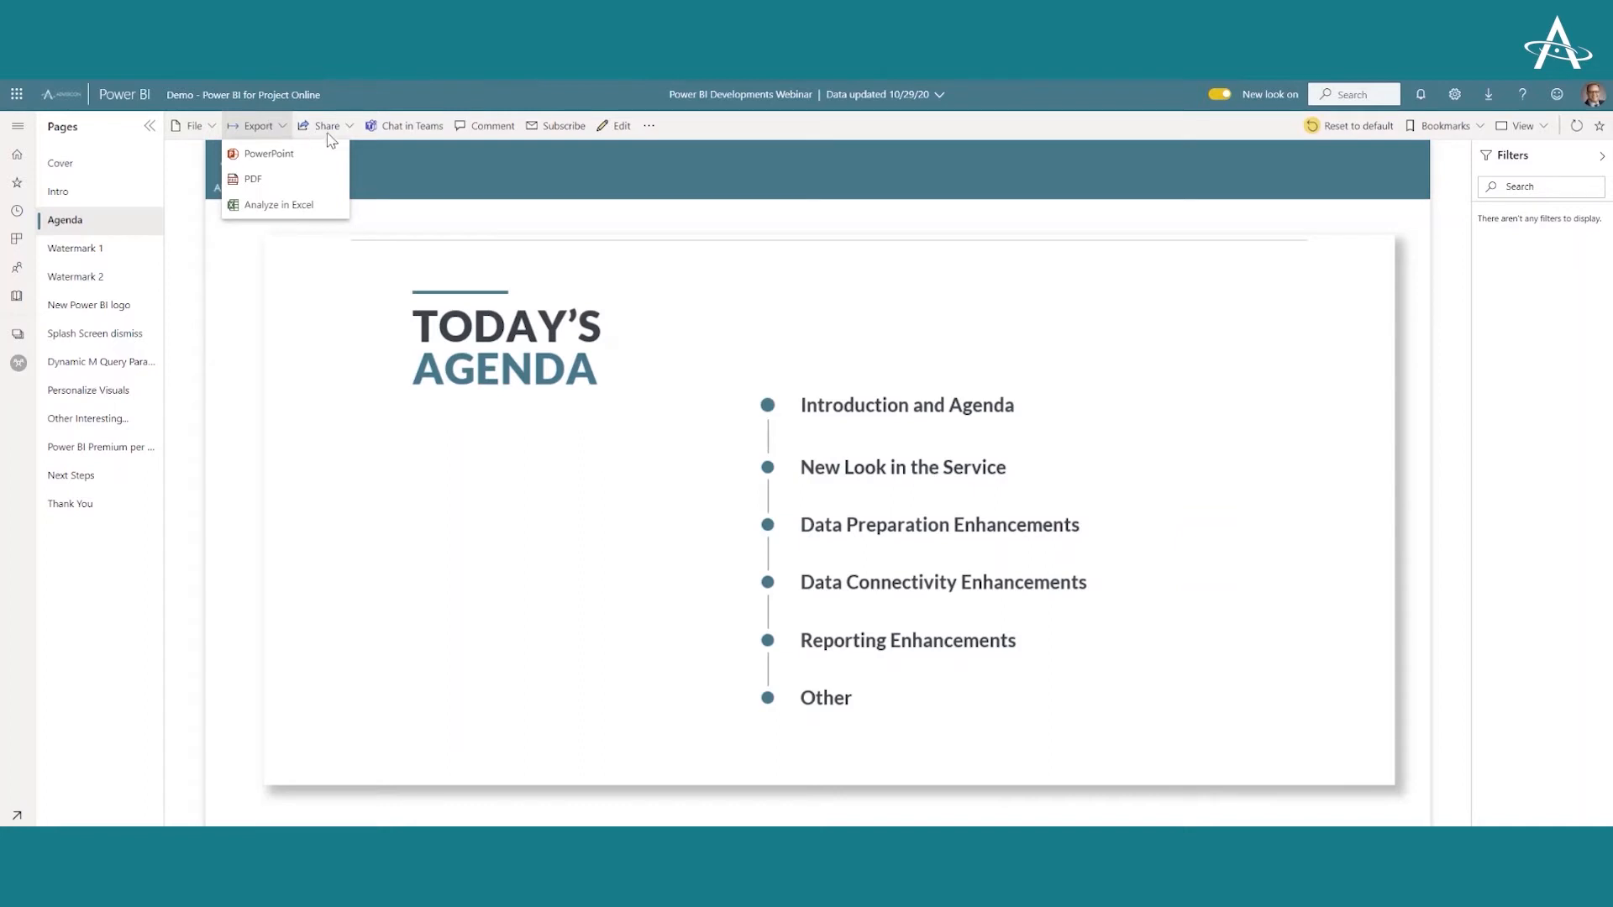
View the Share, Embed report and QR code options, then dismiss them back to the Agenda
{"action": "left_click", "coordinate": [328, 124]}
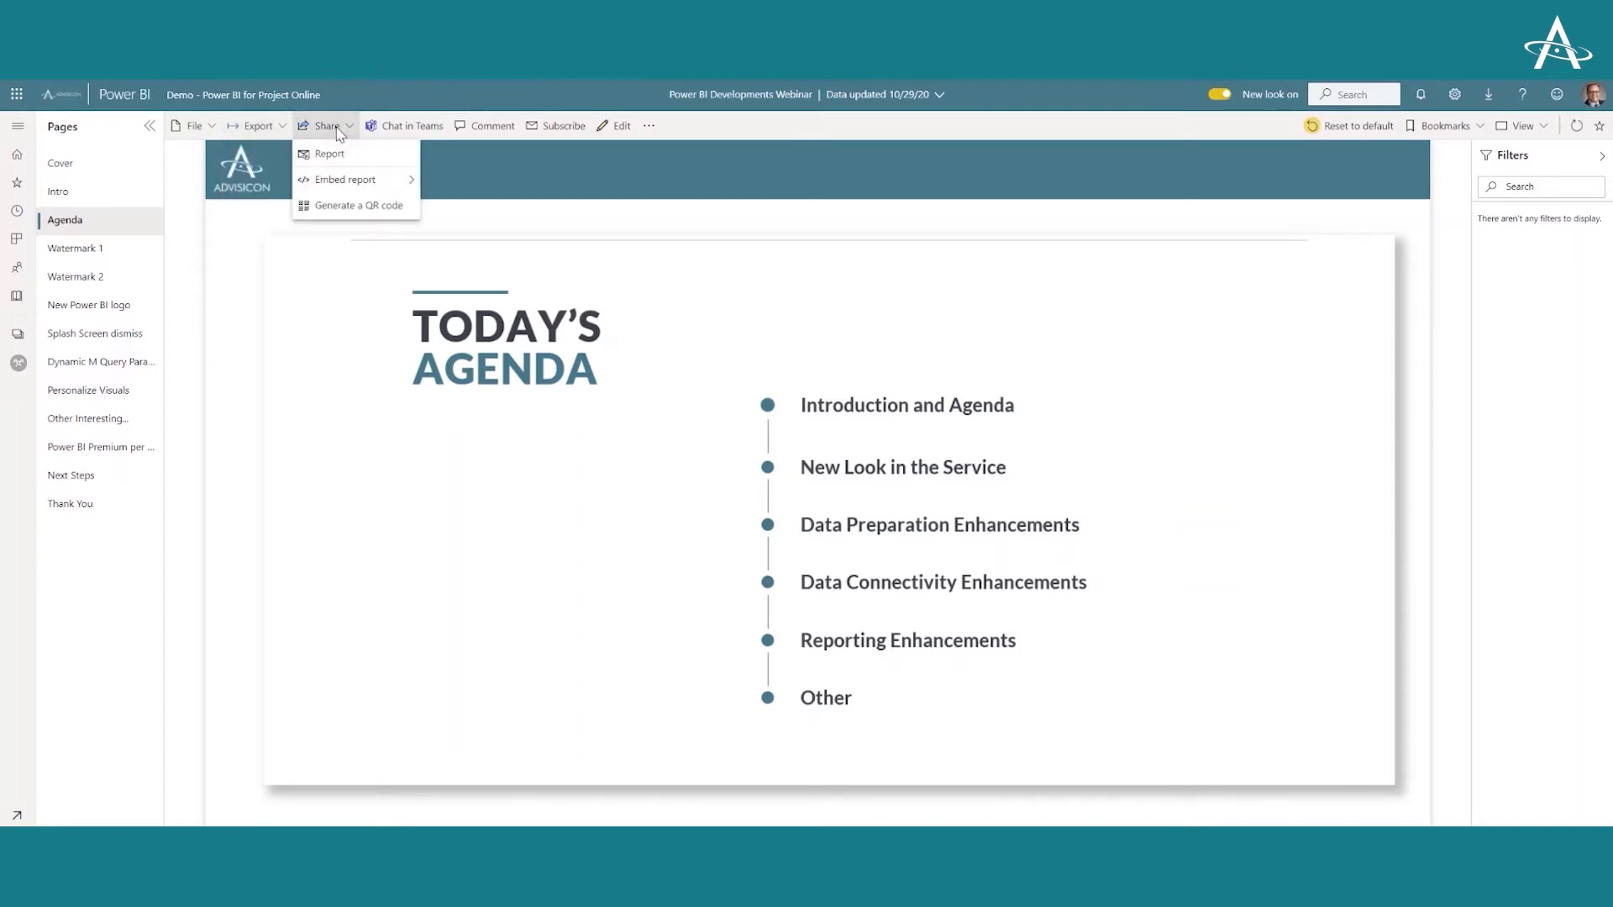
{"action": "mouse_move", "coordinate": [346, 180]}
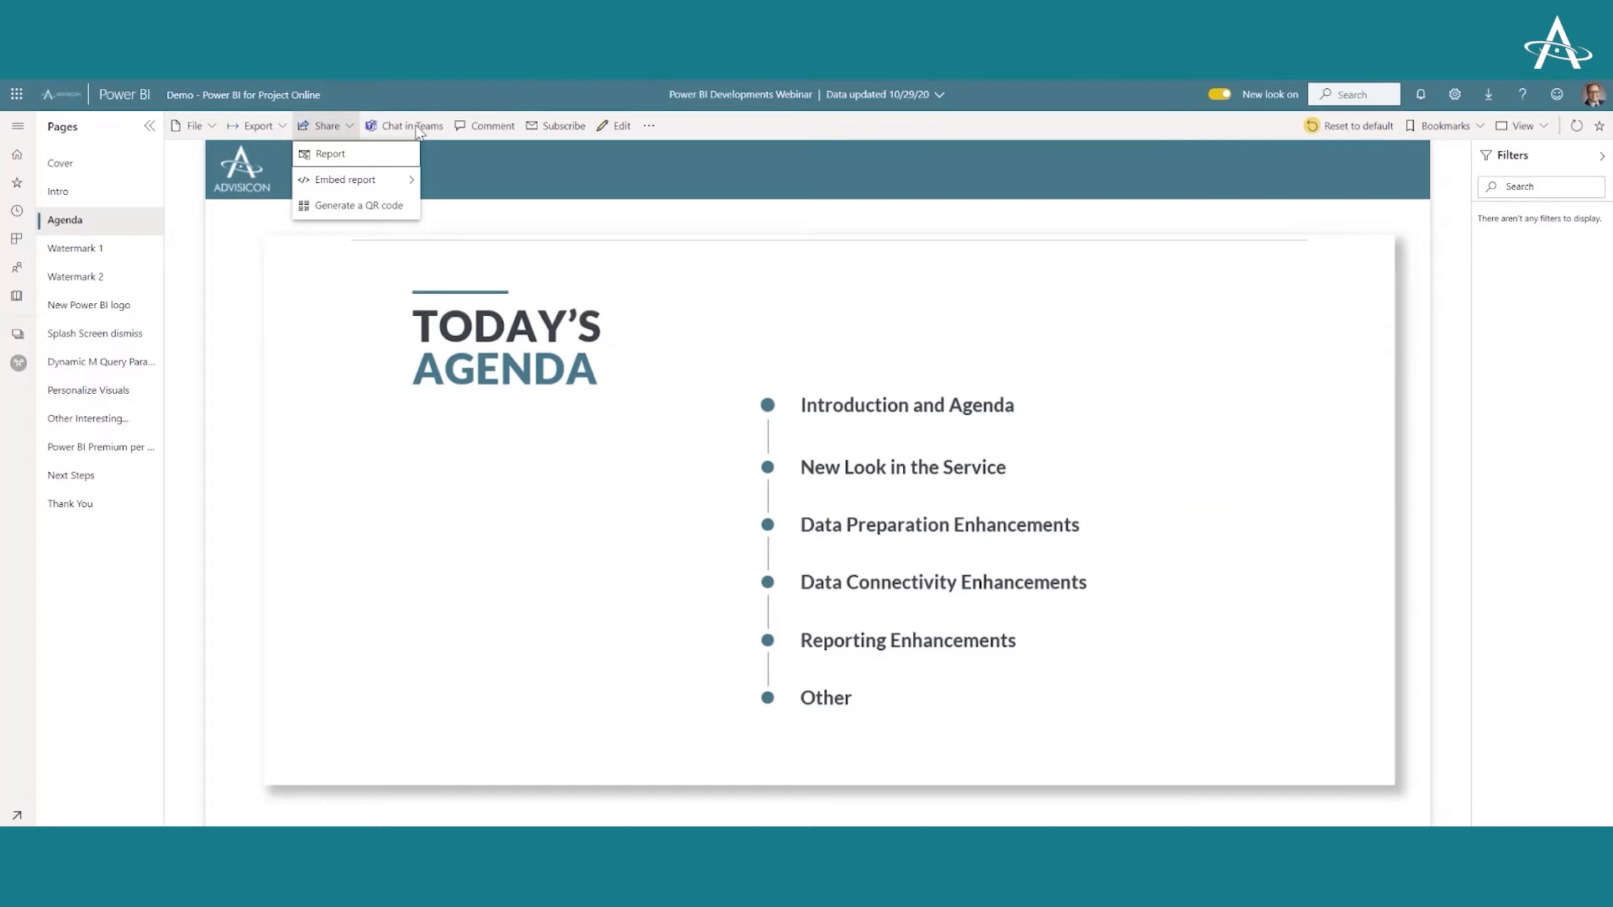
{"action": "mouse_move", "coordinate": [494, 155]}
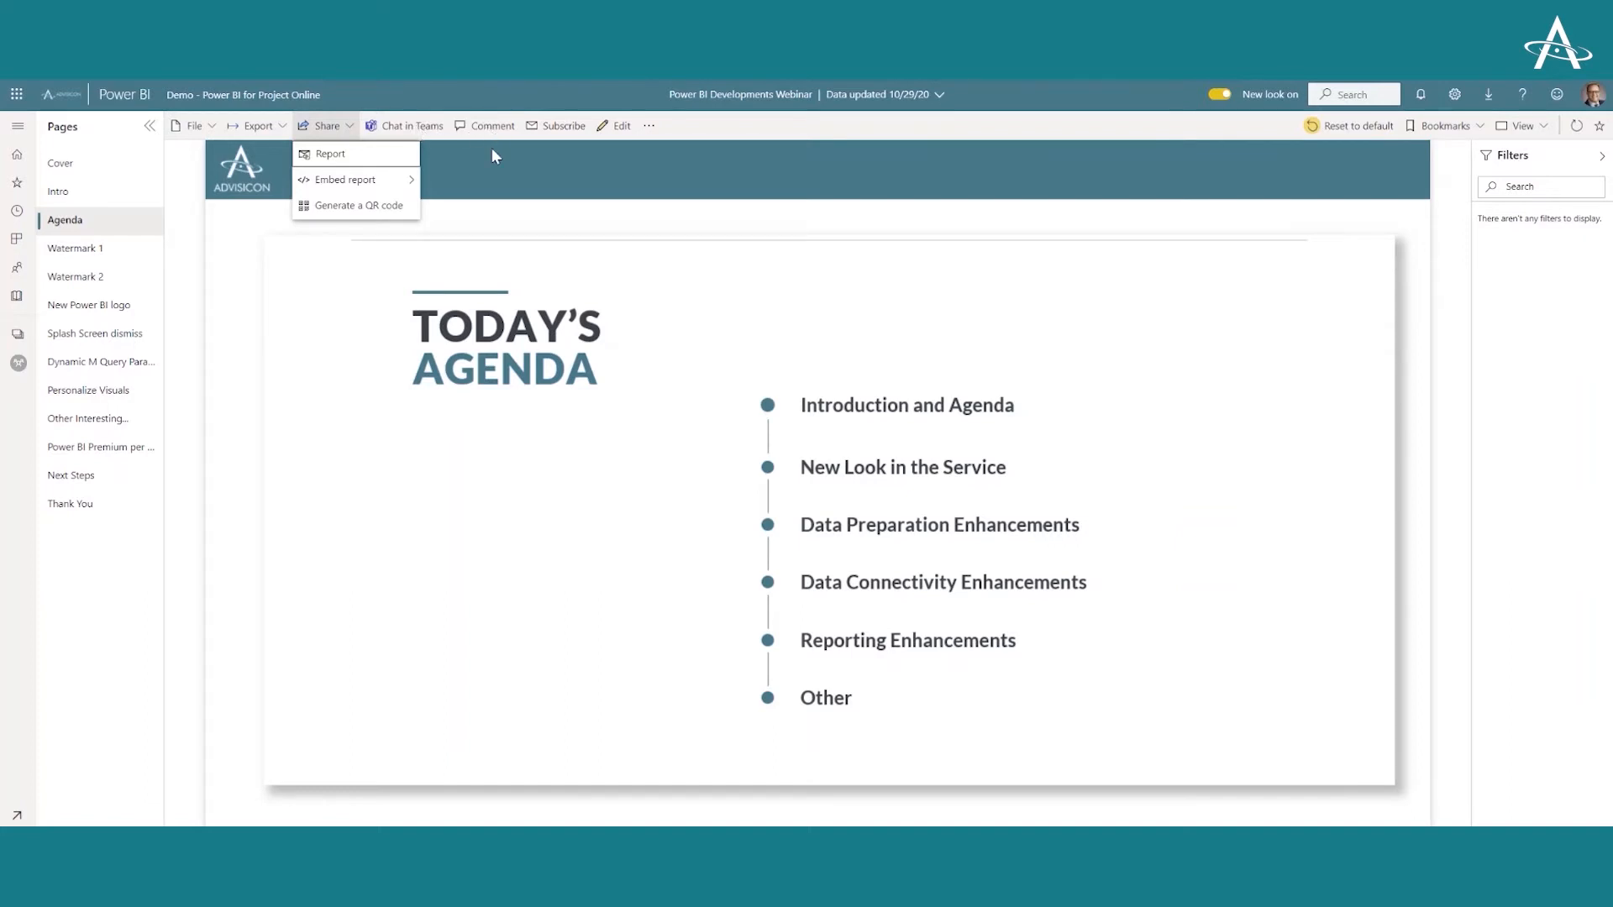
{"action": "left_click", "coordinate": [492, 144]}
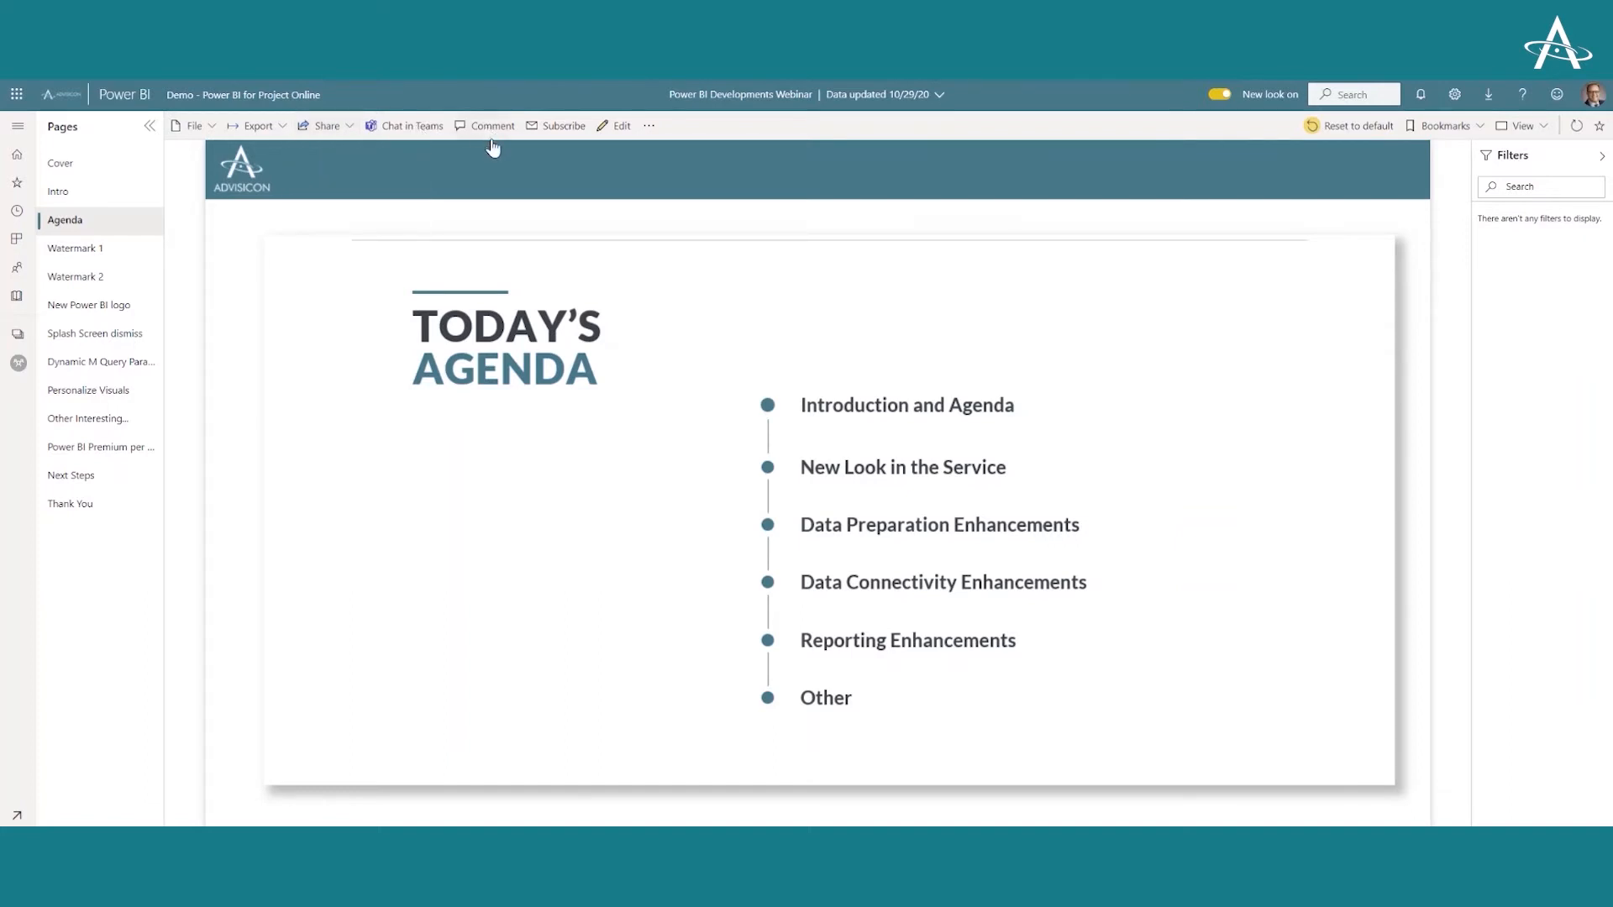
{"action": "mouse_move", "coordinate": [557, 126]}
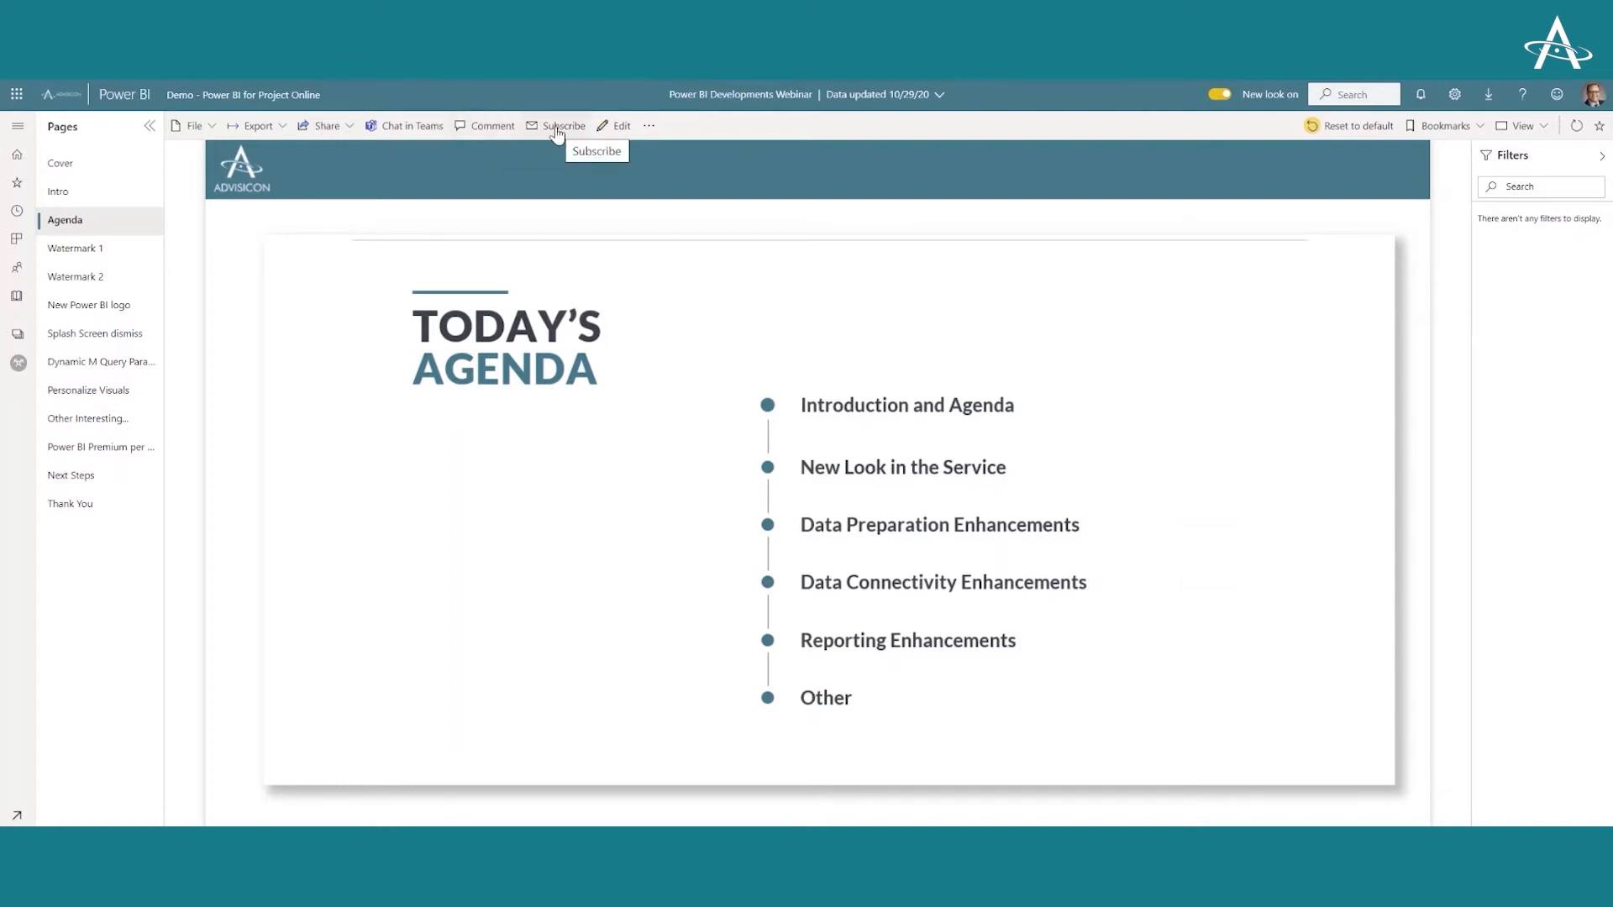
{"action": "mouse_move", "coordinate": [622, 126]}
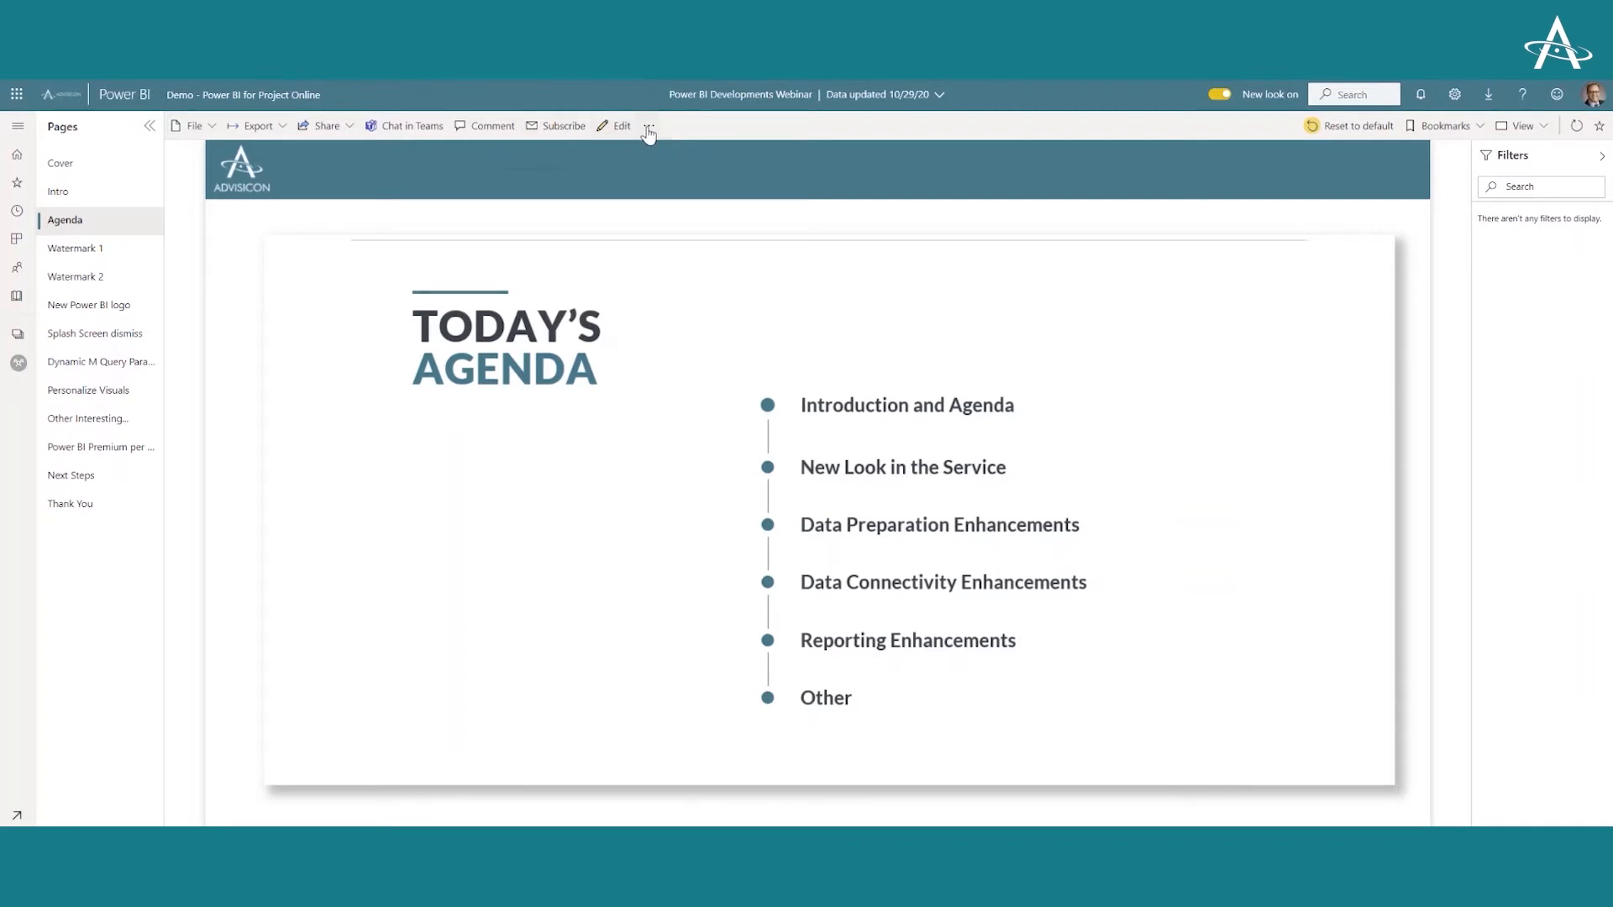
{"action": "left_click", "coordinate": [649, 124]}
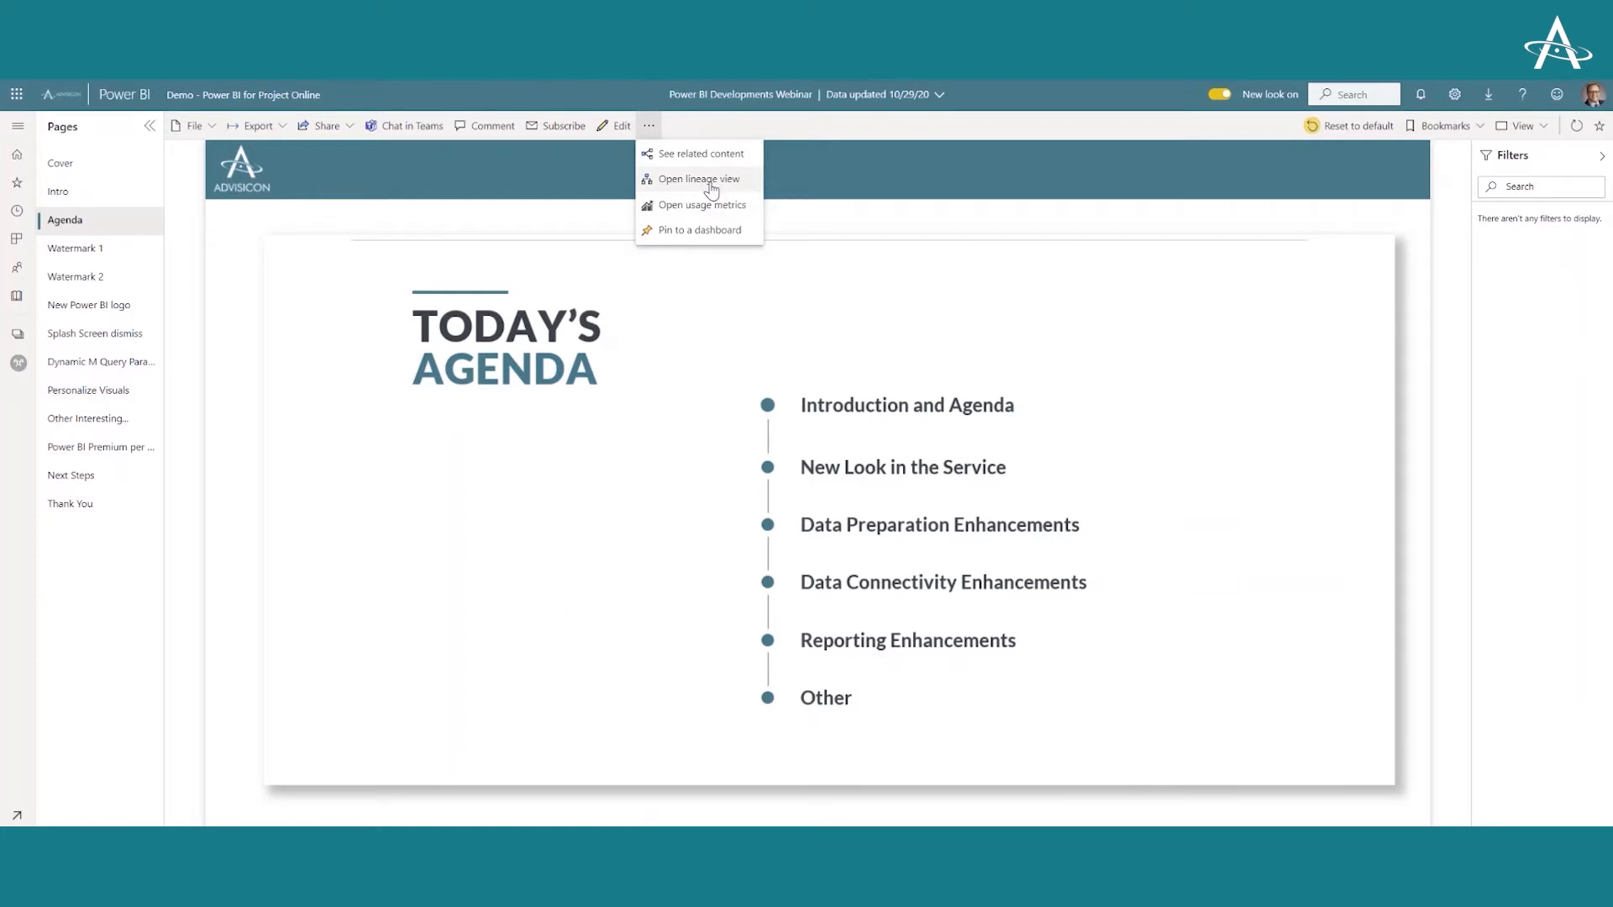
{"action": "mouse_move", "coordinate": [711, 211]}
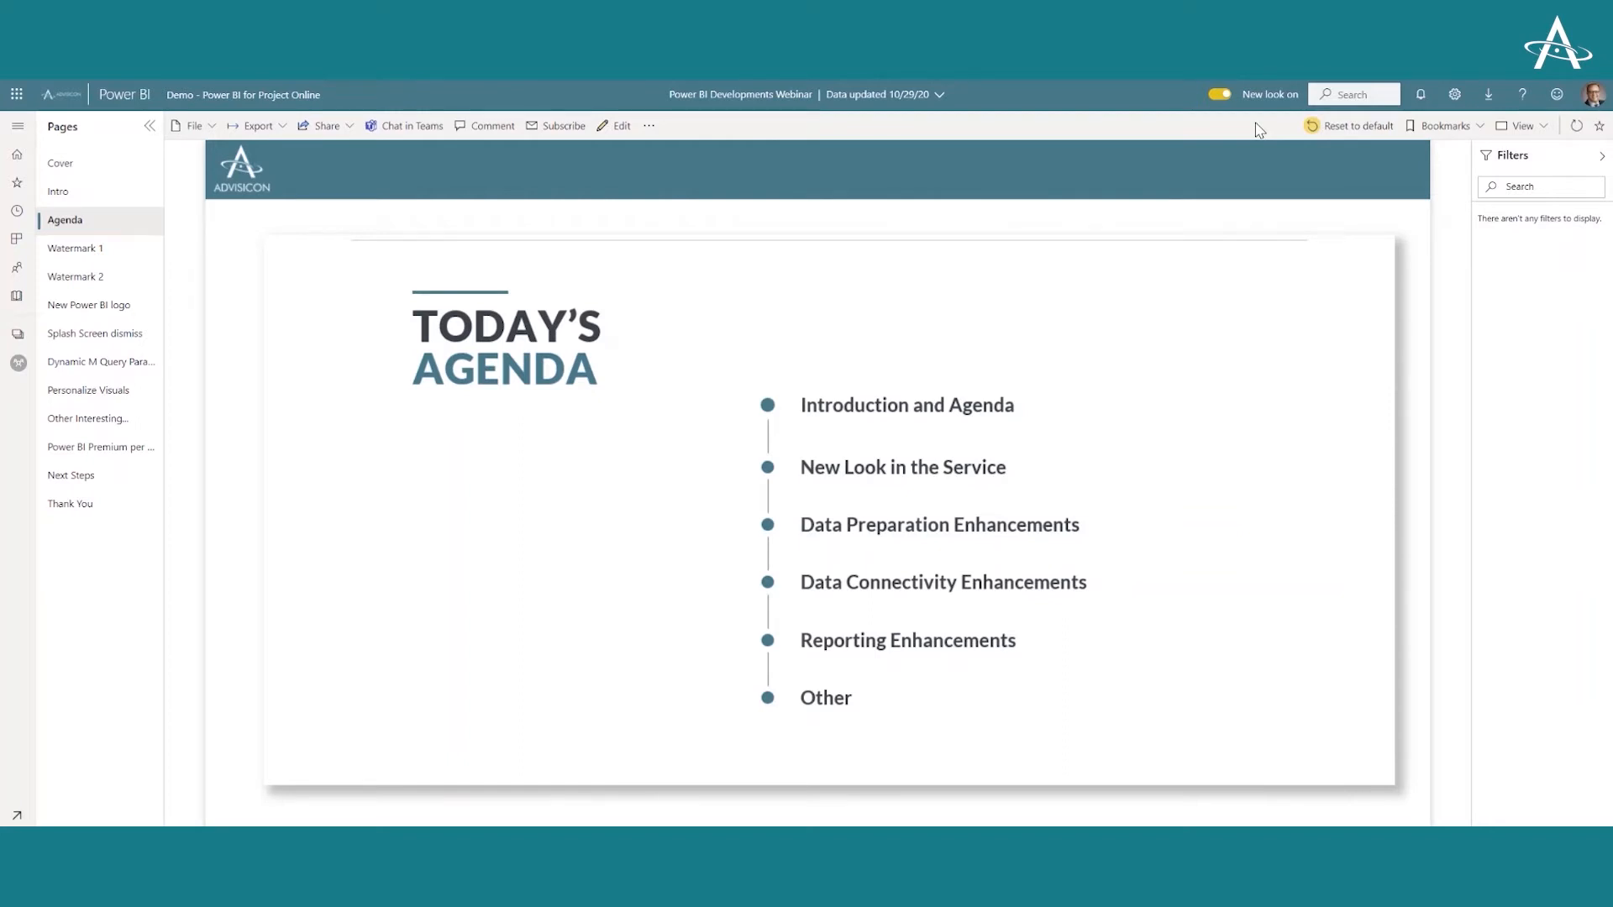
{"action": "mouse_move", "coordinate": [1290, 129]}
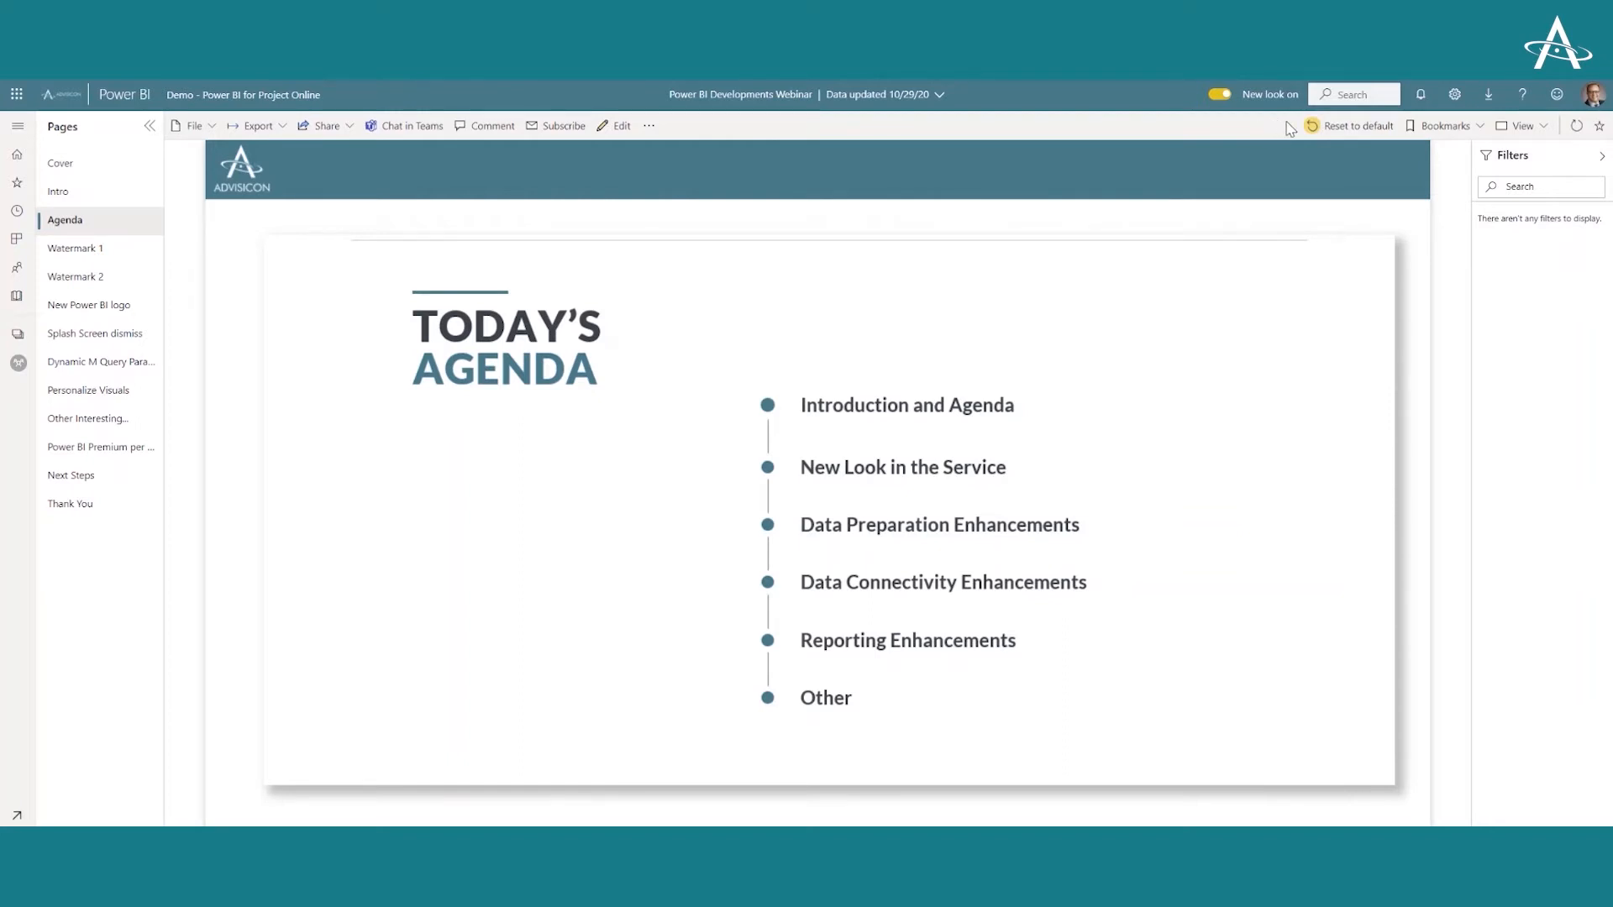
{"action": "mouse_move", "coordinate": [1352, 126]}
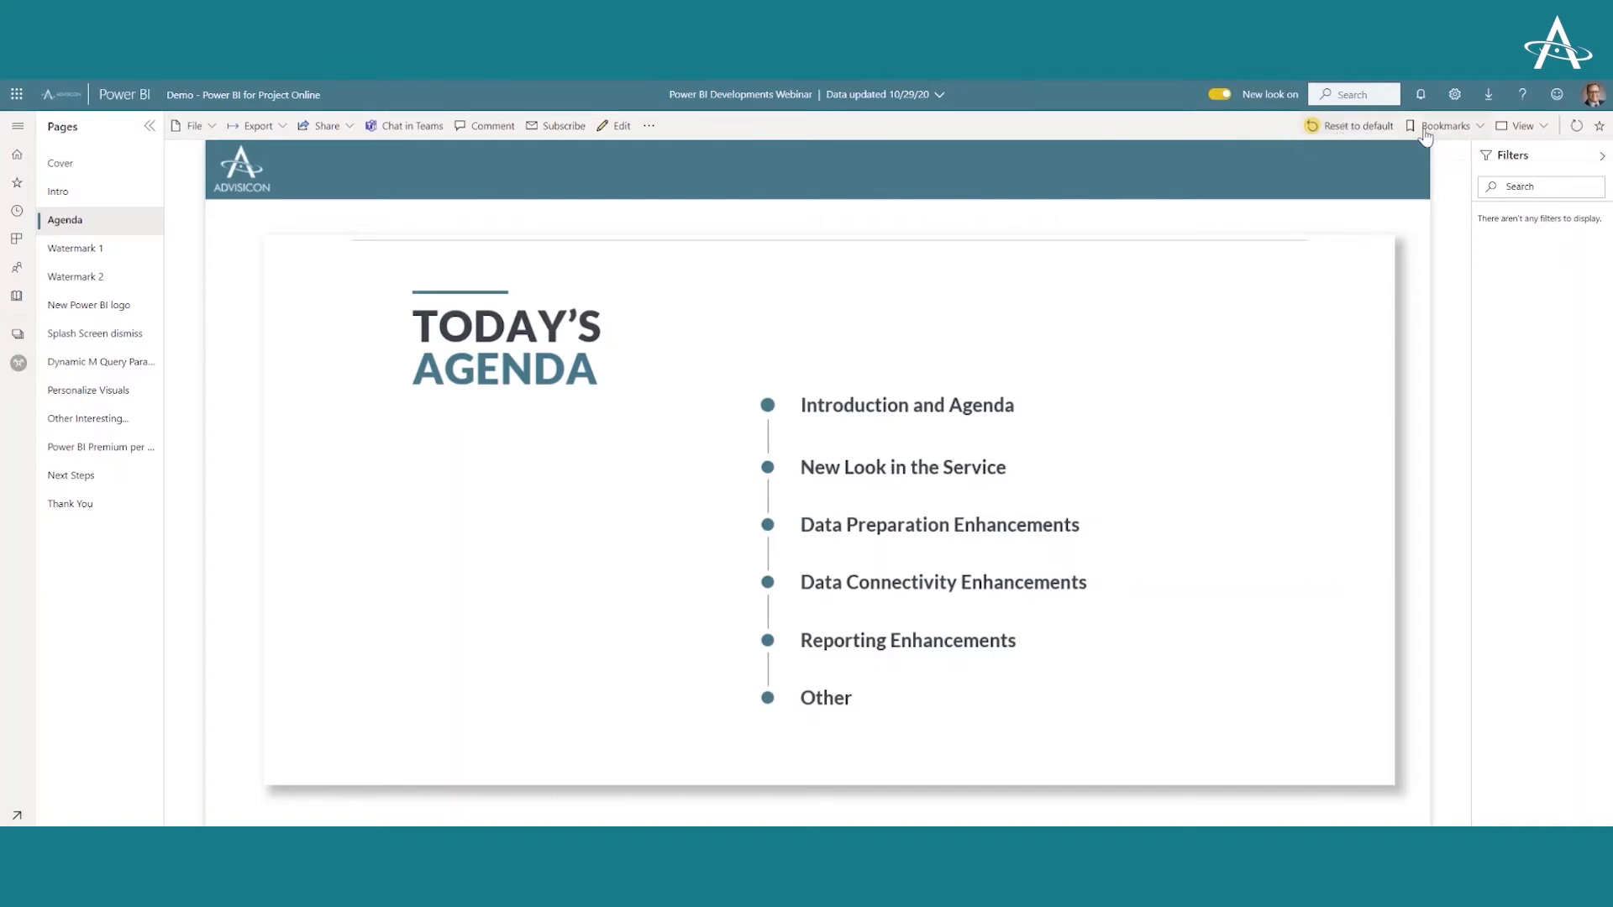
{"action": "left_click", "coordinate": [1445, 126]}
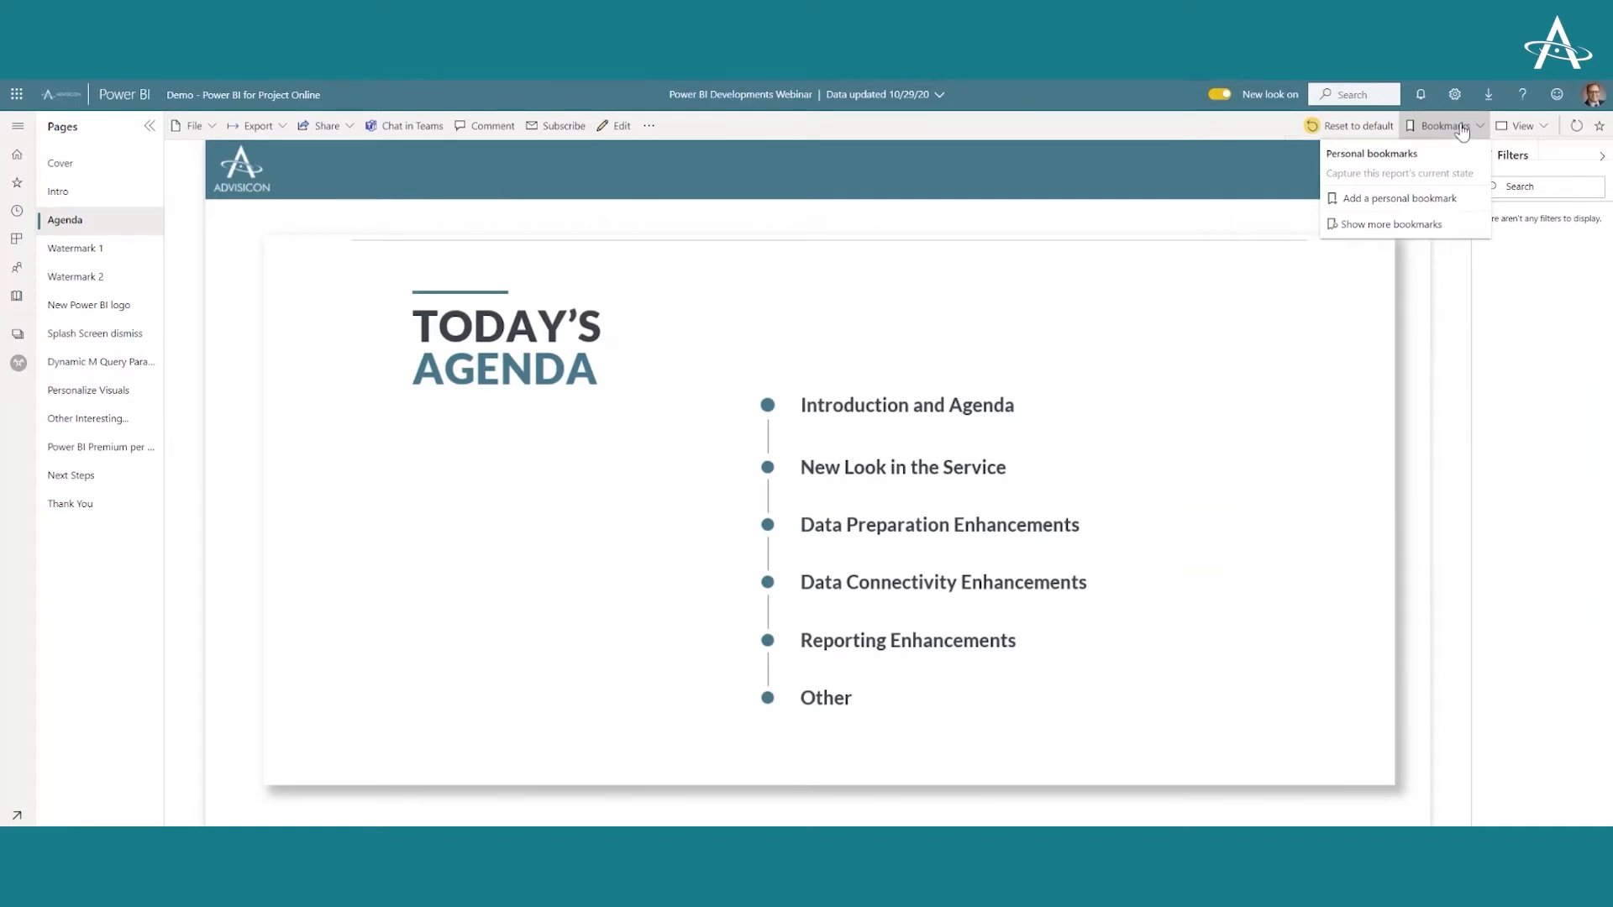
{"action": "left_click", "coordinate": [1522, 125]}
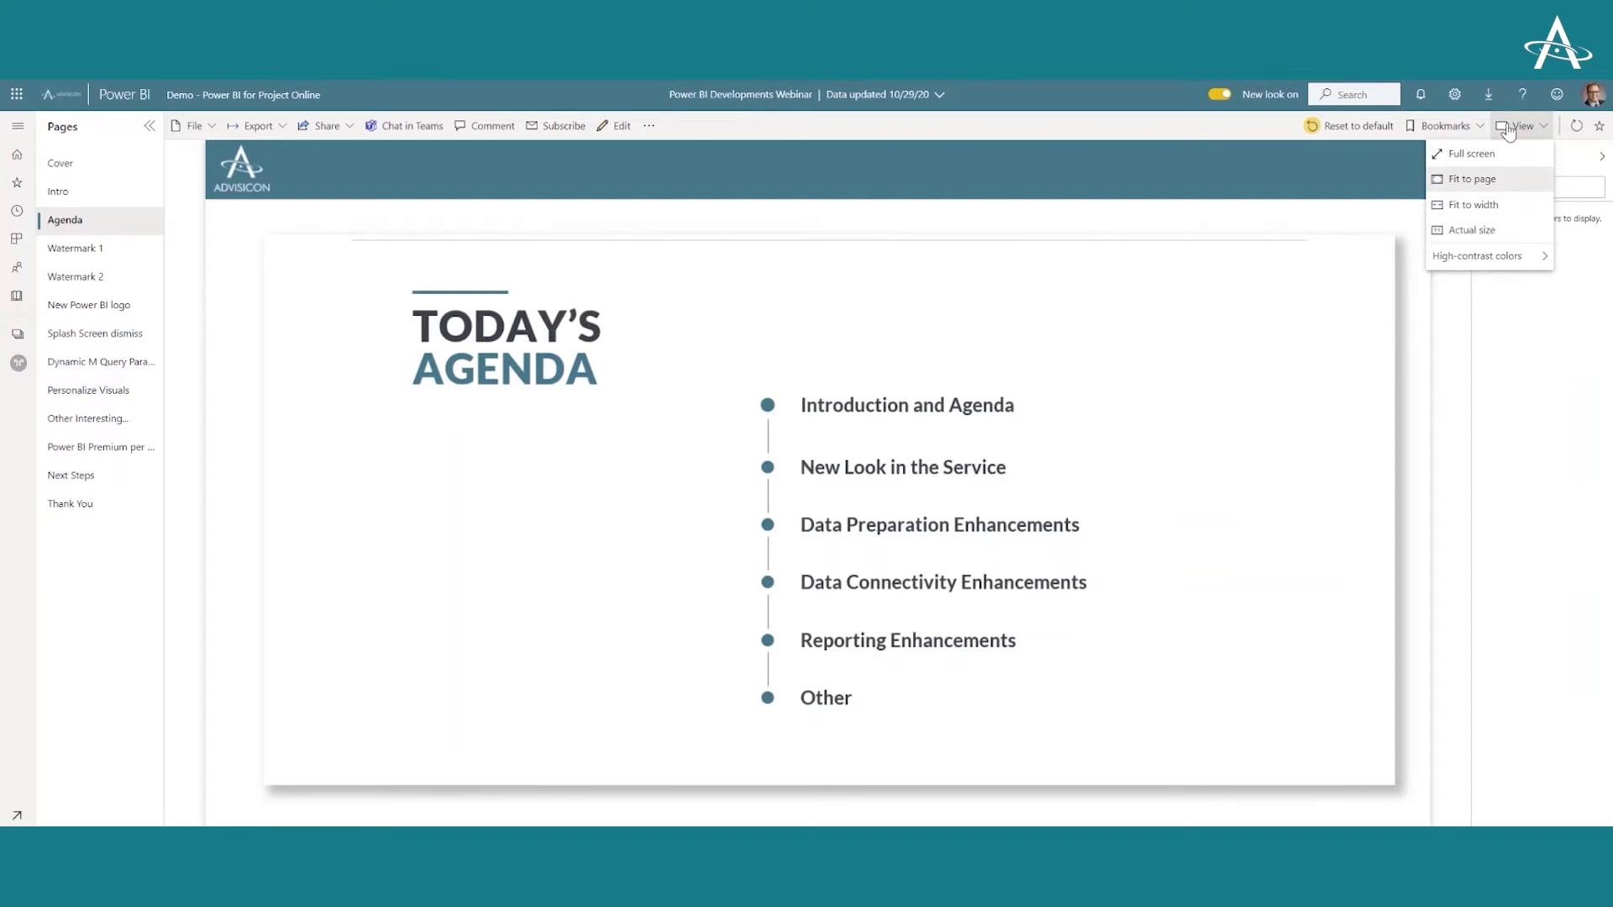
{"action": "mouse_move", "coordinate": [1473, 153]}
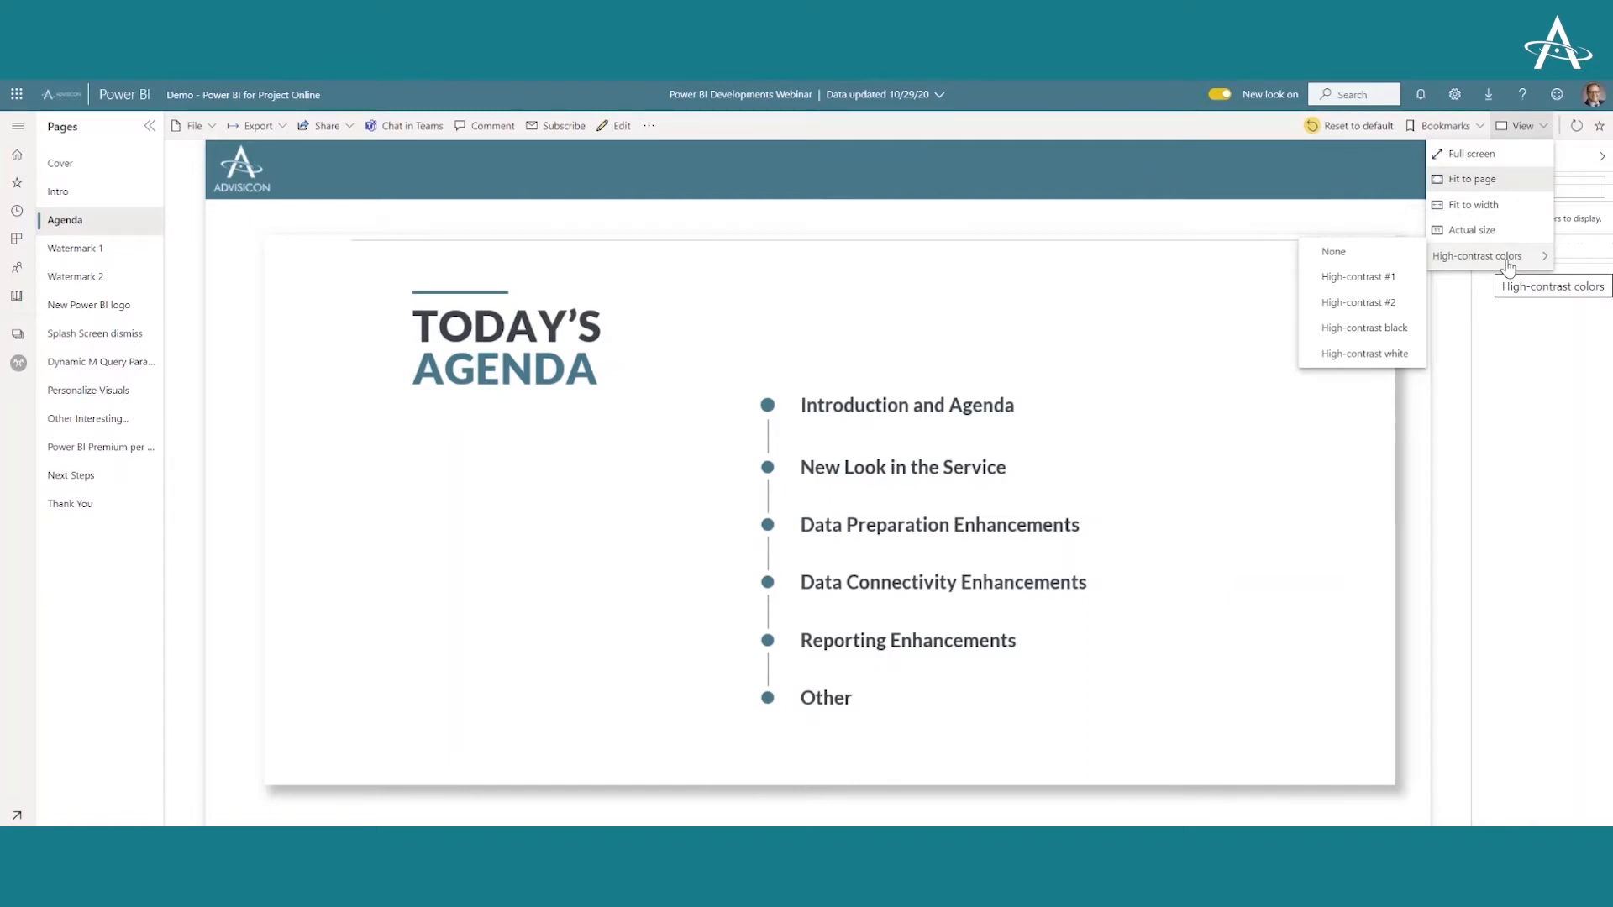
{"action": "mouse_move", "coordinate": [1216, 134]}
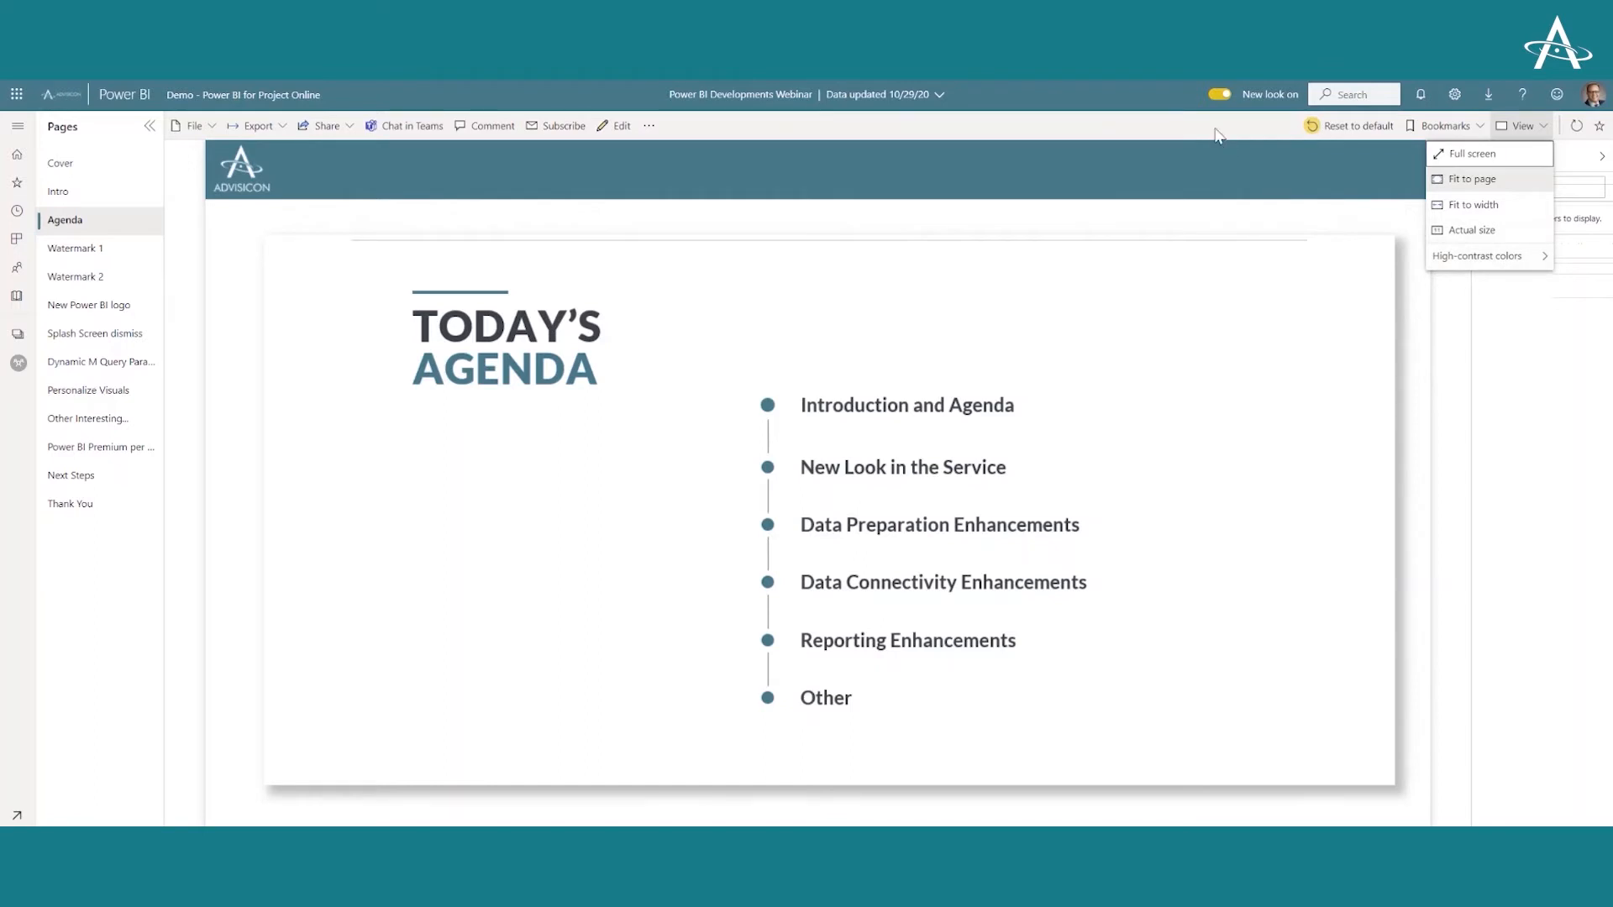
{"action": "mouse_move", "coordinate": [1169, 136]}
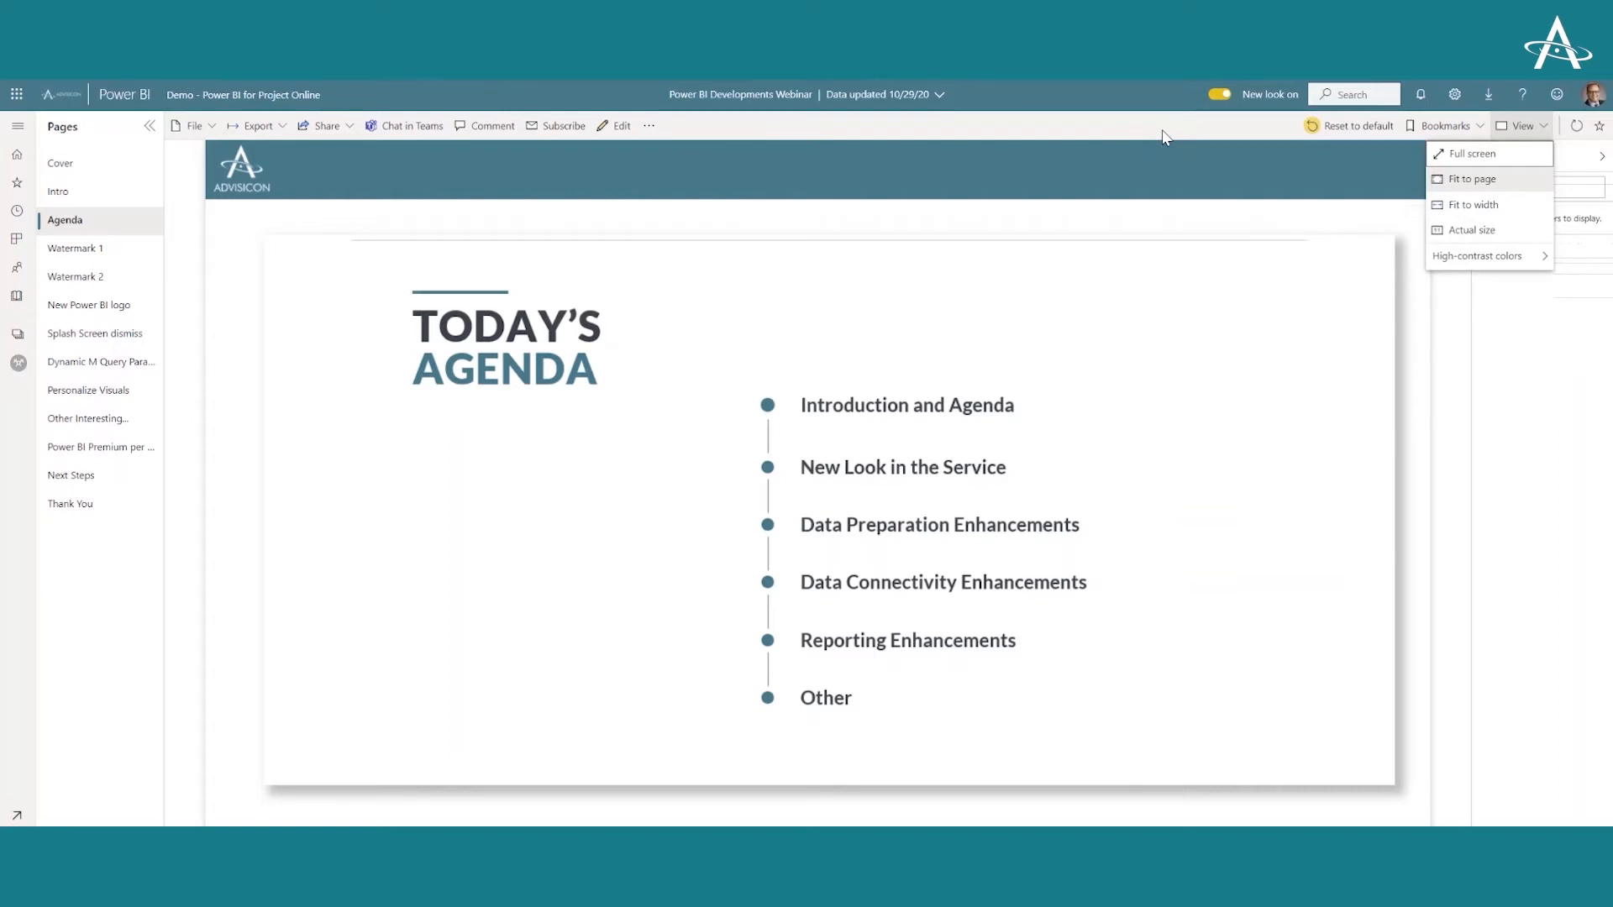
{"action": "mouse_move", "coordinate": [17, 128]}
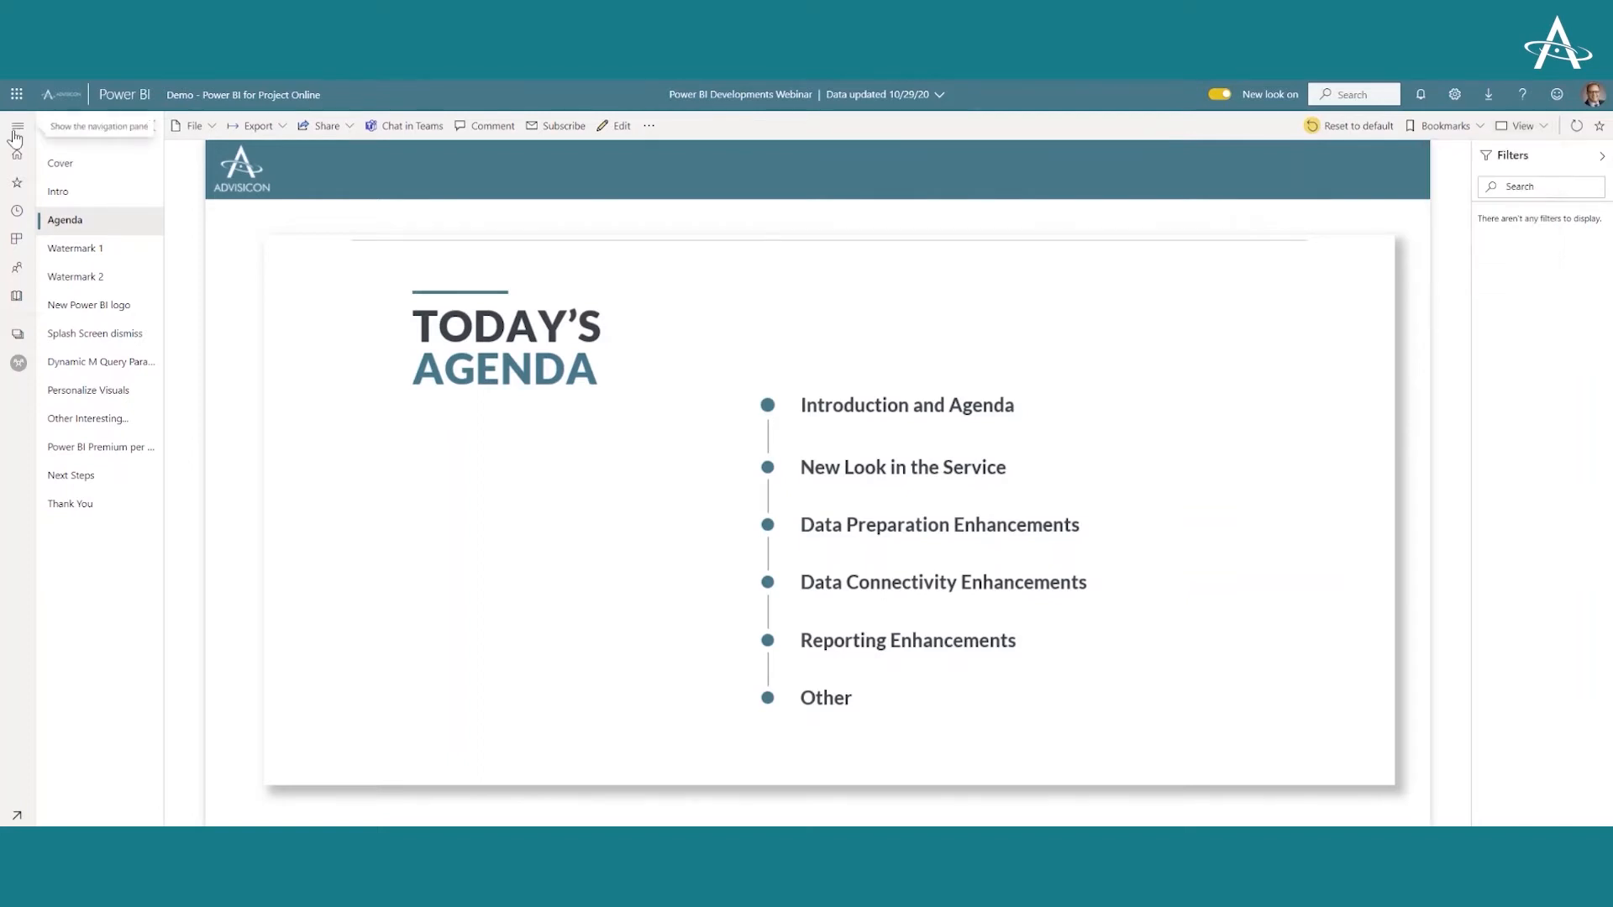
{"action": "left_click", "coordinate": [17, 125]}
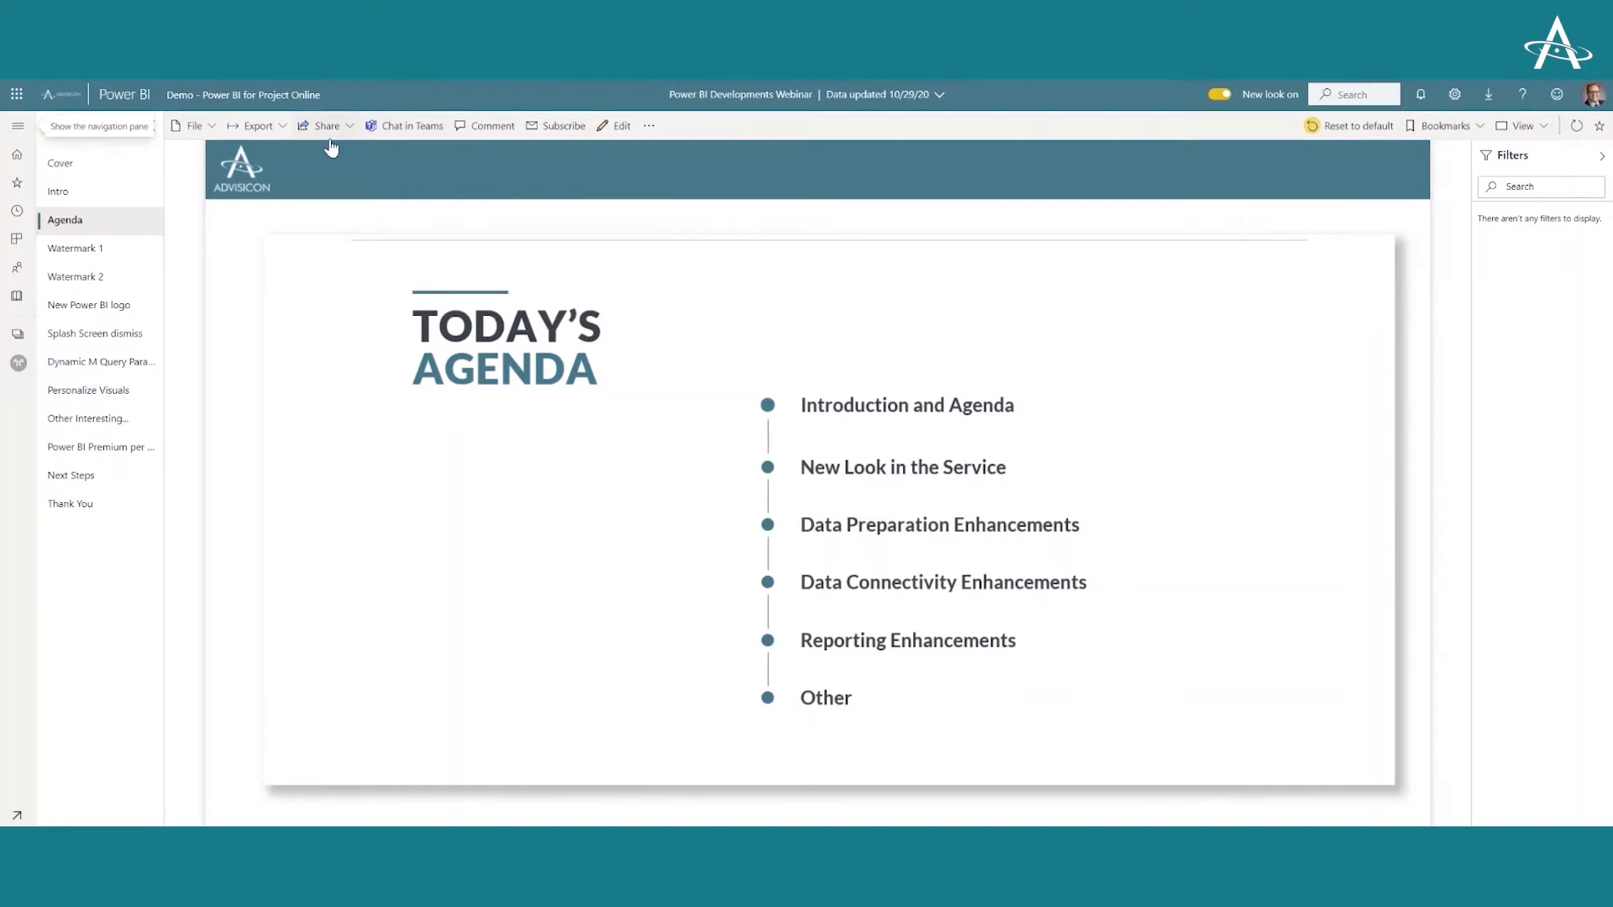
{"action": "mouse_move", "coordinate": [74, 249]}
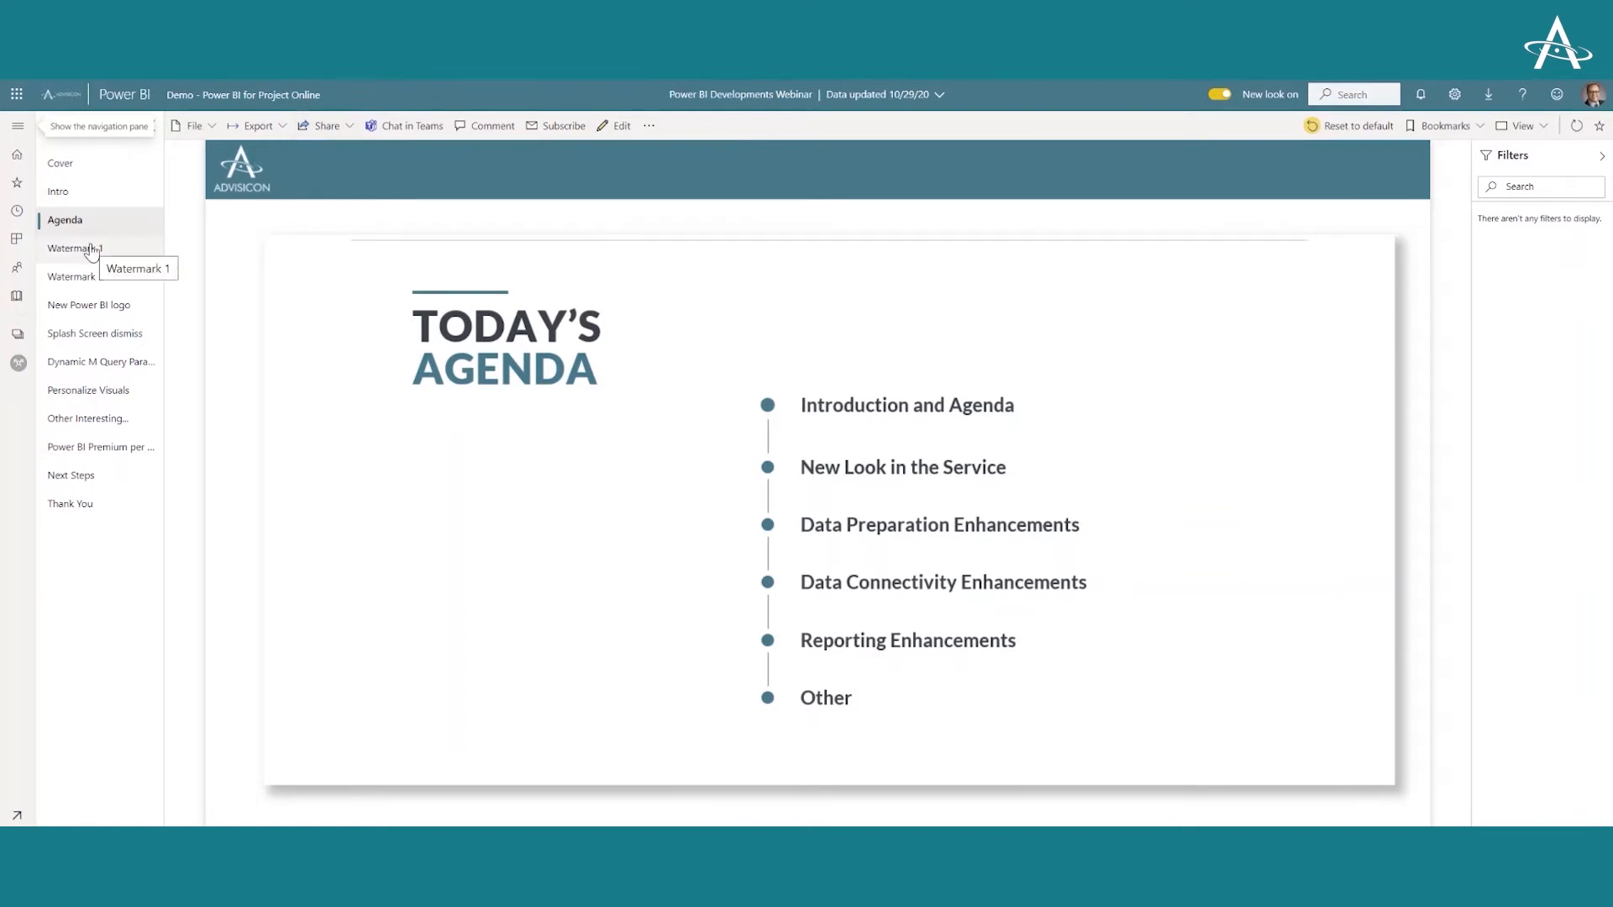
Step through the Watermark 1 page to the Watermark 2 empty-canvas guidance page
{"action": "left_click", "coordinate": [74, 249]}
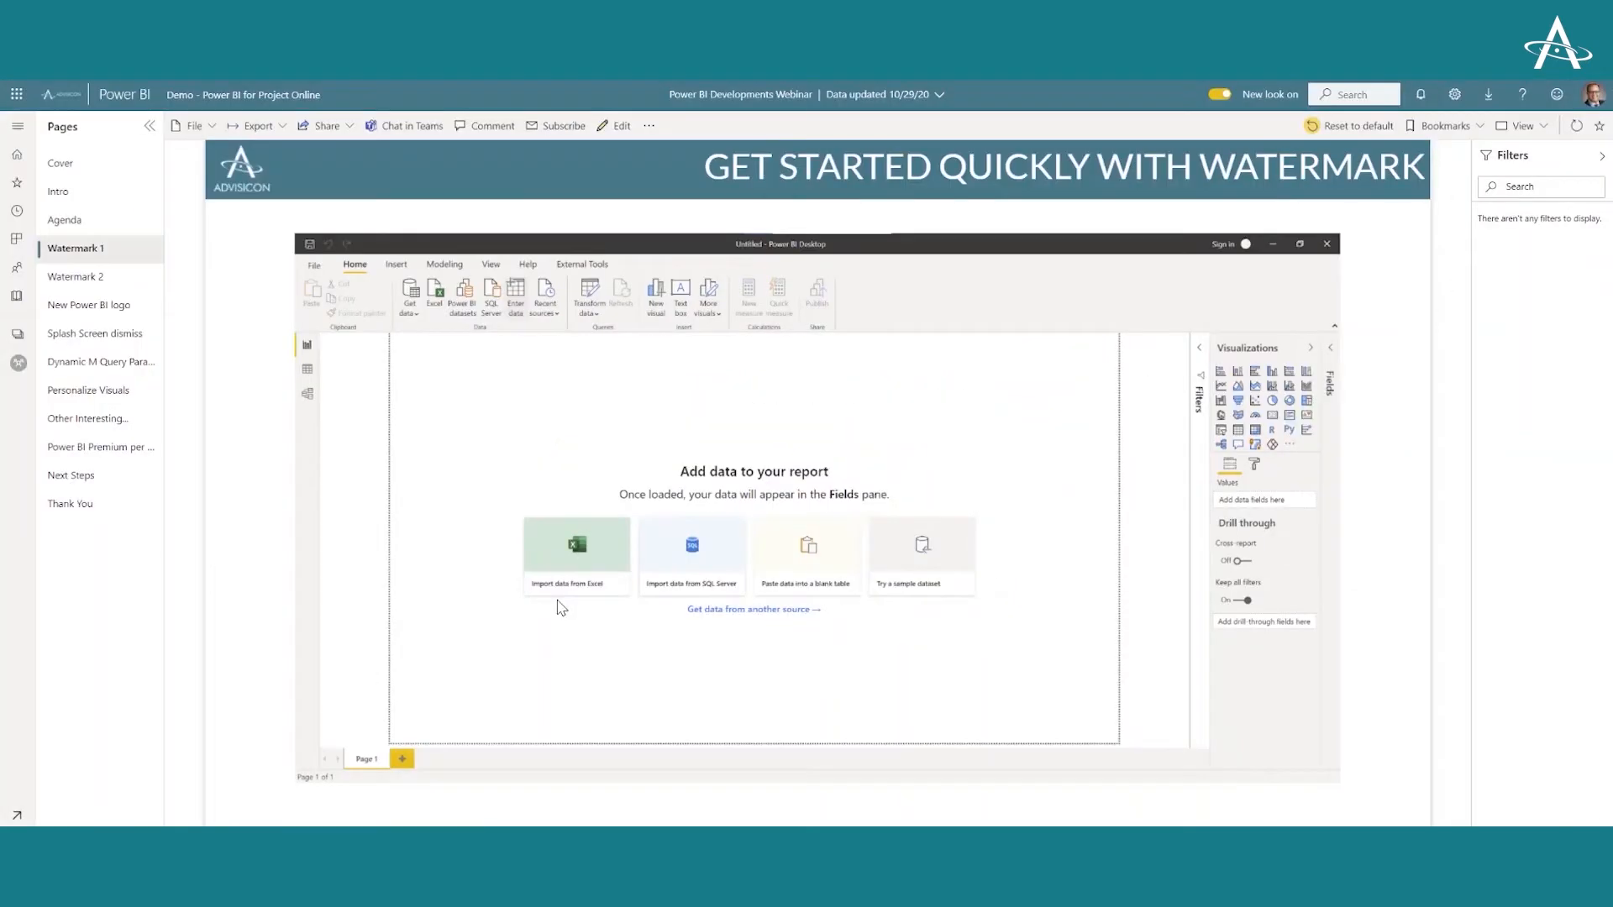
{"action": "mouse_move", "coordinate": [96, 311]}
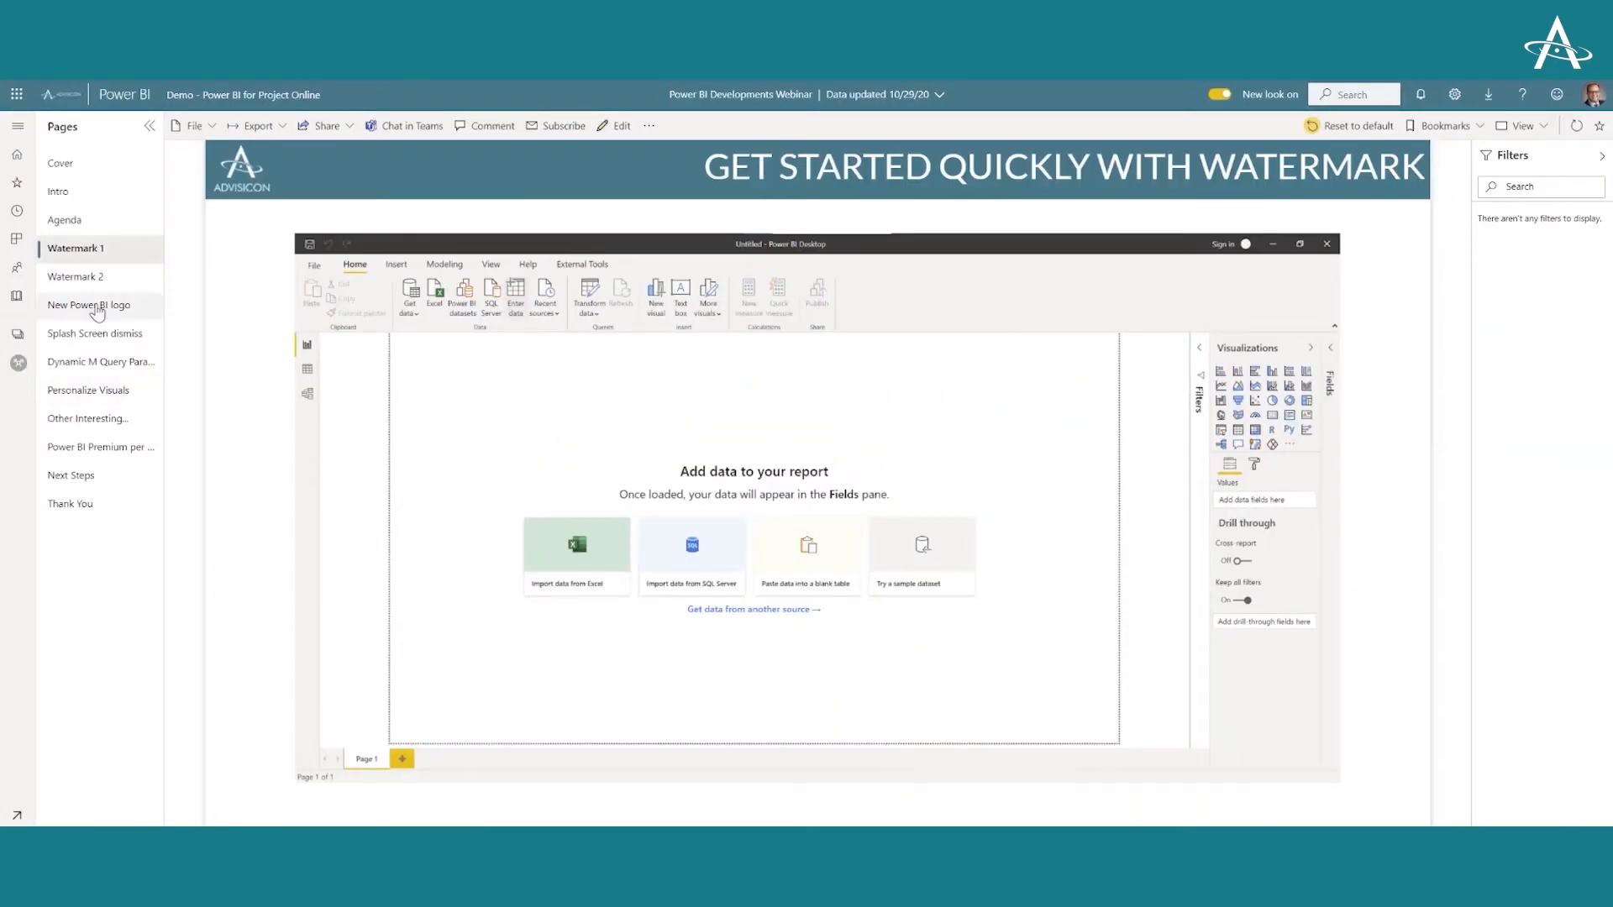
{"action": "left_click", "coordinate": [75, 278]}
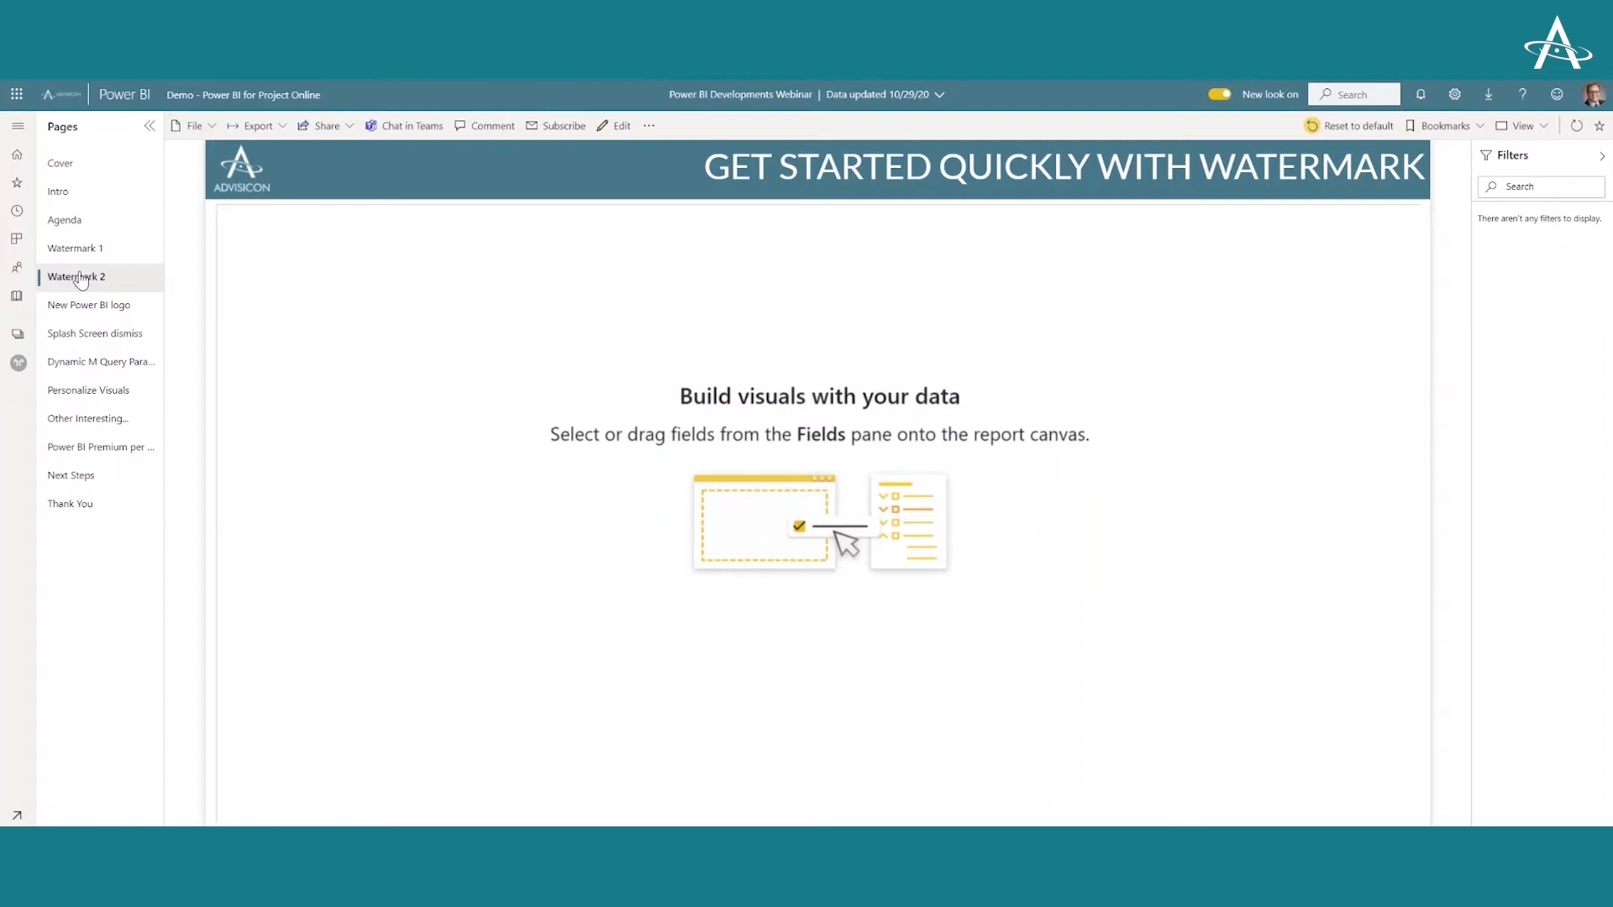
Show the New Power BI logo page comparing the old and new logos
{"action": "left_click", "coordinate": [89, 304]}
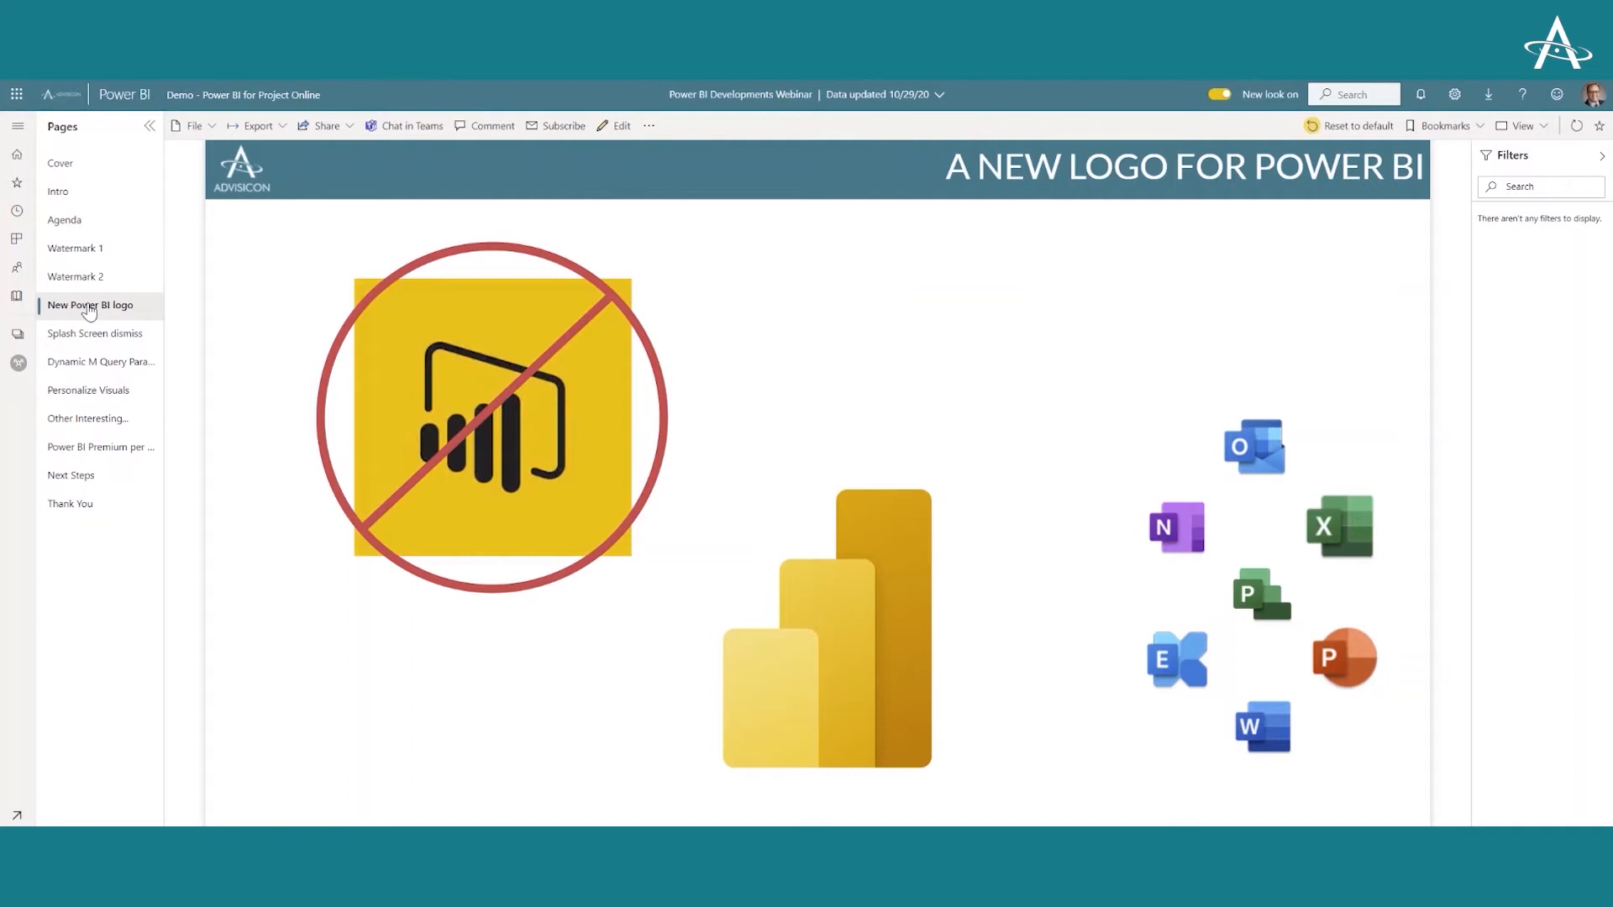
{"action": "mouse_move", "coordinate": [94, 332]}
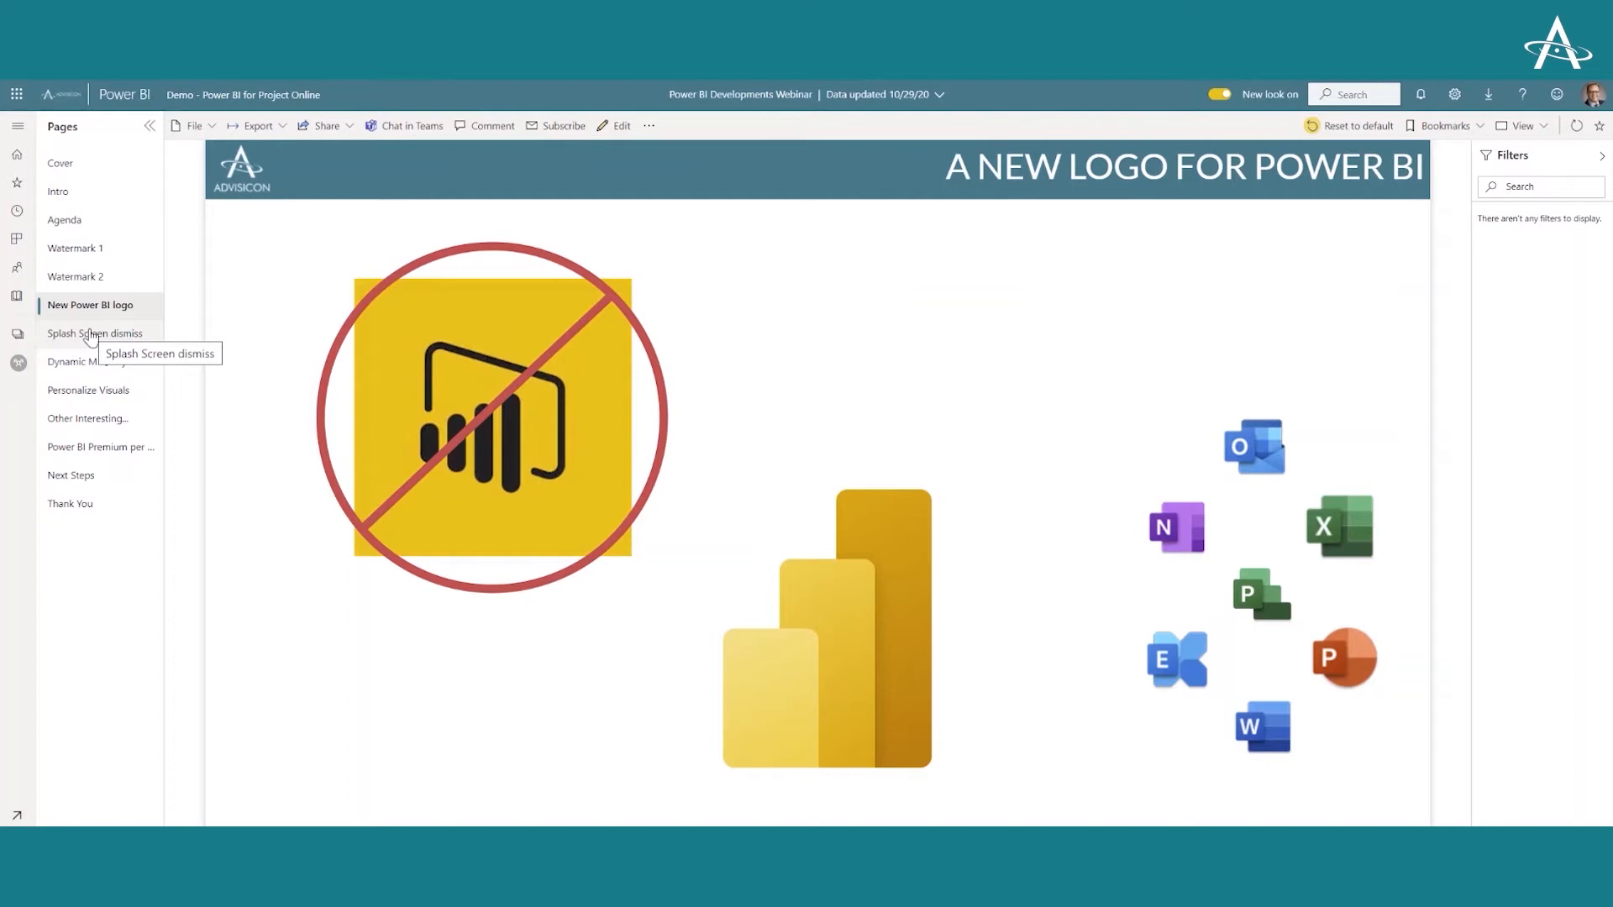
{"action": "mouse_move", "coordinate": [91, 340]}
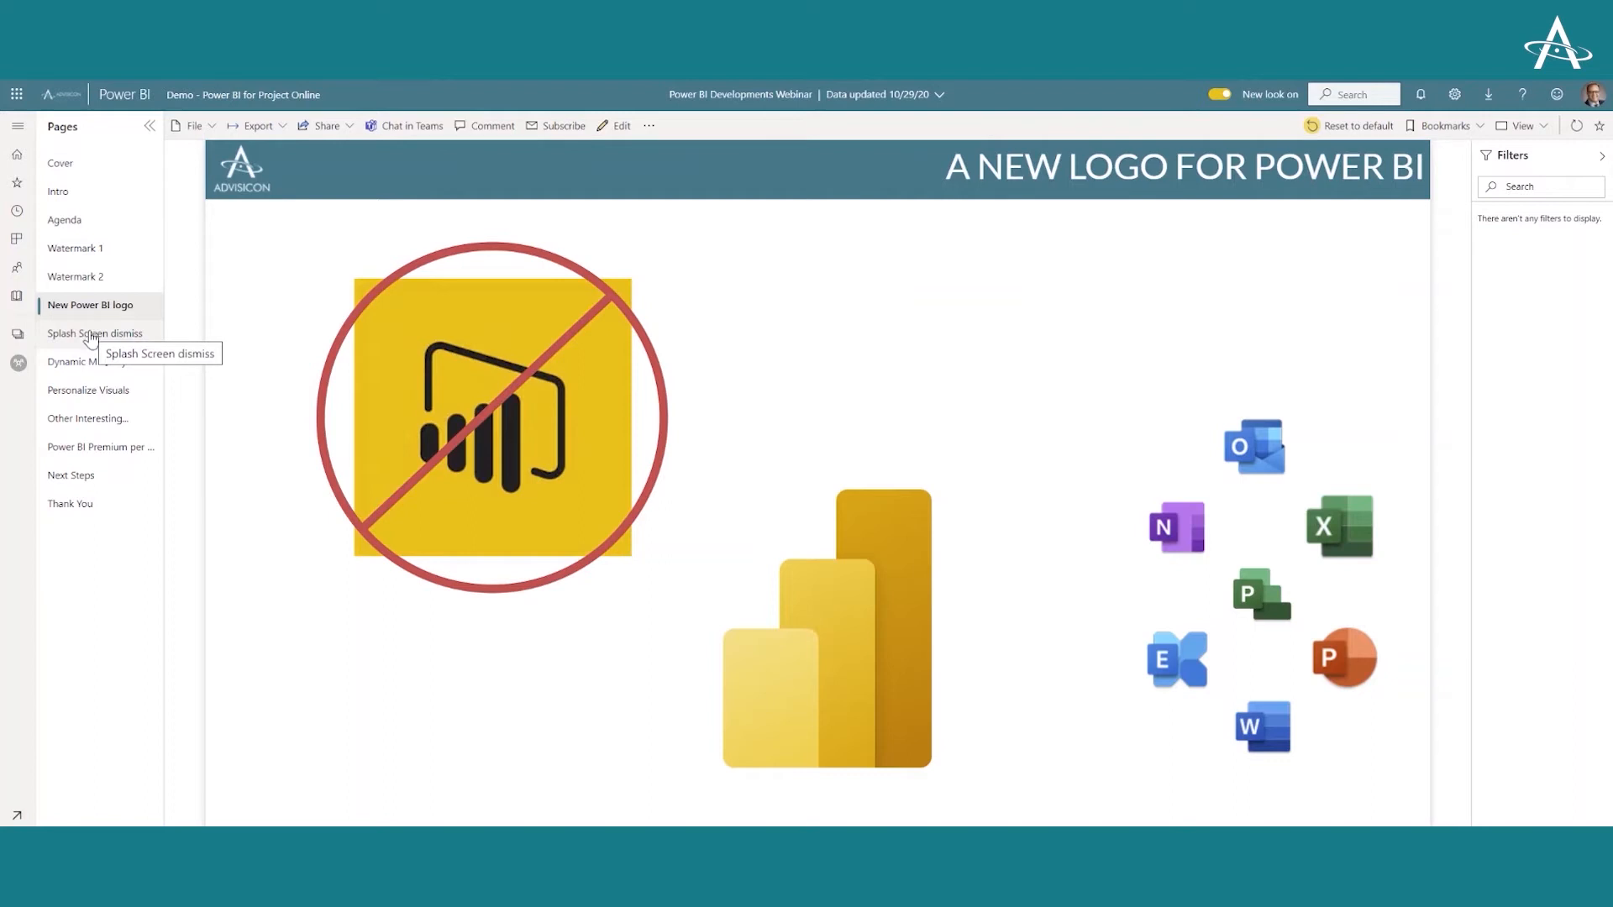
Show the Splash Screen dismiss page with the closable startup window
{"action": "left_click", "coordinate": [94, 333]}
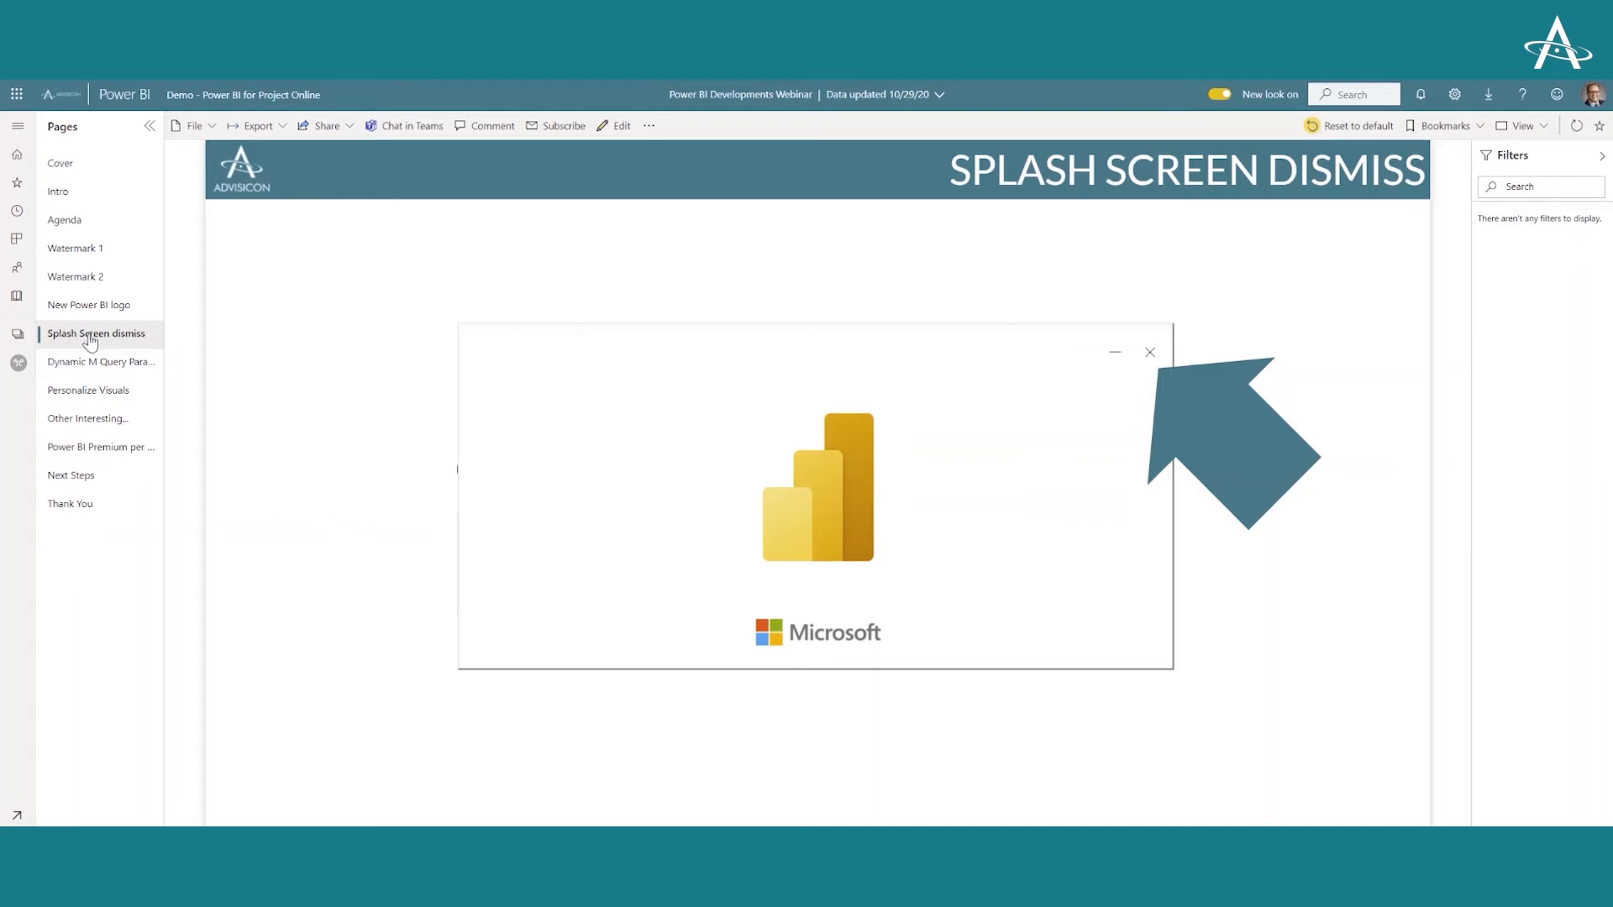
{"action": "mouse_move", "coordinate": [90, 366]}
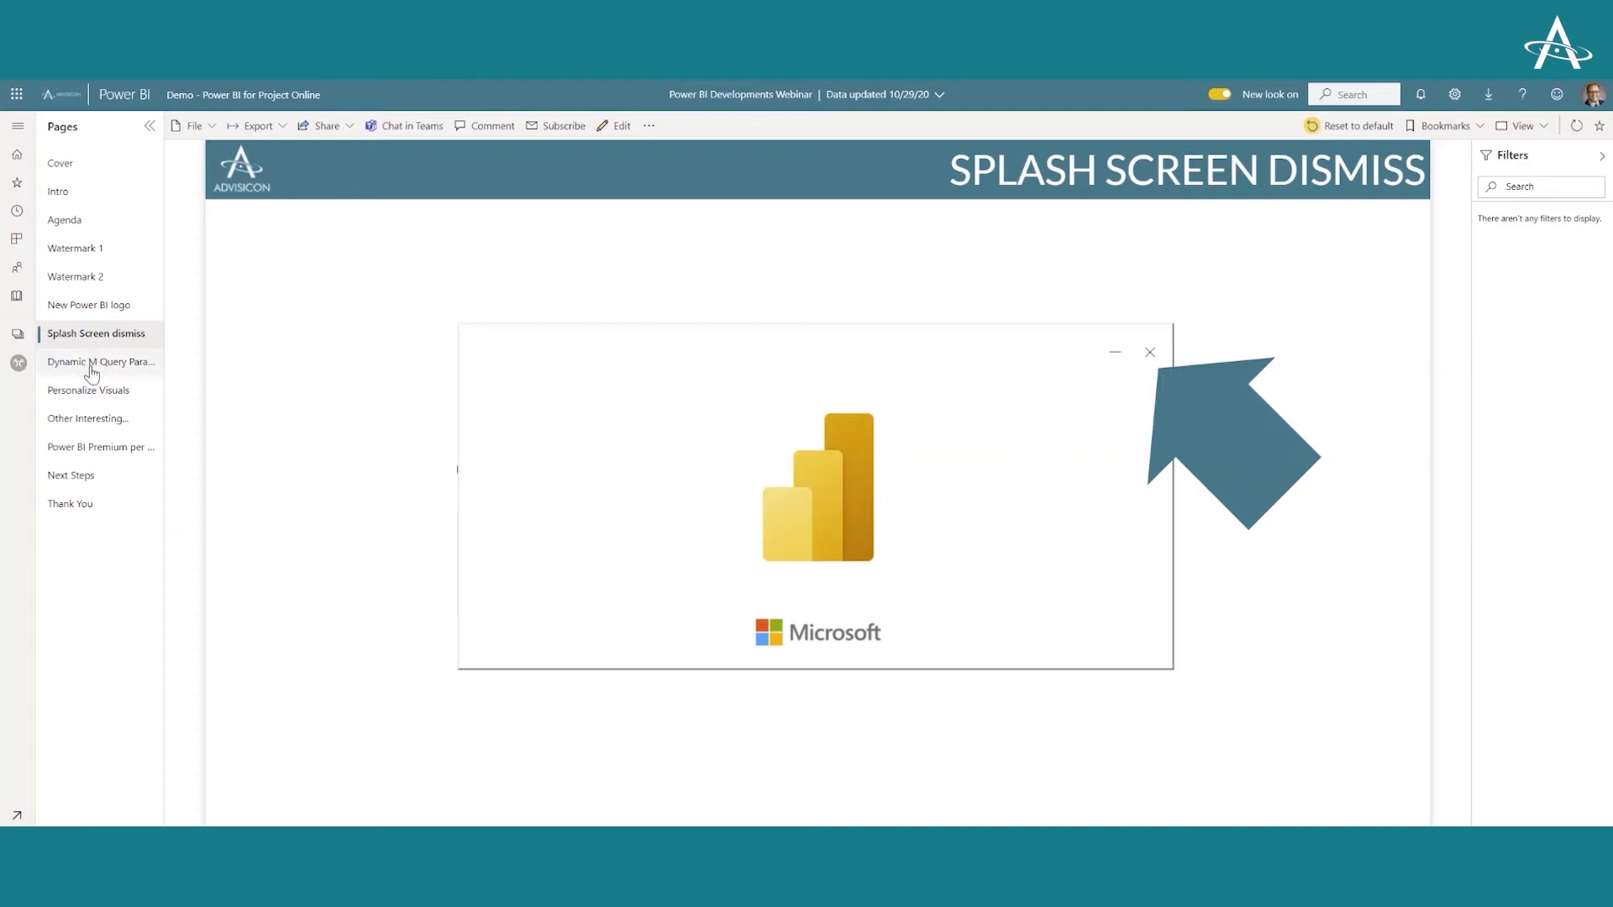
Navigate to the Dynamic M Query Parameters report page
{"action": "left_click", "coordinate": [100, 361]}
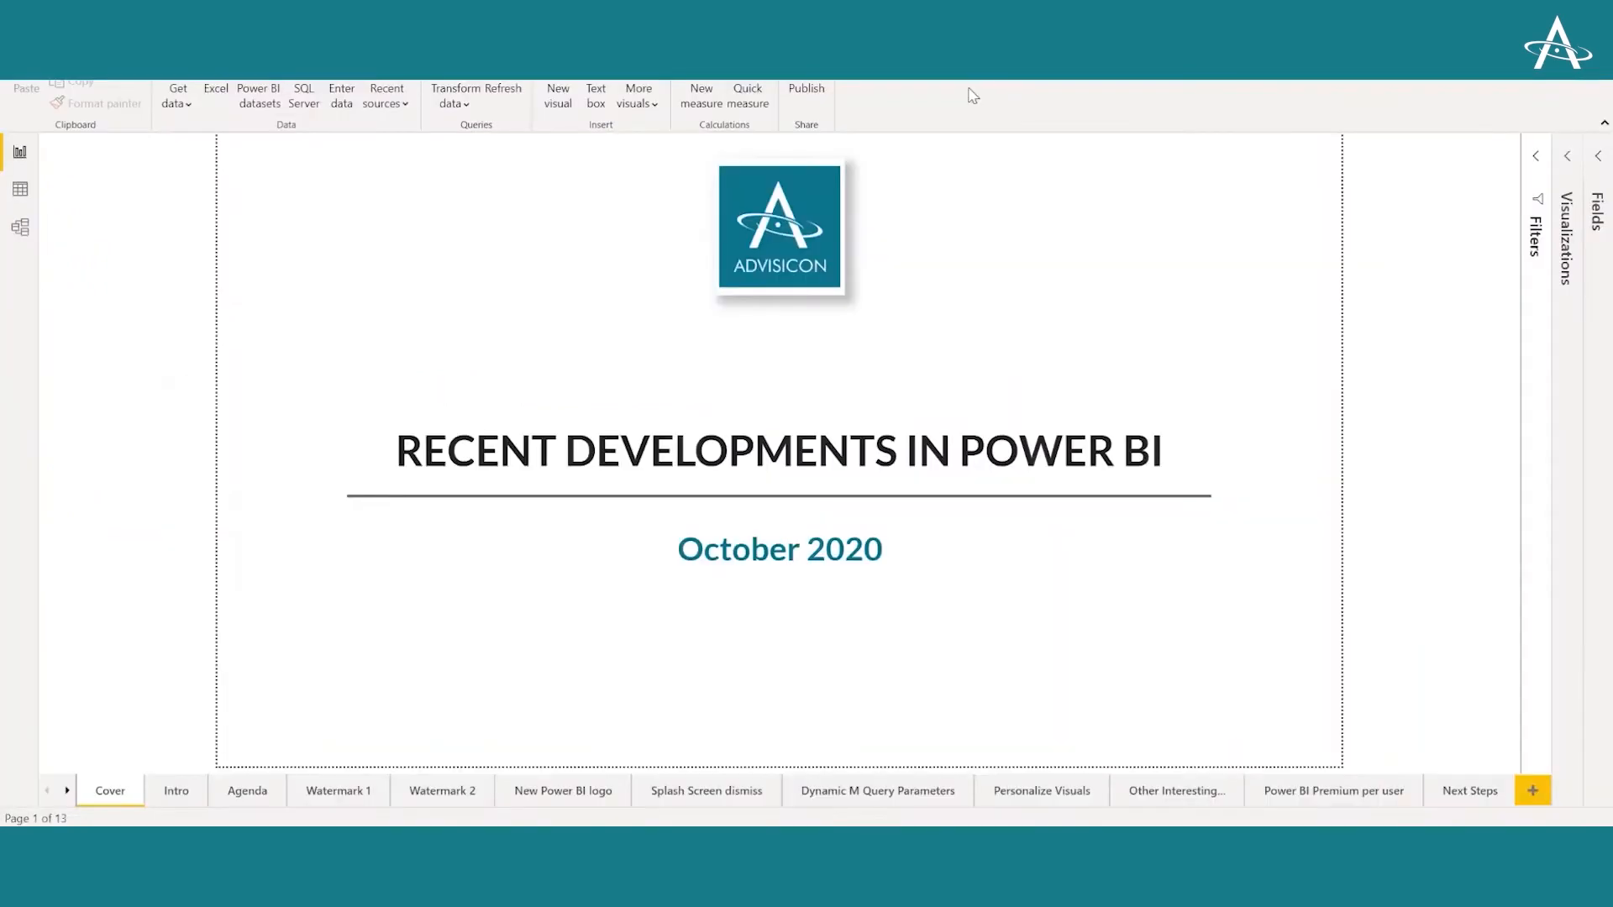
{"action": "mouse_move", "coordinate": [1022, 178]}
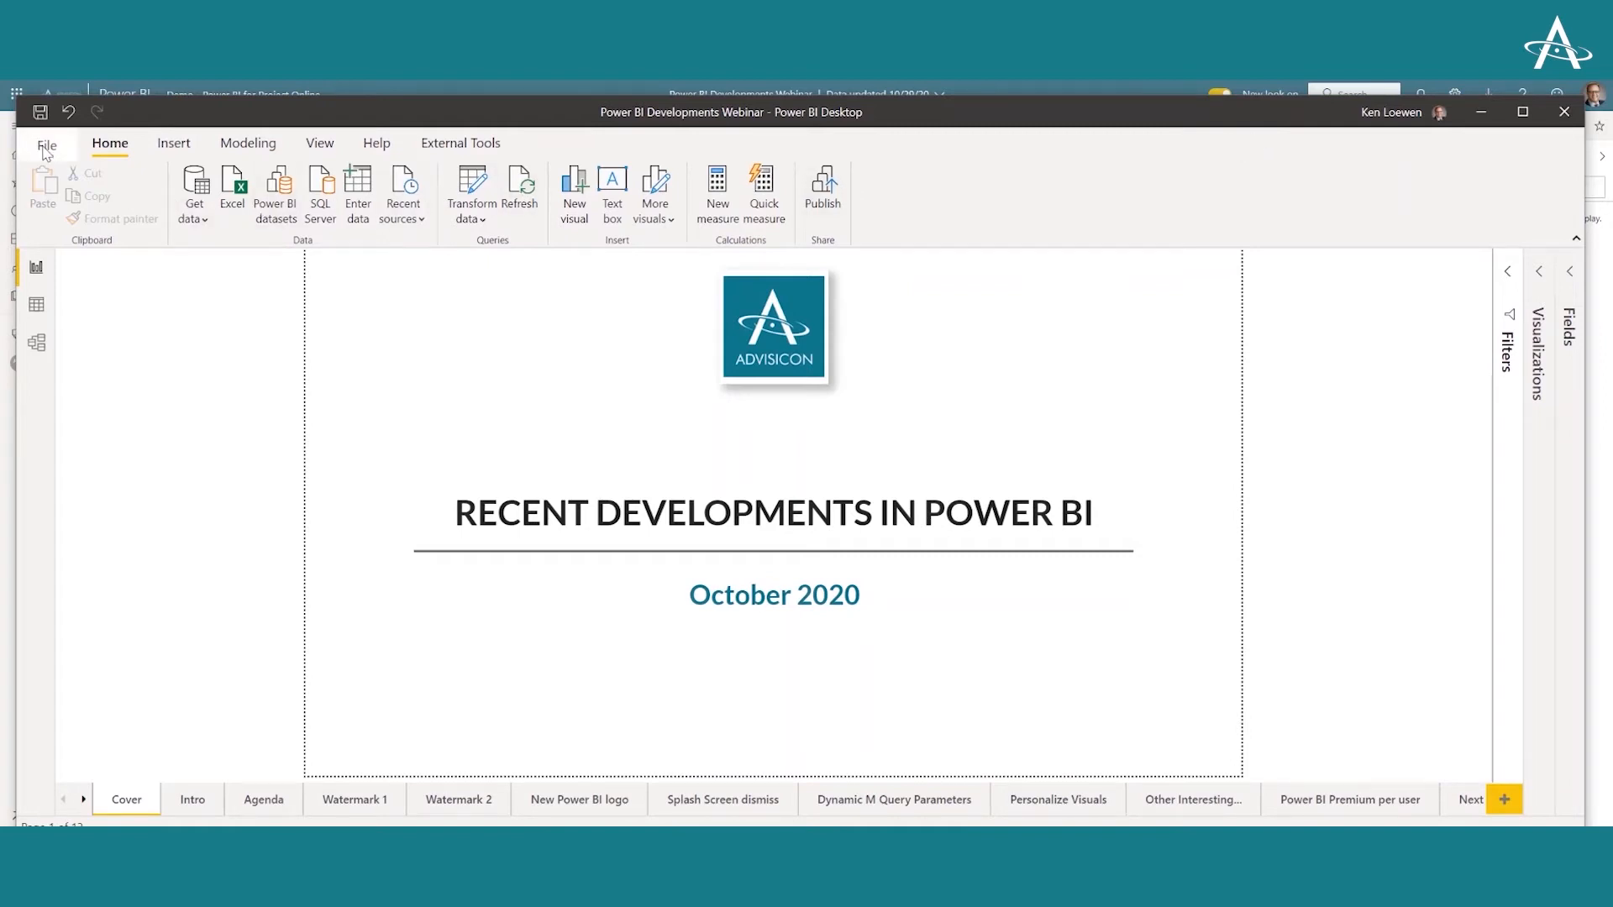
Show the File backstage listing recently opened reports
{"action": "left_click", "coordinate": [47, 144]}
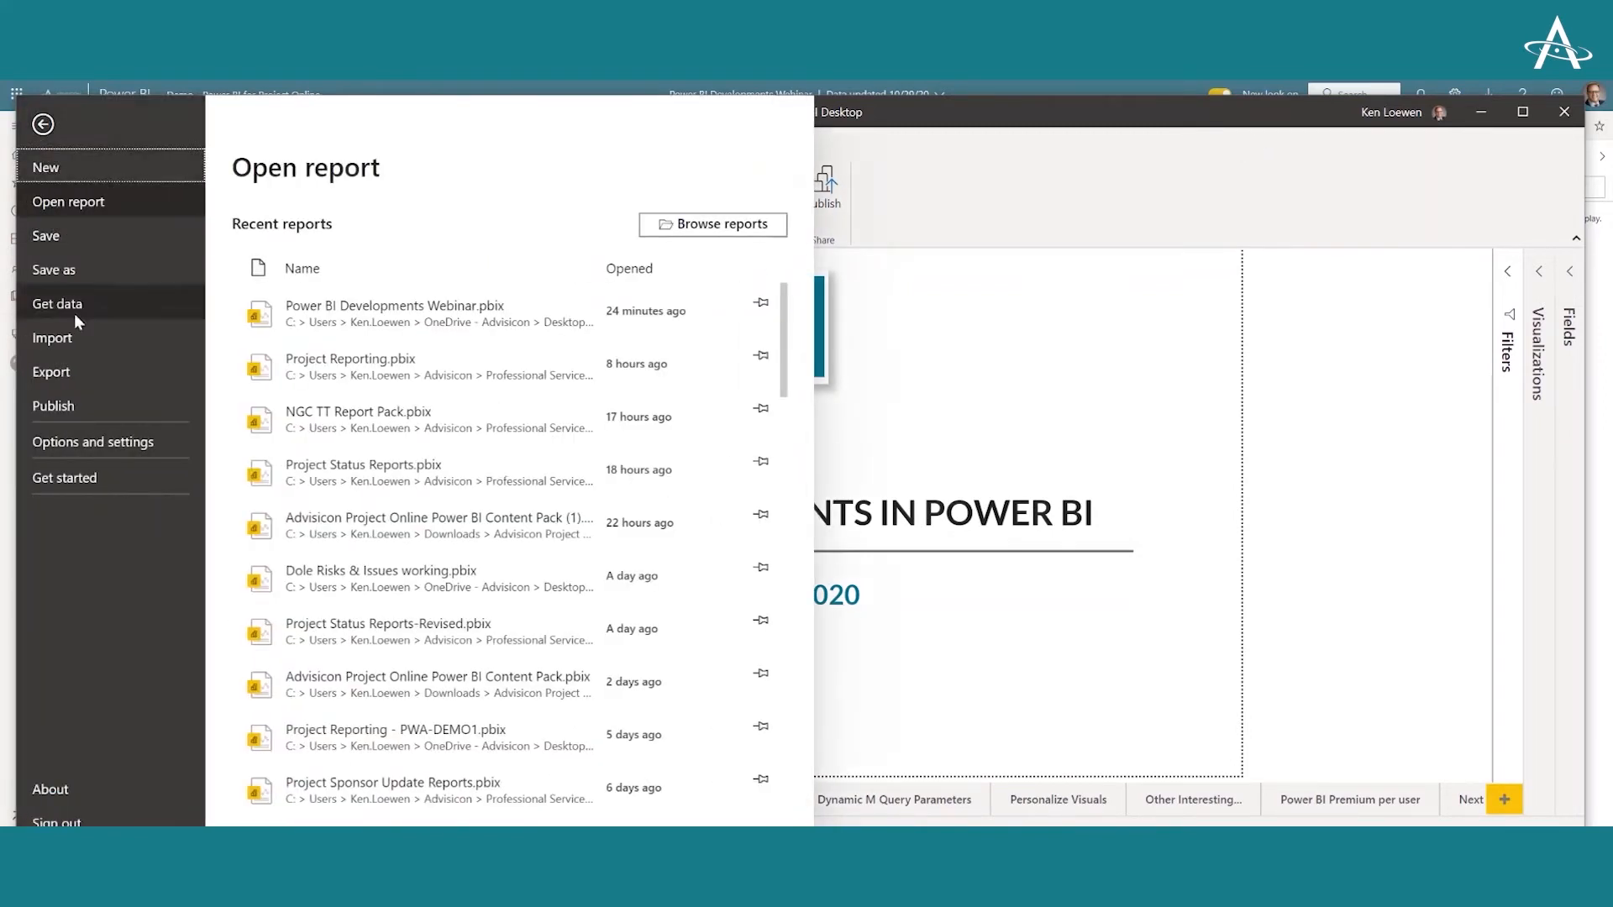
Go through Options and settings into the Options dialog and select Preview features under GLOBAL
{"action": "left_click", "coordinate": [94, 442]}
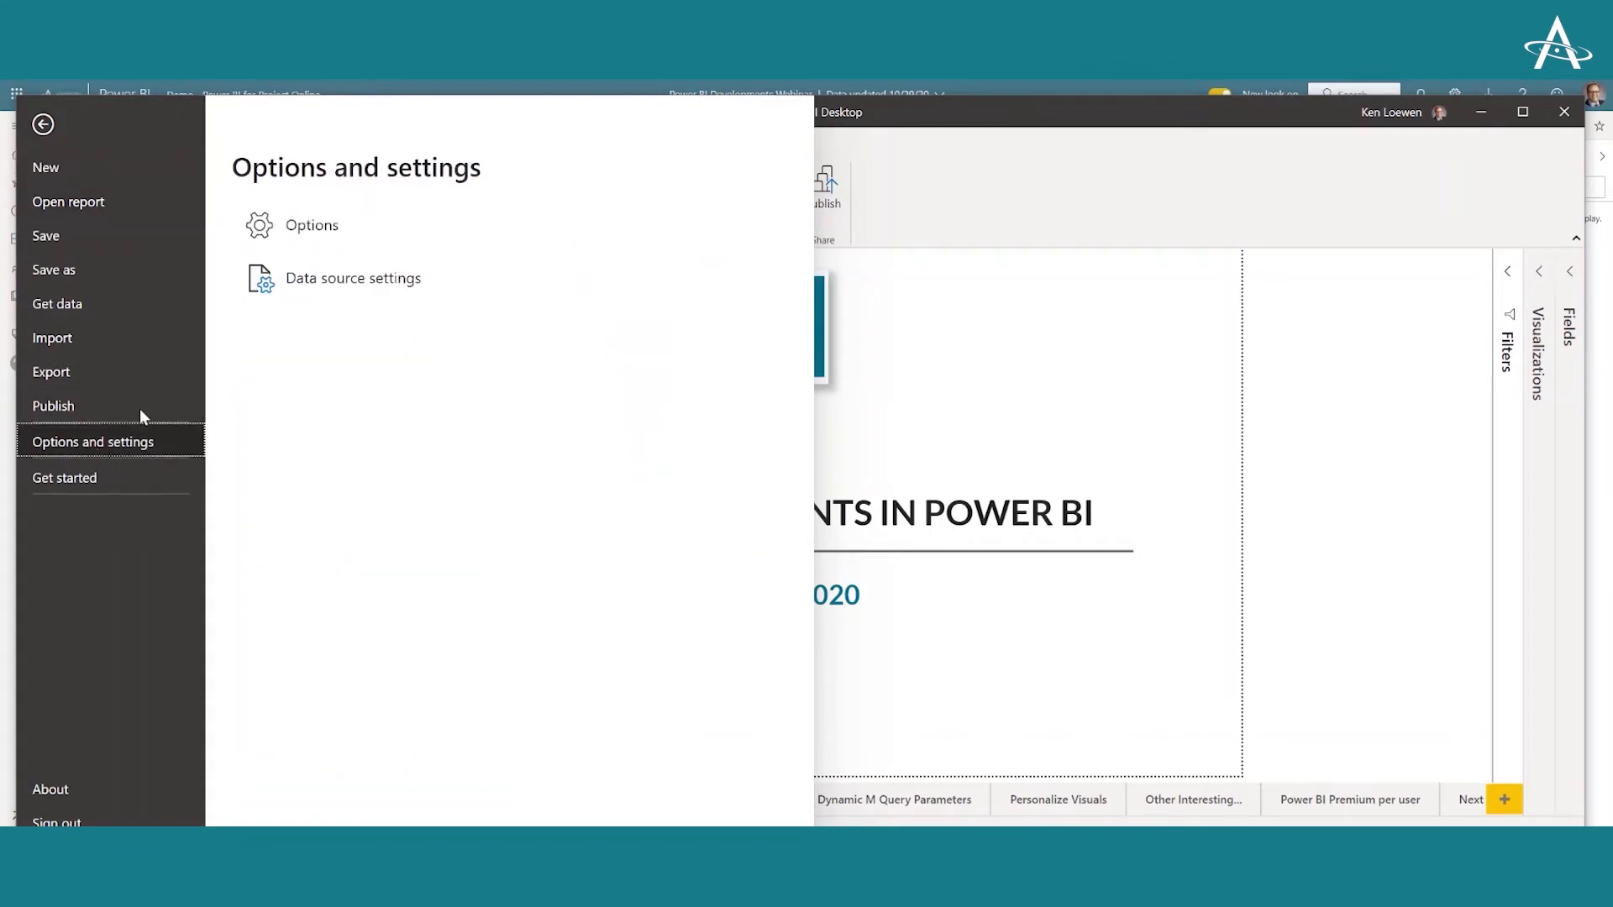
{"action": "left_click", "coordinate": [43, 123]}
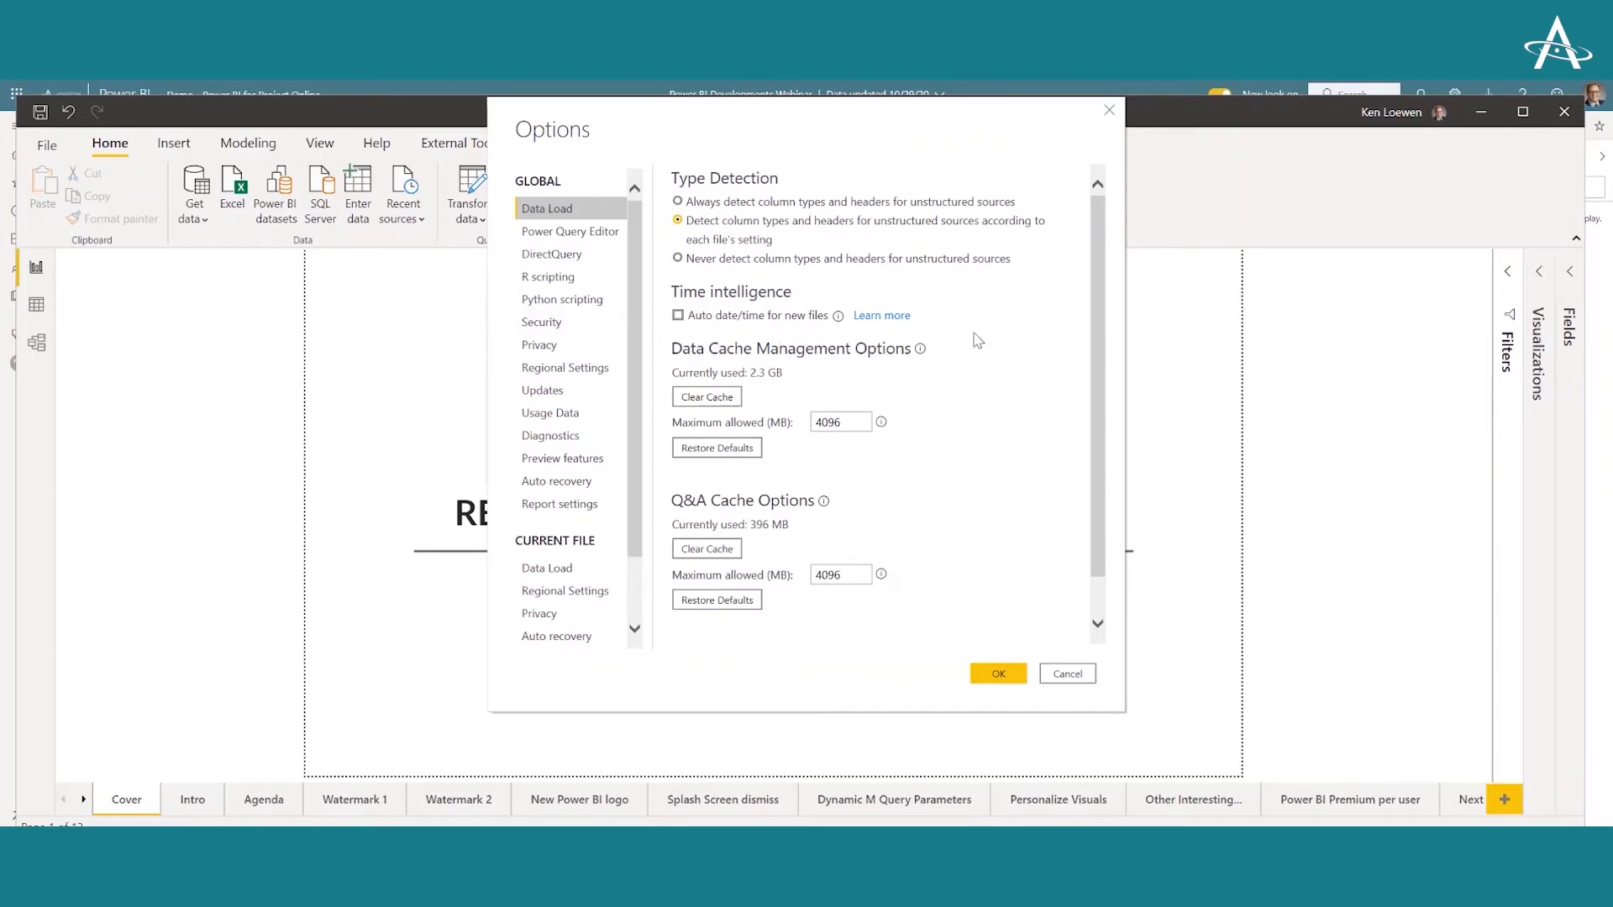
{"action": "mouse_move", "coordinate": [1014, 337]}
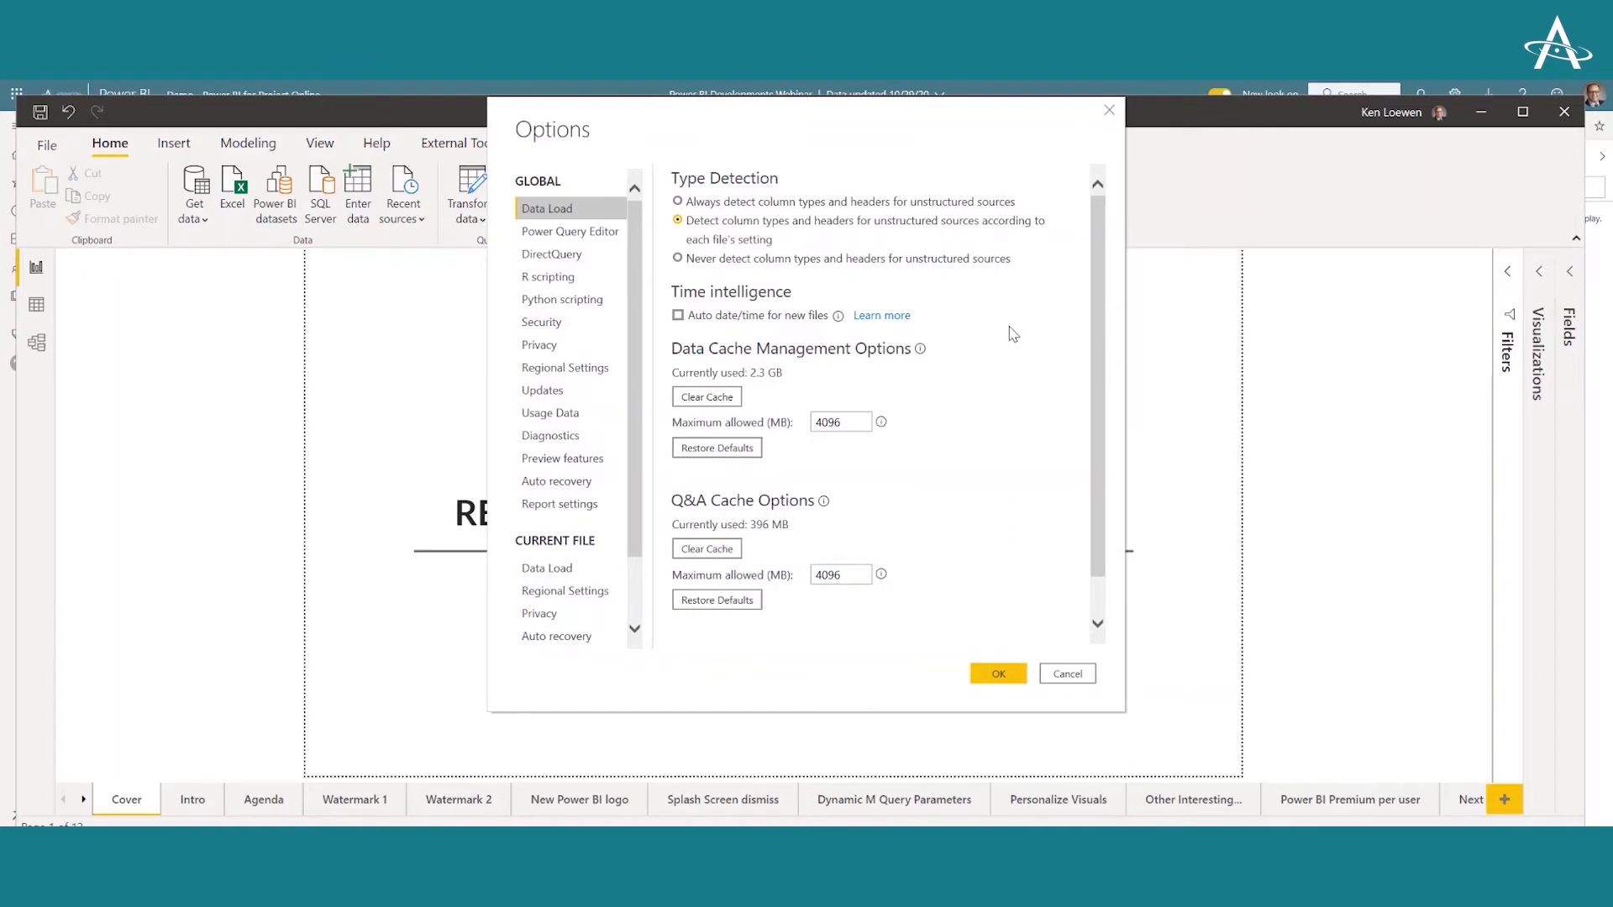
{"action": "mouse_move", "coordinate": [965, 336]}
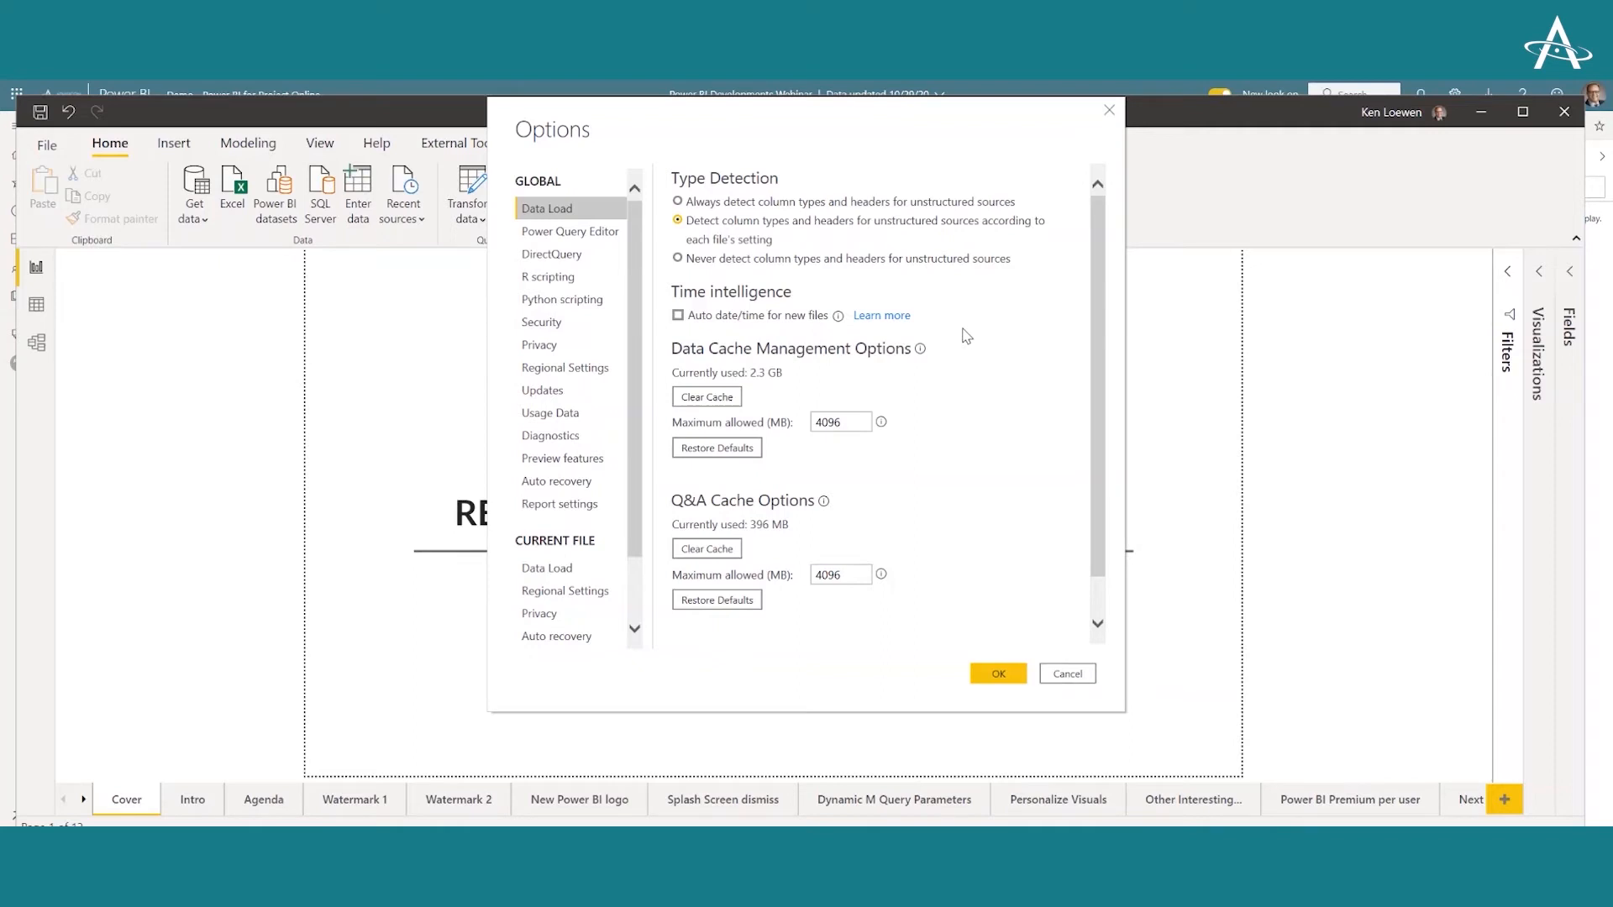
{"action": "left_click", "coordinate": [677, 314]}
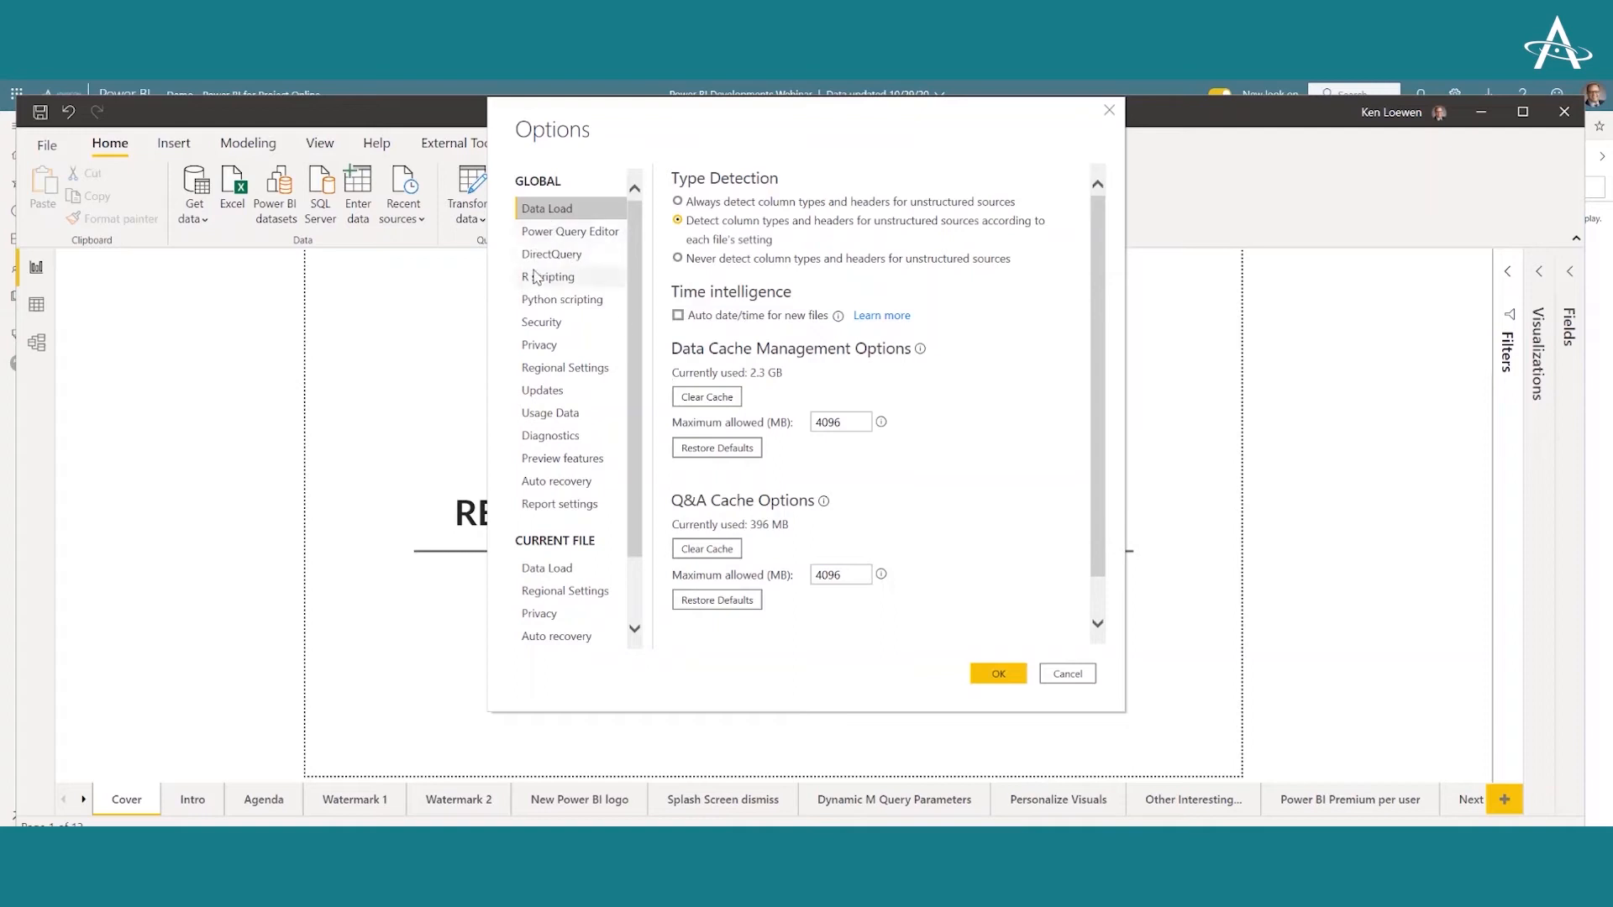
{"action": "mouse_move", "coordinate": [544, 320]}
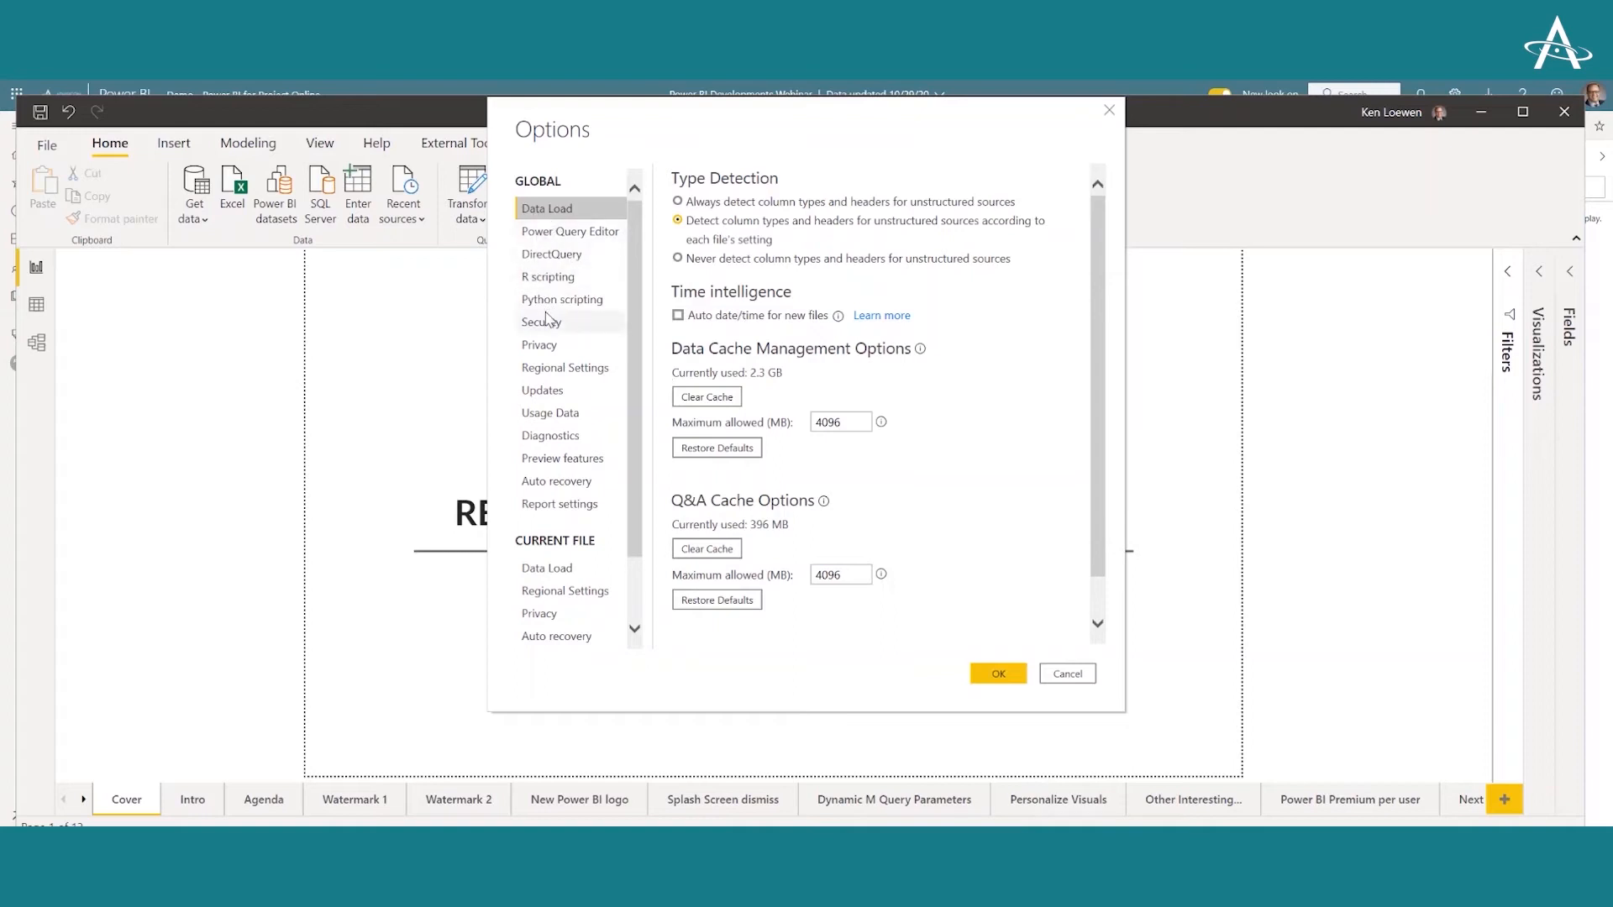
{"action": "mouse_move", "coordinate": [562, 457]}
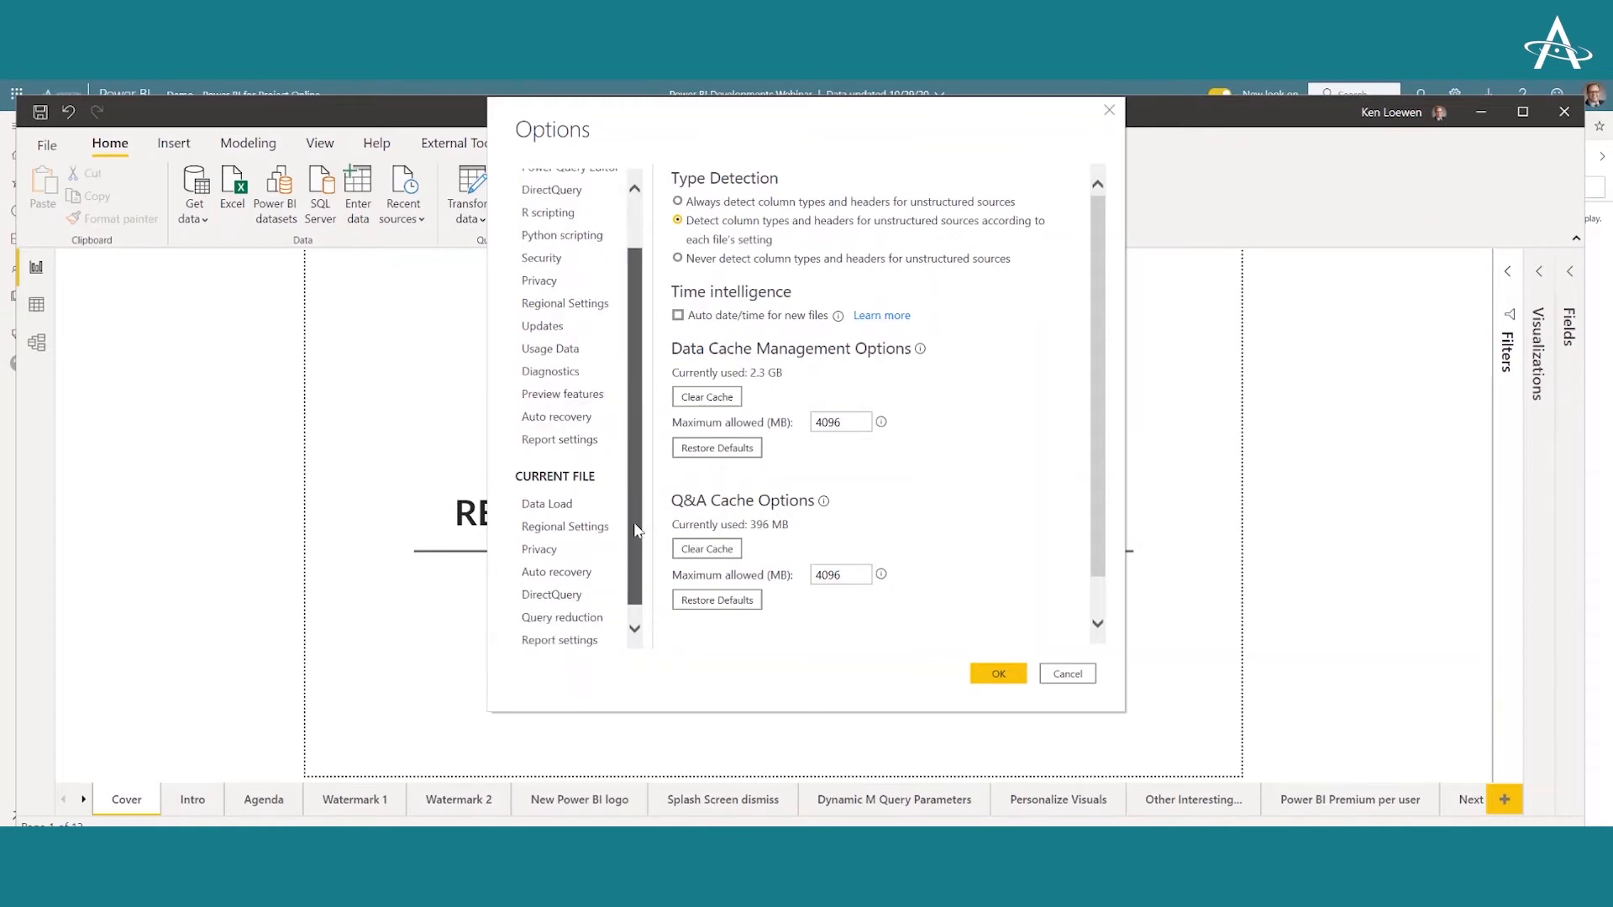
{"action": "scroll", "scroll_direction": "down", "scroll_amount": 3}
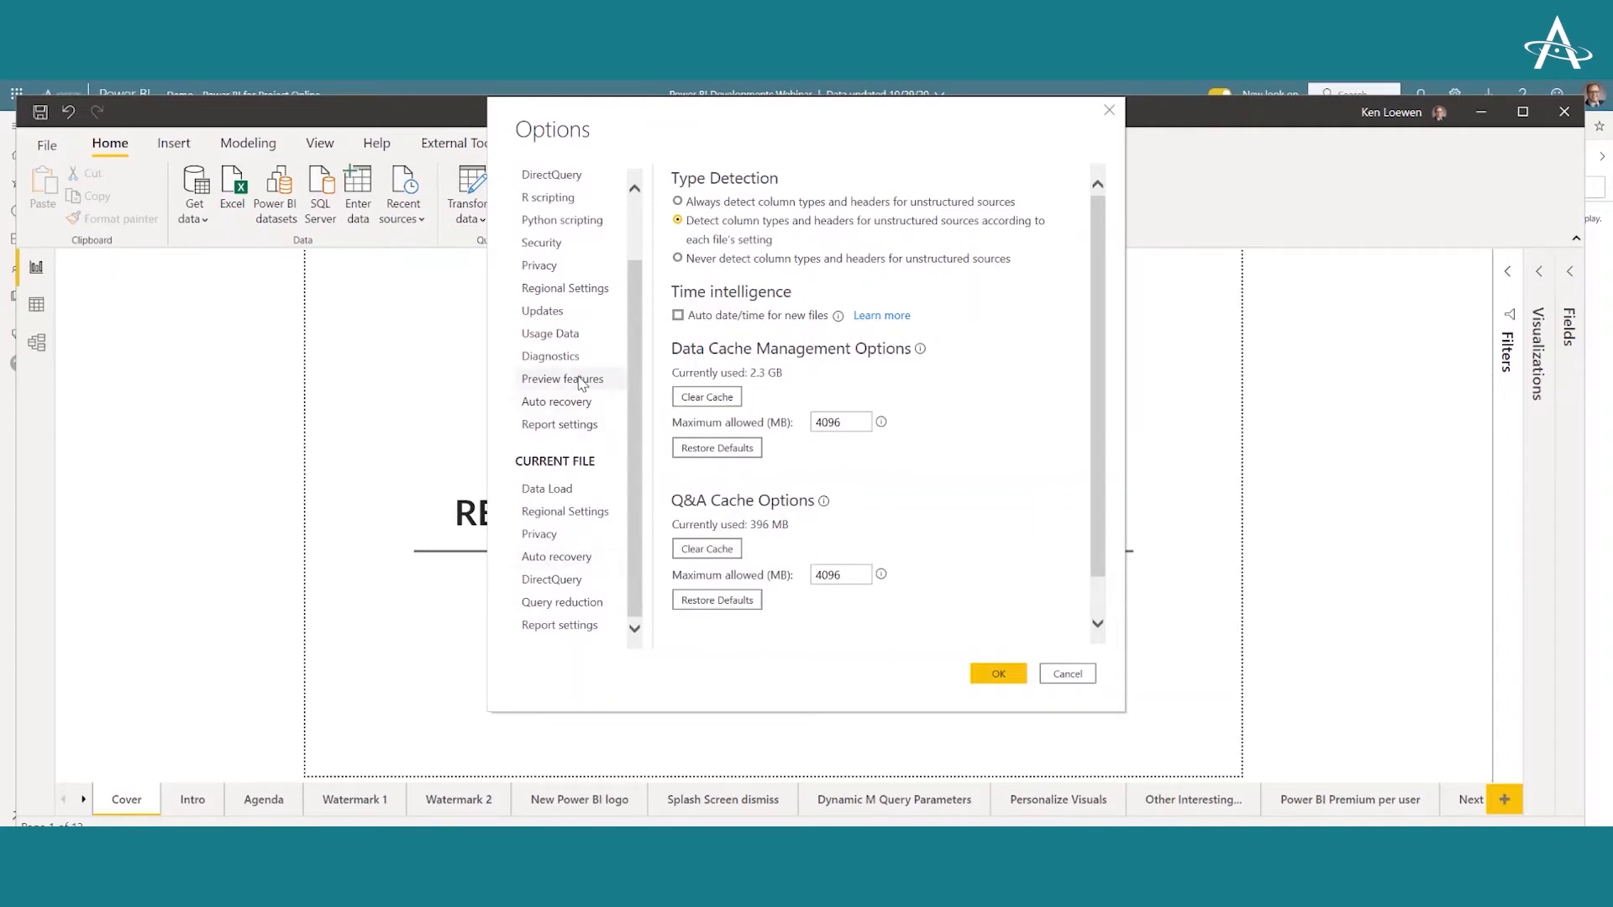
{"action": "left_click", "coordinate": [562, 378]}
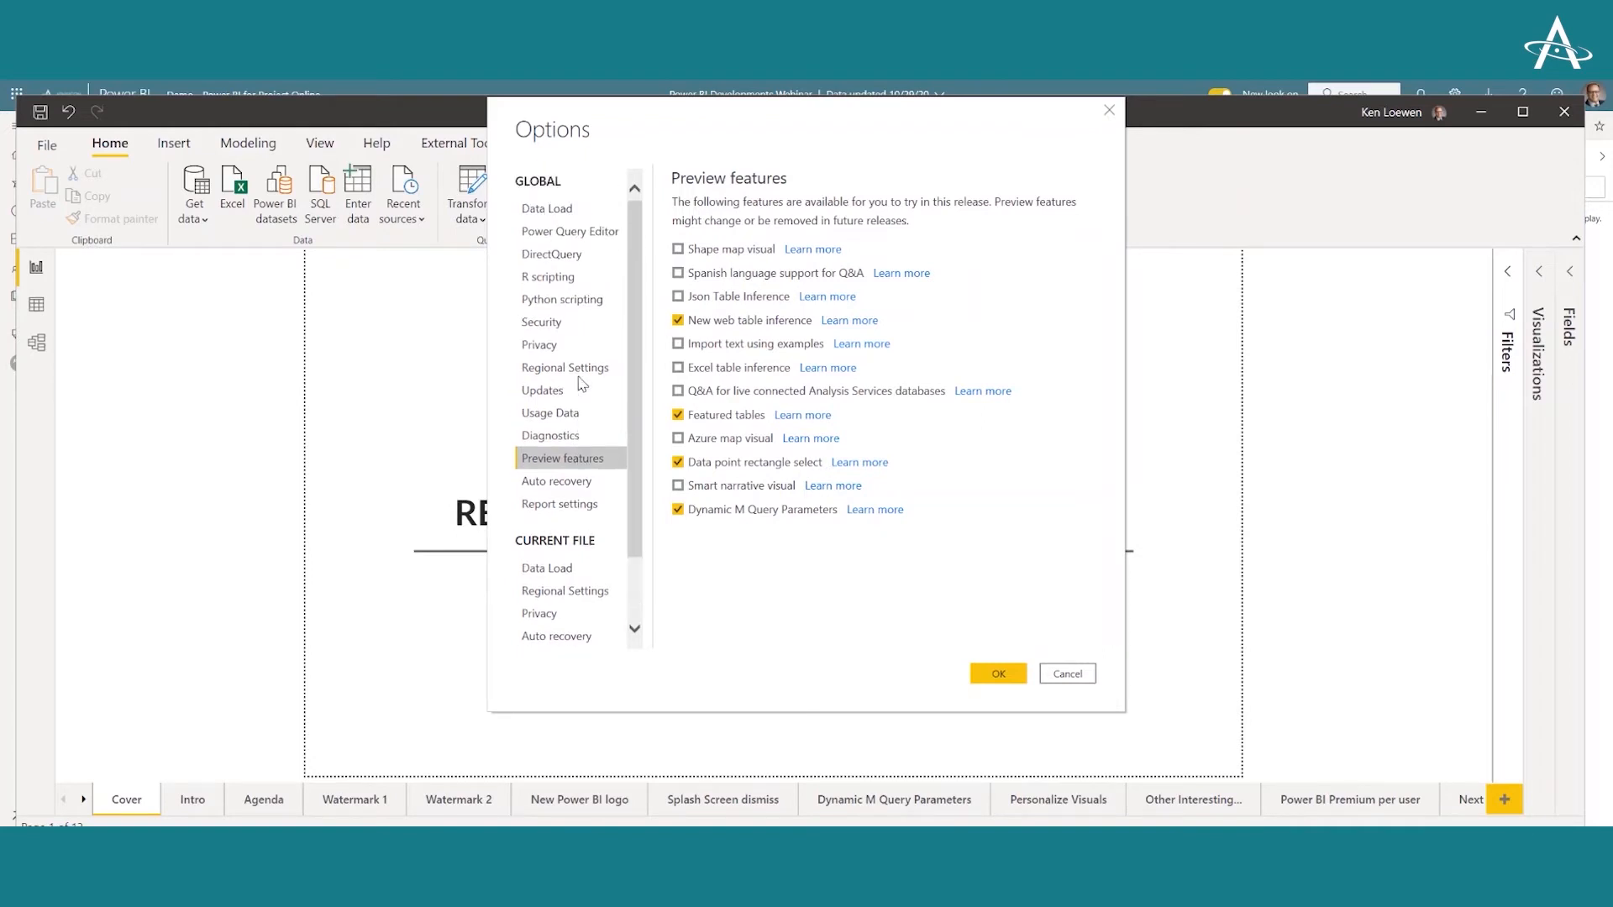
{"action": "mouse_move", "coordinate": [547, 458]}
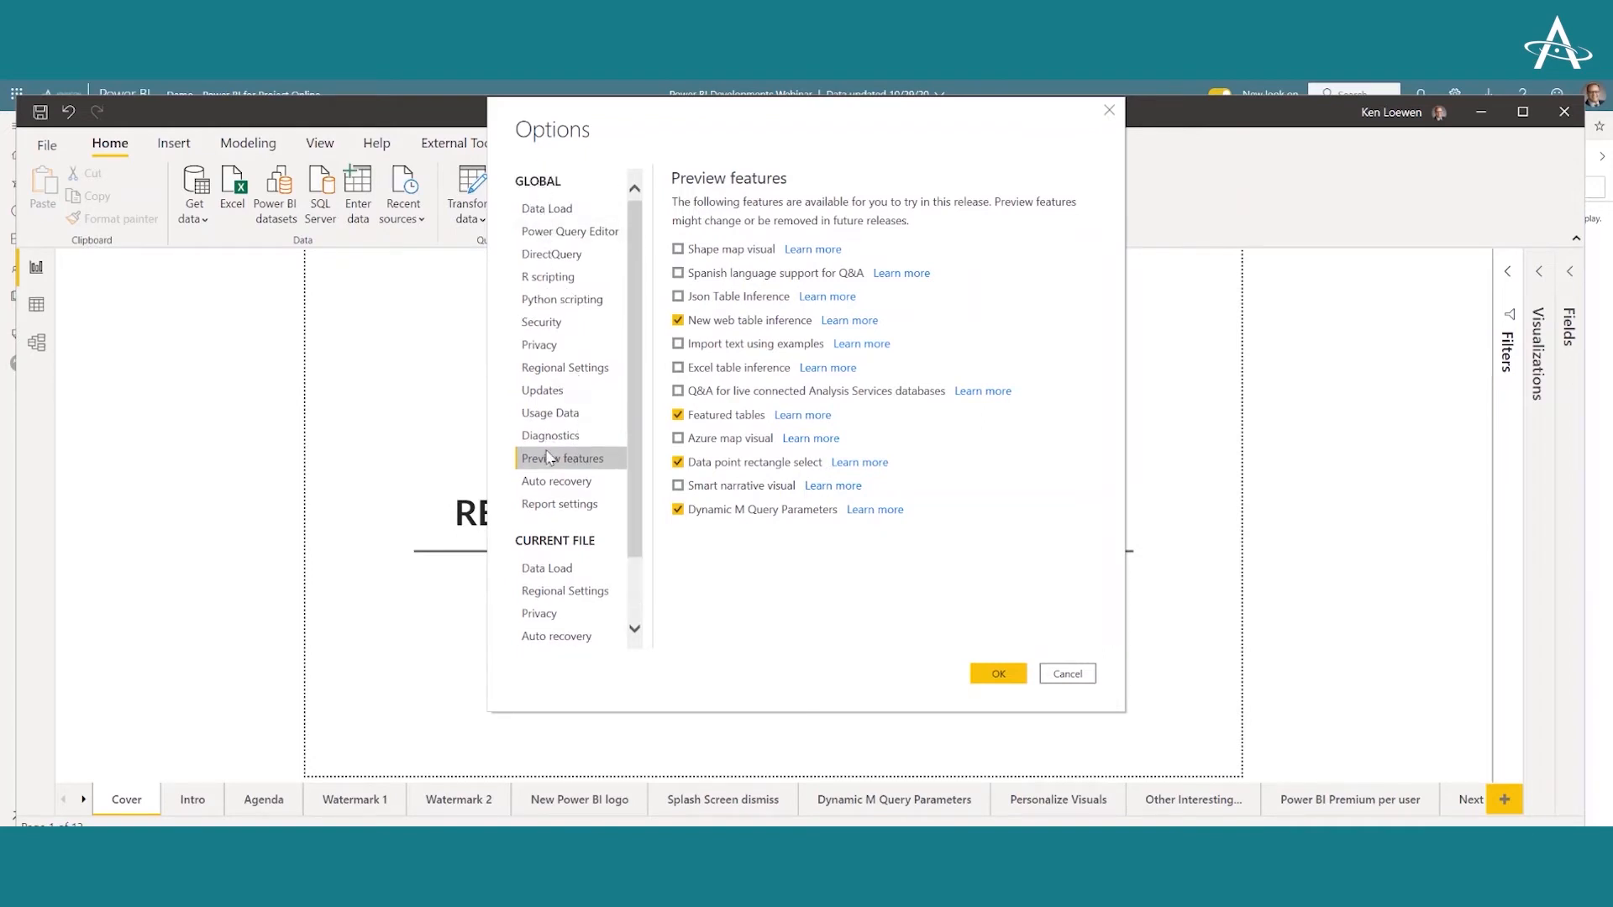
{"action": "mouse_move", "coordinate": [598, 465]}
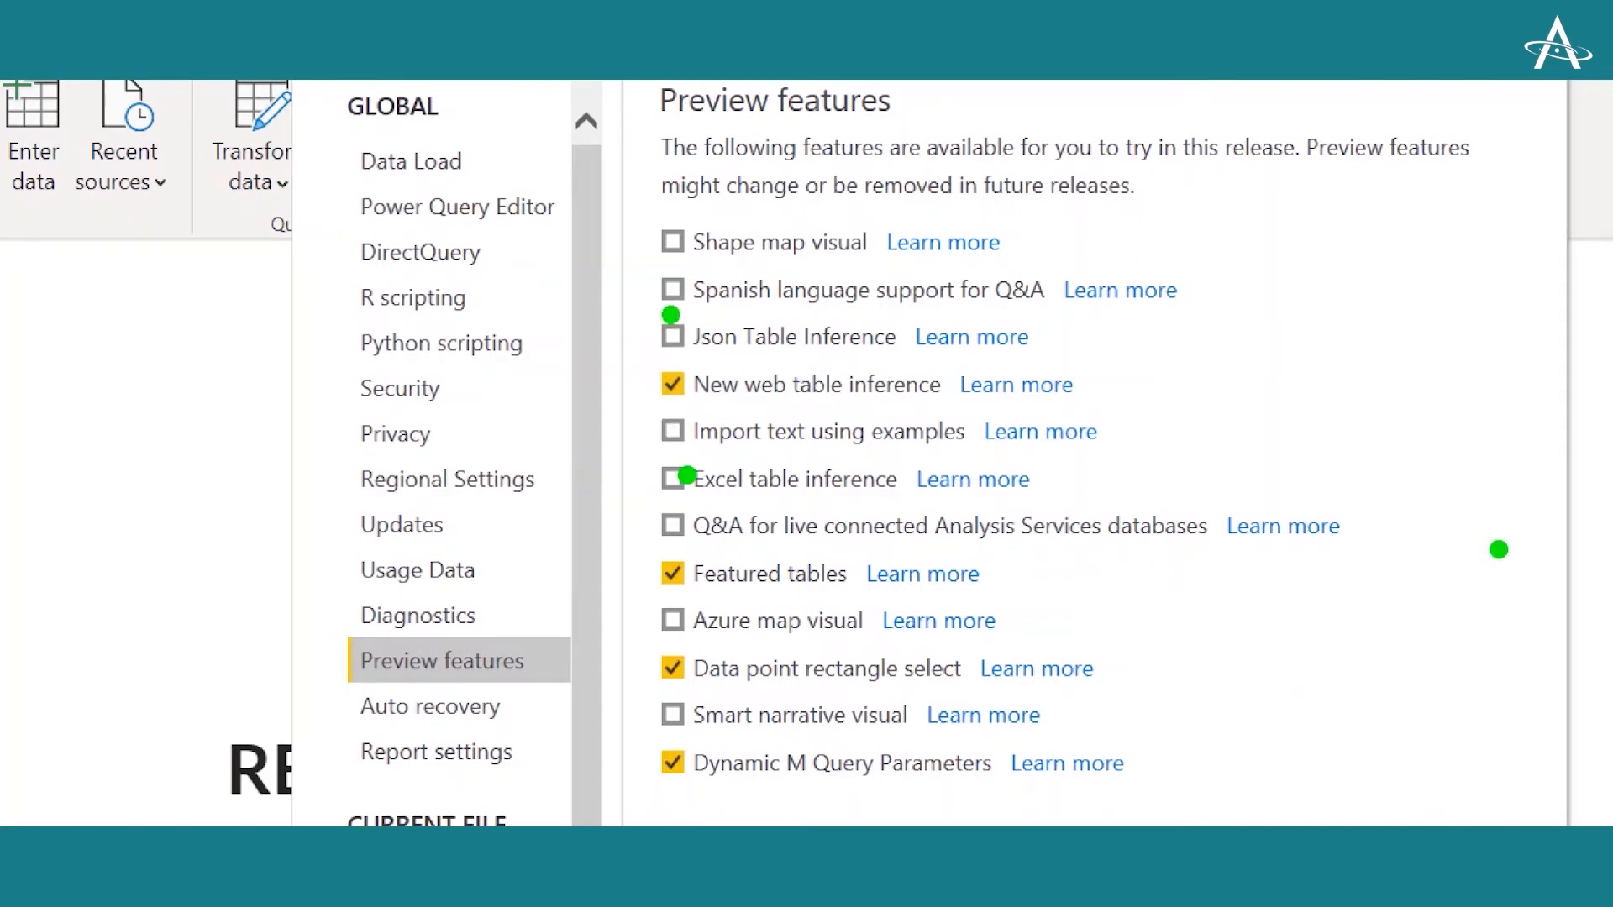
{"action": "mouse_move", "coordinate": [1313, 472]}
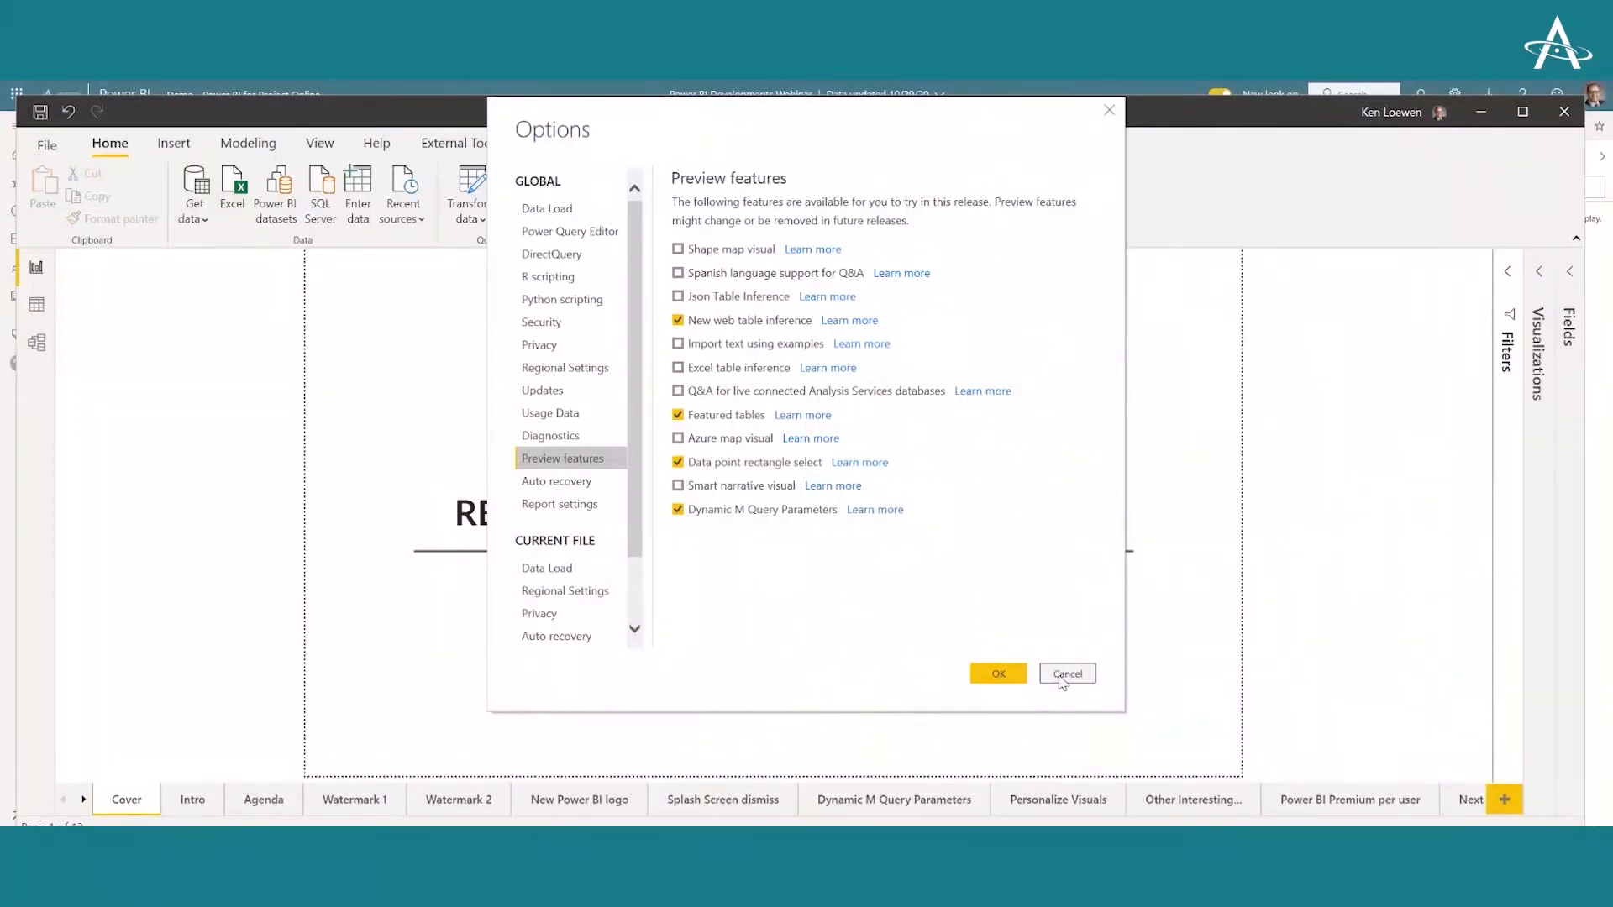
Cancel the Options dialog without changes, returning to the Cover page
{"action": "left_click", "coordinate": [1067, 674]}
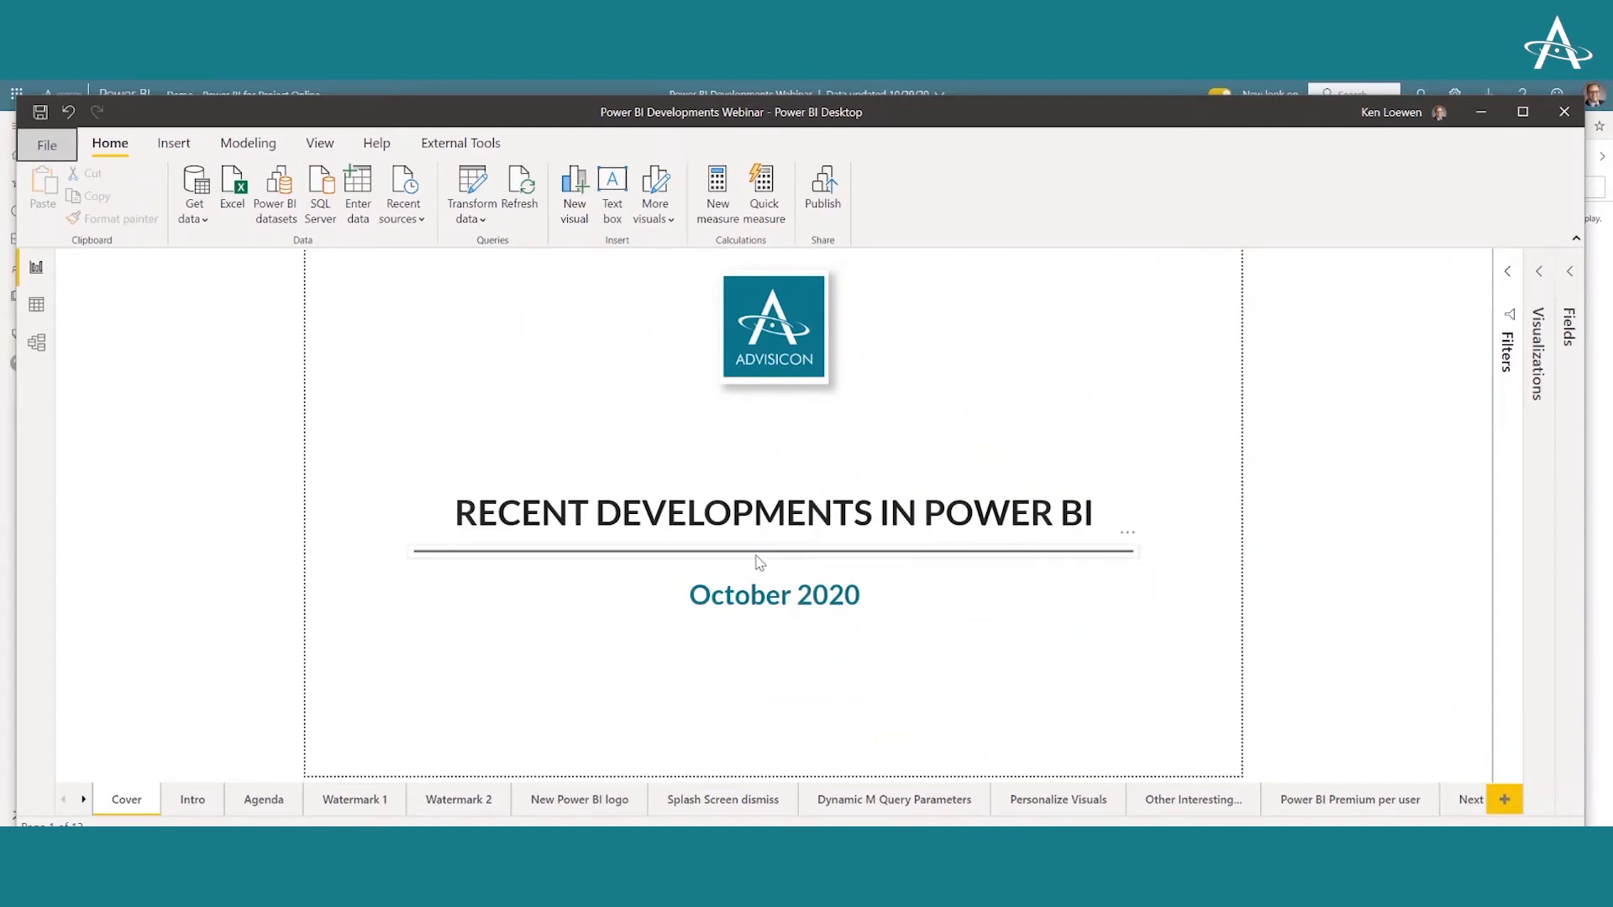
Use Get data > More... to show the full connector catalogue (Excel, Text/CSV, SQL Server)
{"action": "left_click", "coordinate": [772, 512]}
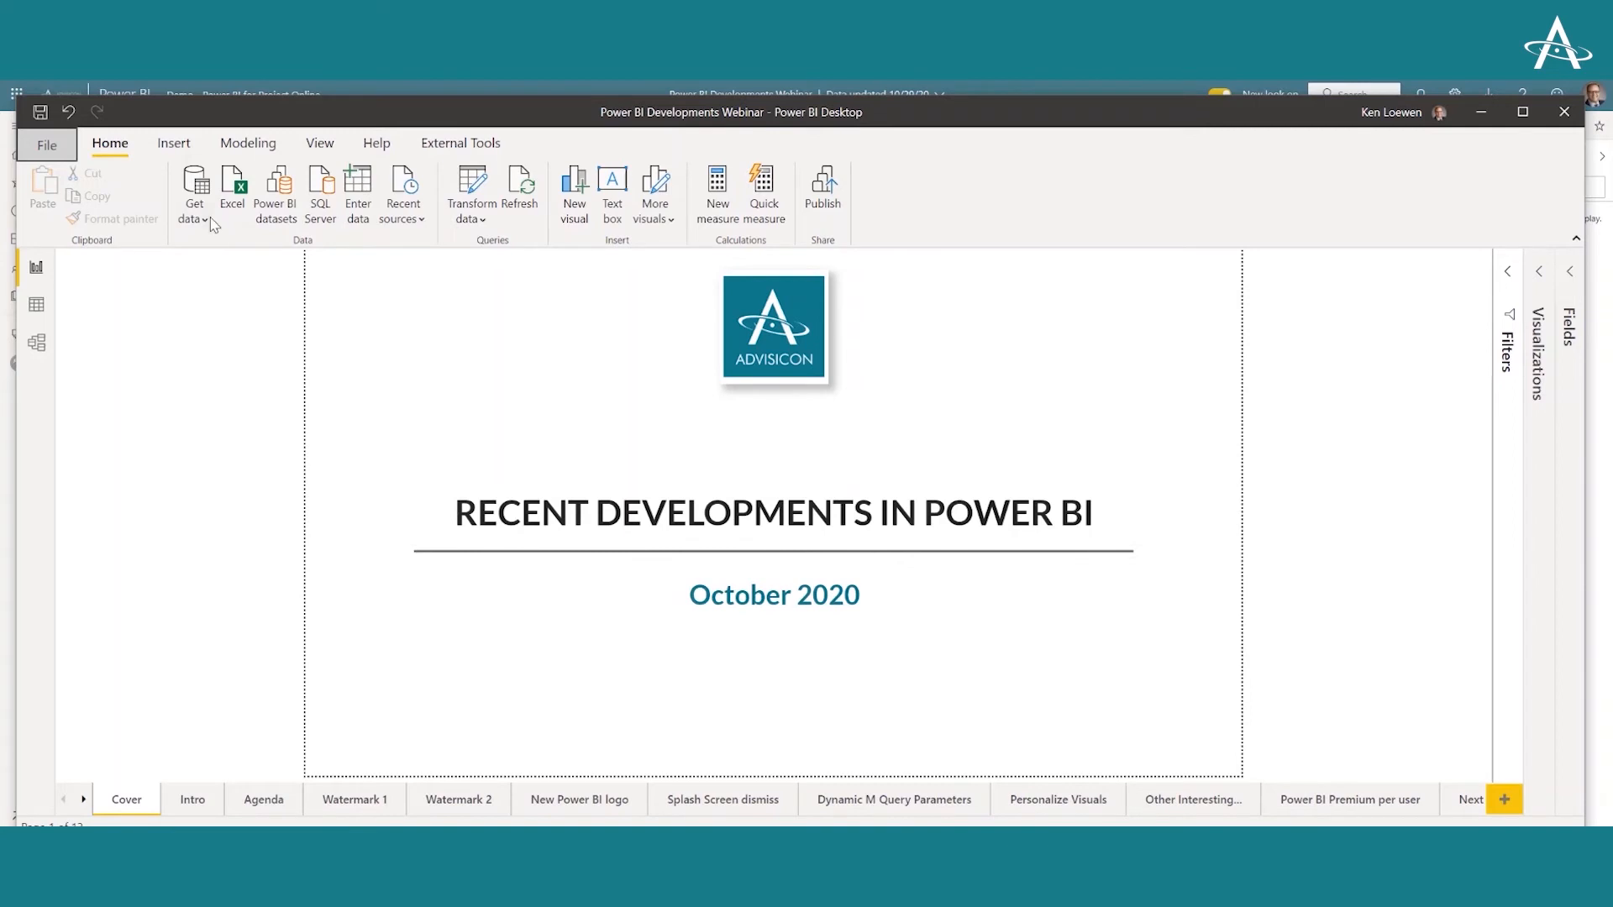
{"action": "left_click", "coordinate": [195, 195]}
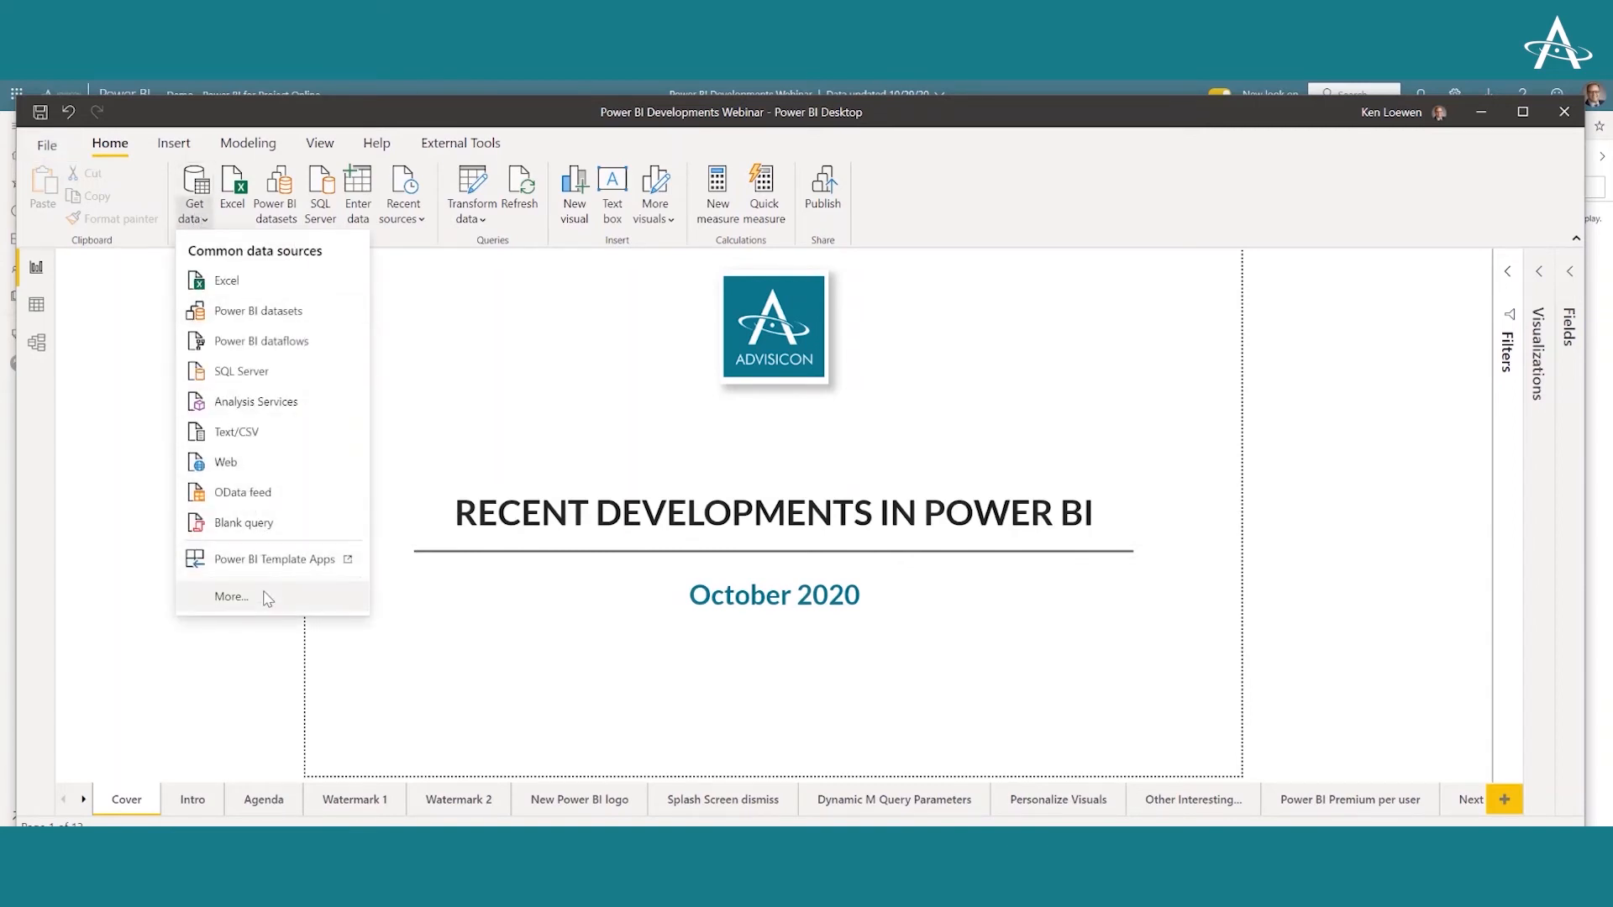
{"action": "left_click", "coordinate": [232, 596]}
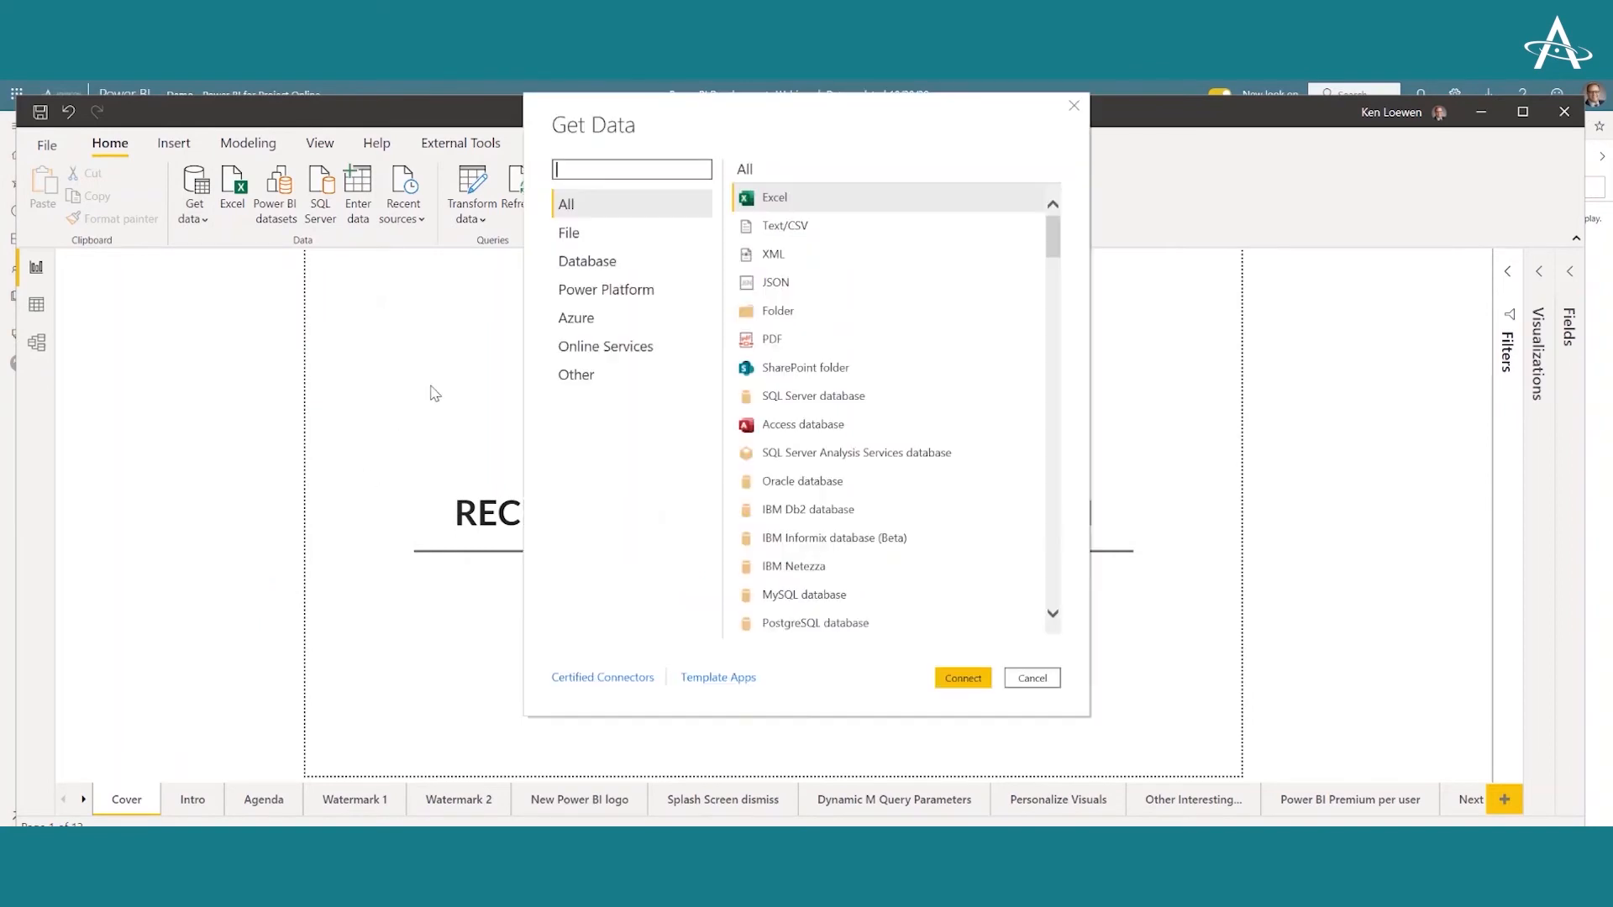
{"action": "mouse_move", "coordinate": [605, 346]}
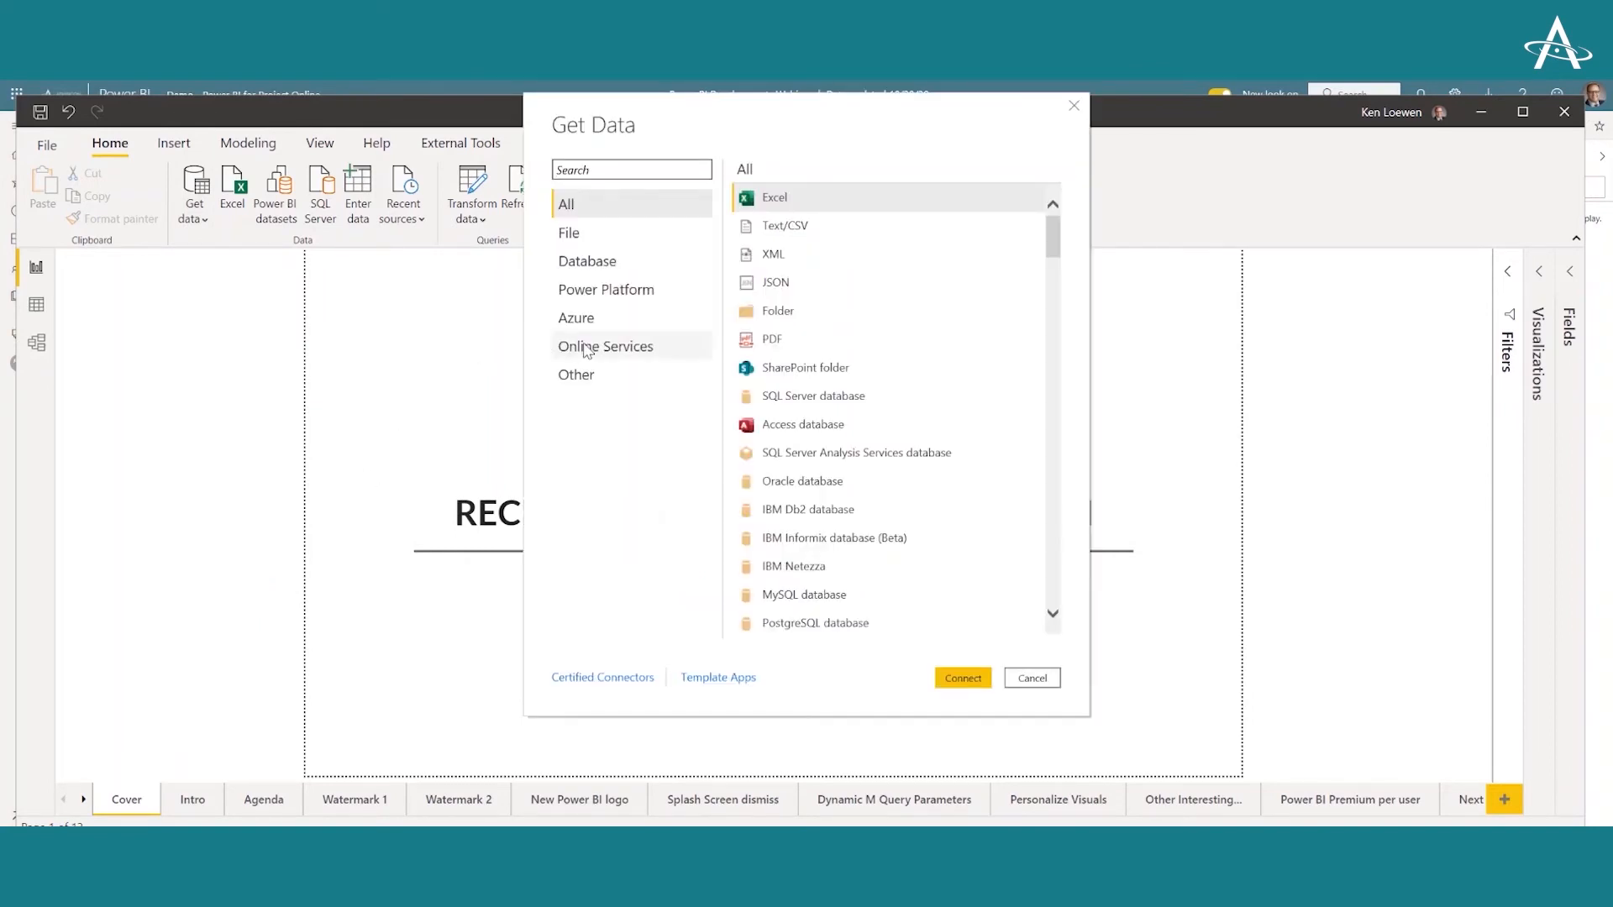
Filter the Get Data connector list to the Online Services category
{"action": "left_click", "coordinate": [606, 346]}
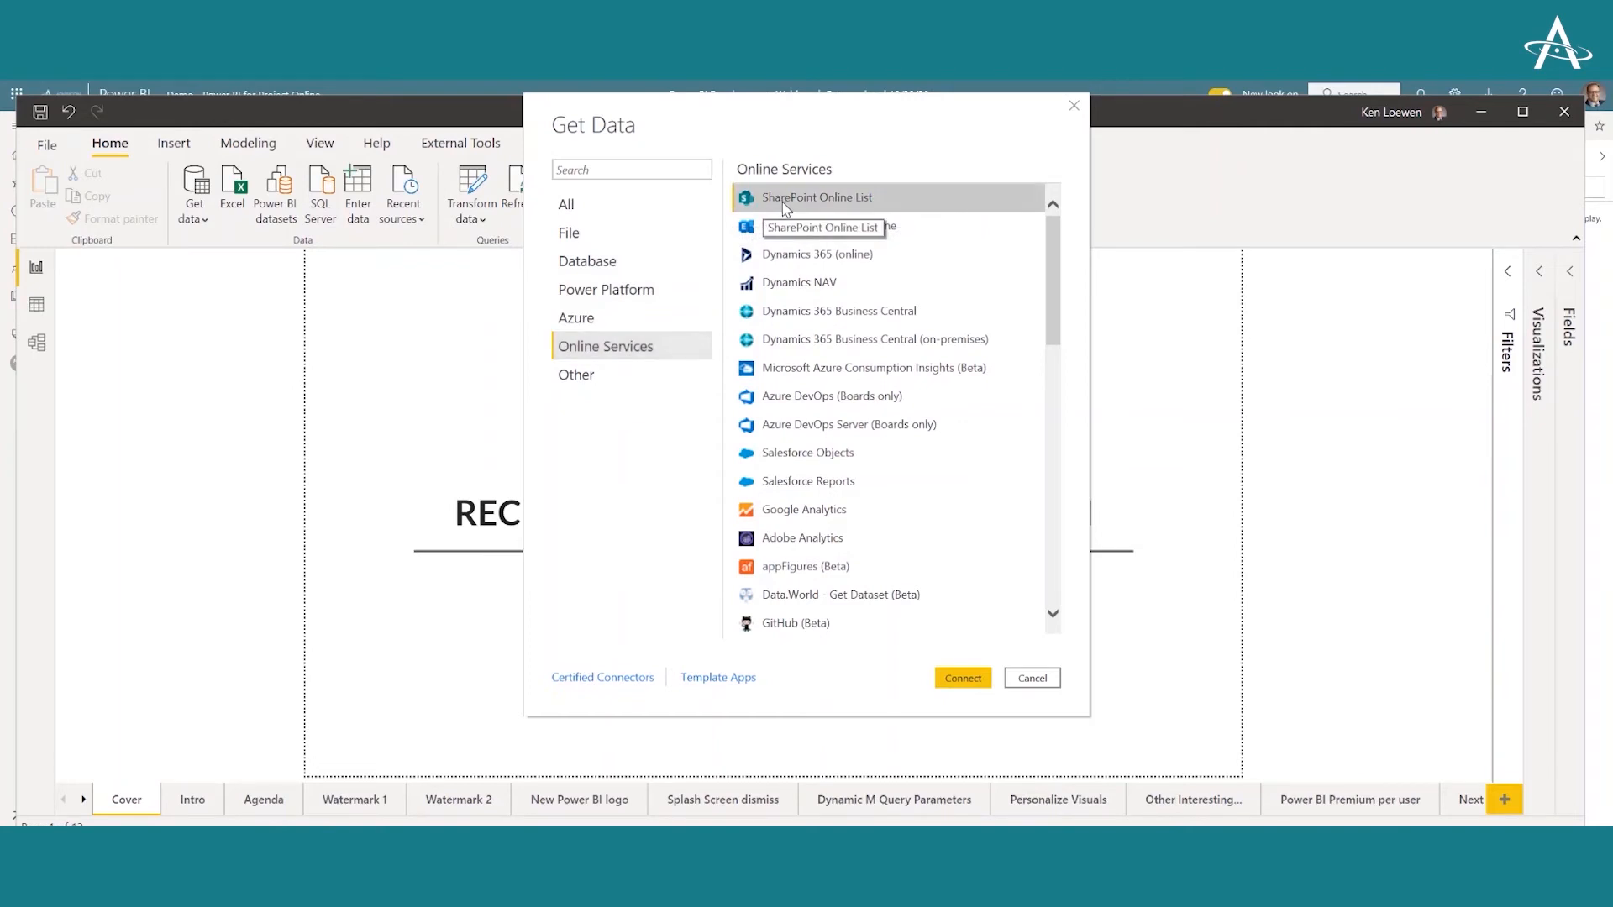
{"action": "mouse_move", "coordinate": [959, 689]}
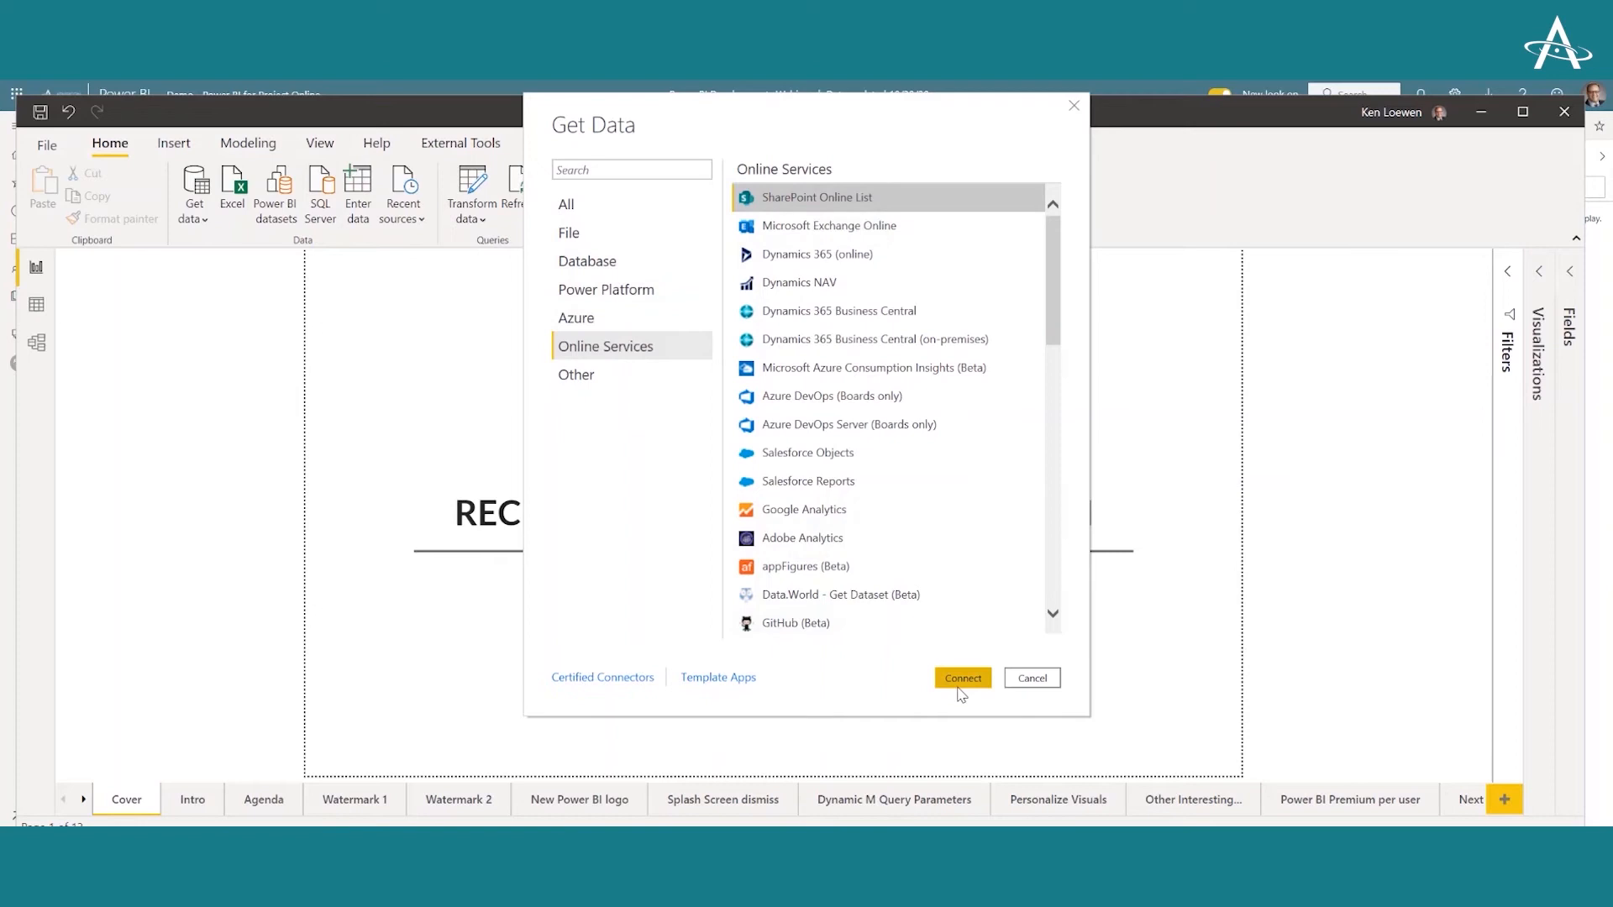
Connect to SharePoint Online List and focus the Site URL box for the address
{"action": "left_click", "coordinate": [1030, 677]}
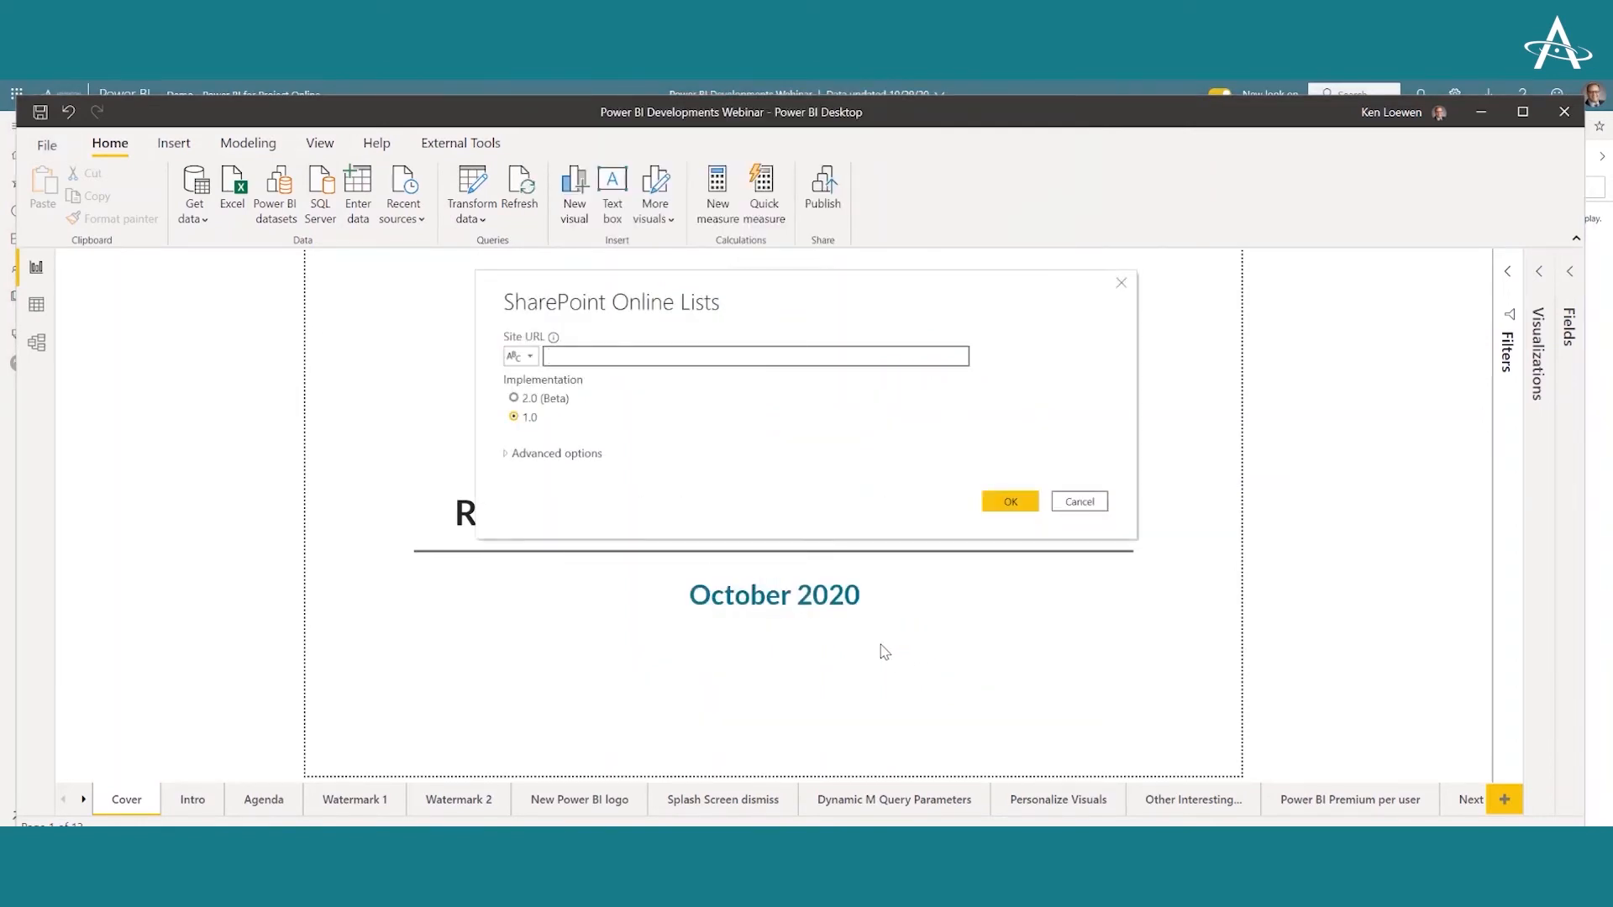
{"action": "mouse_move", "coordinate": [686, 635]}
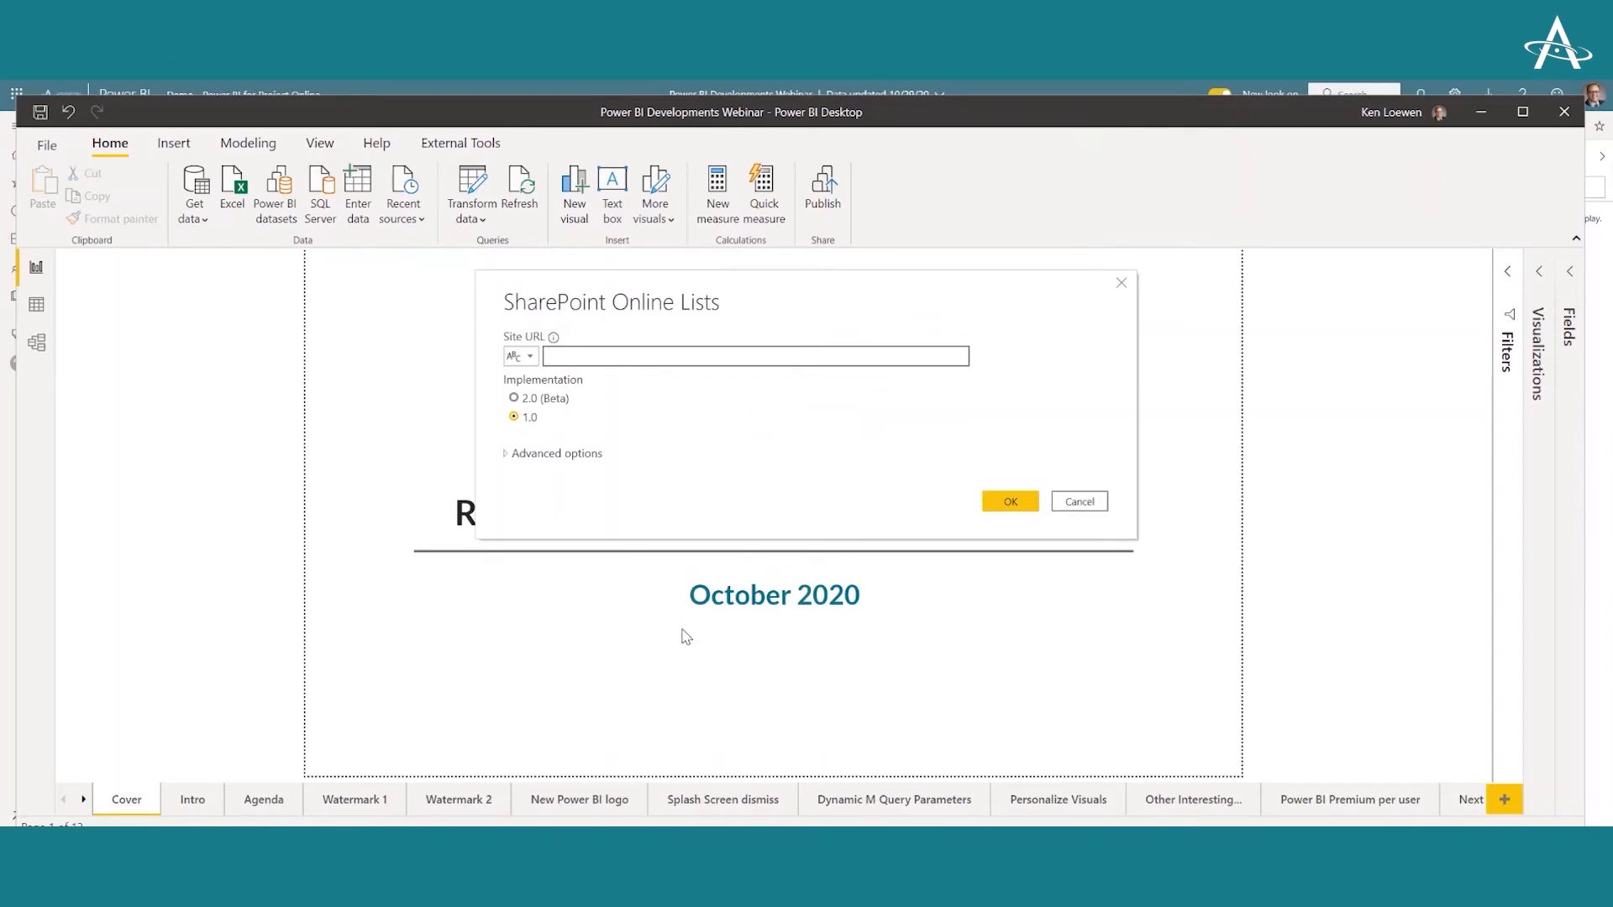
{"action": "left_click", "coordinate": [755, 357]}
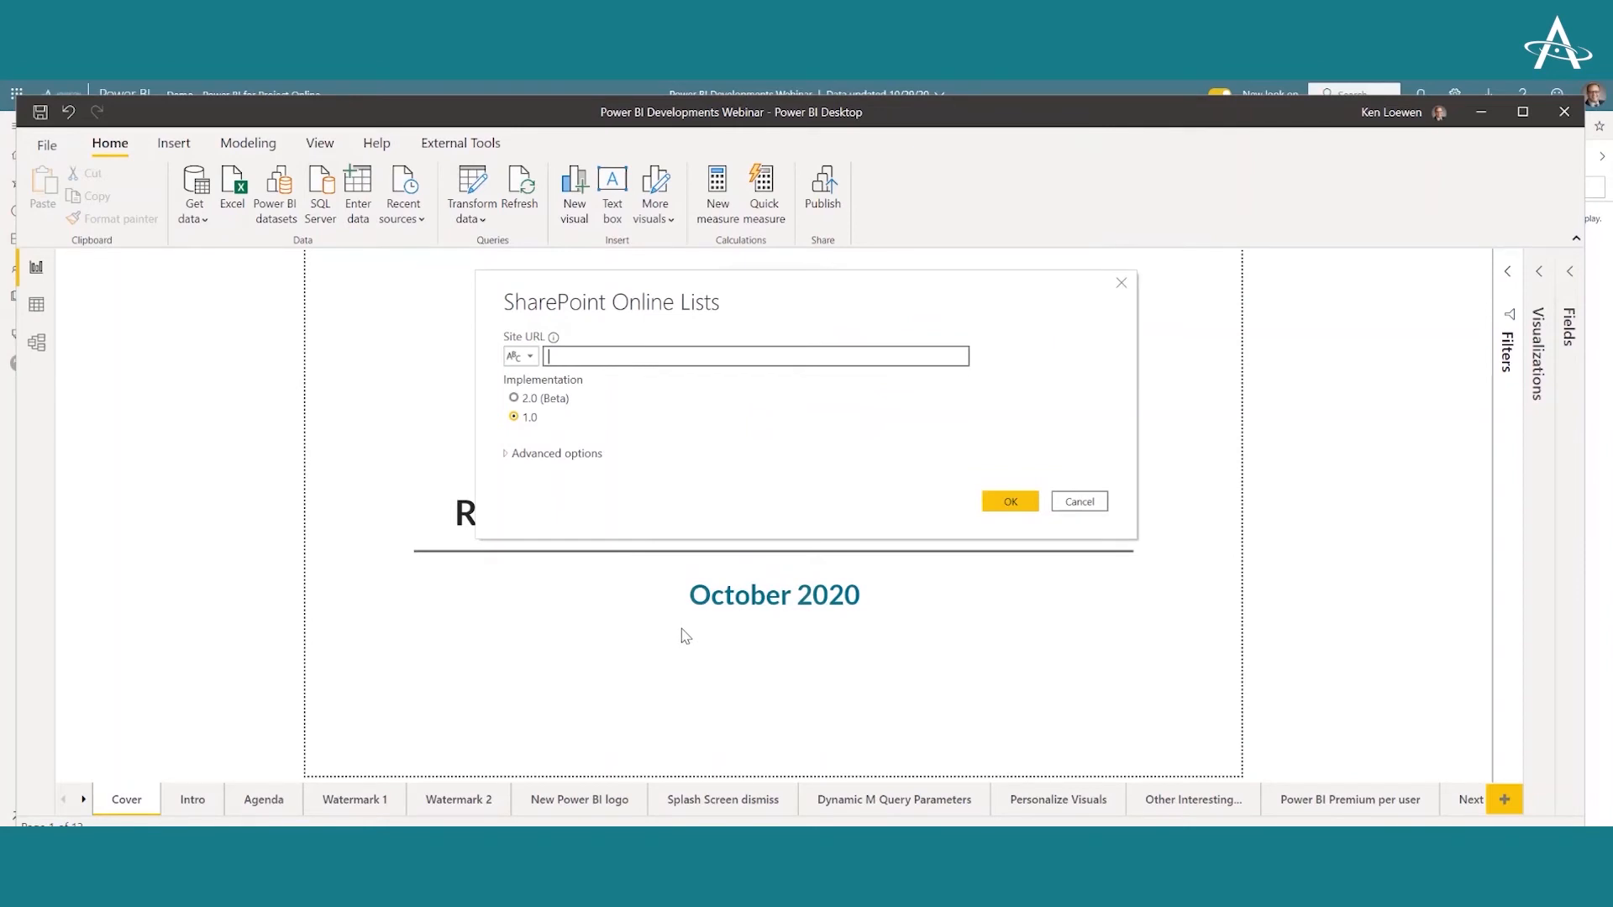
{"action": "mouse_move", "coordinate": [728, 554]}
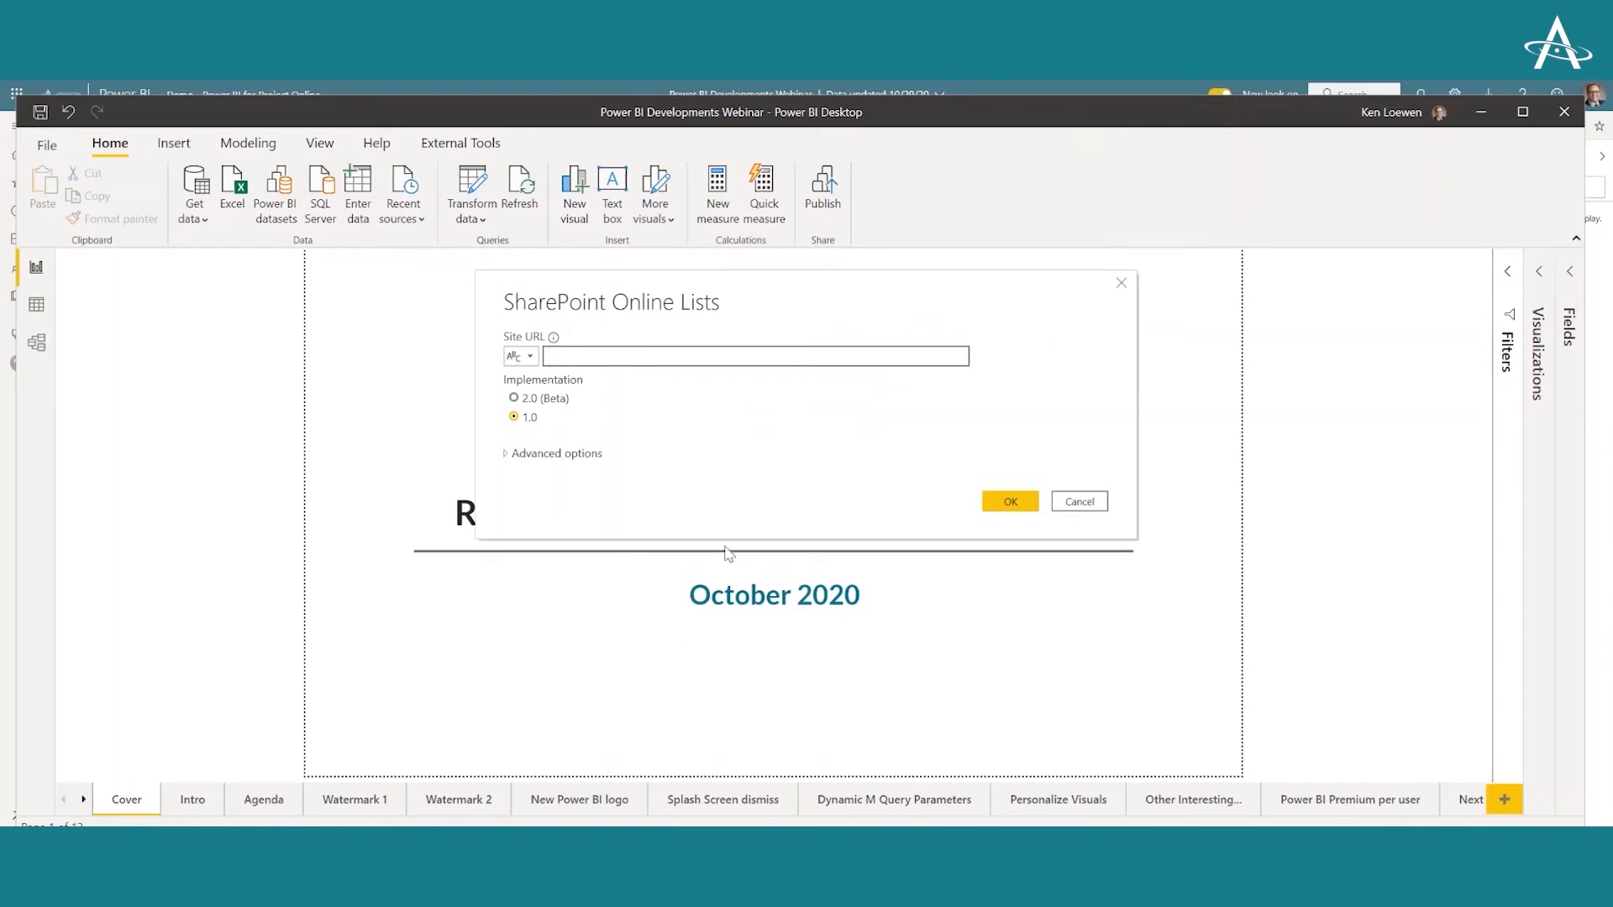
{"action": "mouse_move", "coordinate": [721, 444]}
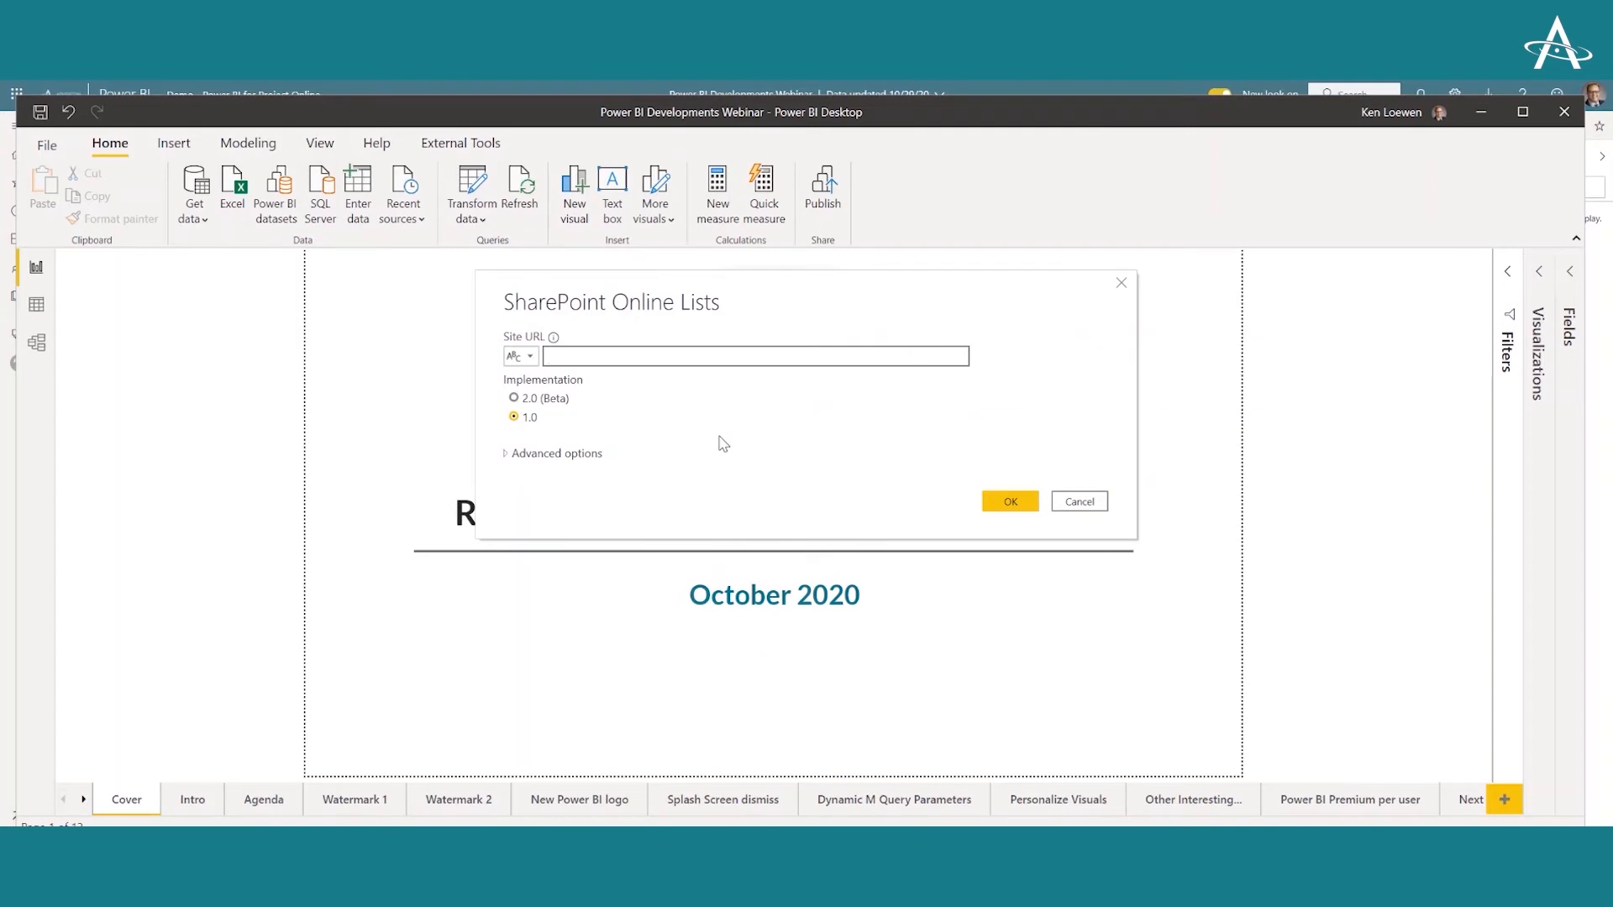
{"action": "mouse_move", "coordinate": [716, 442]}
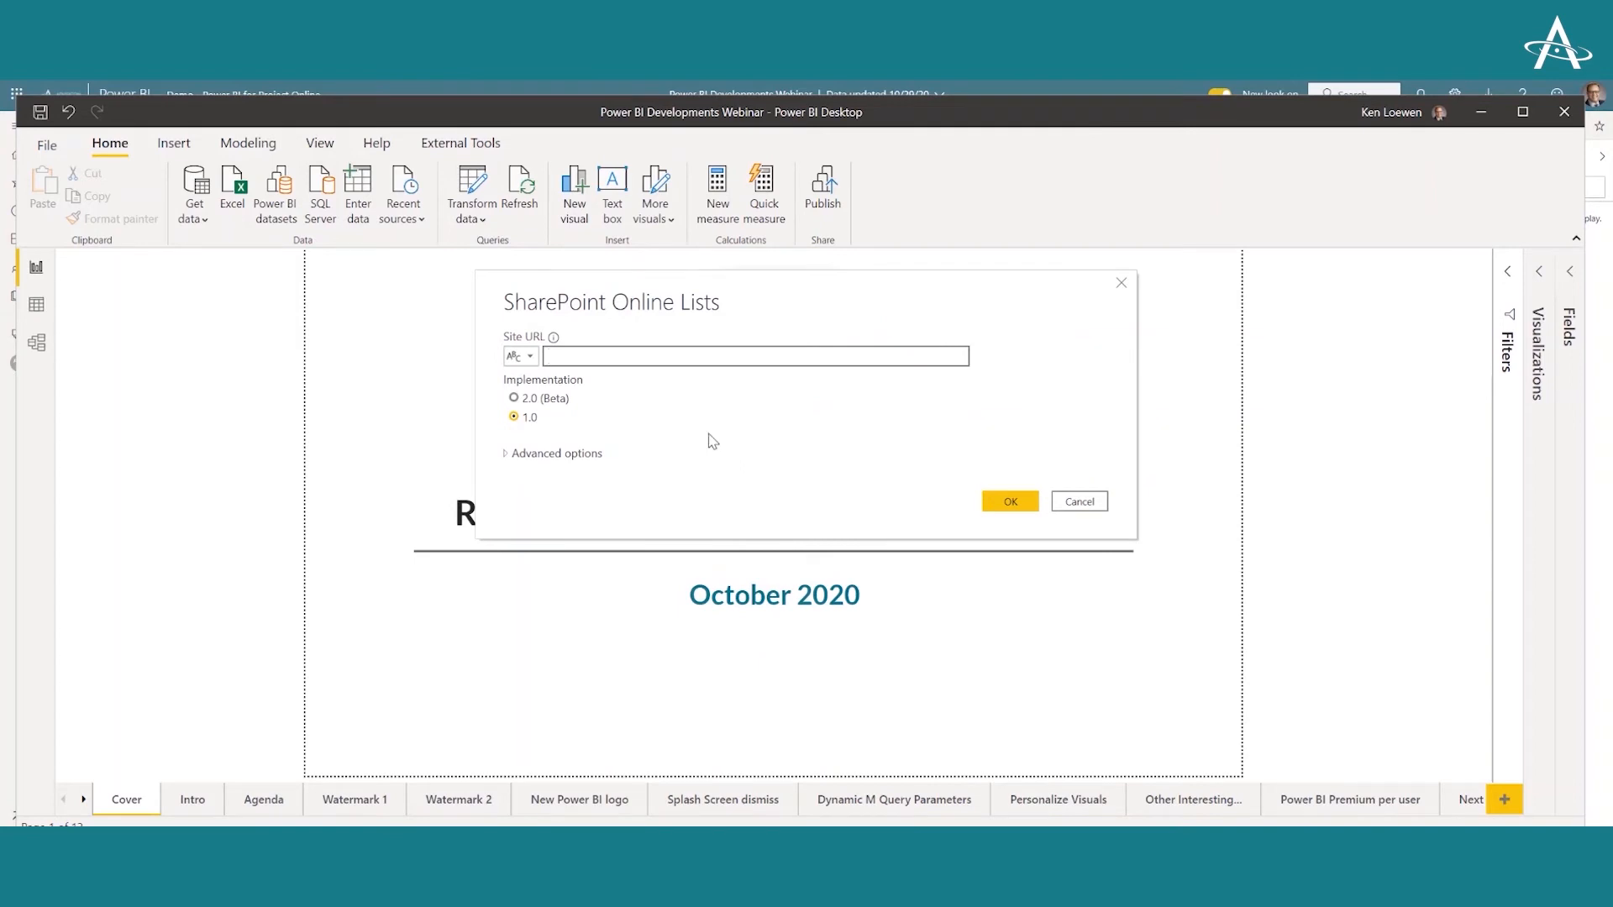
{"action": "left_click", "coordinate": [752, 356]}
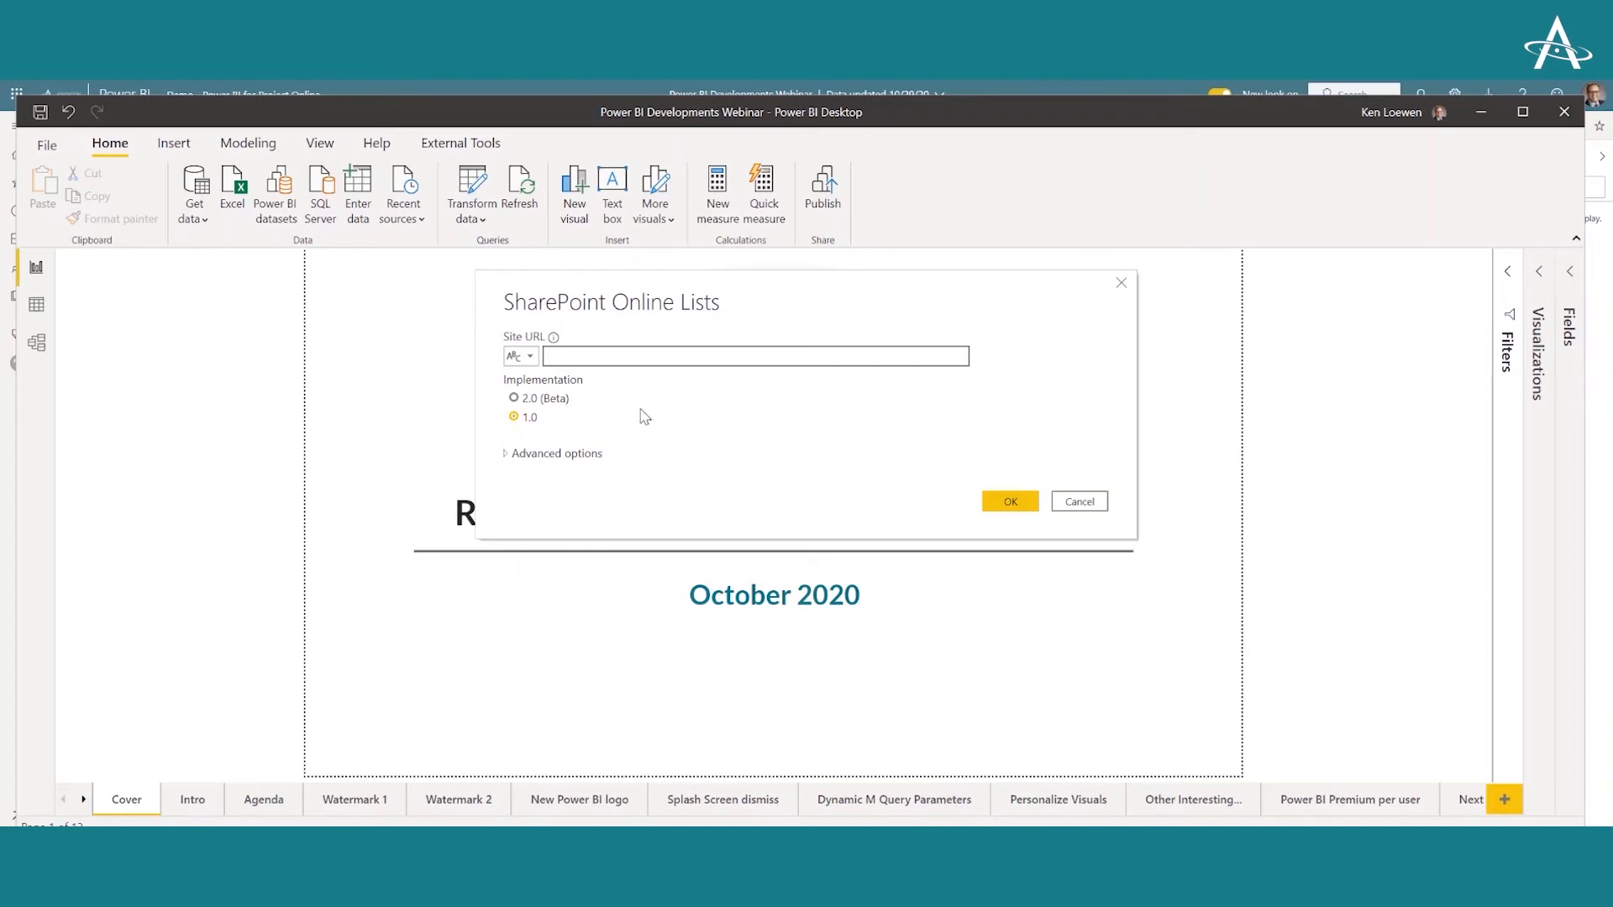
{"action": "left_click", "coordinate": [751, 356]}
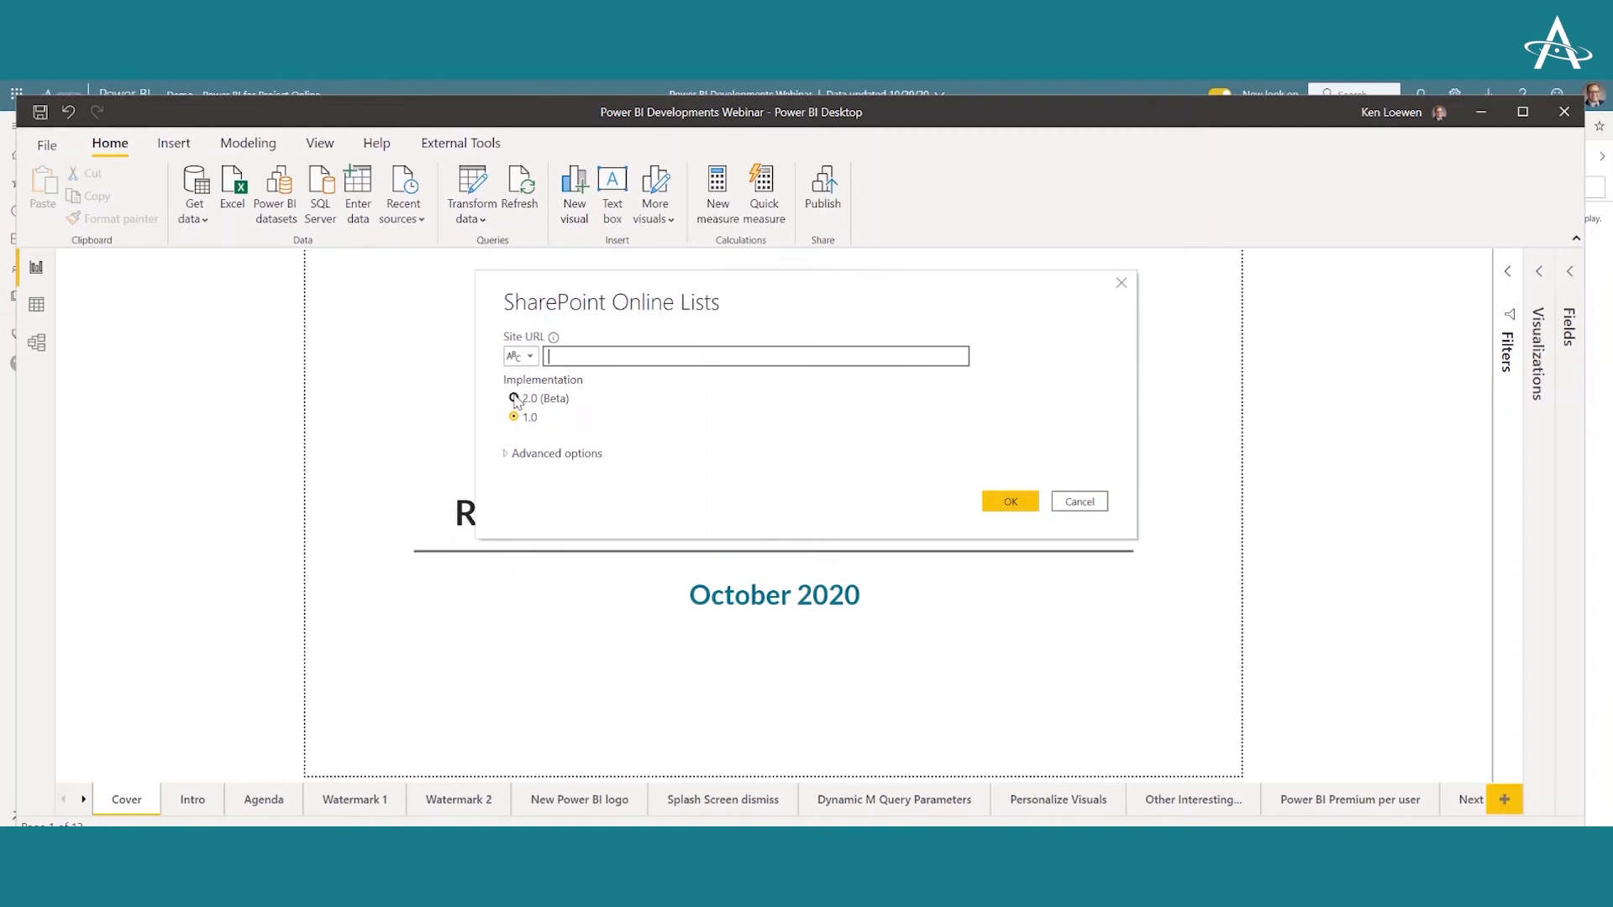
Choose the 2.0 (Beta) implementation and expand Advanced options to show View Mode
{"action": "left_click", "coordinate": [514, 400]}
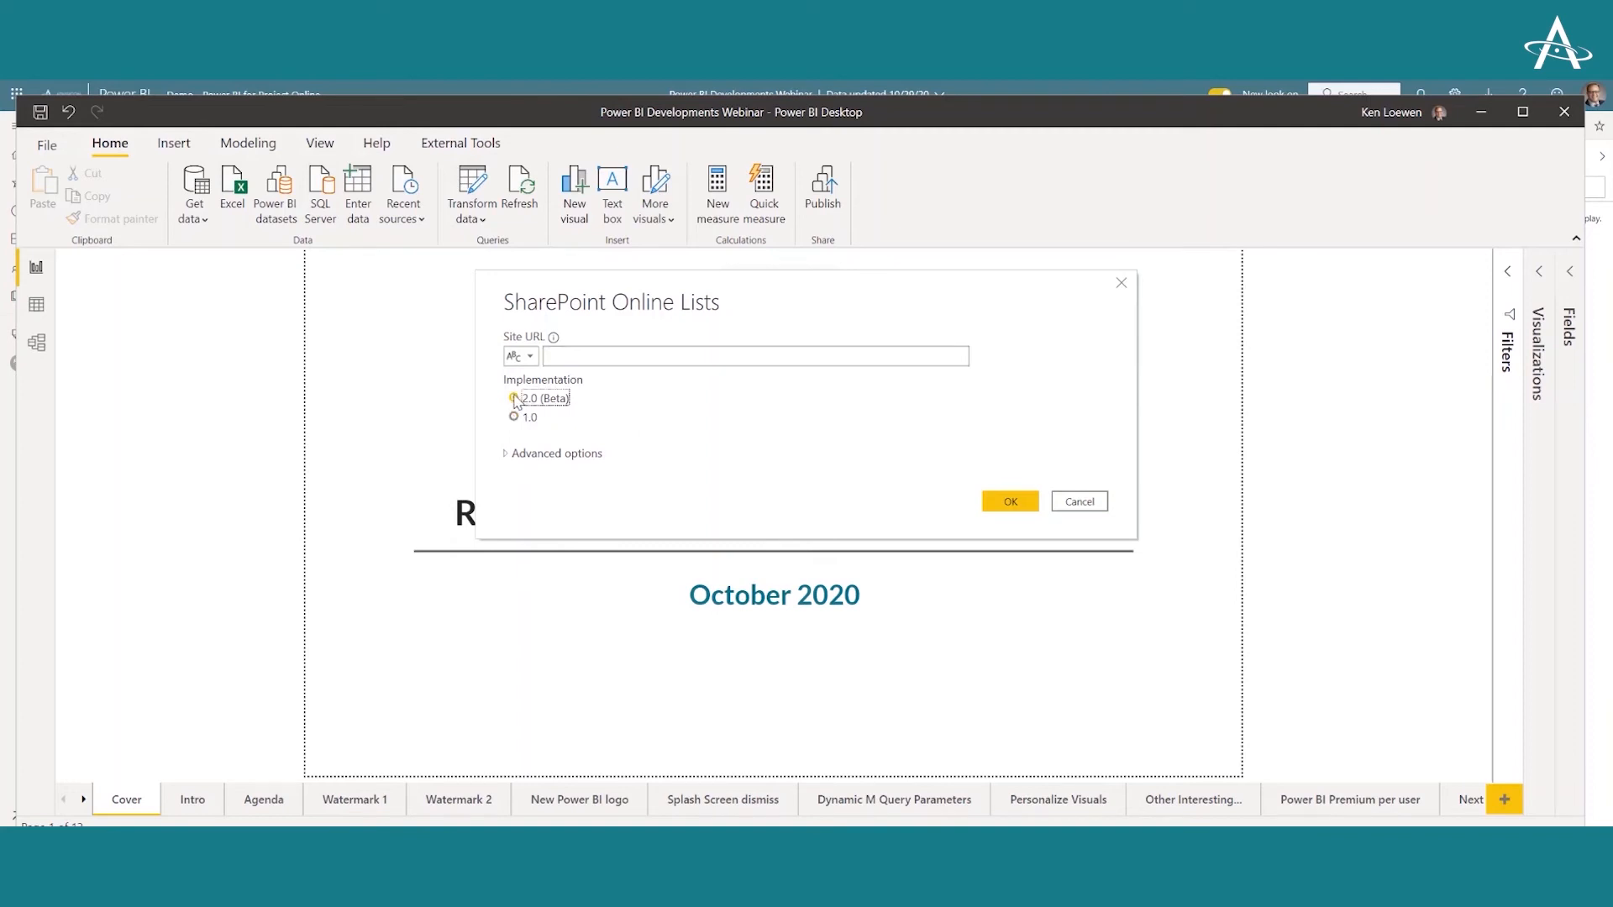
{"action": "left_click", "coordinate": [514, 400]}
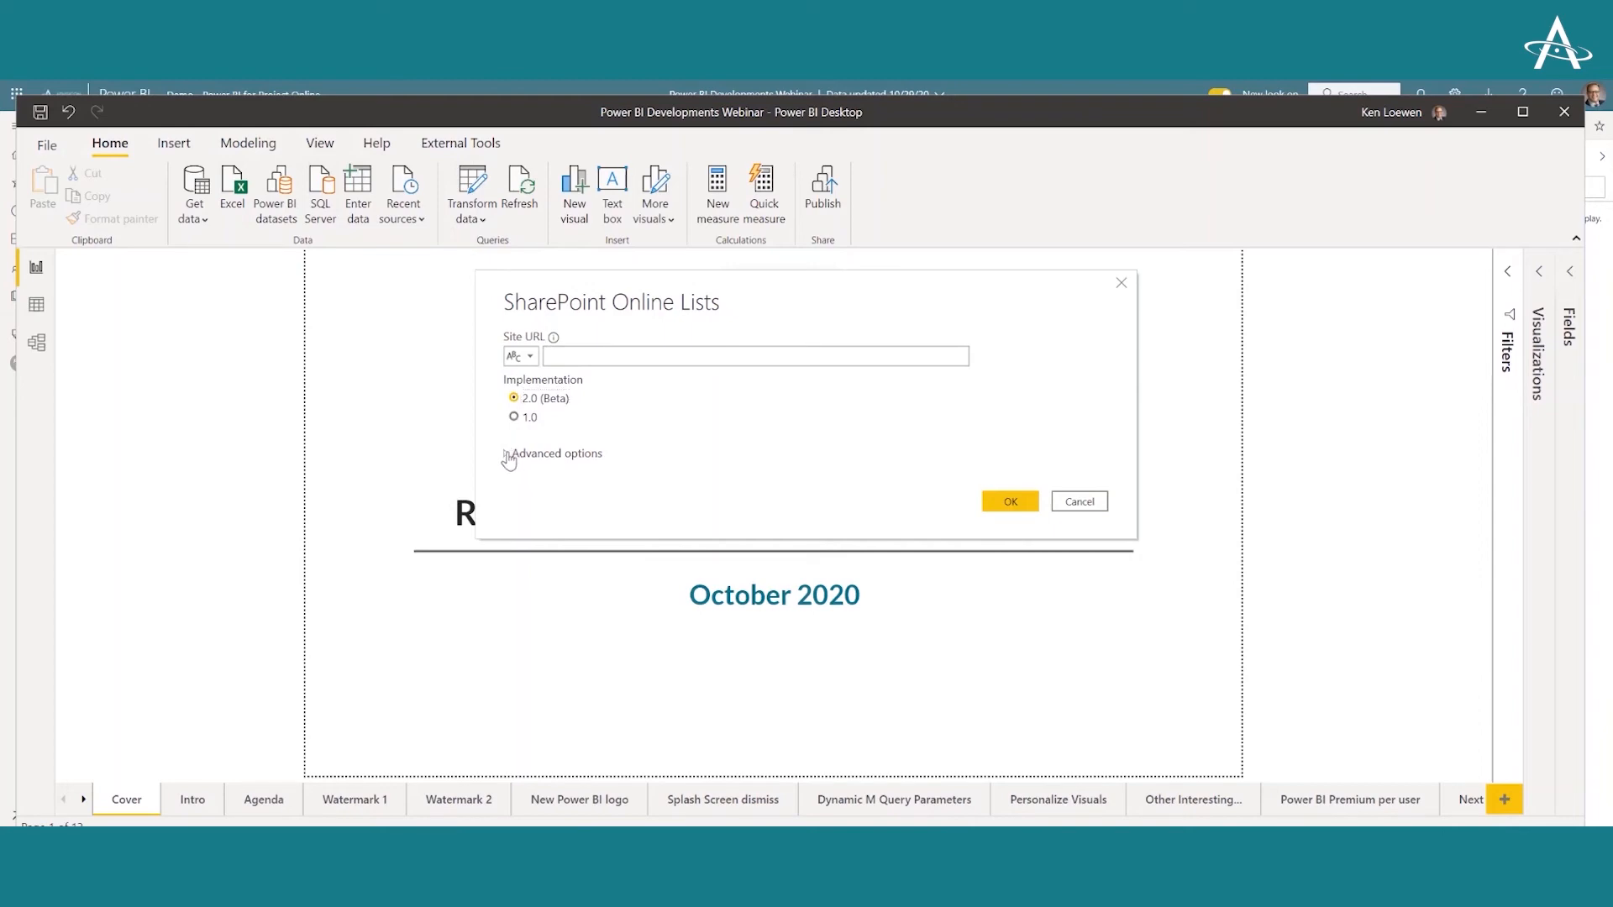
{"action": "left_click", "coordinate": [553, 452]}
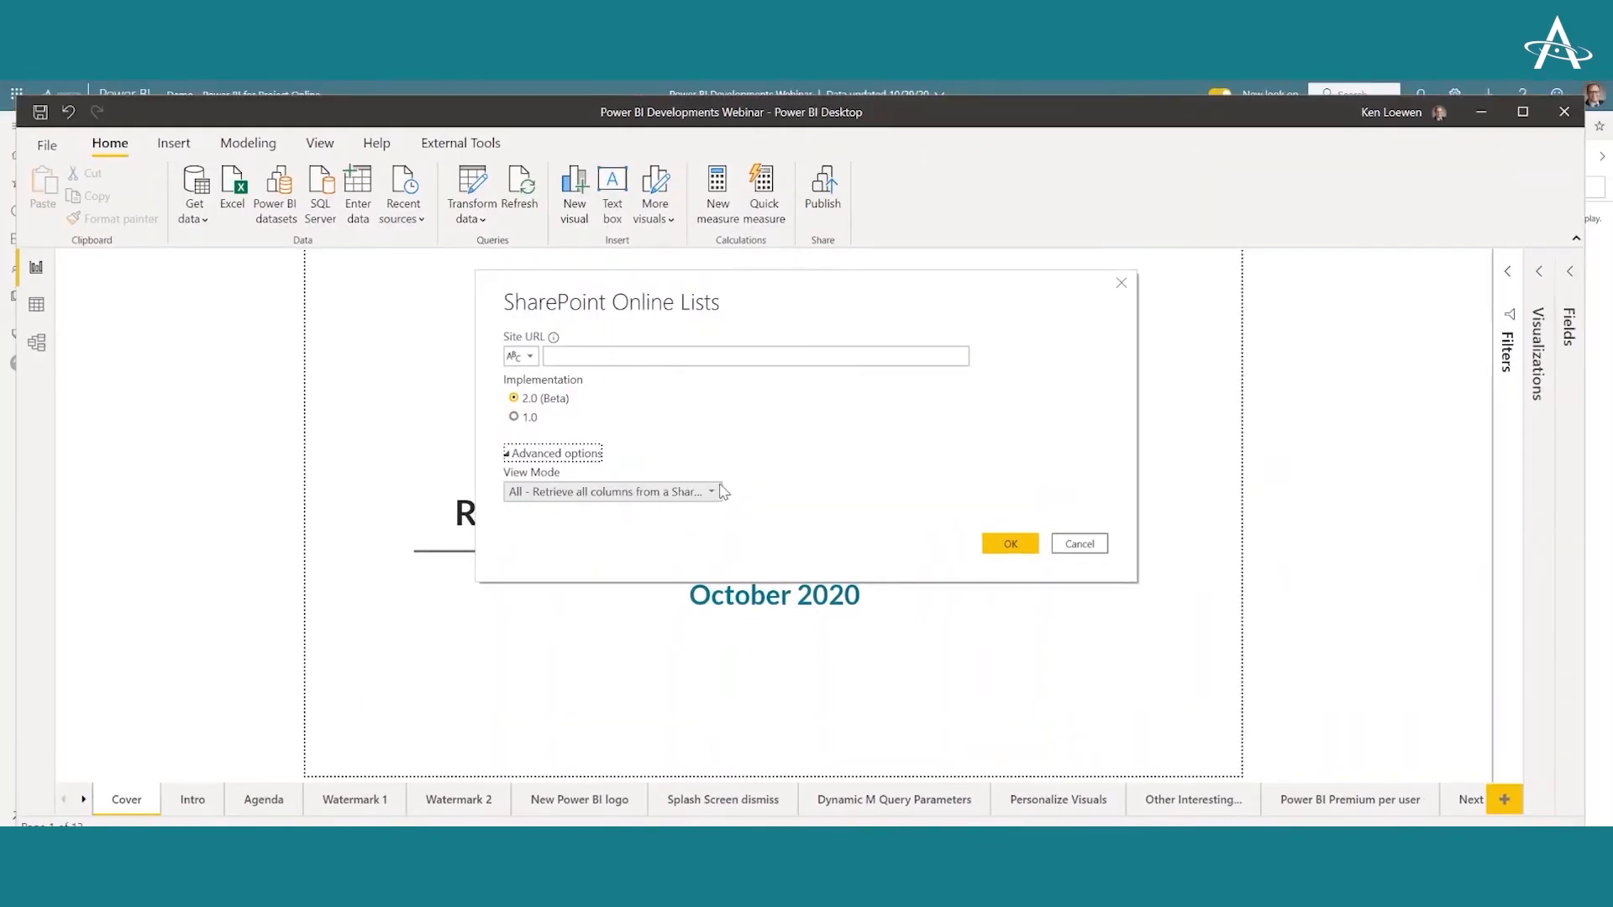
{"action": "left_click", "coordinate": [612, 491]}
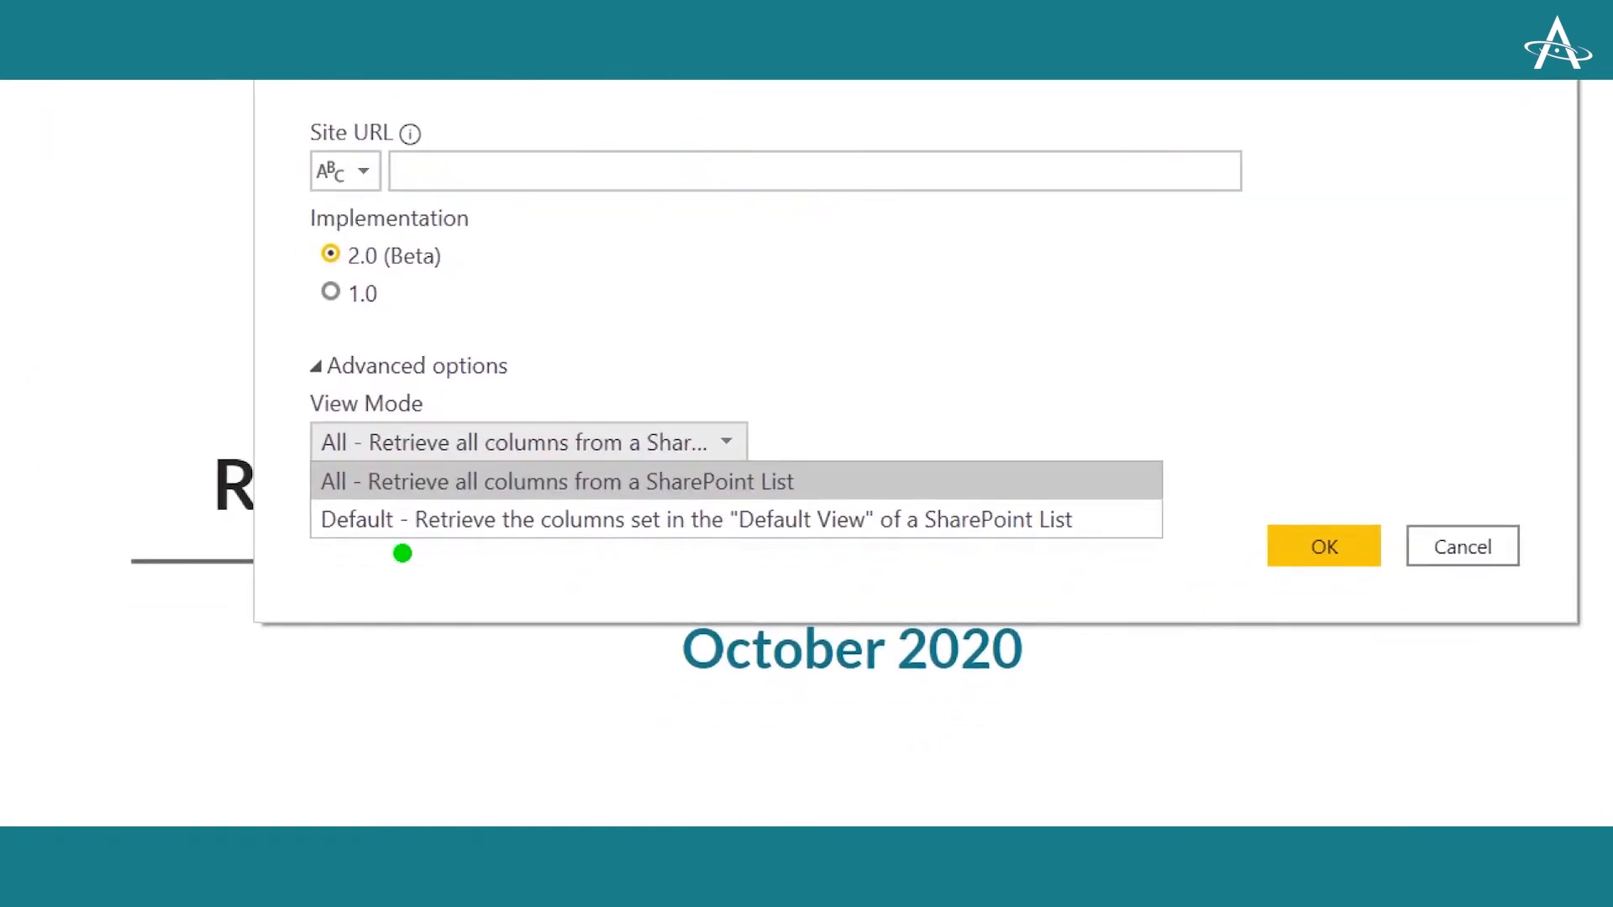
{"action": "mouse_move", "coordinate": [619, 553]}
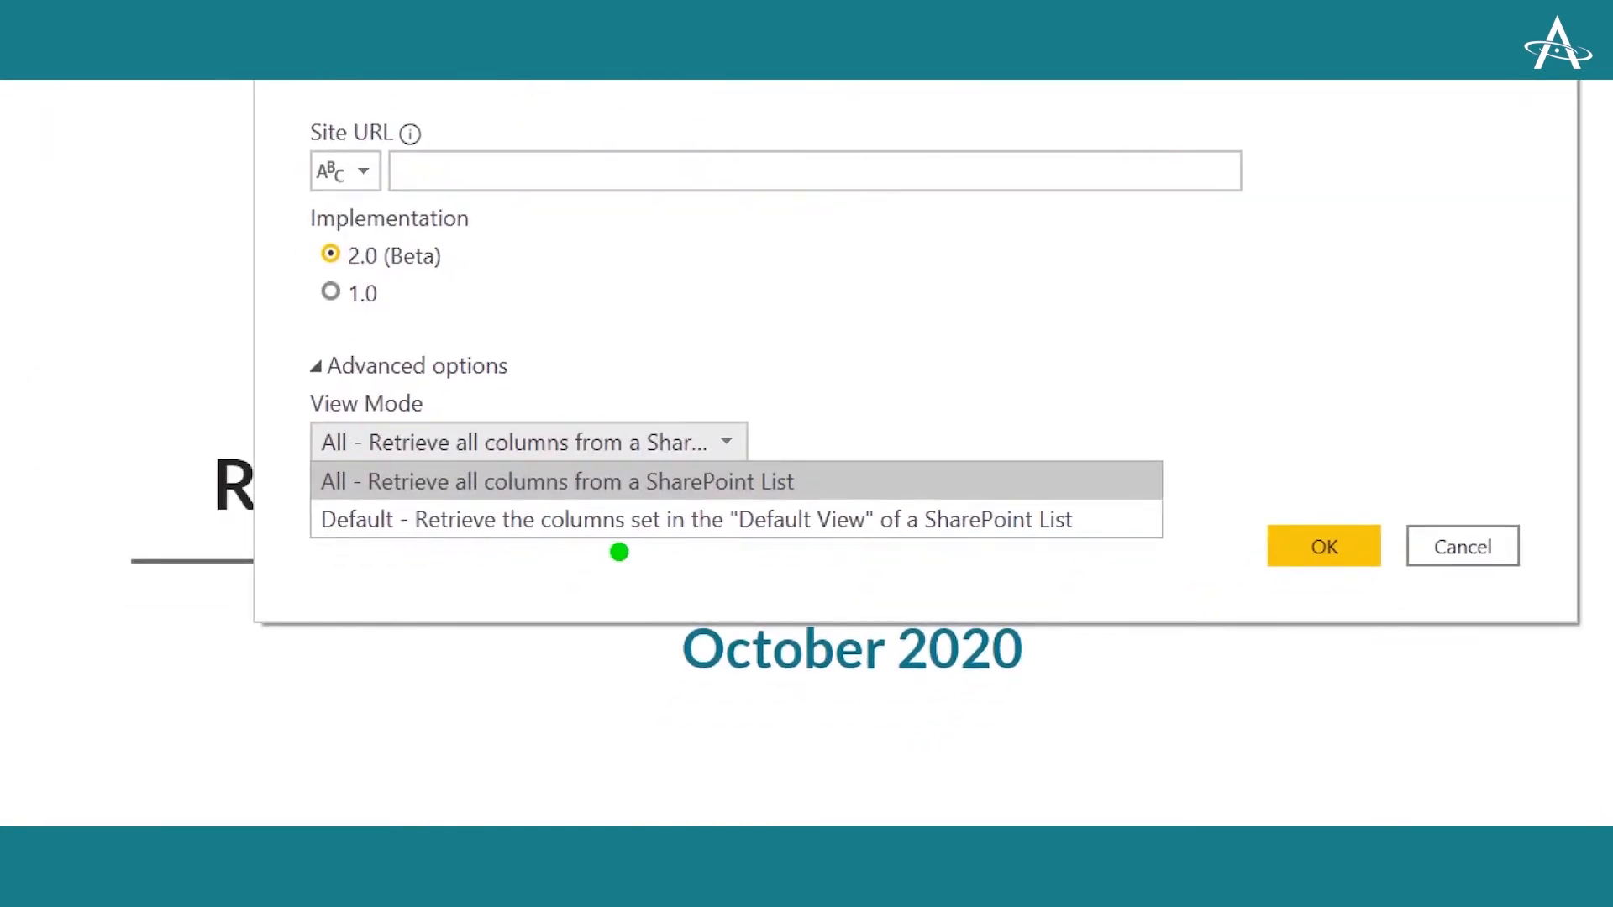
{"action": "mouse_move", "coordinate": [618, 545]}
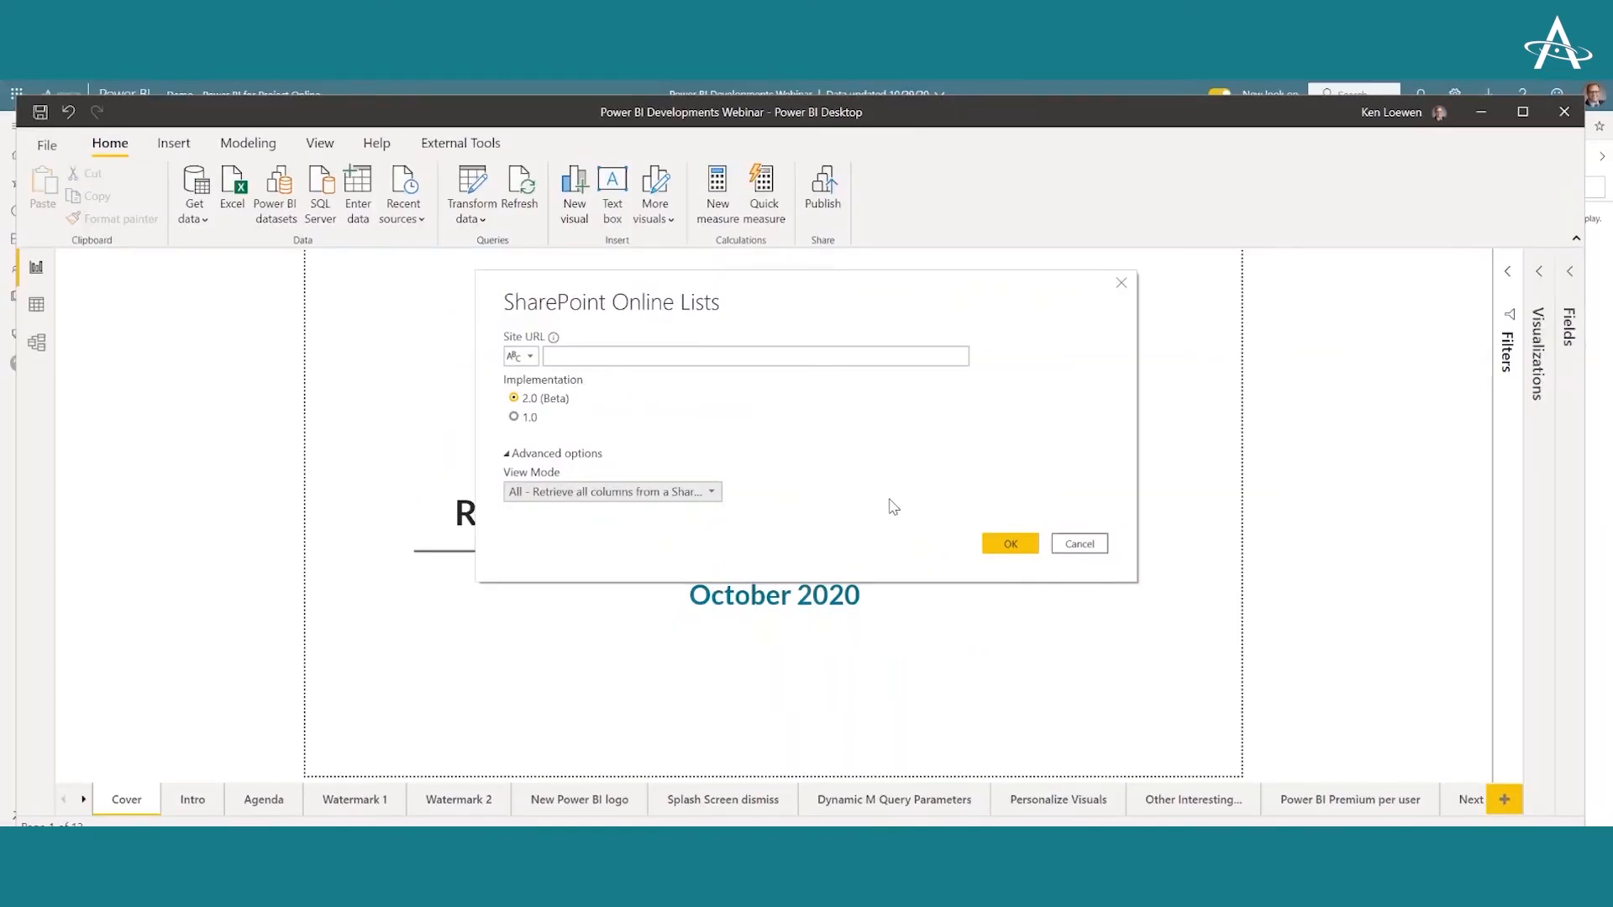
{"action": "mouse_move", "coordinate": [932, 505]}
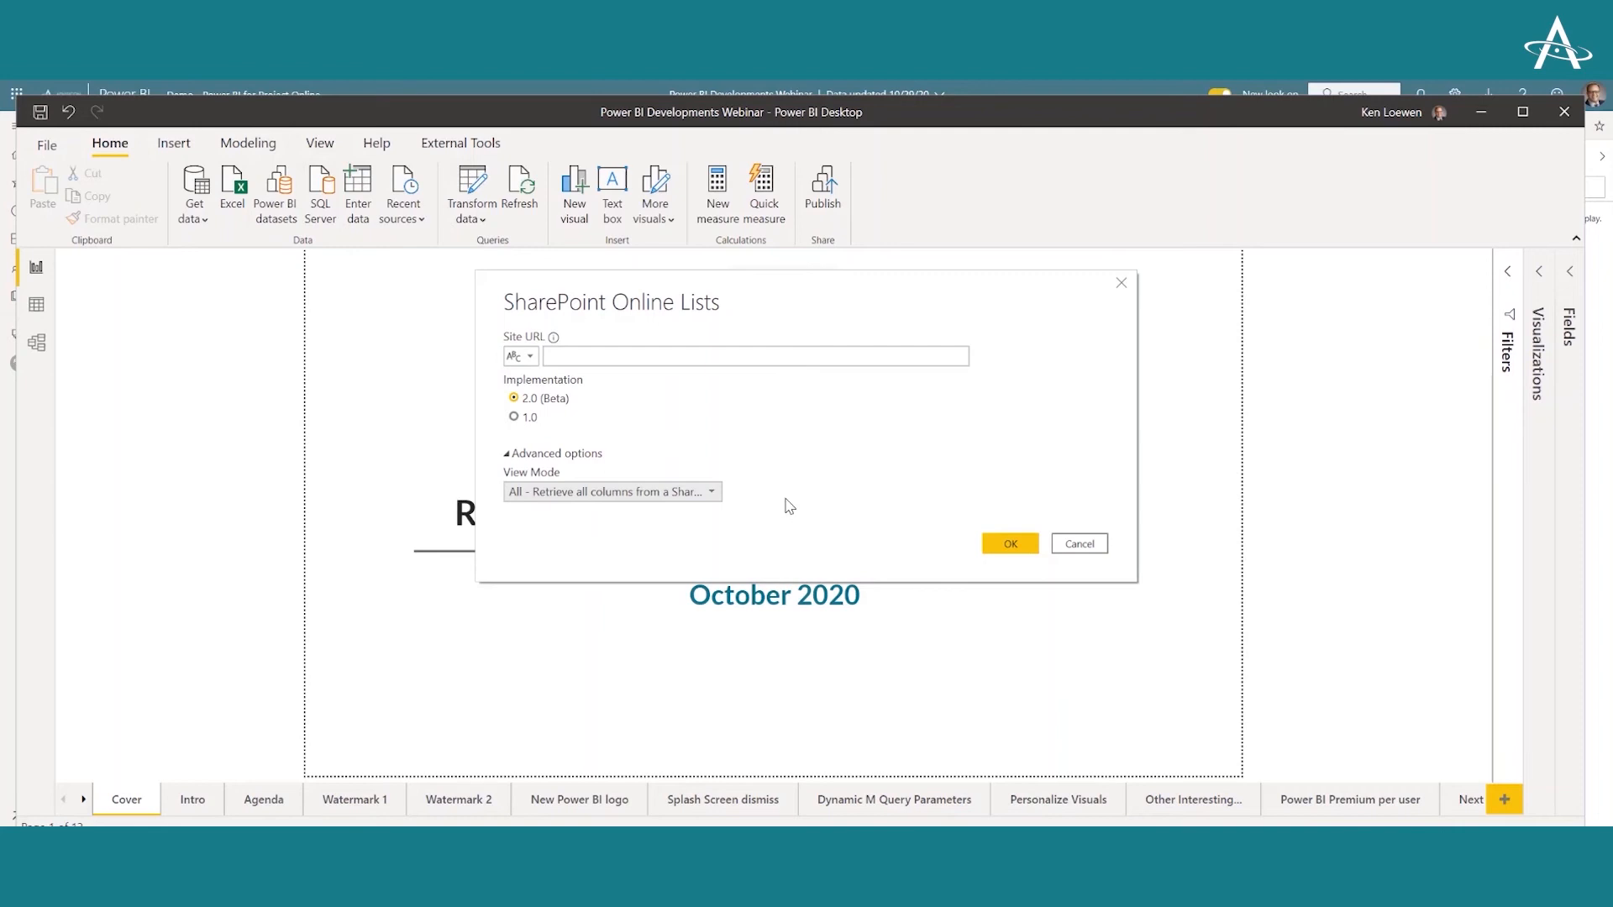
{"action": "left_click", "coordinate": [1077, 543]}
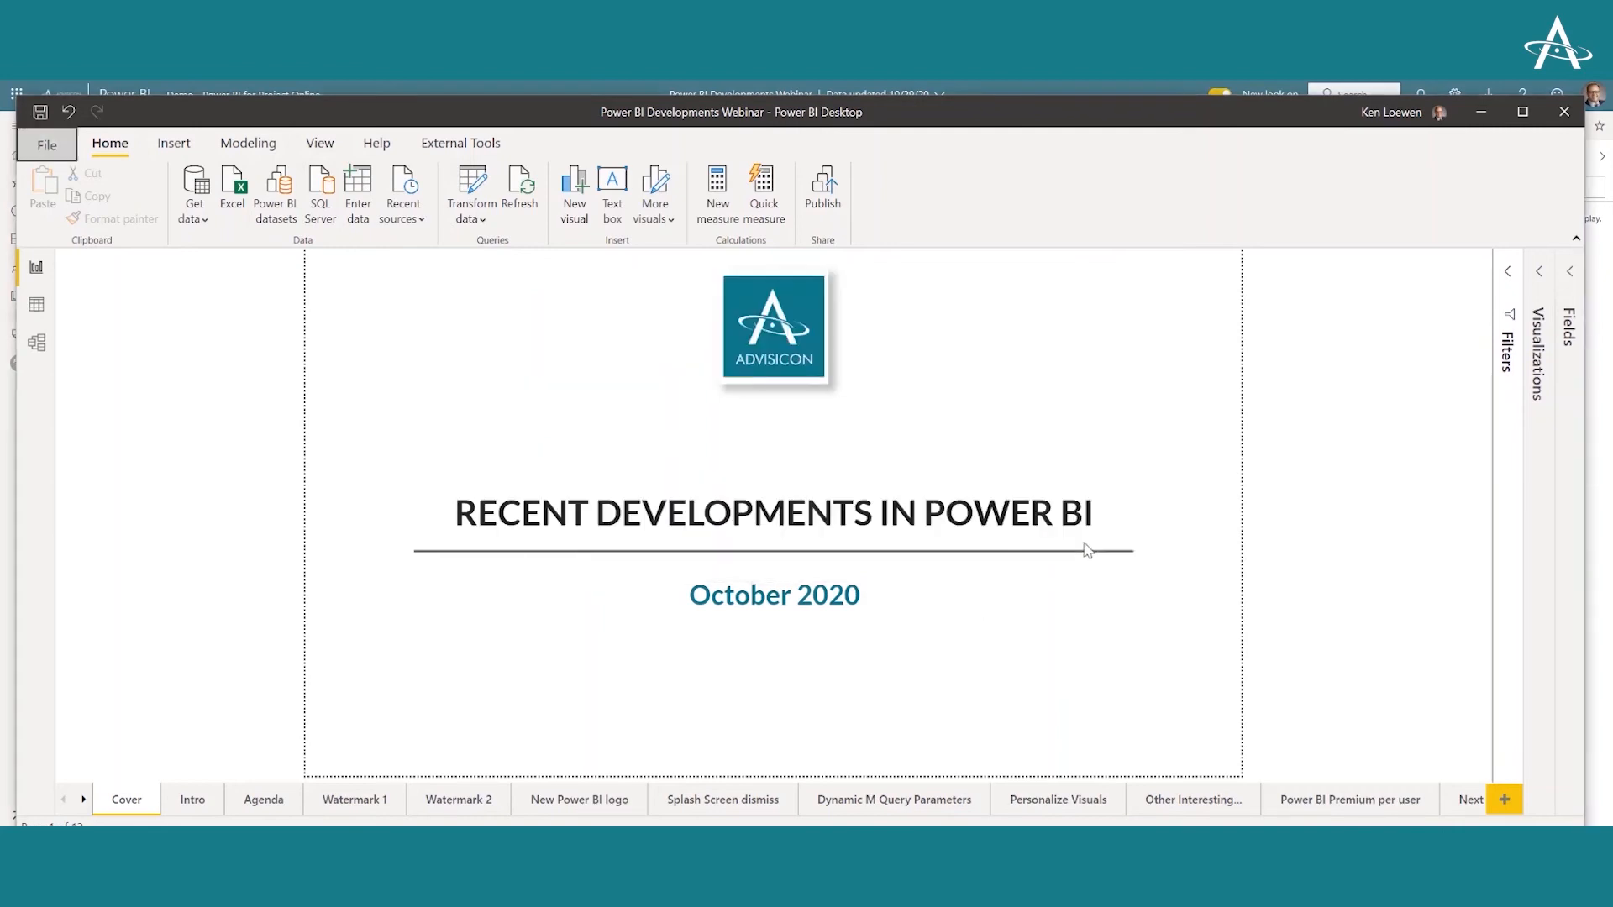
{"action": "mouse_move", "coordinate": [1287, 511]}
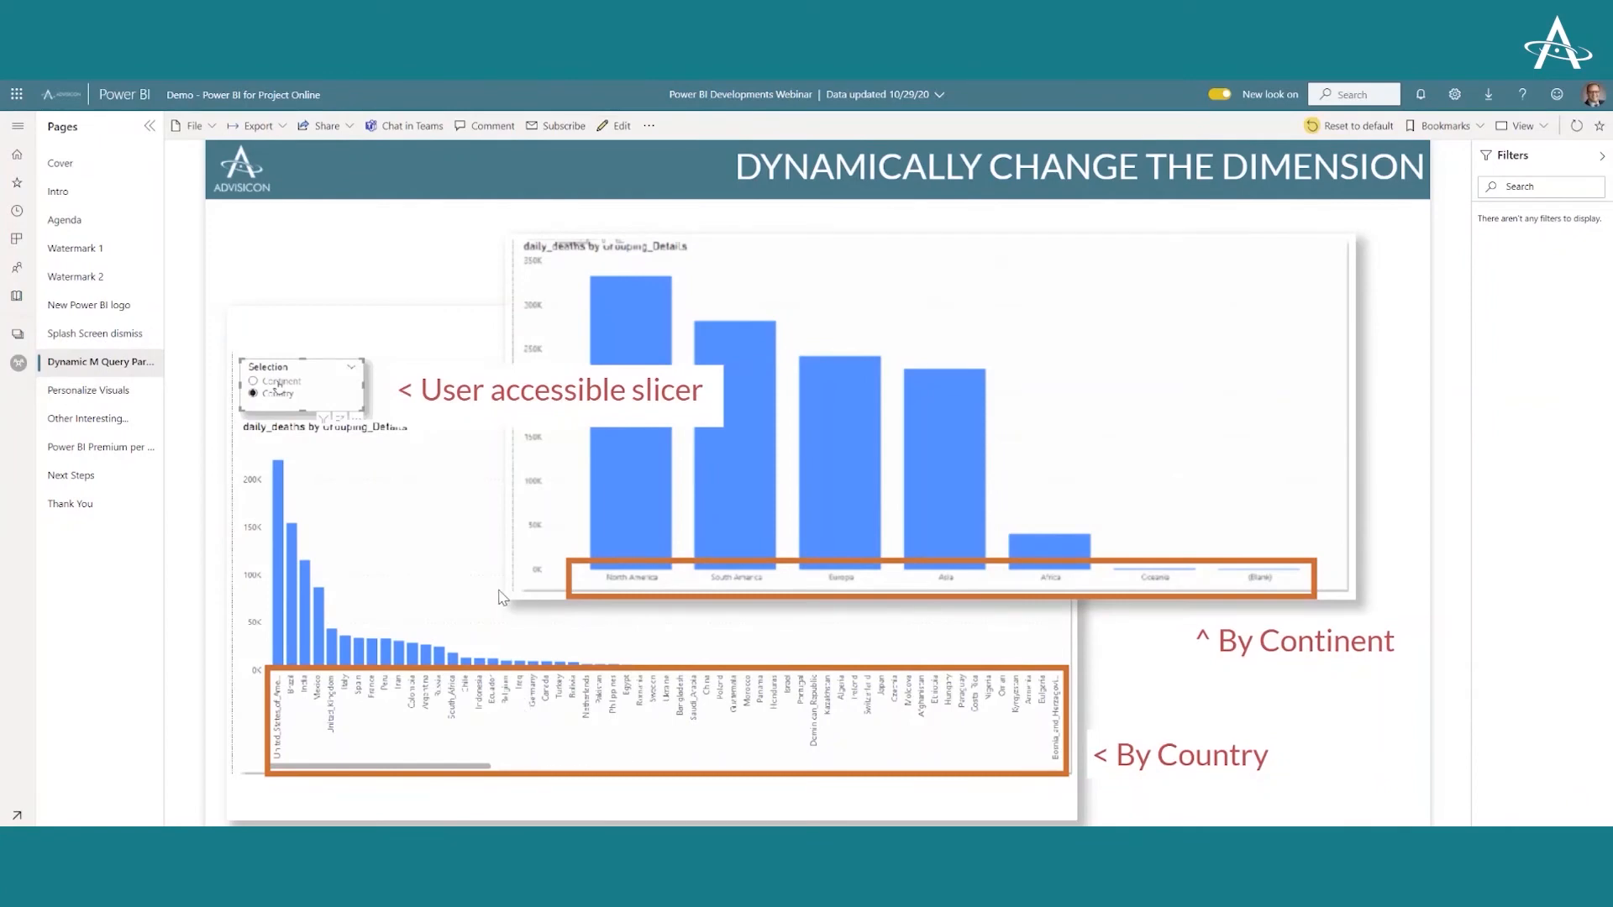
{"action": "left_click", "coordinate": [89, 390]}
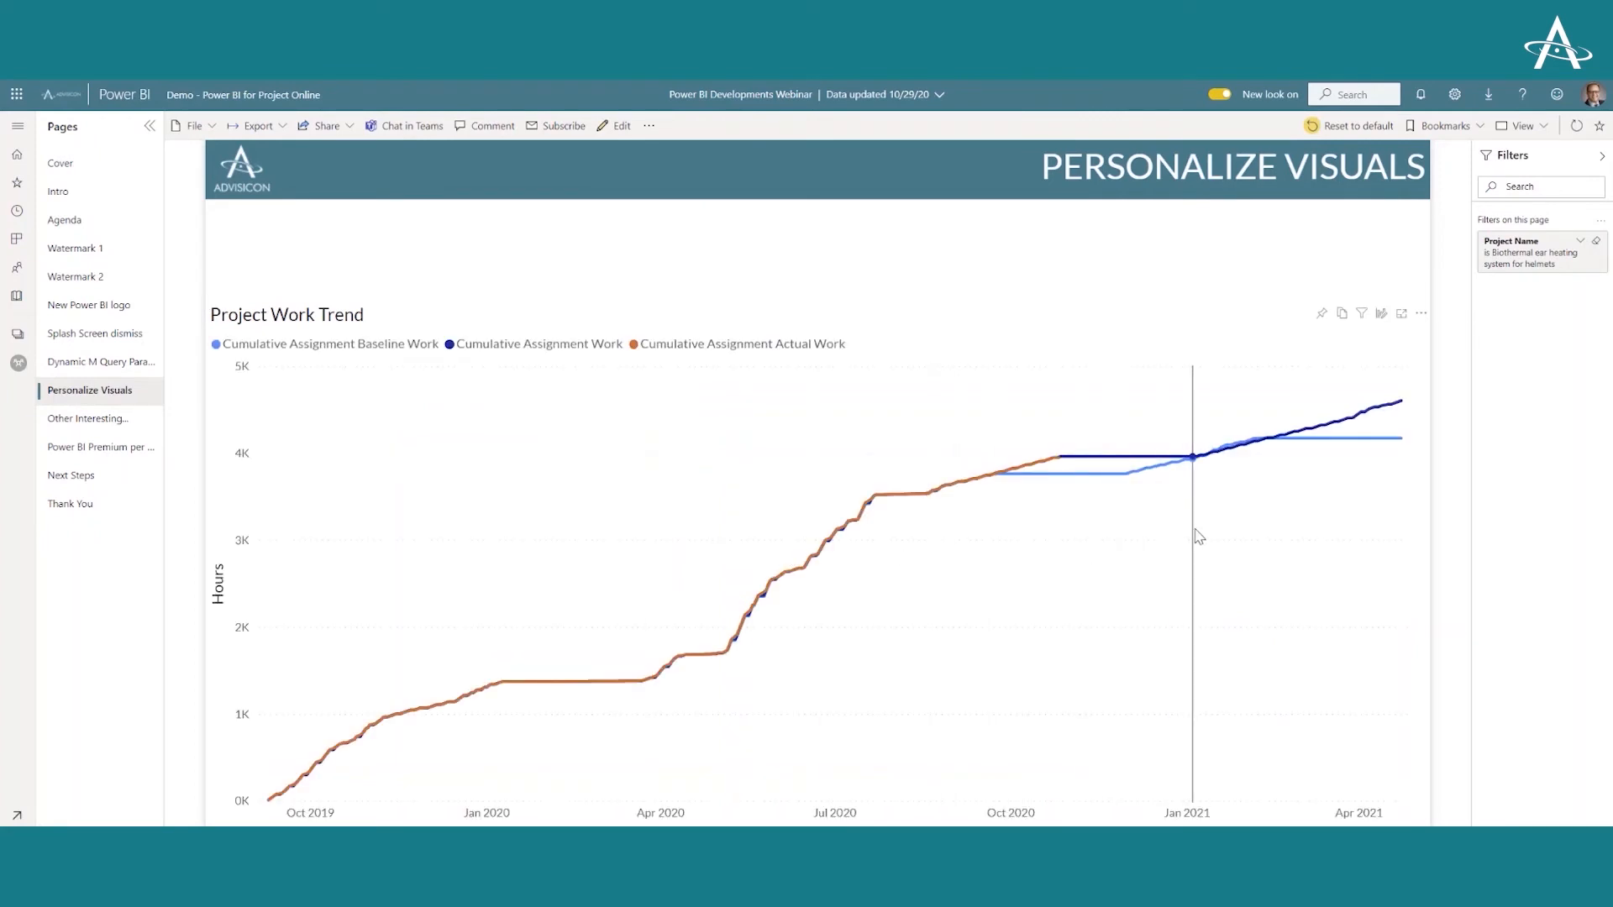
{"action": "mouse_move", "coordinate": [1294, 532]}
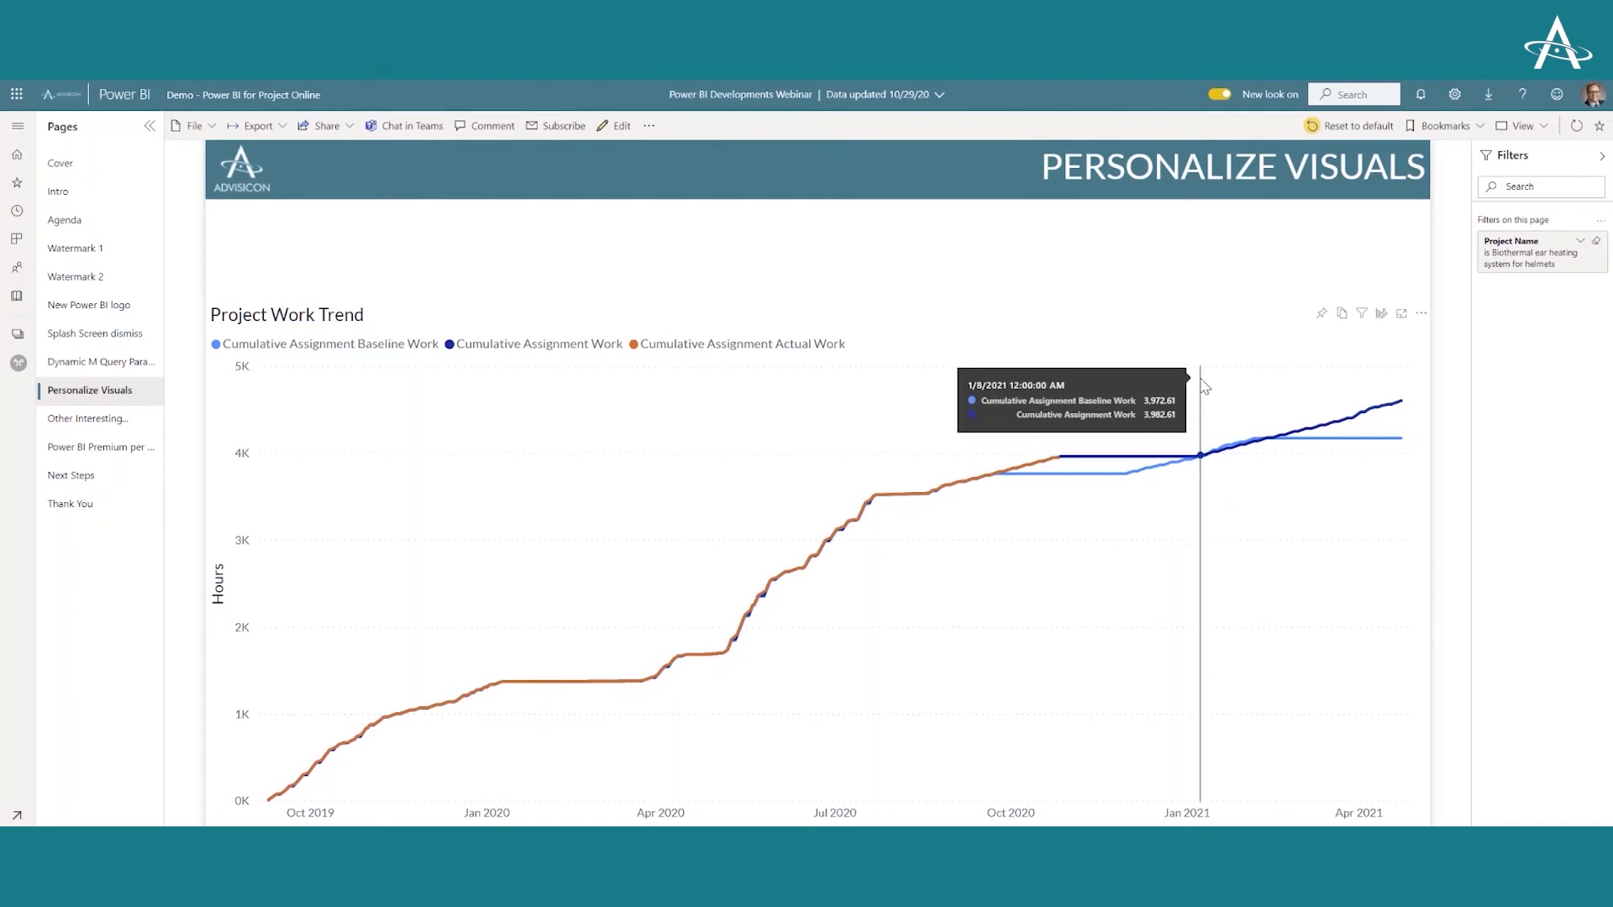
{"action": "mouse_move", "coordinate": [1183, 368]}
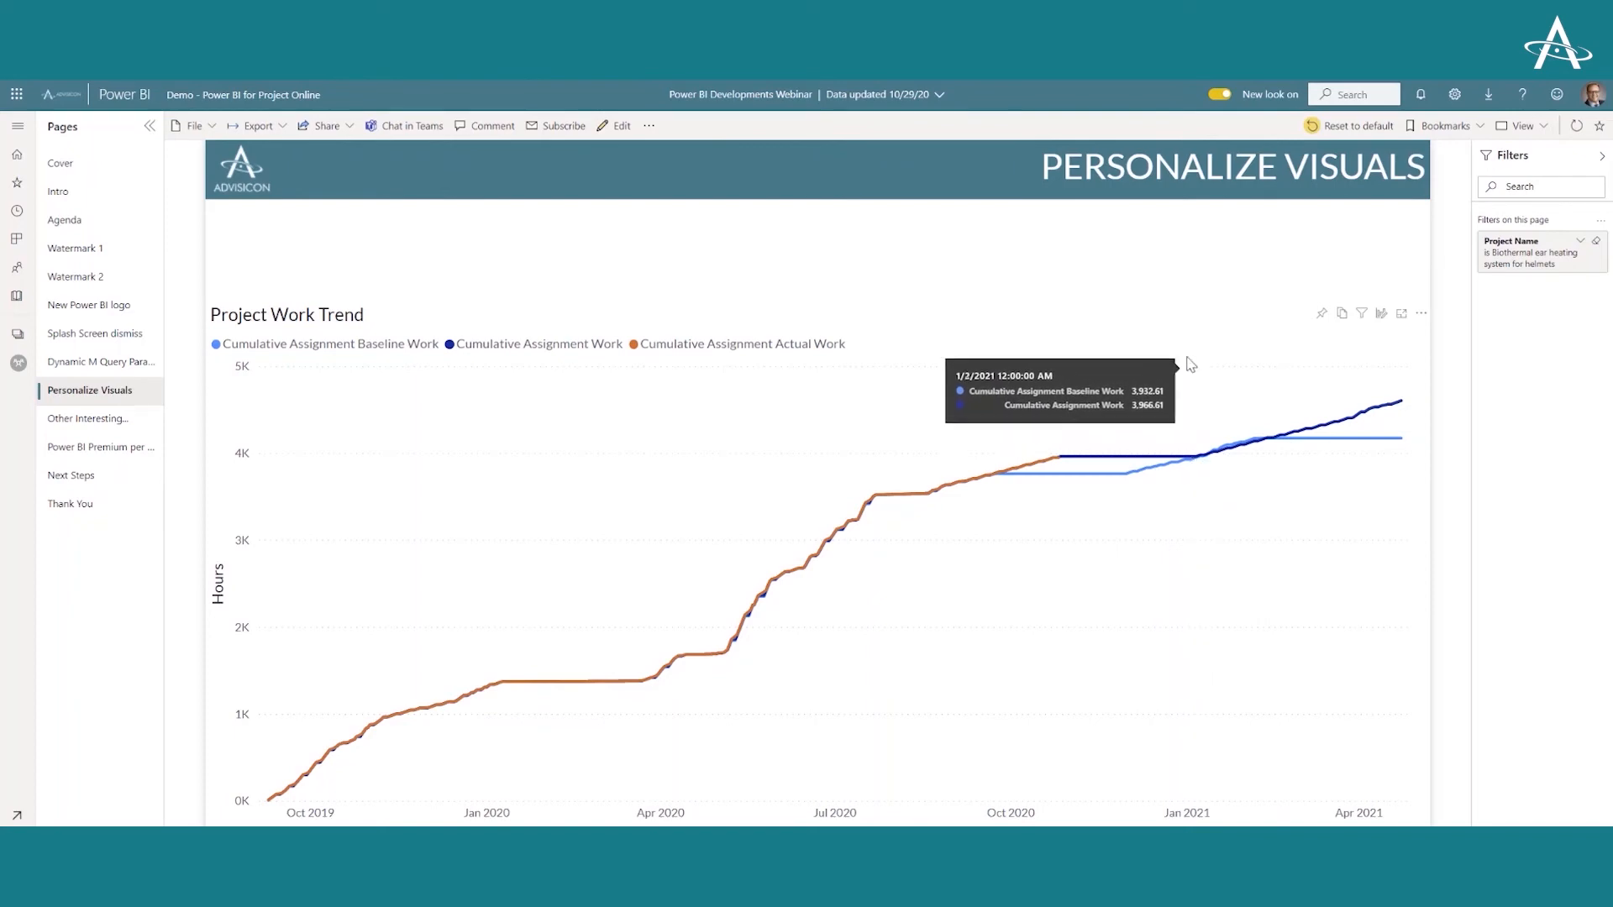
{"action": "mouse_move", "coordinate": [1150, 334]}
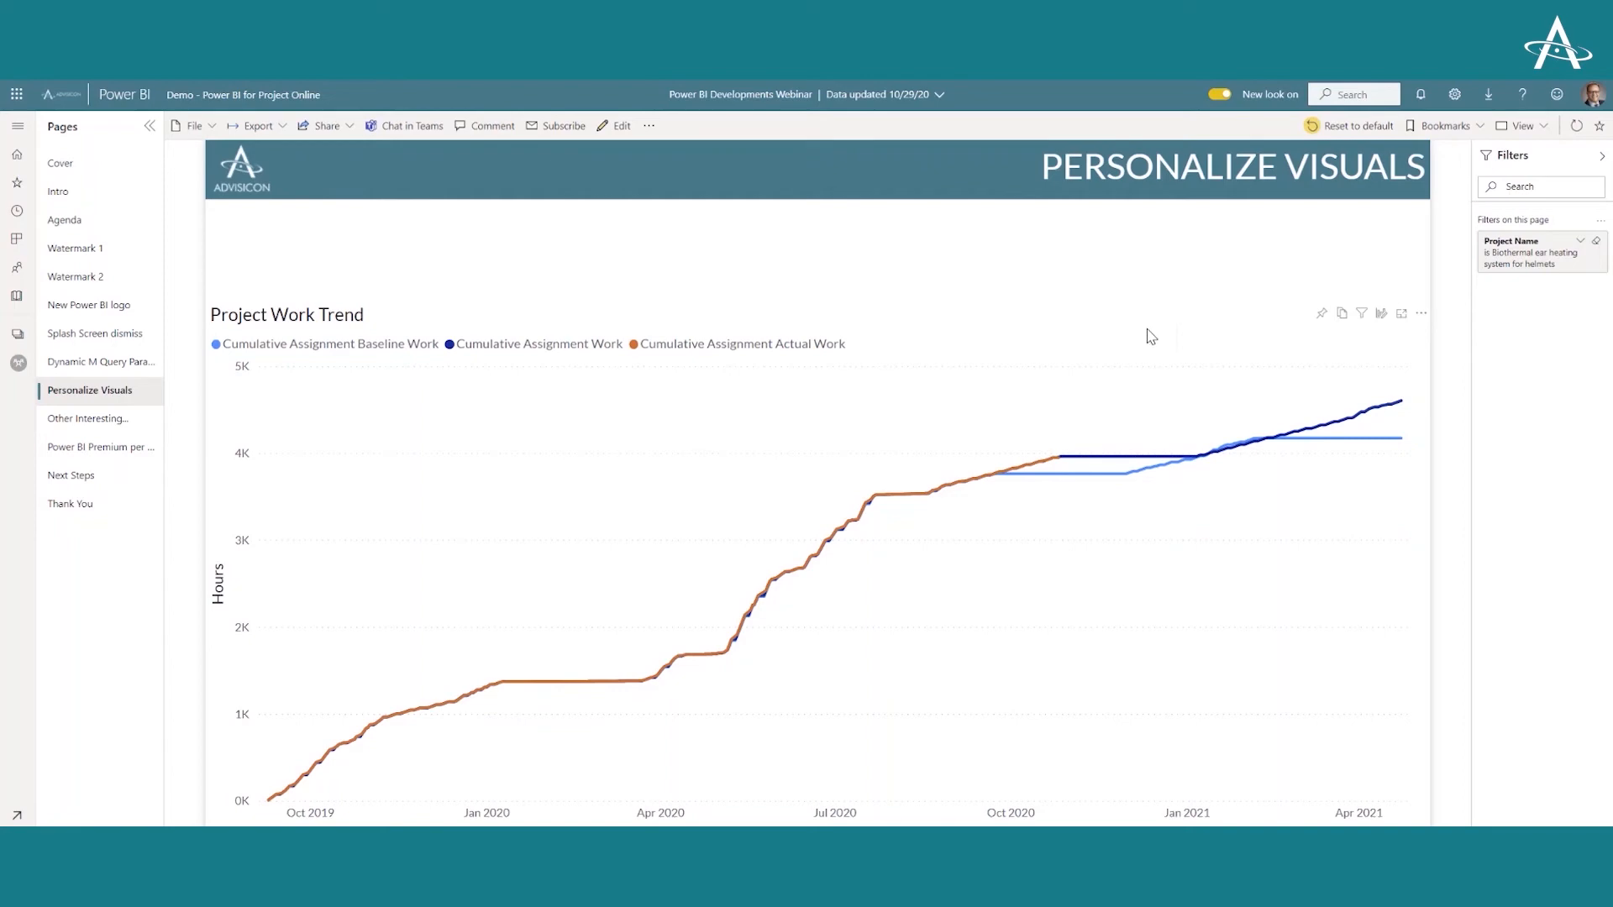
{"action": "mouse_move", "coordinate": [1136, 355]}
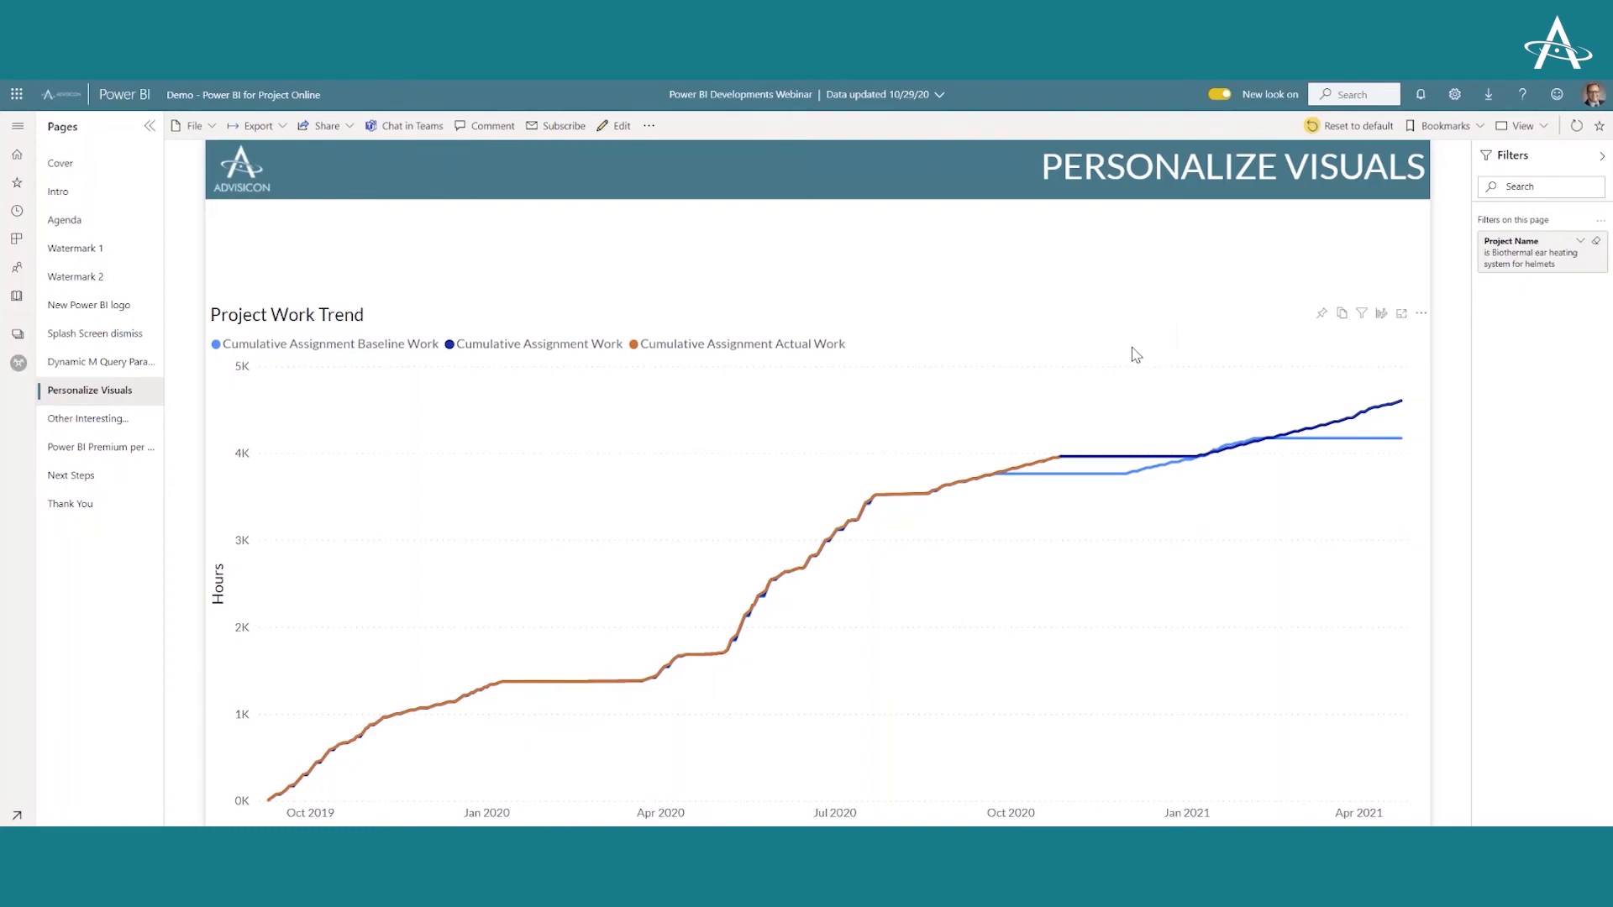
{"action": "mouse_move", "coordinate": [1372, 331]}
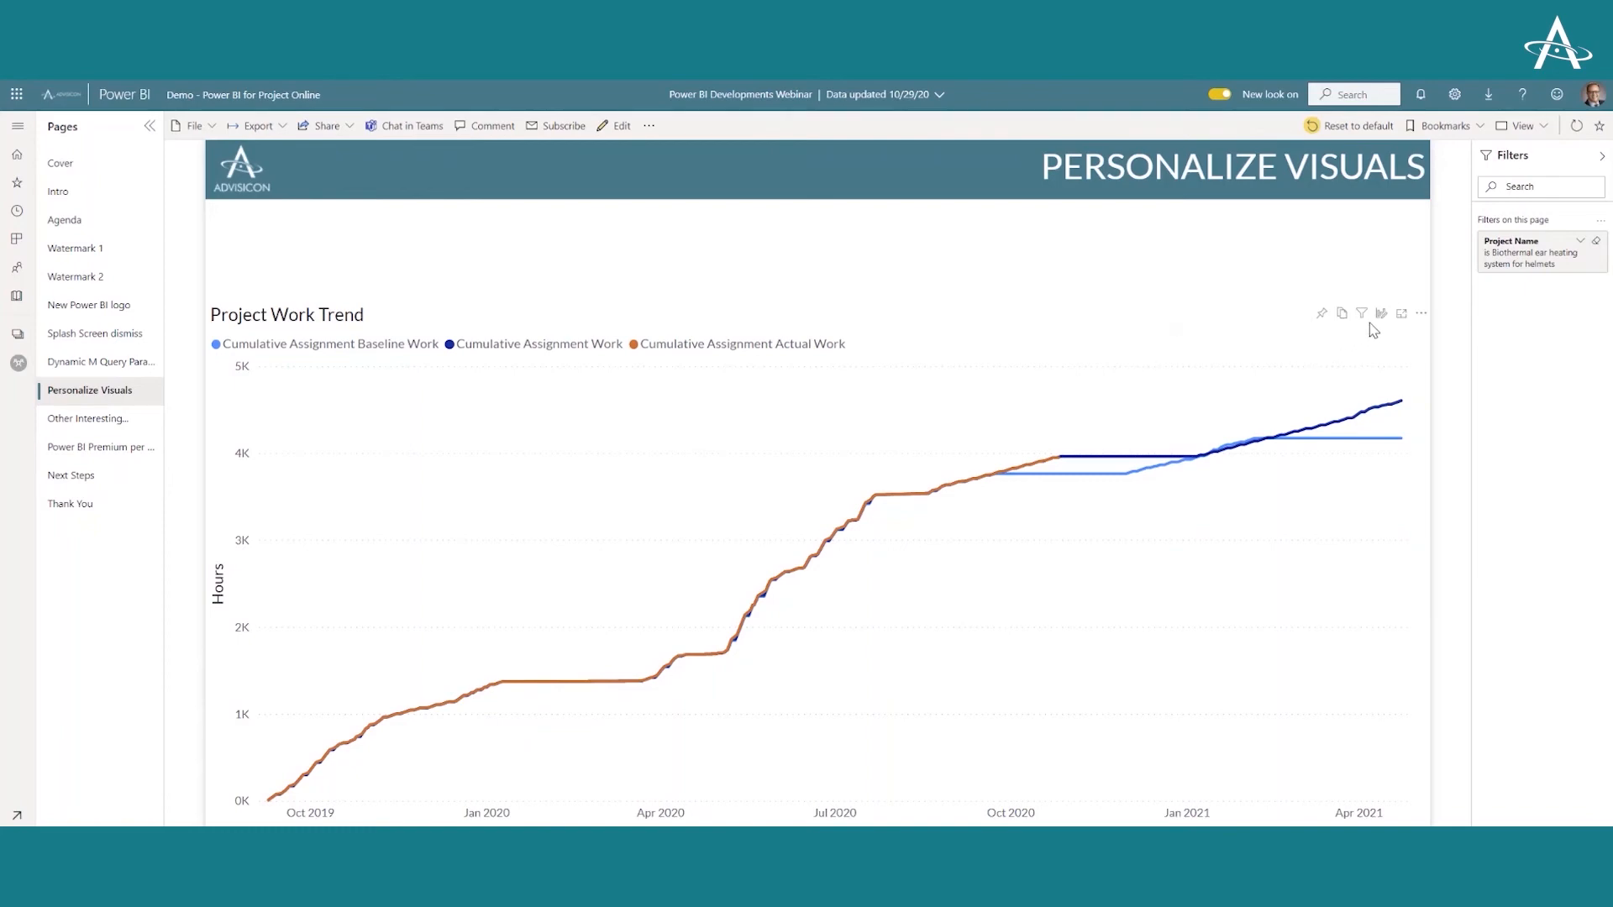
{"action": "mouse_move", "coordinate": [1381, 314]}
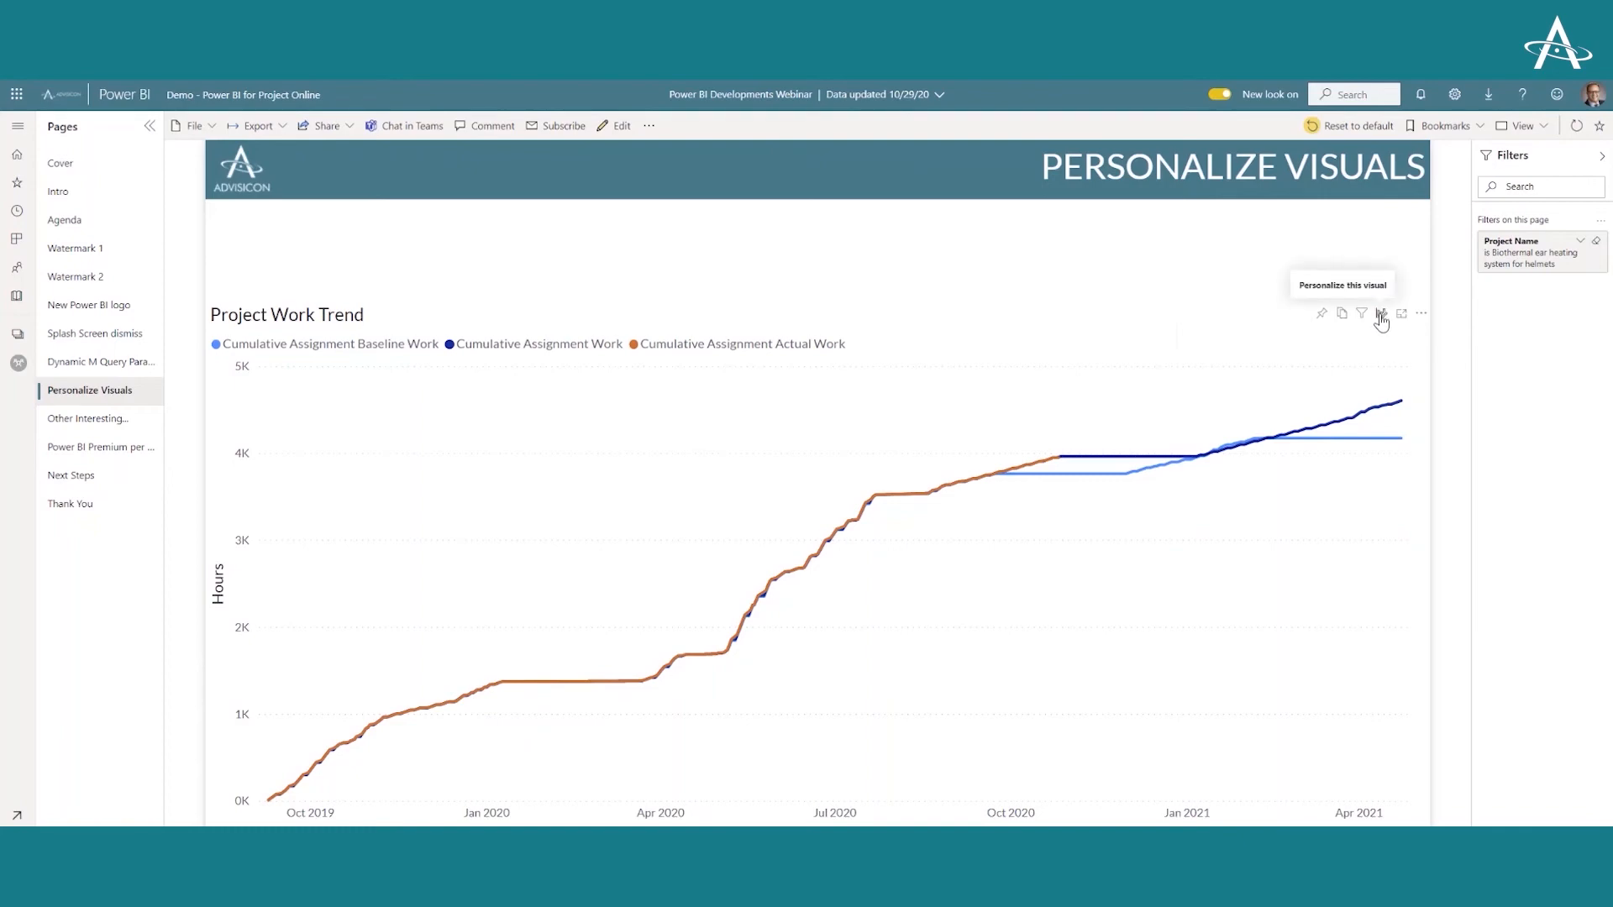
Start personalizing the Project Work Trend chart via its Personalize this visual icon
{"action": "left_click", "coordinate": [1381, 314]}
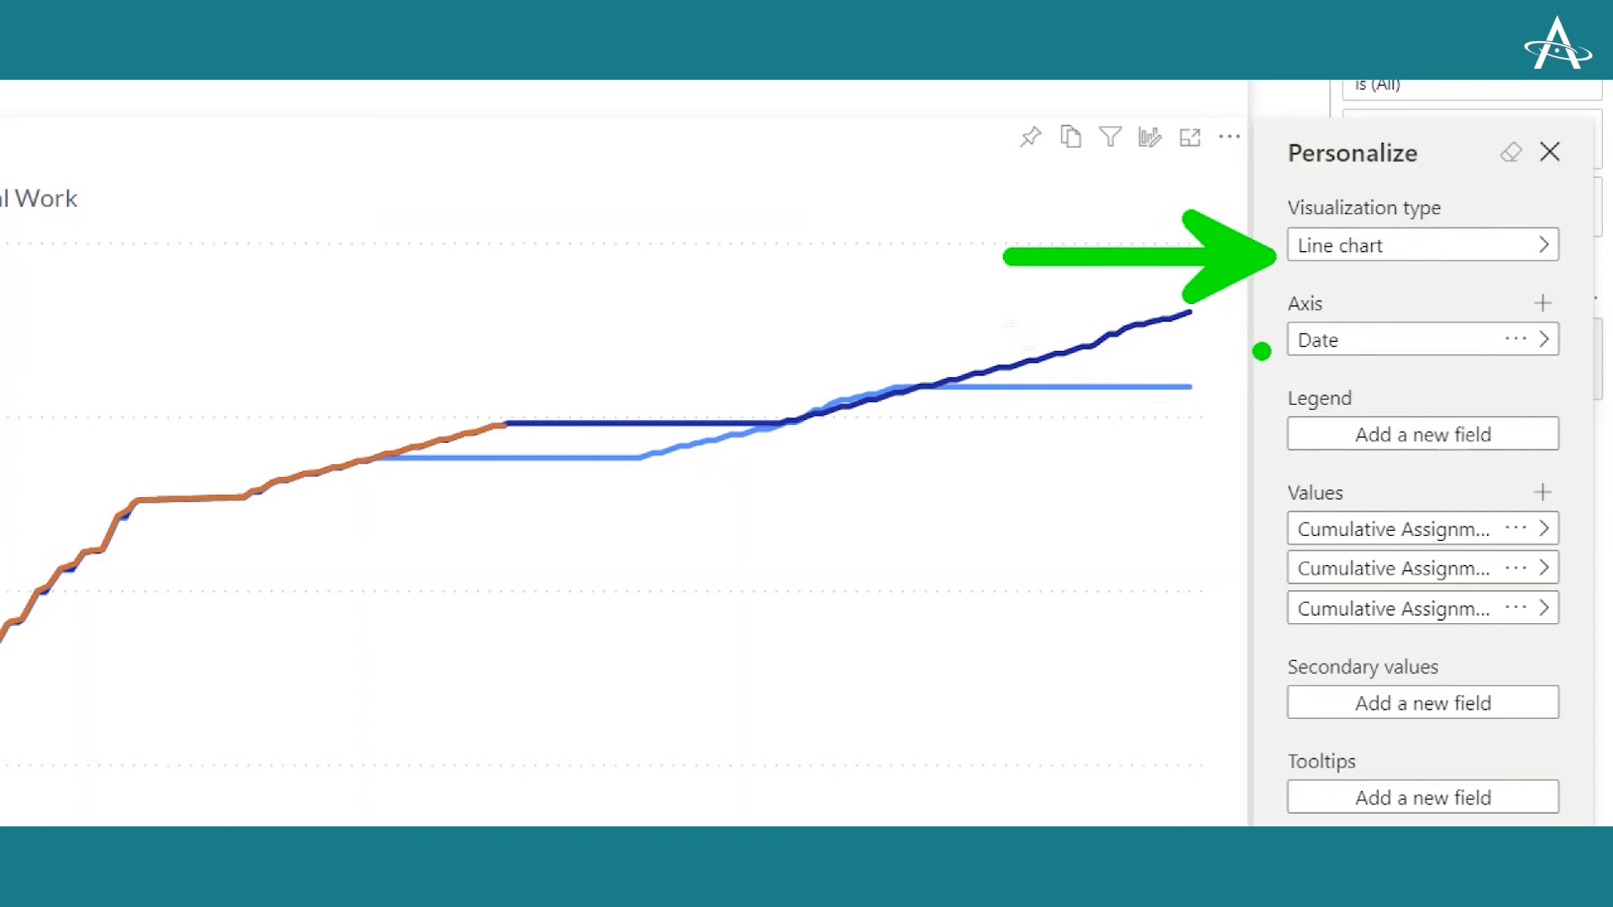
{"action": "mouse_move", "coordinate": [1272, 460]}
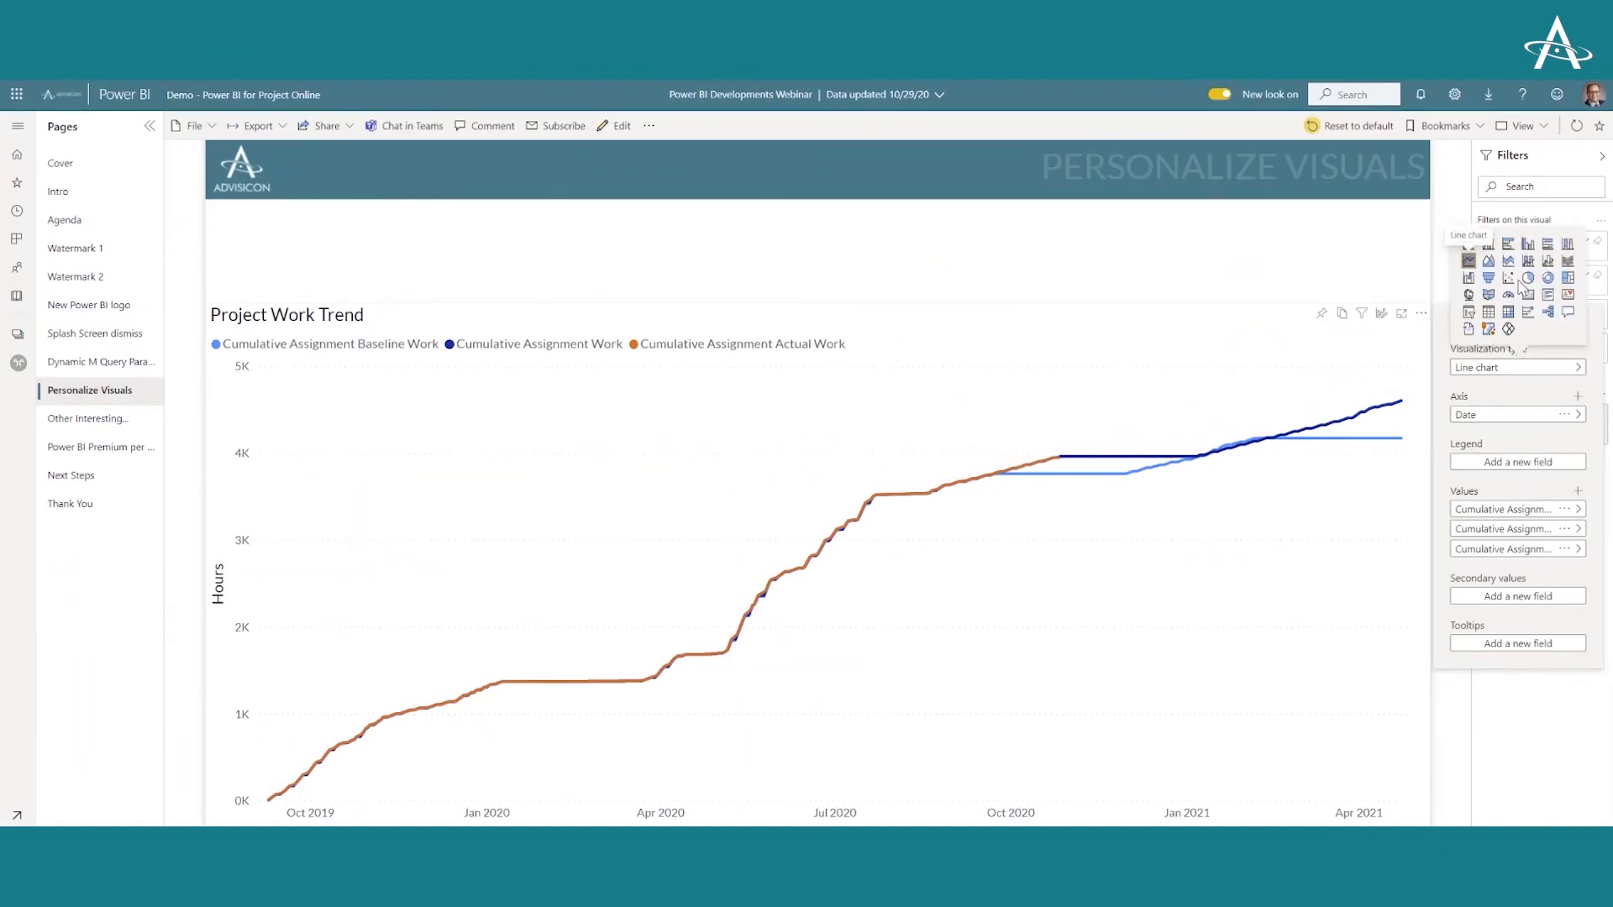
Change the Project Work Trend visual to an area chart, then to a clustered column chart
{"action": "left_click", "coordinate": [1489, 262]}
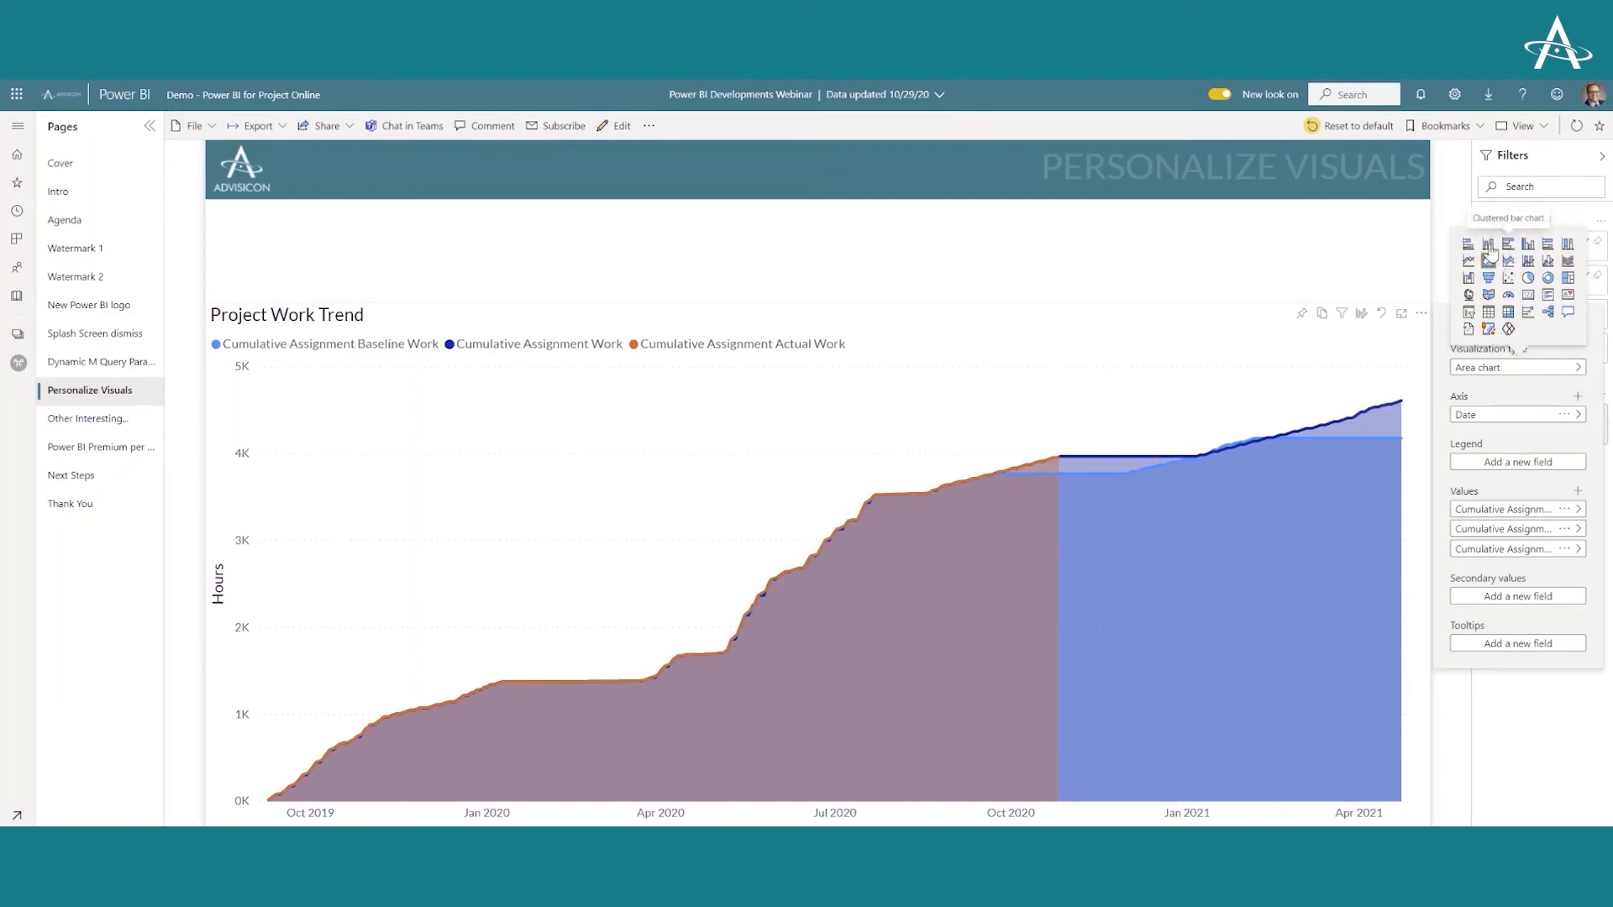
{"action": "mouse_move", "coordinate": [1528, 246]}
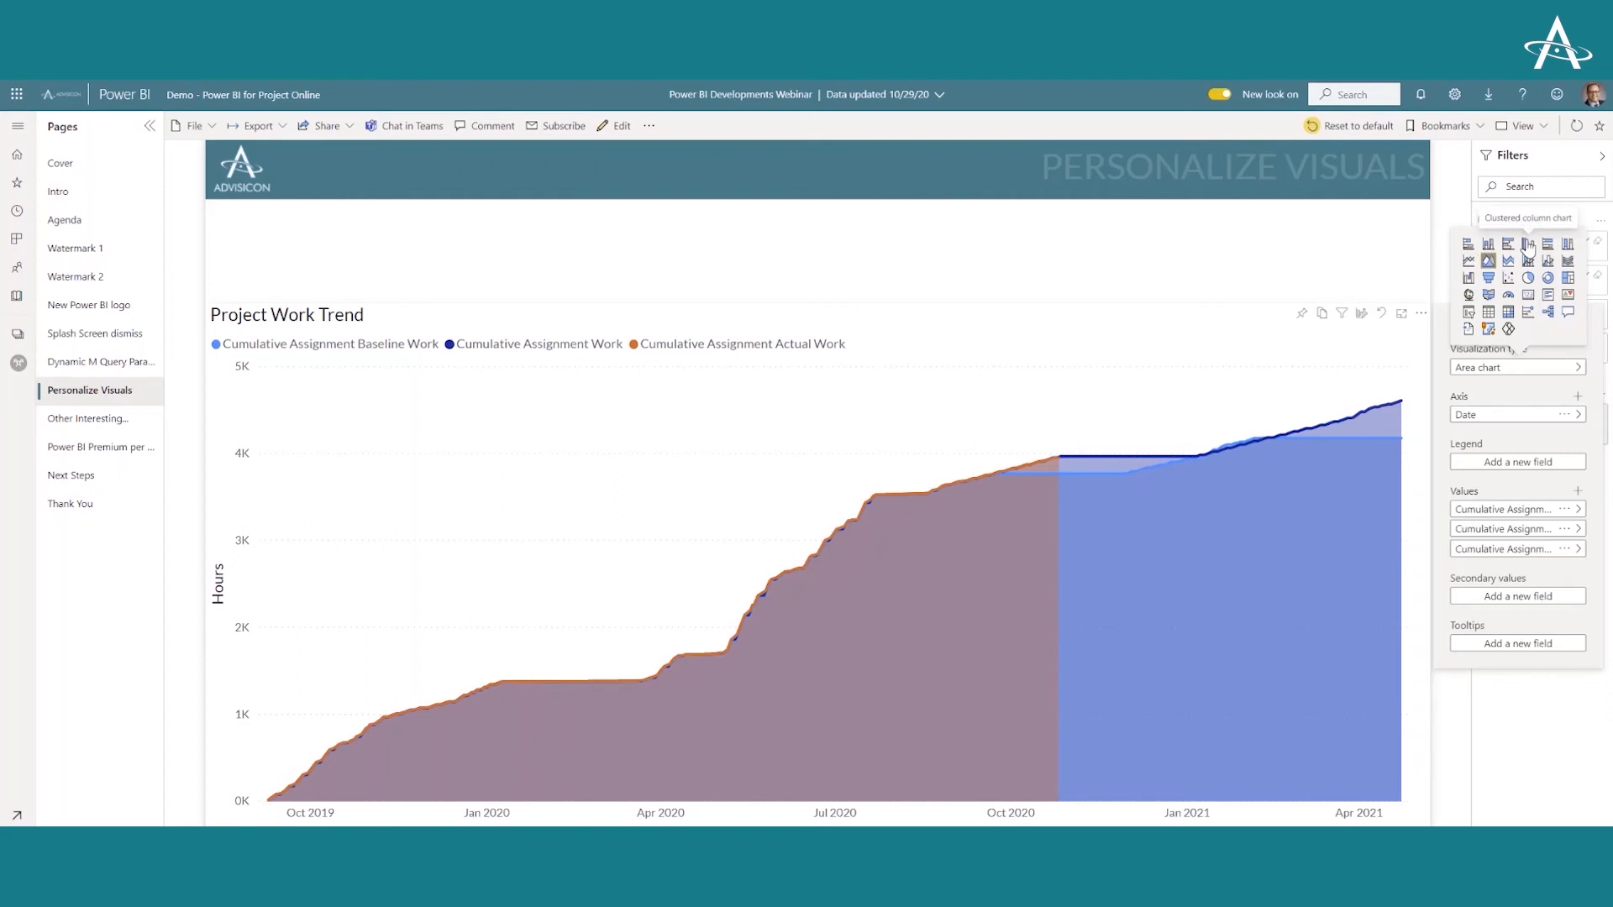
{"action": "left_click", "coordinate": [1527, 243]}
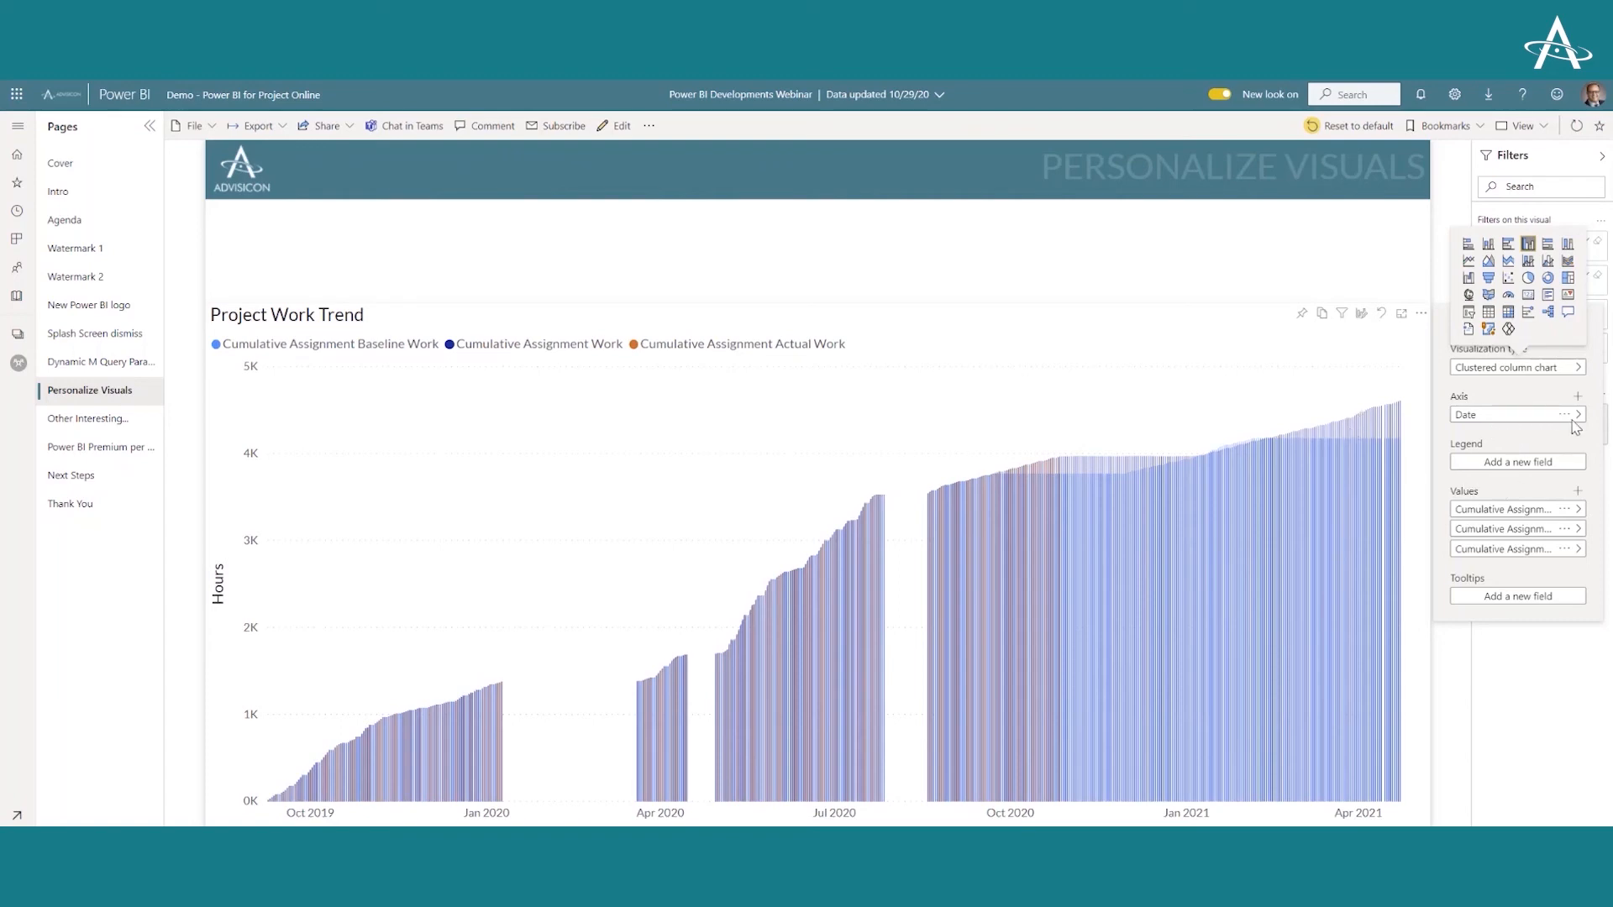
Put Date > Year-Month on the axis, close the Personalize pane and dismiss the Got it tip
{"action": "left_click", "coordinate": [1579, 413]}
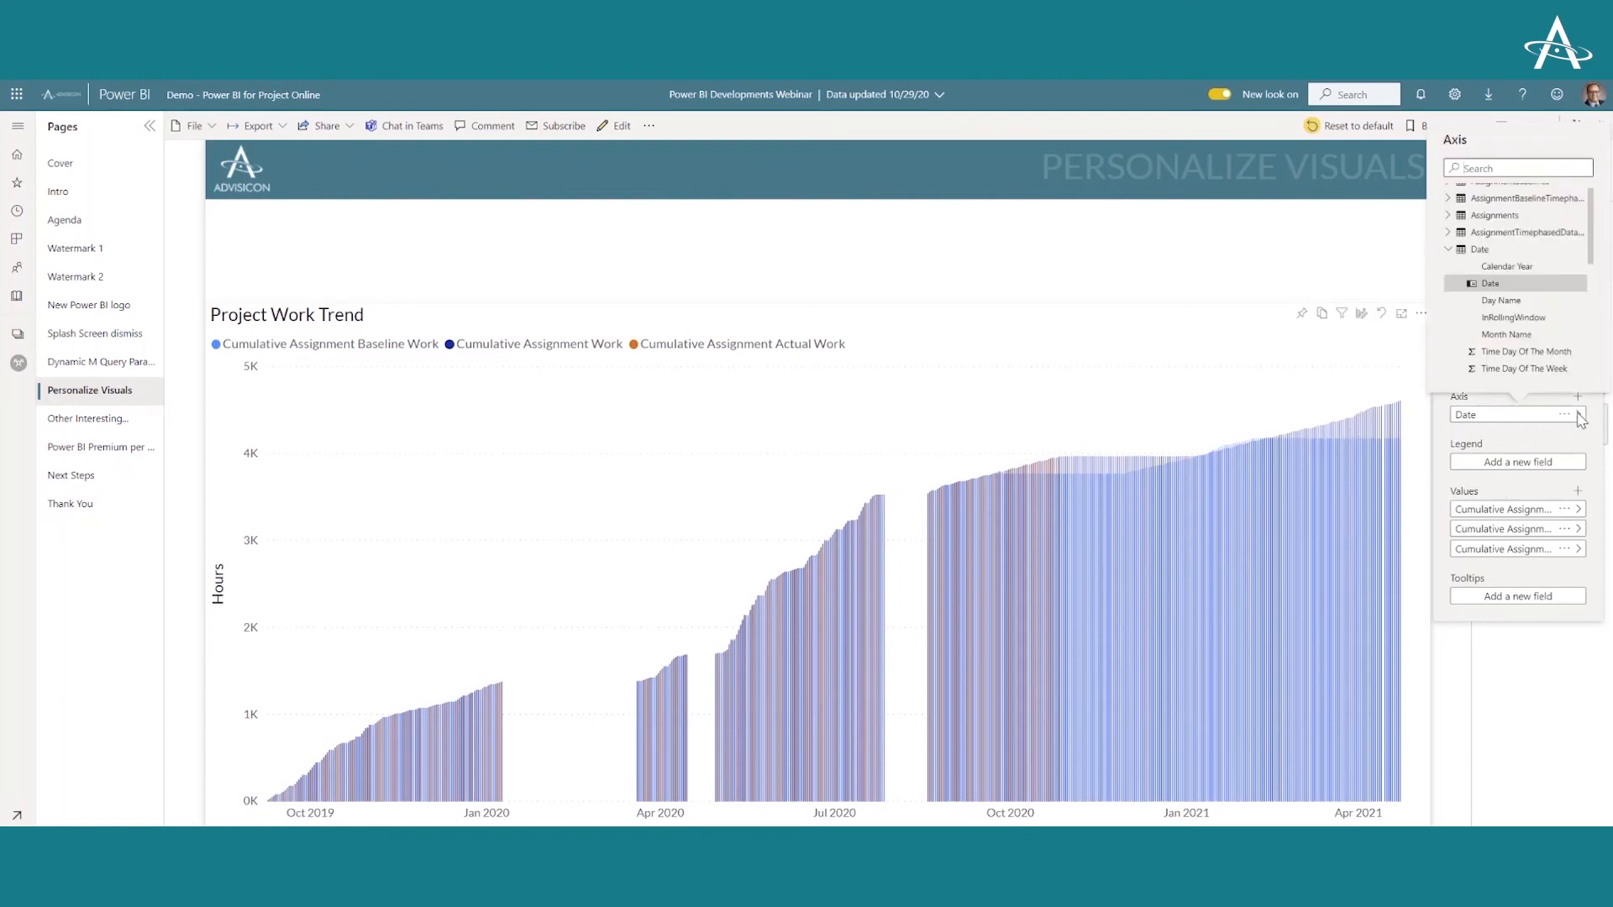
{"action": "scroll", "scroll_direction": "down", "scroll_amount": 3}
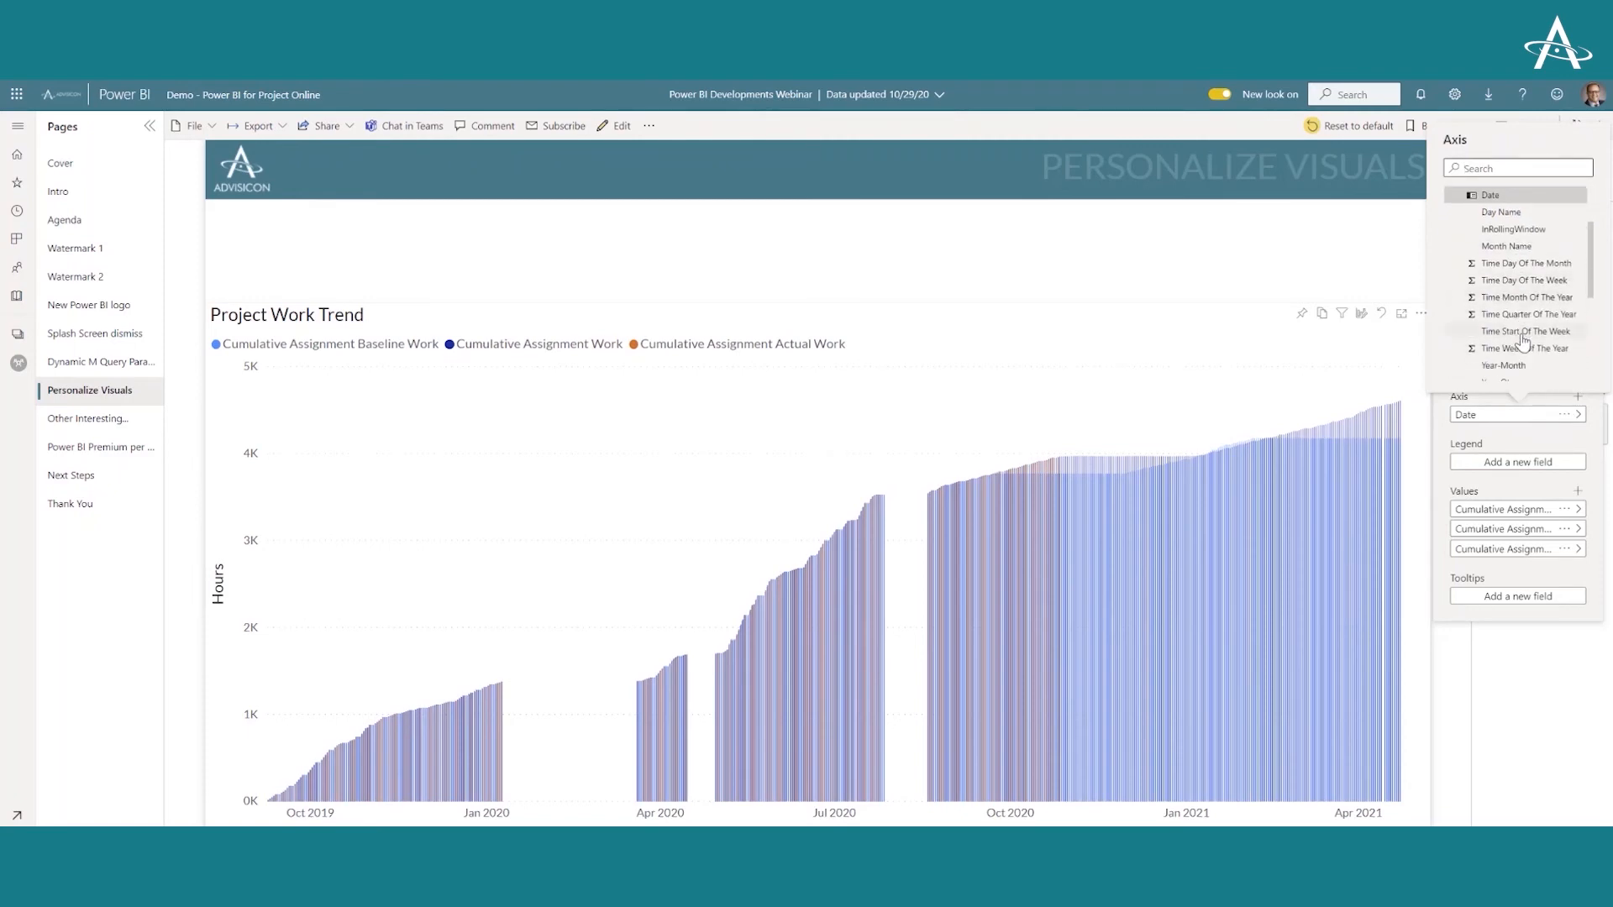
{"action": "mouse_move", "coordinate": [1504, 365]}
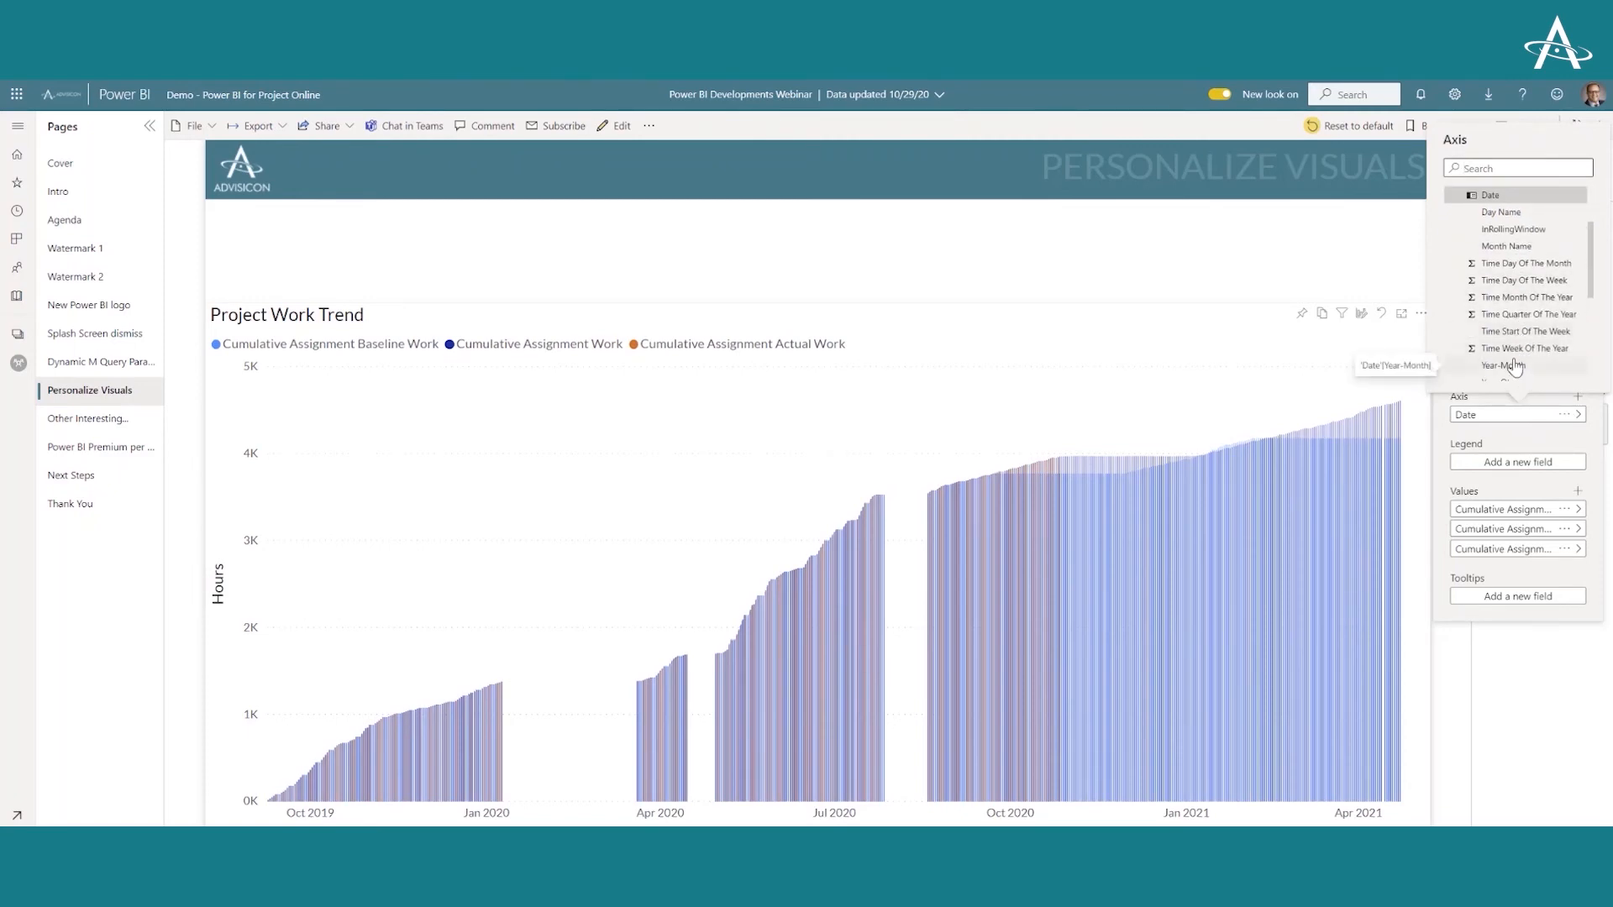
{"action": "left_click", "coordinate": [1502, 364]}
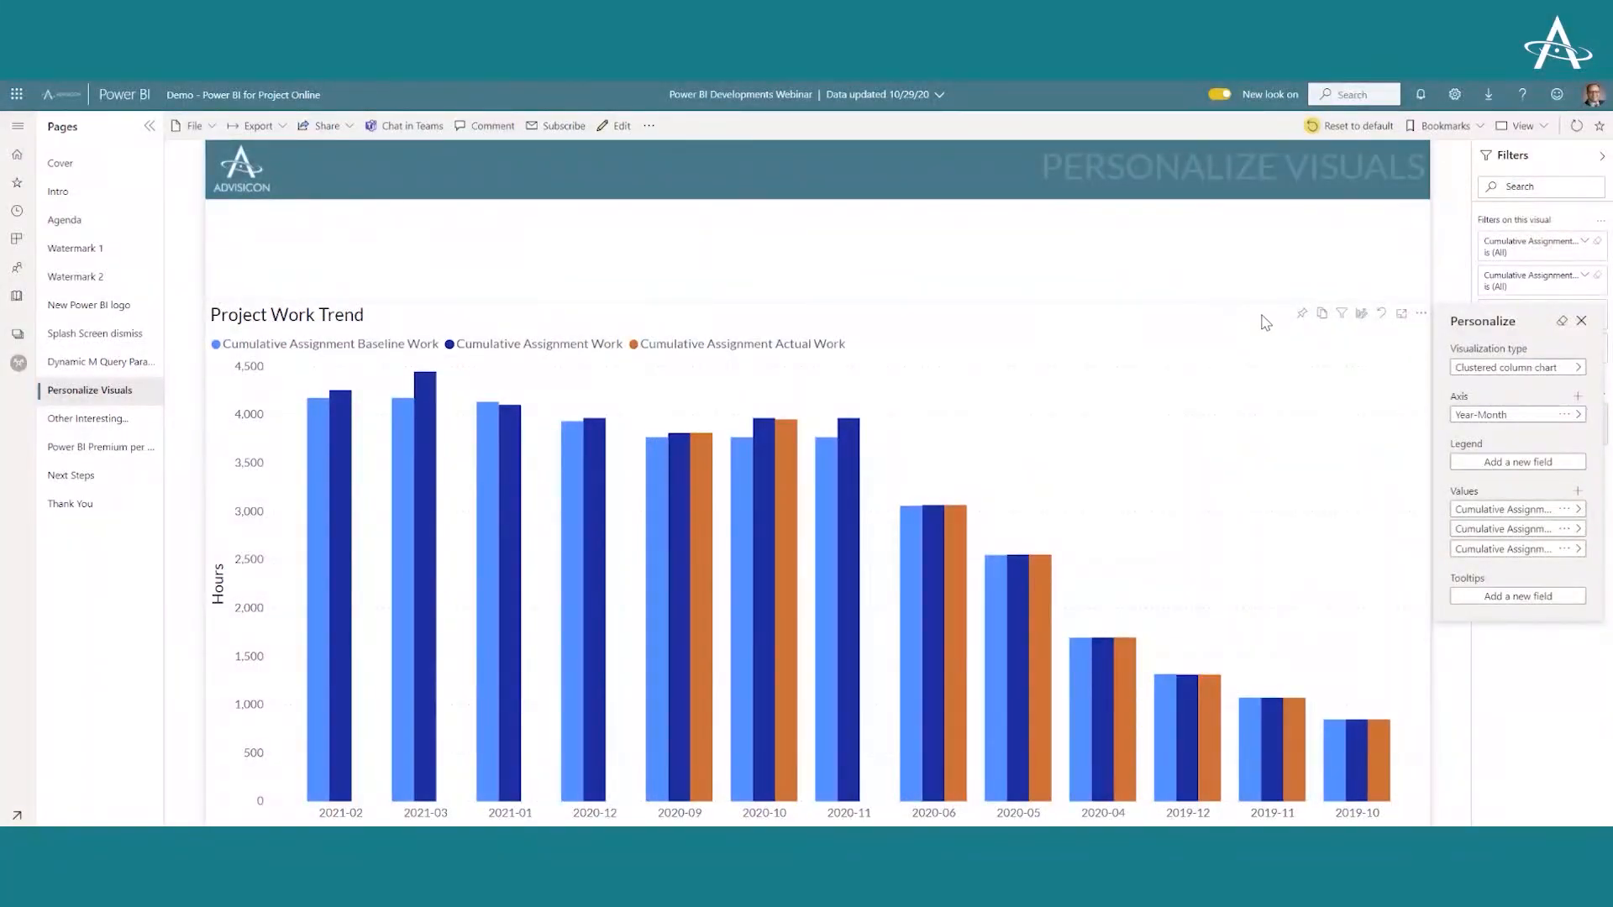
{"action": "left_click", "coordinate": [1422, 312]}
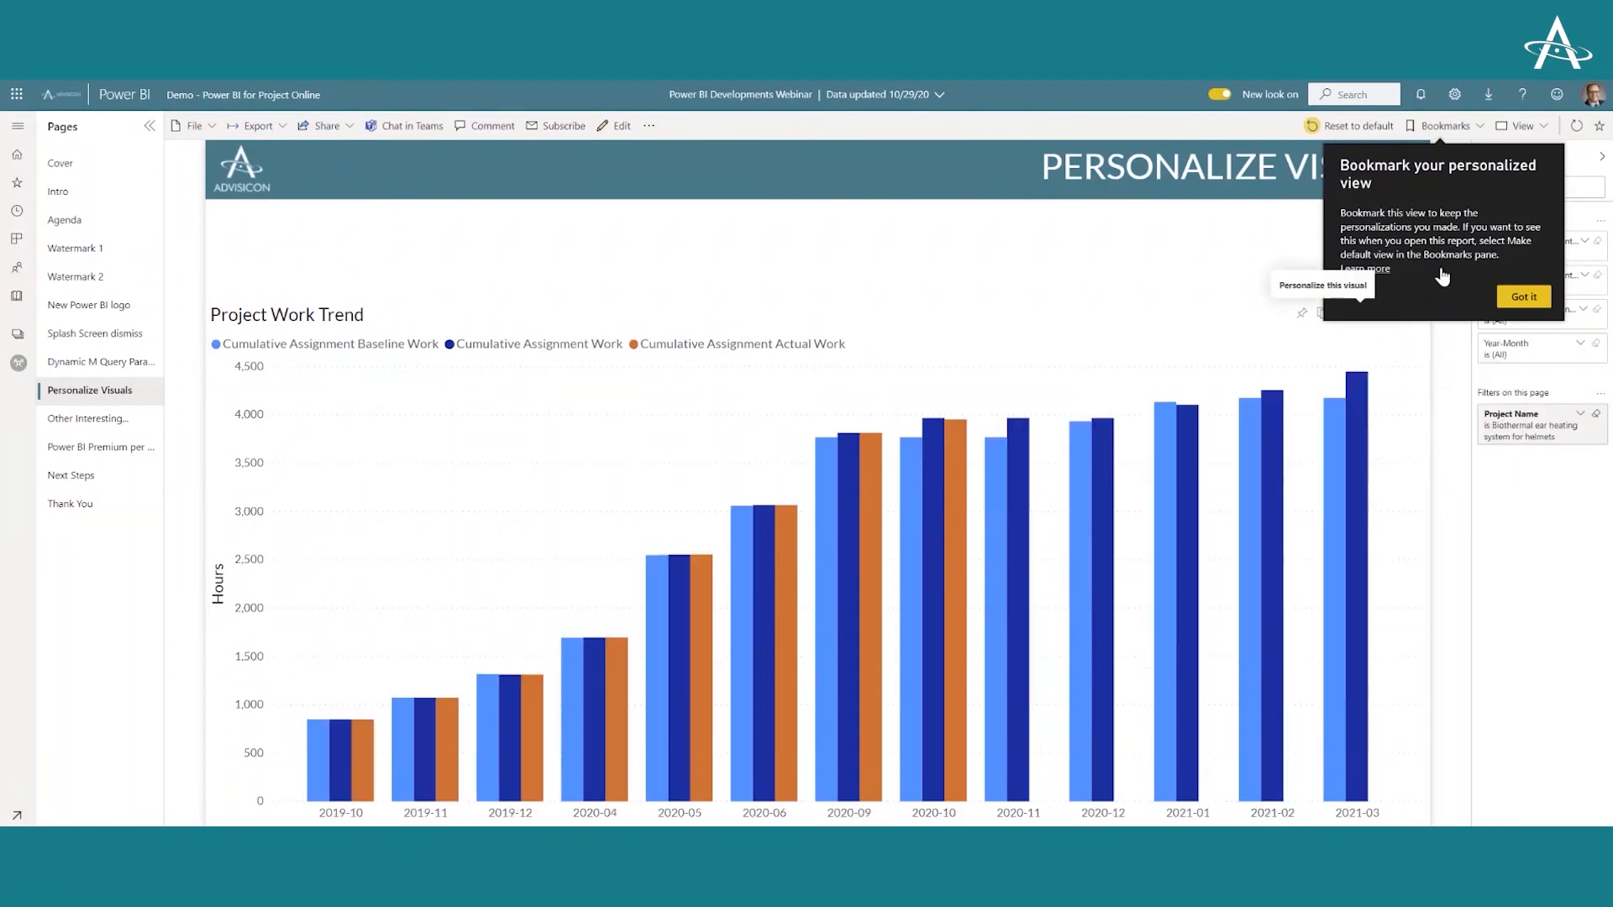
{"action": "mouse_move", "coordinate": [1428, 319]}
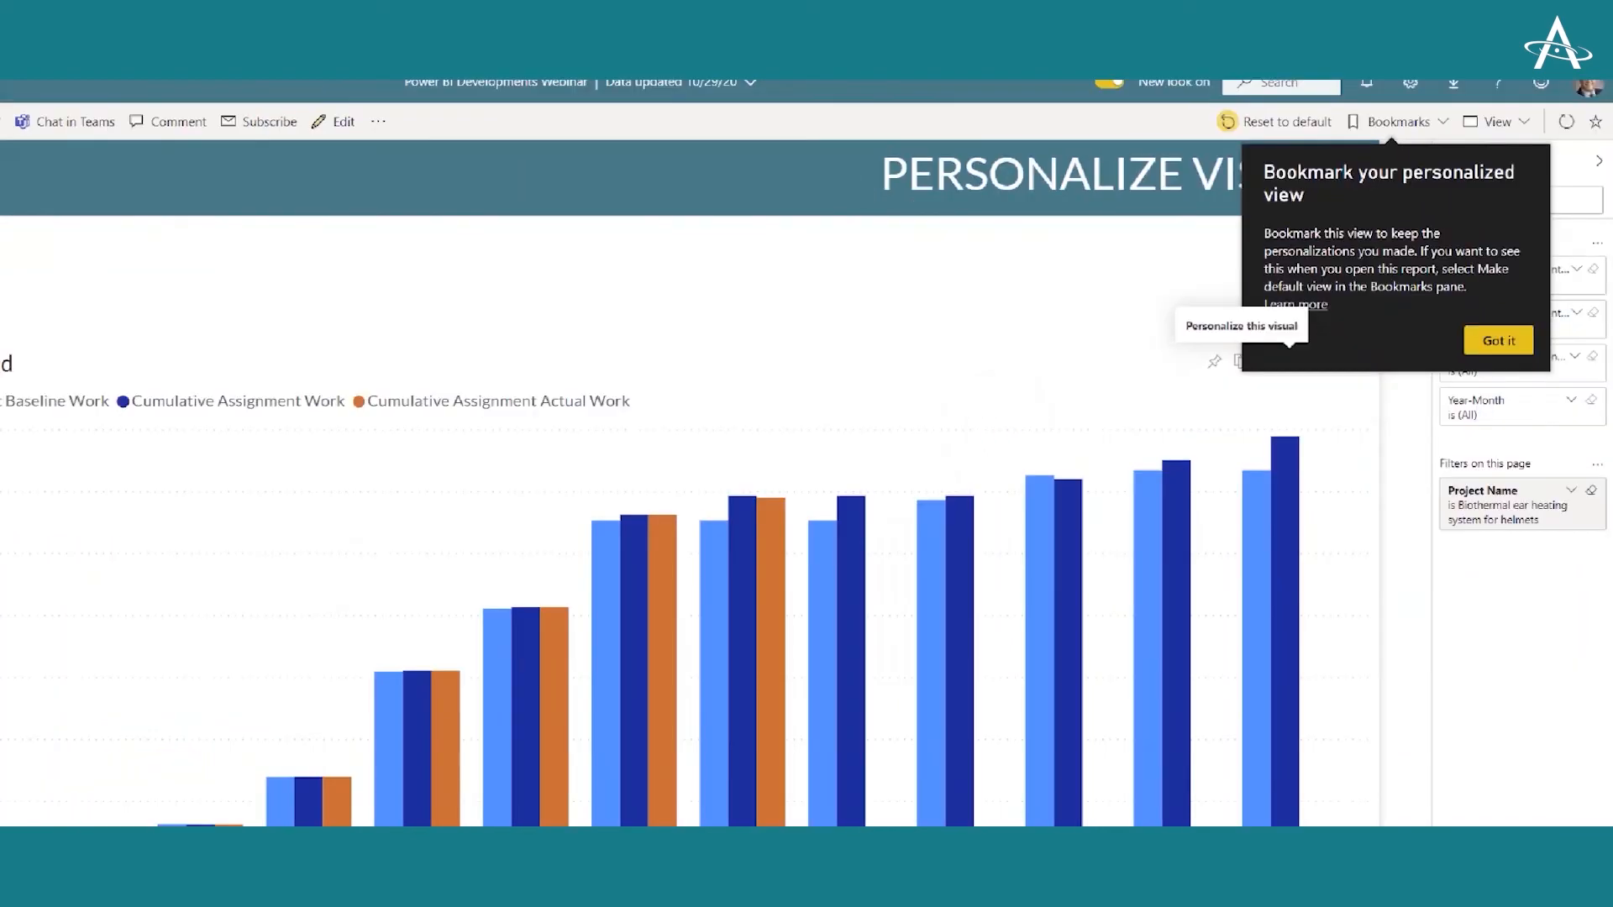
{"action": "left_click", "coordinate": [1497, 341]}
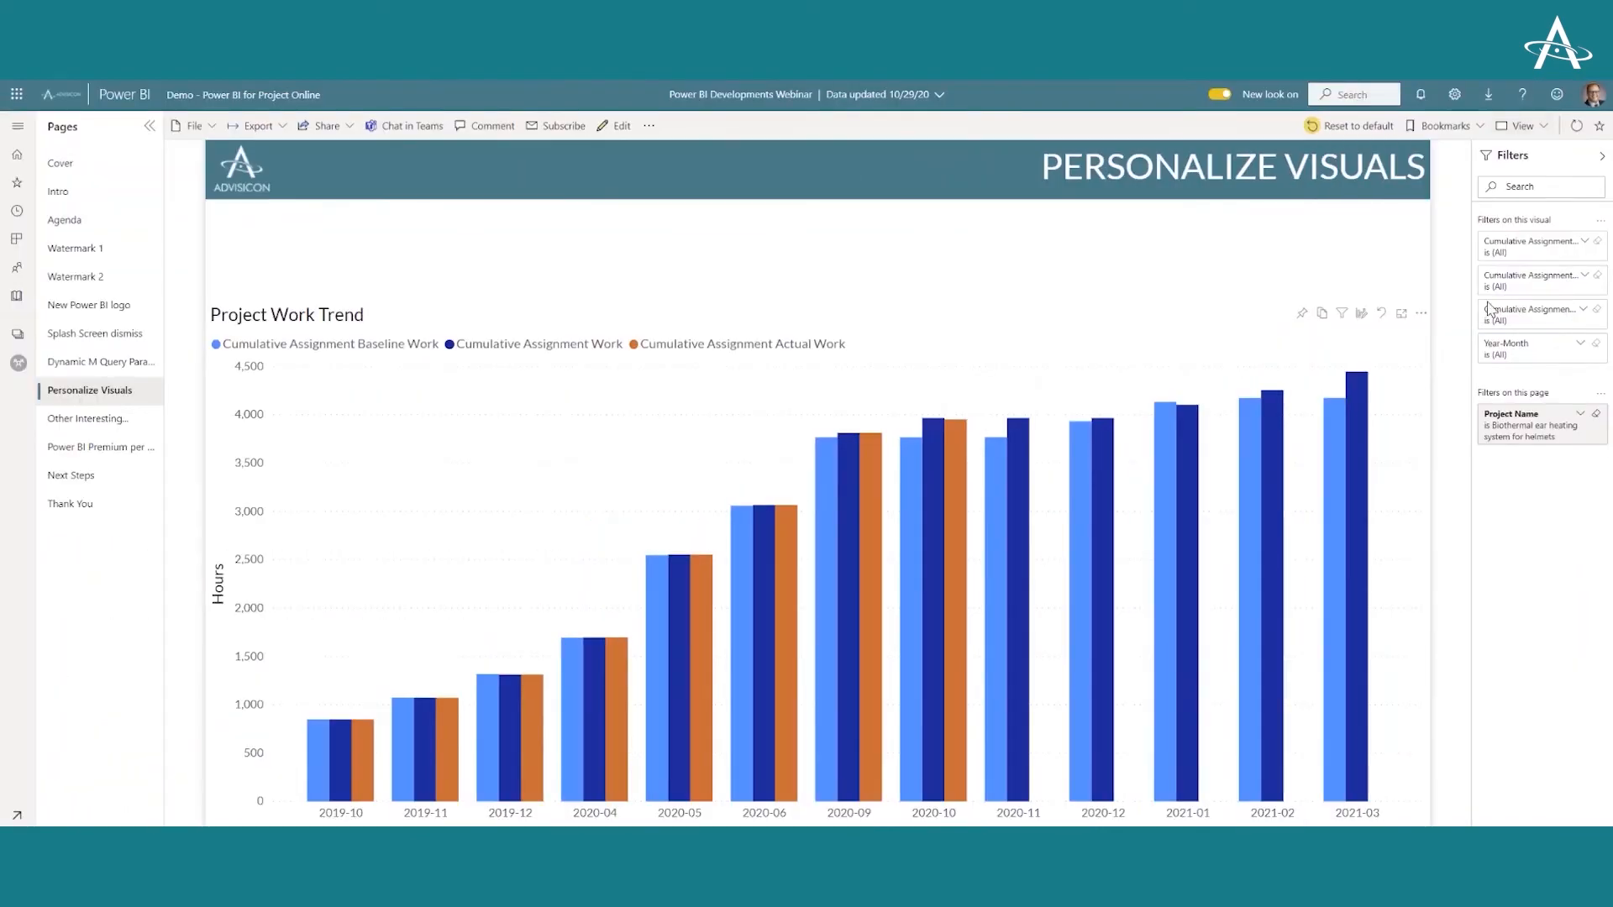
{"action": "left_click", "coordinate": [1421, 313]}
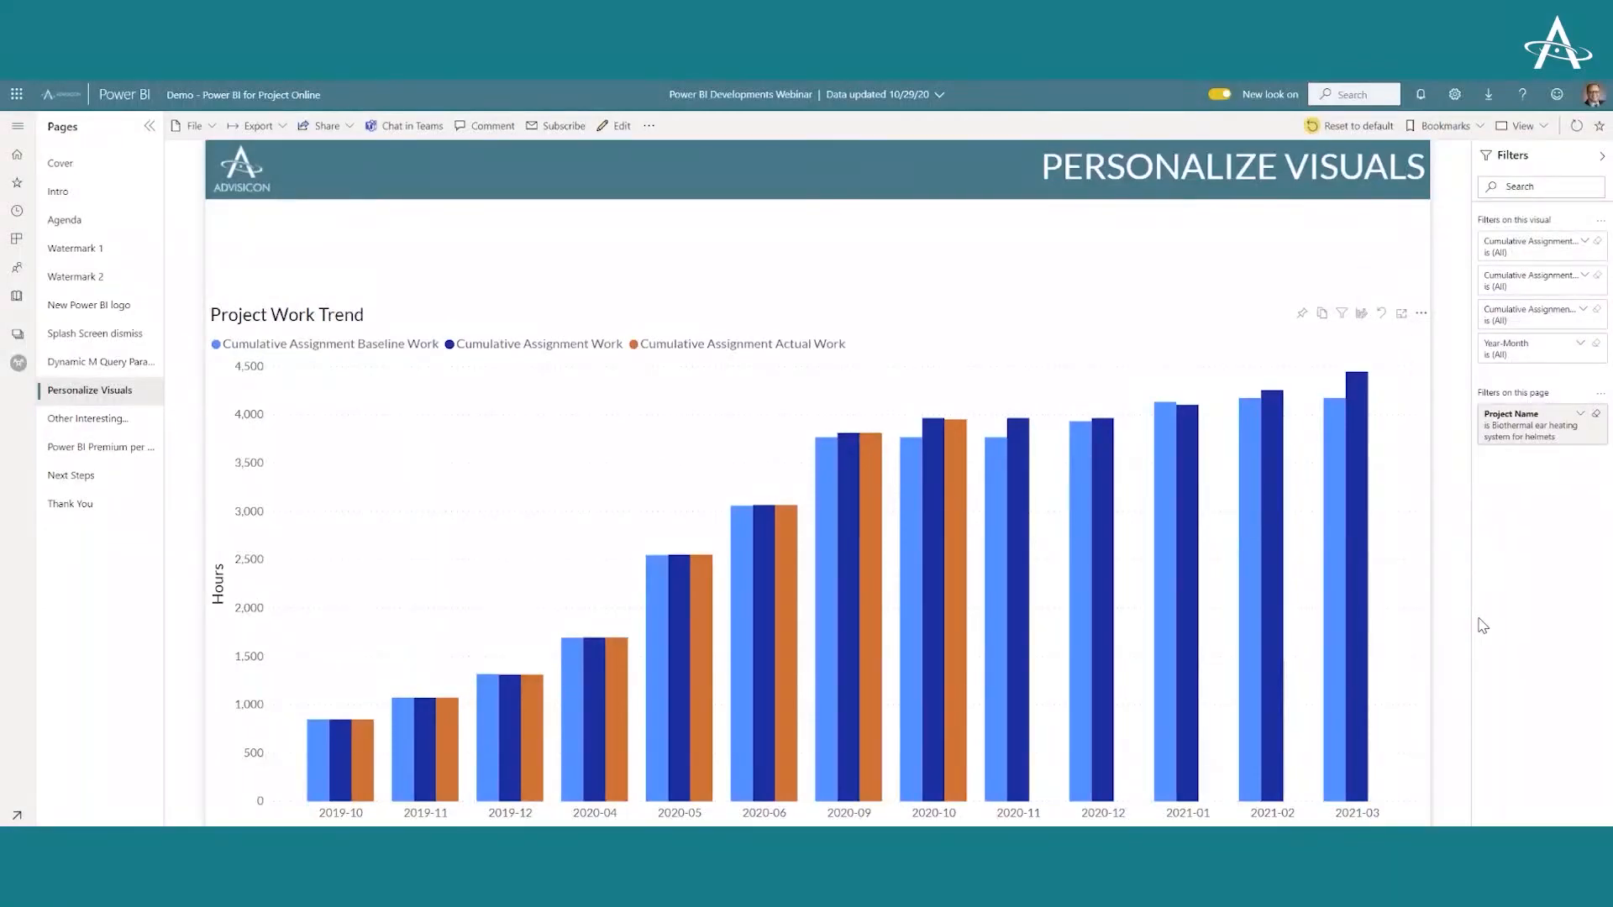
{"action": "mouse_move", "coordinate": [1204, 669]}
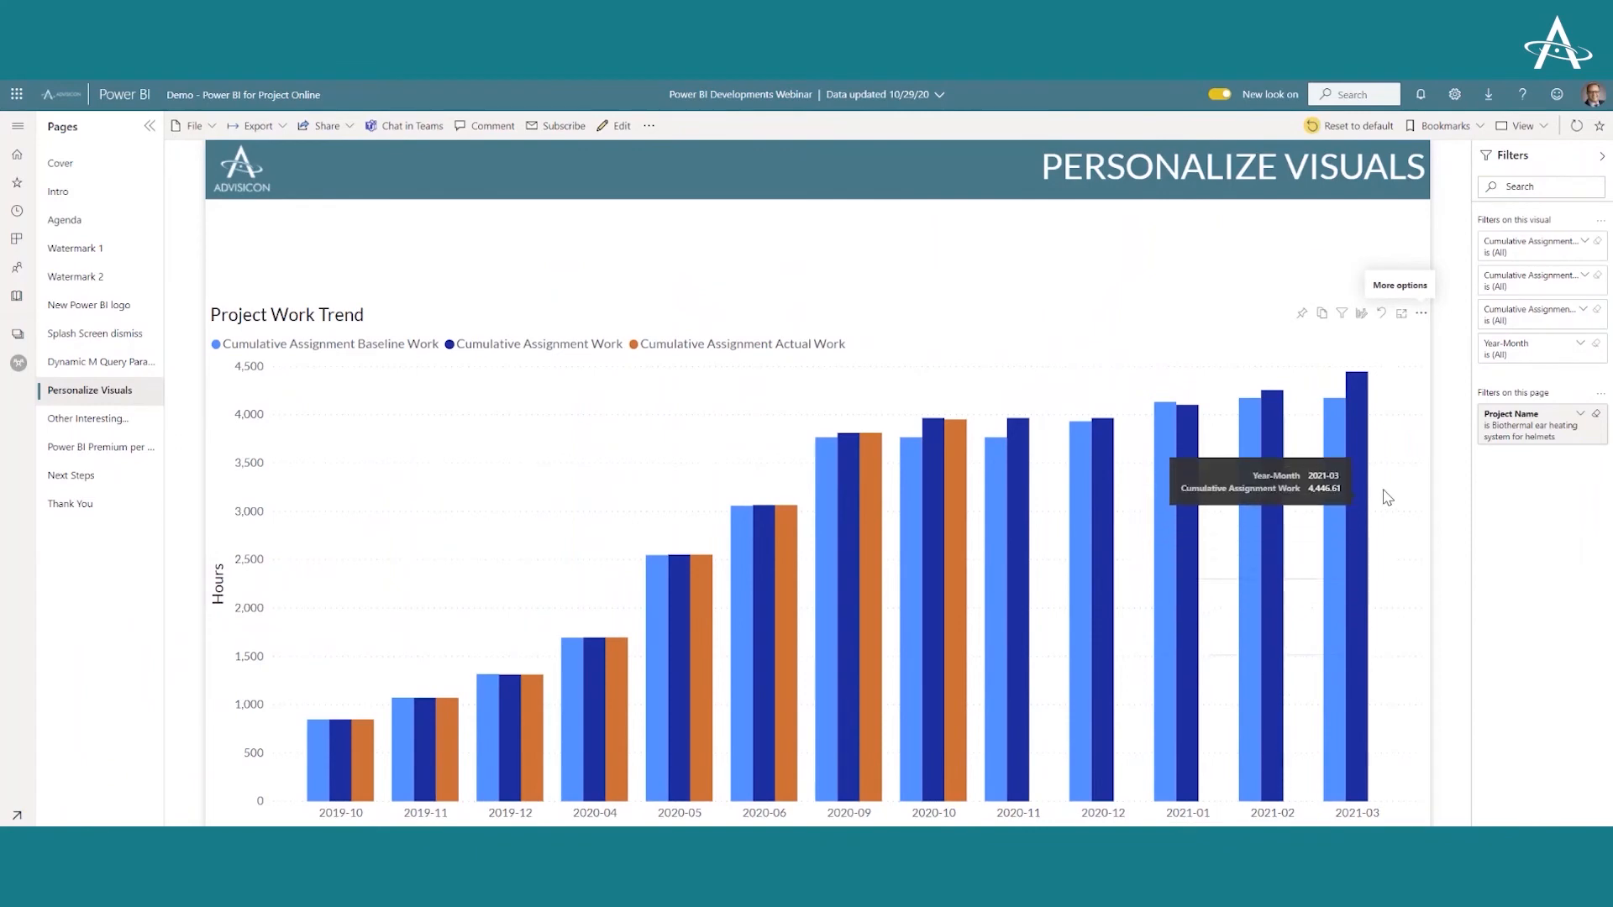
{"action": "mouse_move", "coordinate": [1033, 529]}
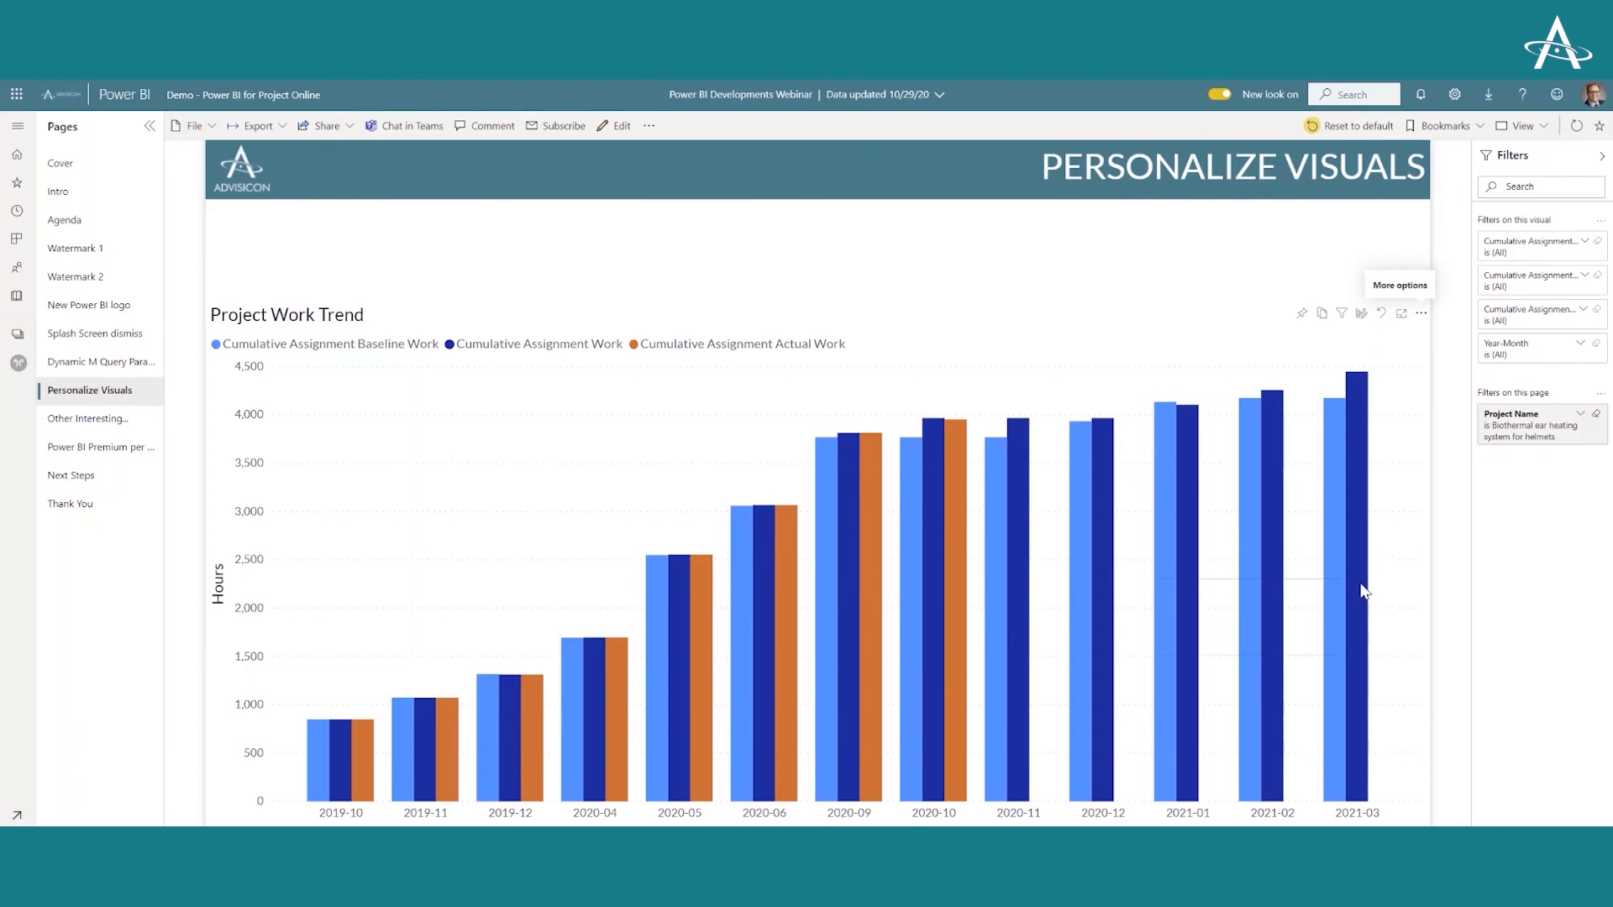
{"action": "mouse_move", "coordinate": [1357, 576]}
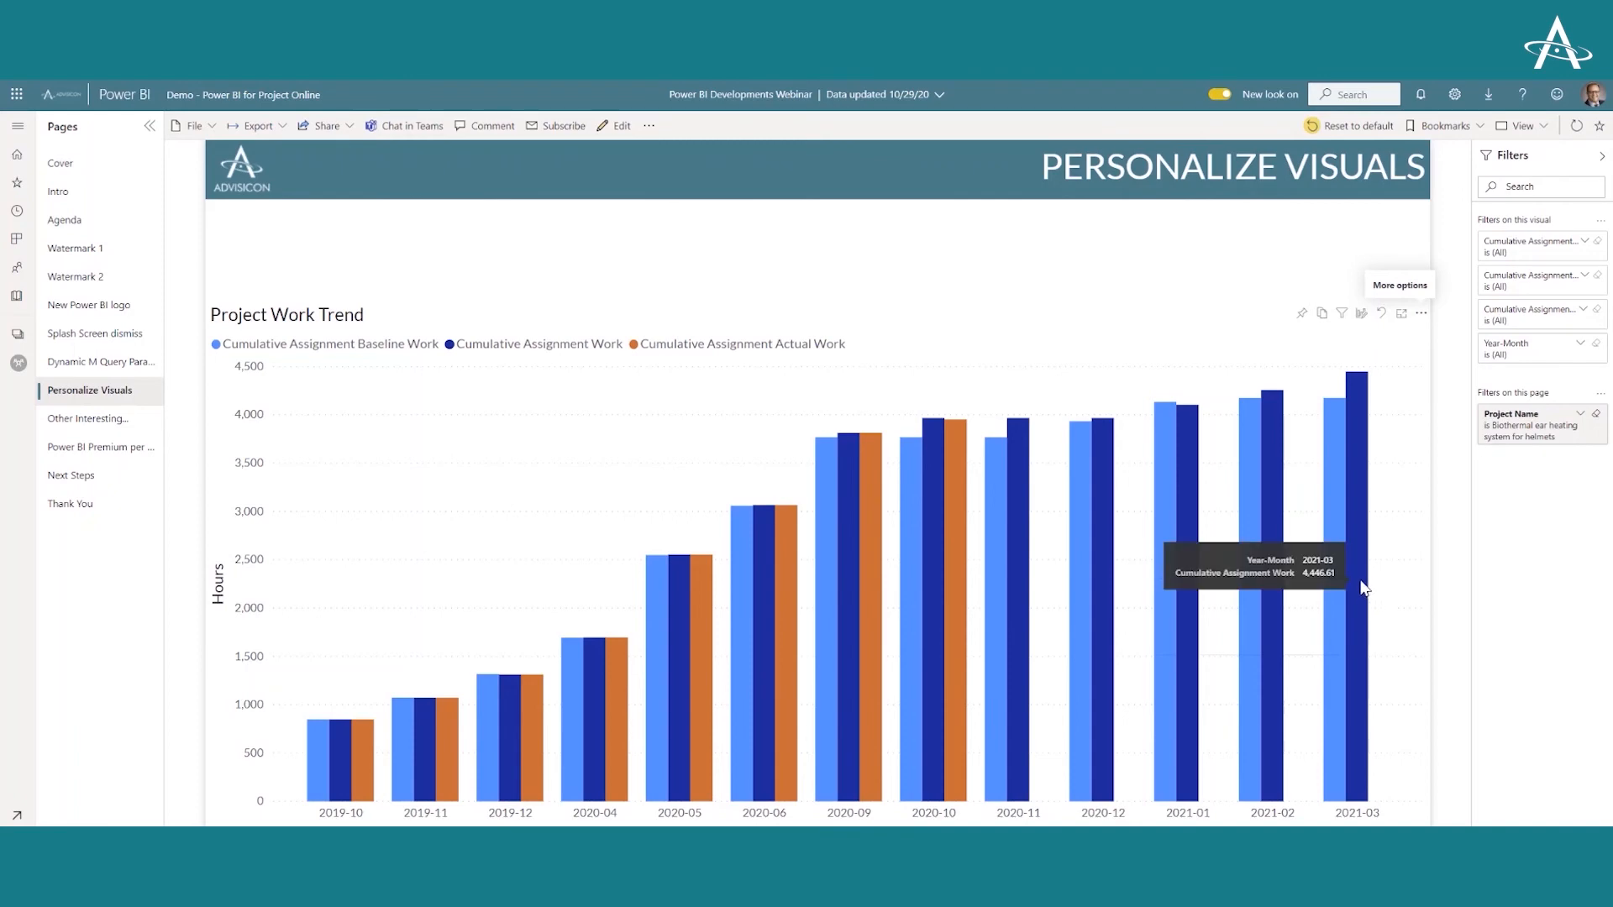
{"action": "mouse_move", "coordinate": [1386, 576]}
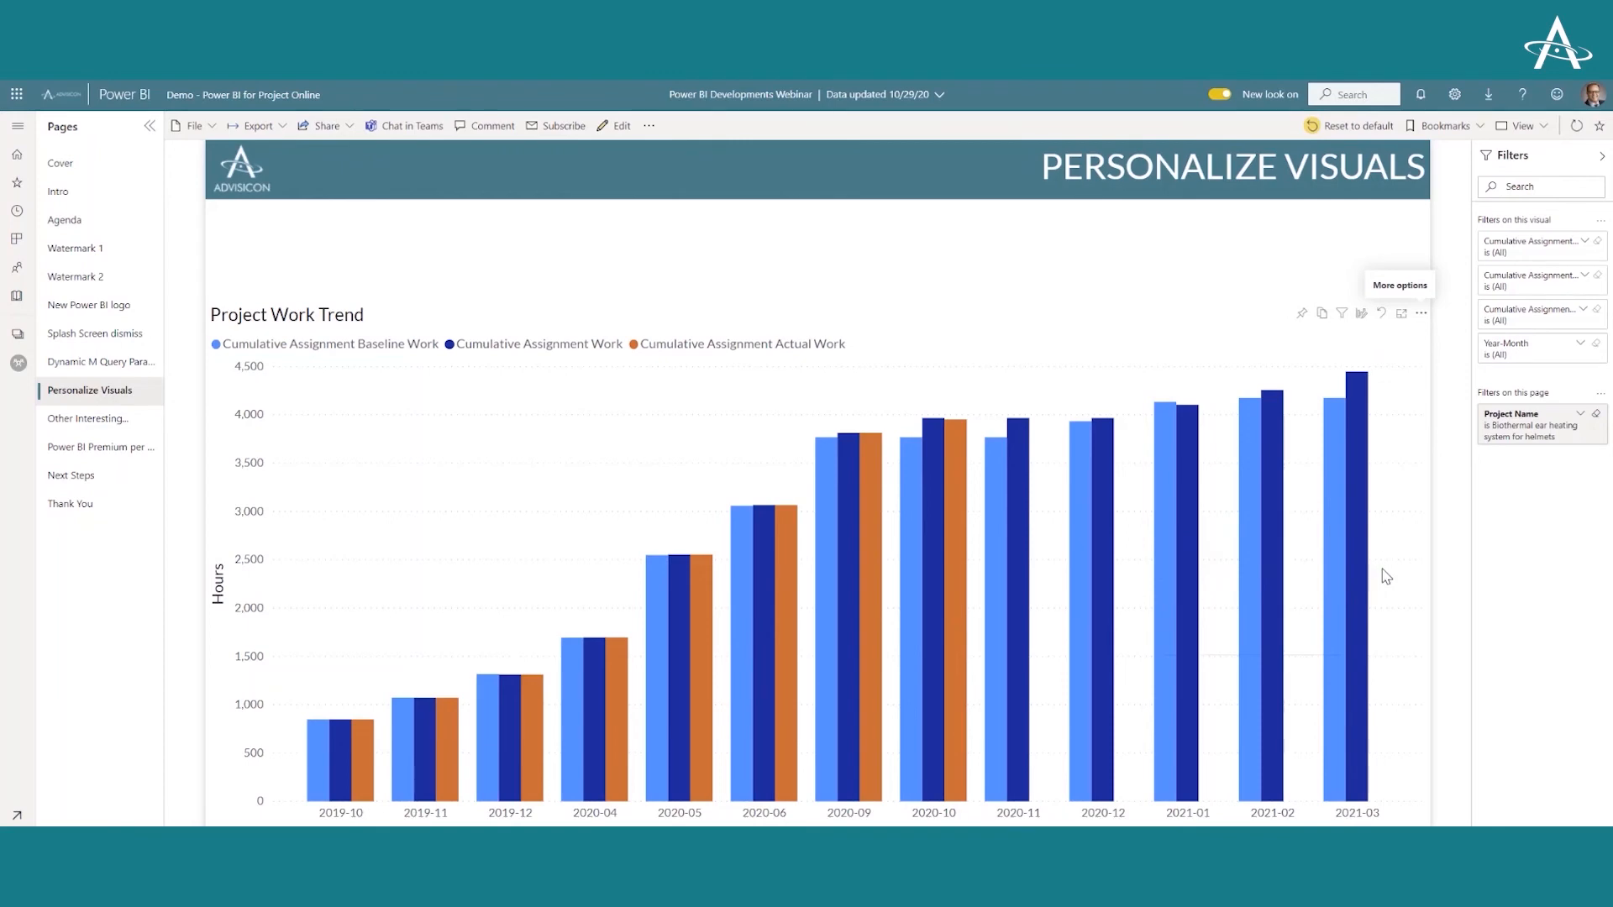
{"action": "mouse_move", "coordinate": [822, 579]}
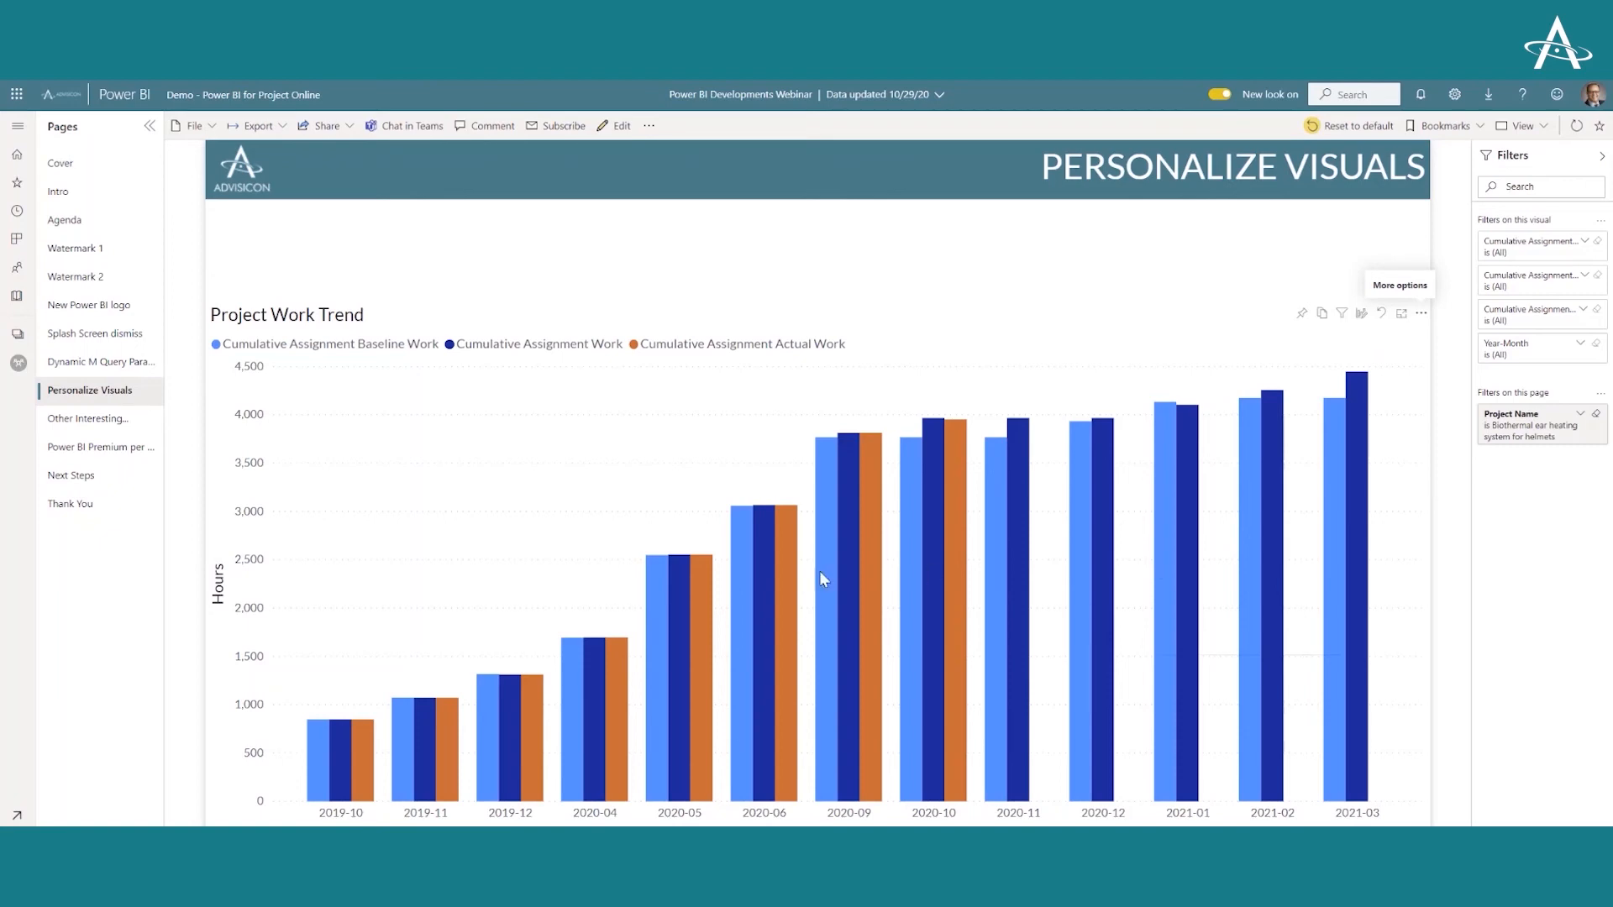
Show the Other Interesting & Helpful Enhancements page, then head to Premium per user
{"action": "left_click", "coordinate": [89, 419]}
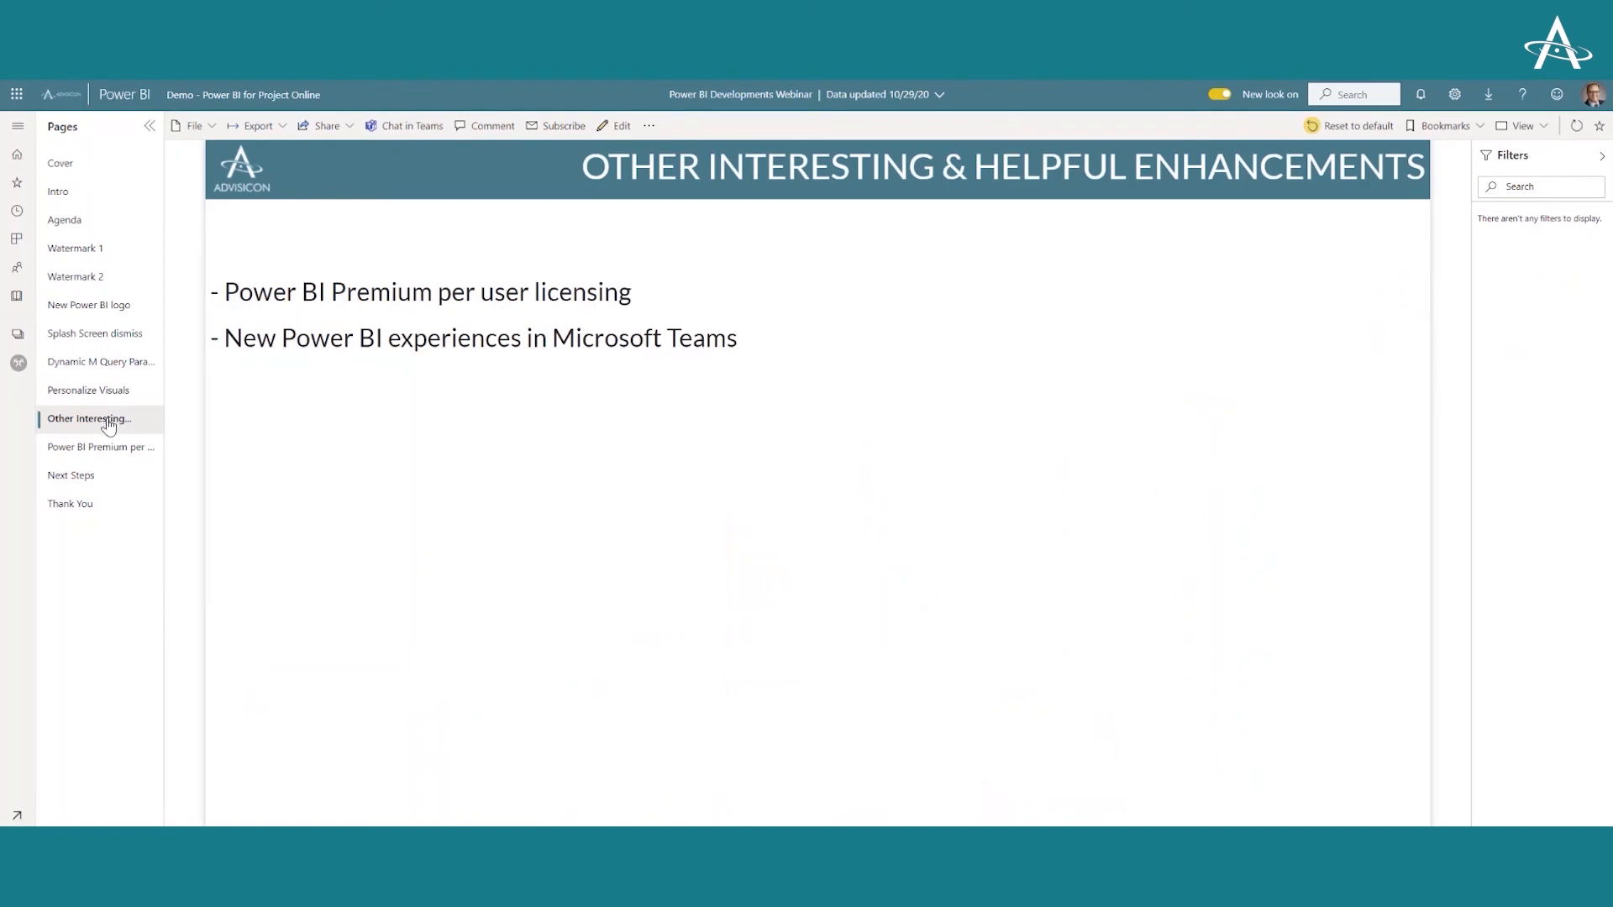
{"action": "left_click", "coordinate": [99, 446]}
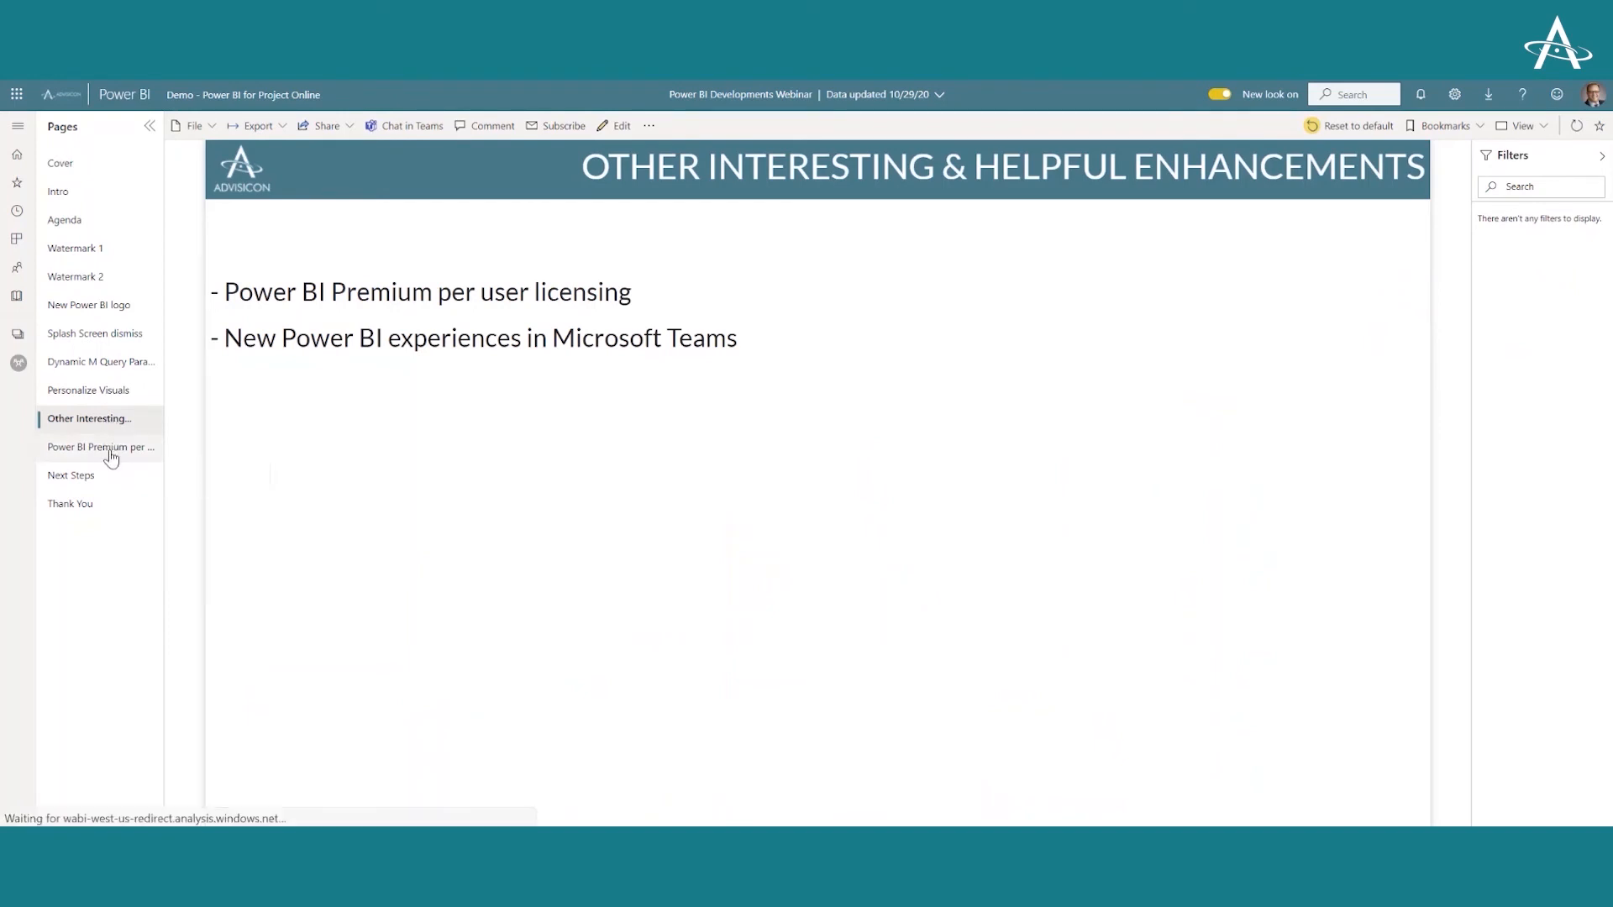
Show the Premium Per User Pricing page comparing Per User and Per Capacity features
{"action": "left_click", "coordinate": [100, 447]}
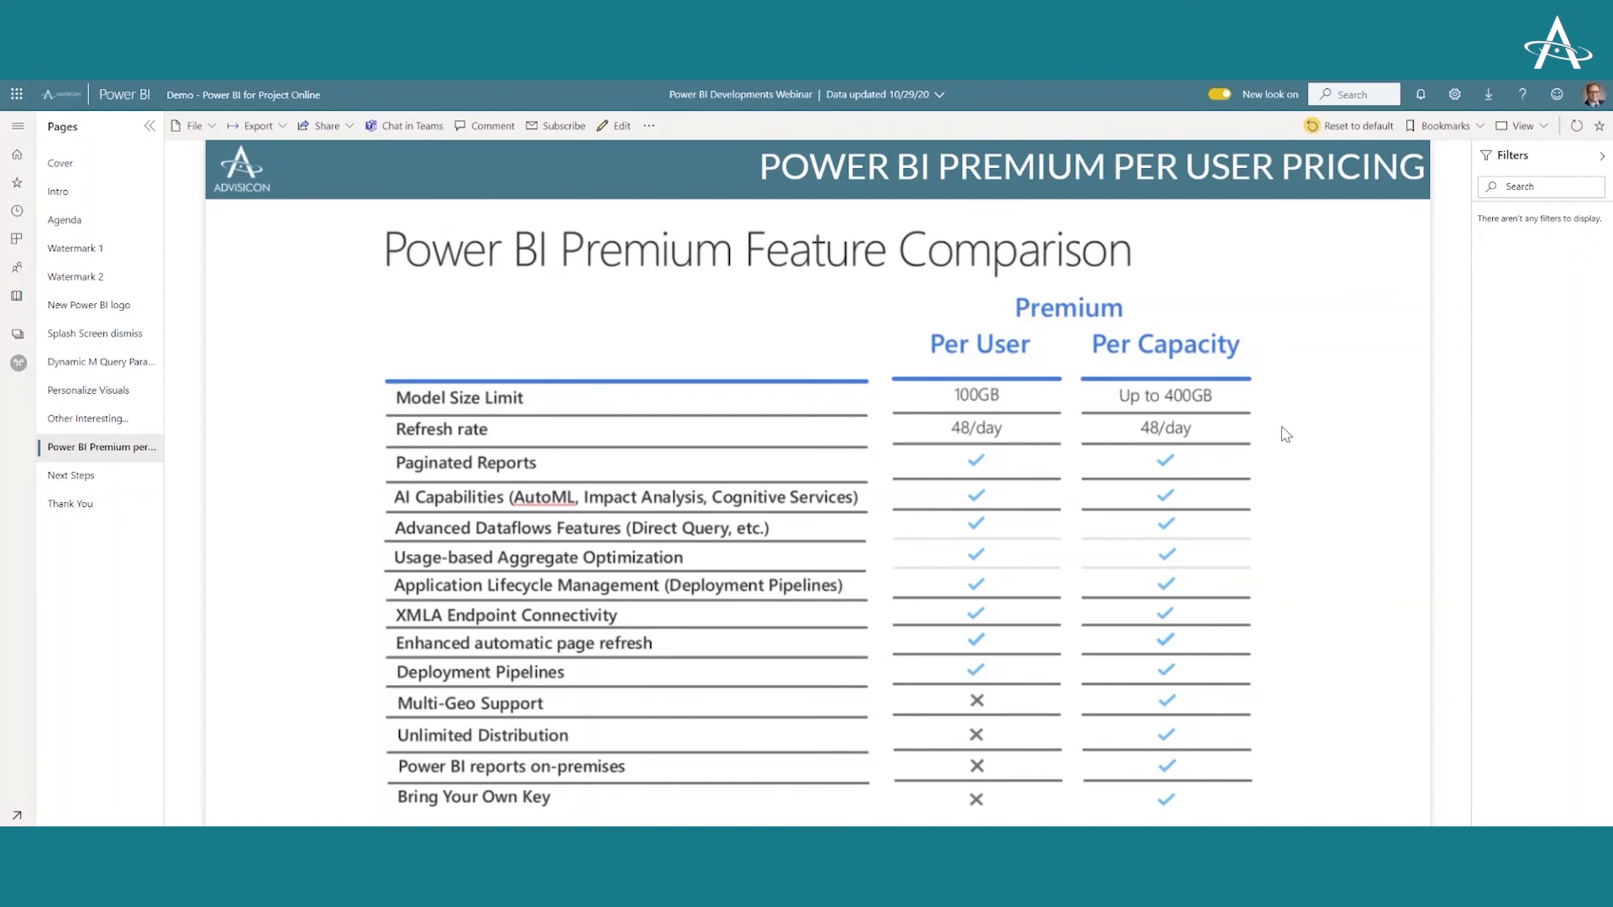
{"action": "mouse_move", "coordinate": [1282, 450]}
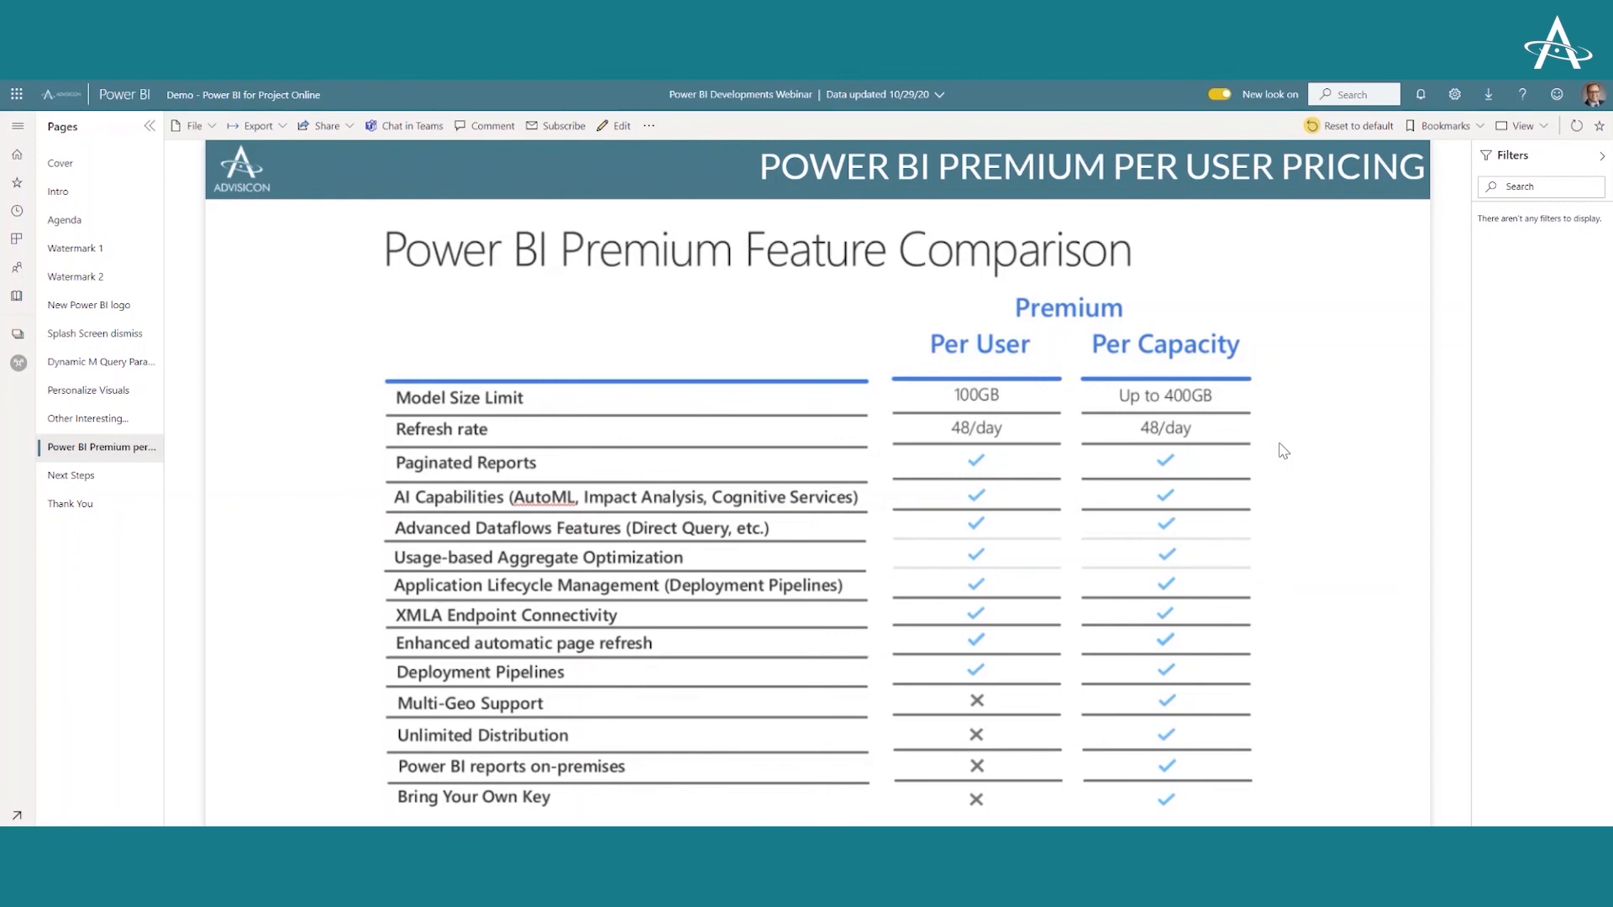
{"action": "mouse_move", "coordinate": [1286, 444]}
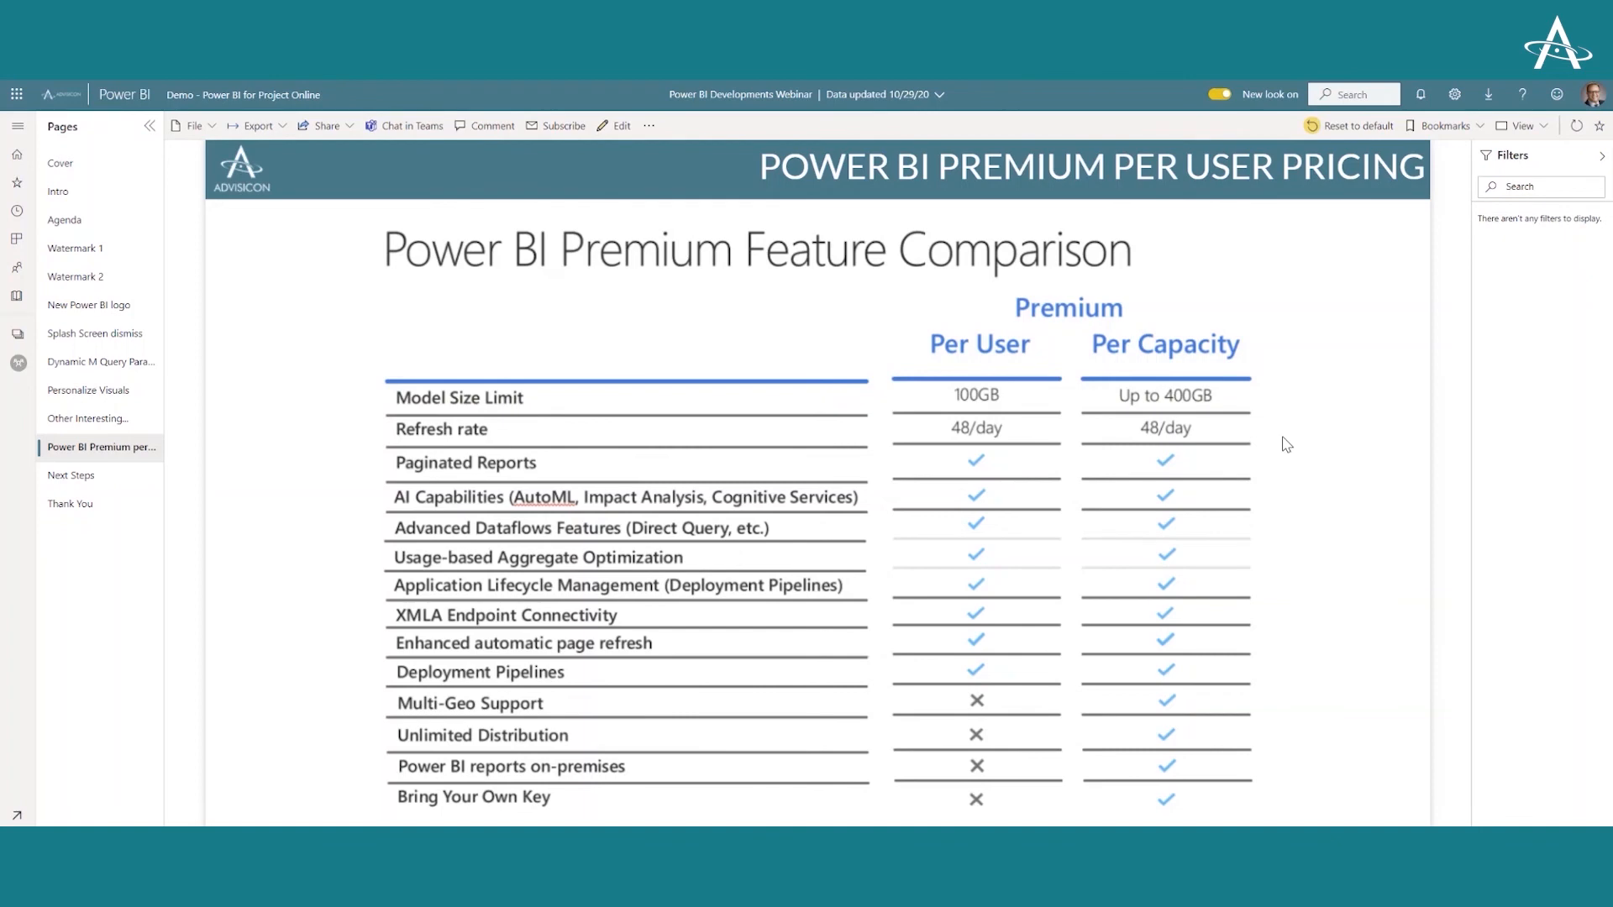
{"action": "mouse_move", "coordinate": [1167, 454]}
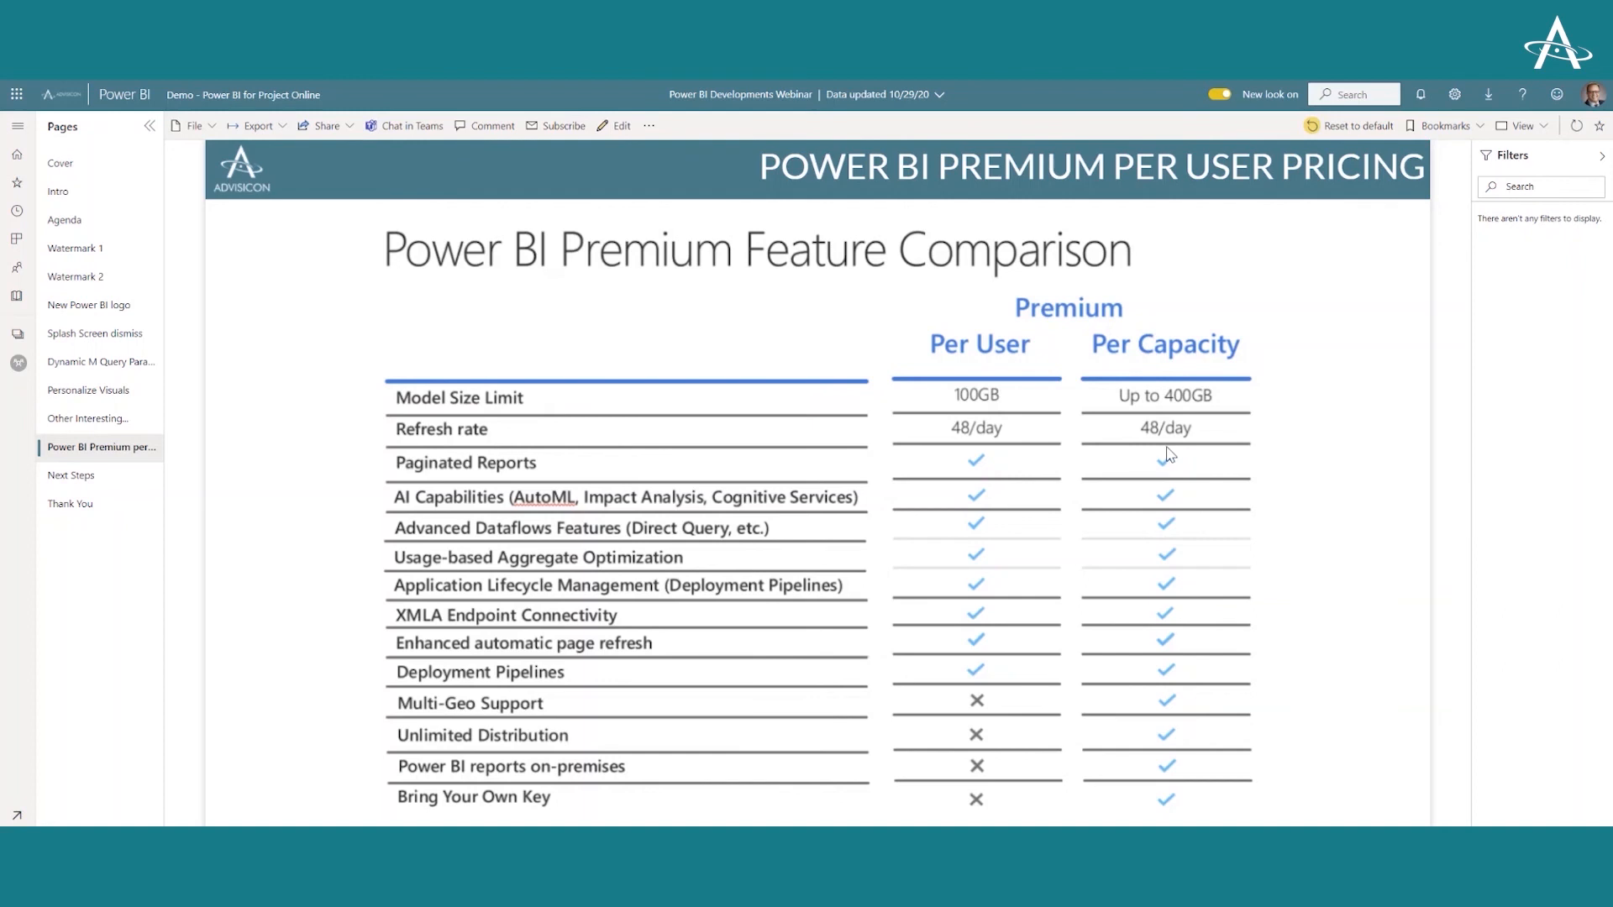
{"action": "mouse_move", "coordinate": [72, 612]}
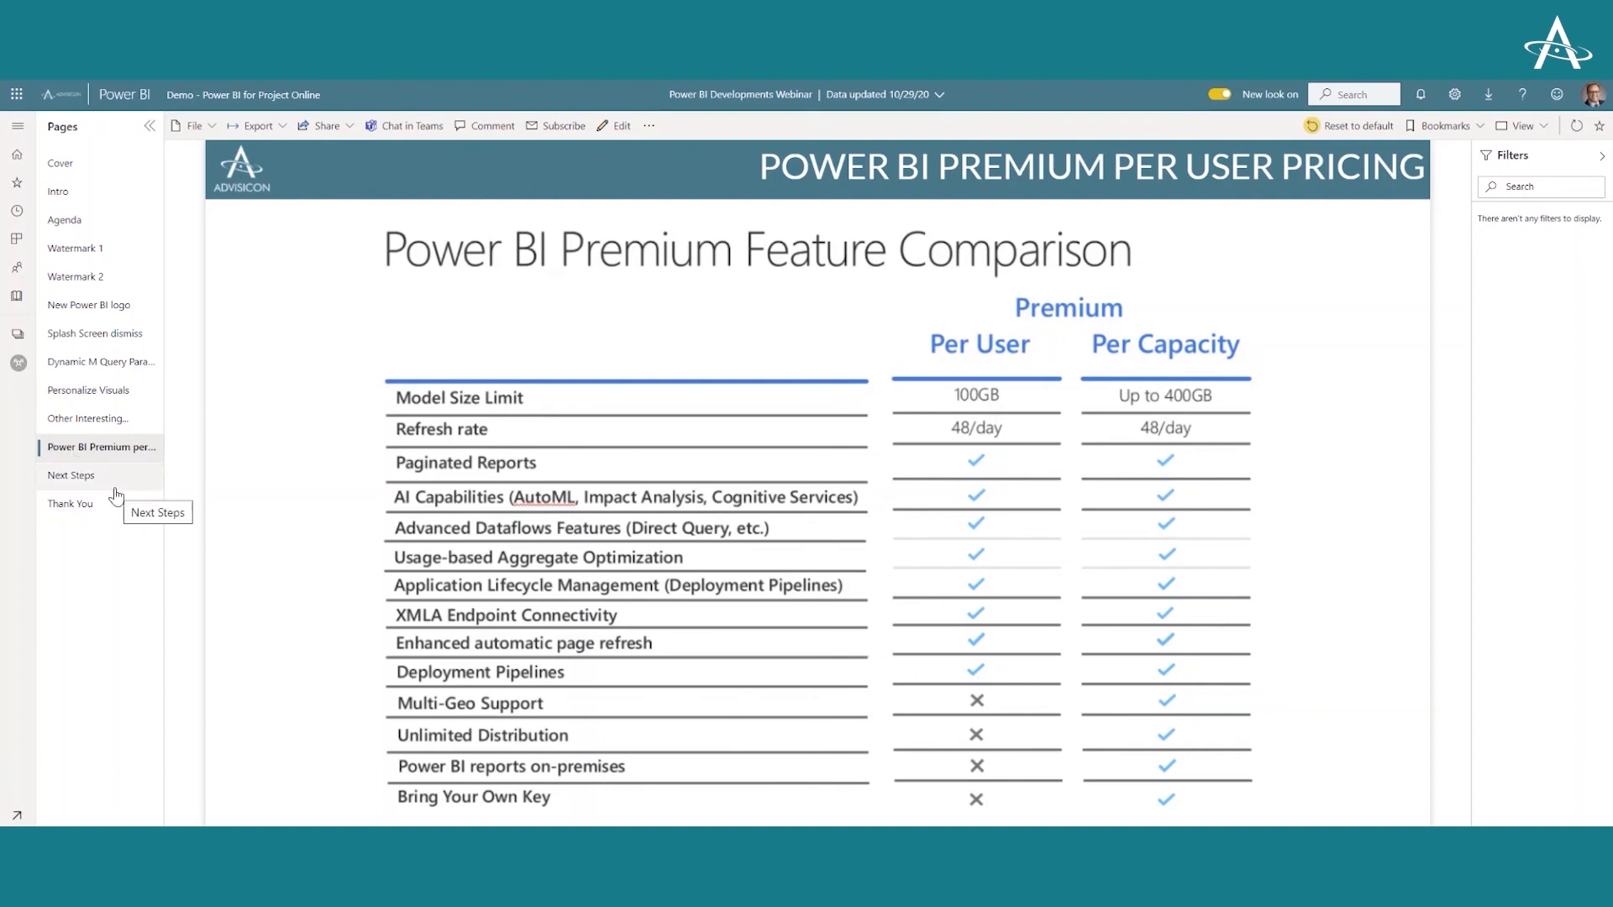
{"action": "mouse_move", "coordinate": [116, 488]}
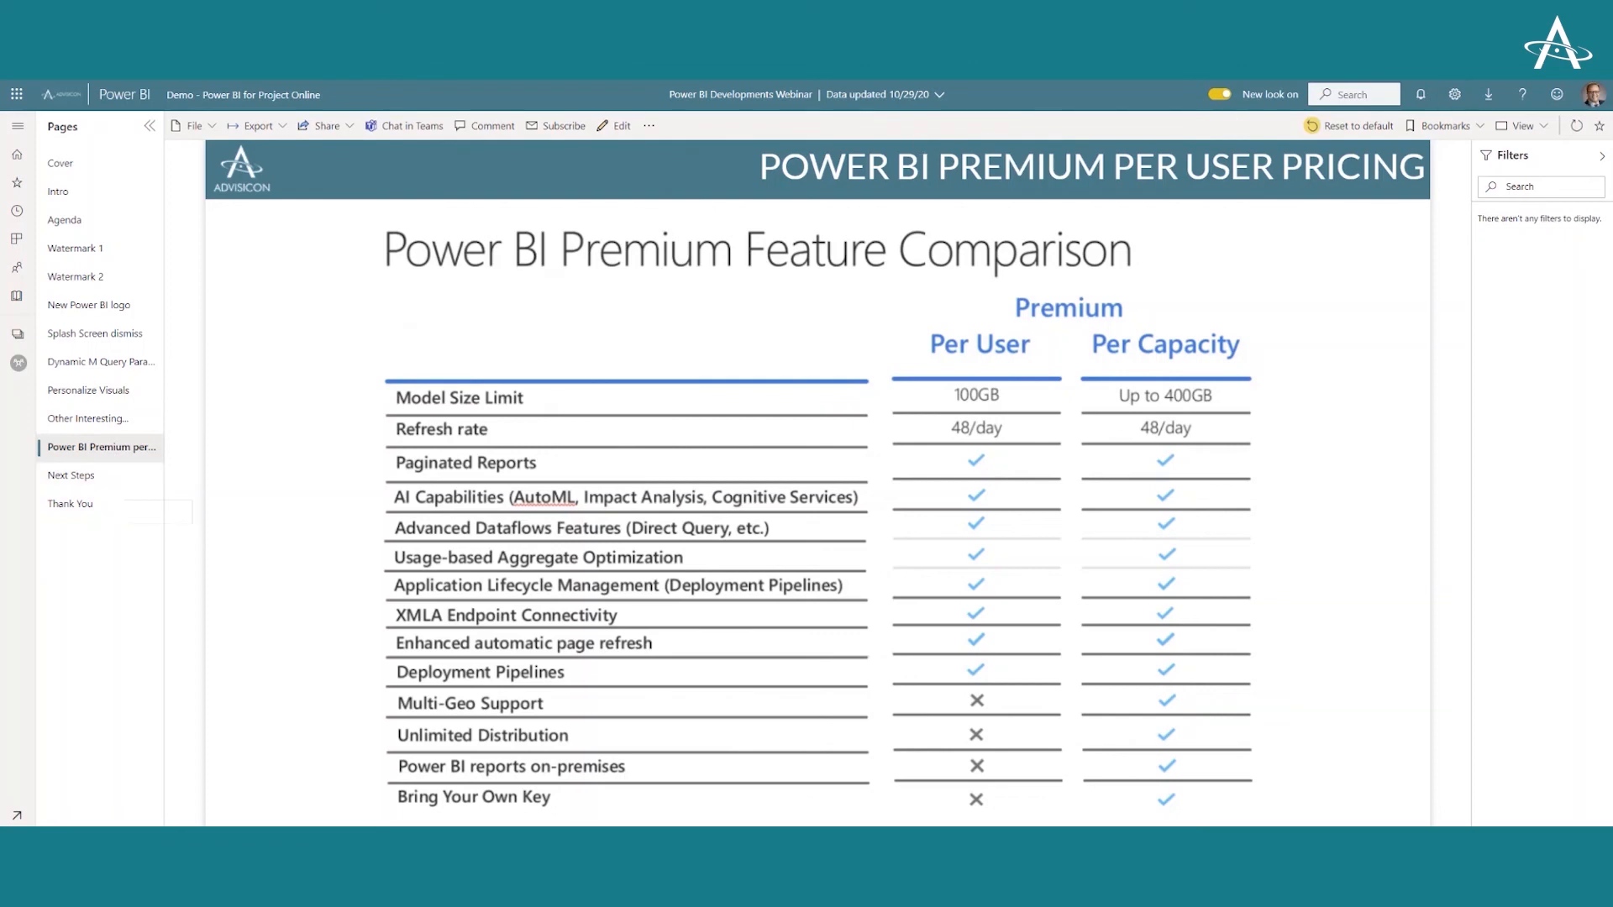
In the Teams Power BI tab, browse the Agenda, Watermark and a later report page
{"action": "left_click", "coordinate": [410, 126]}
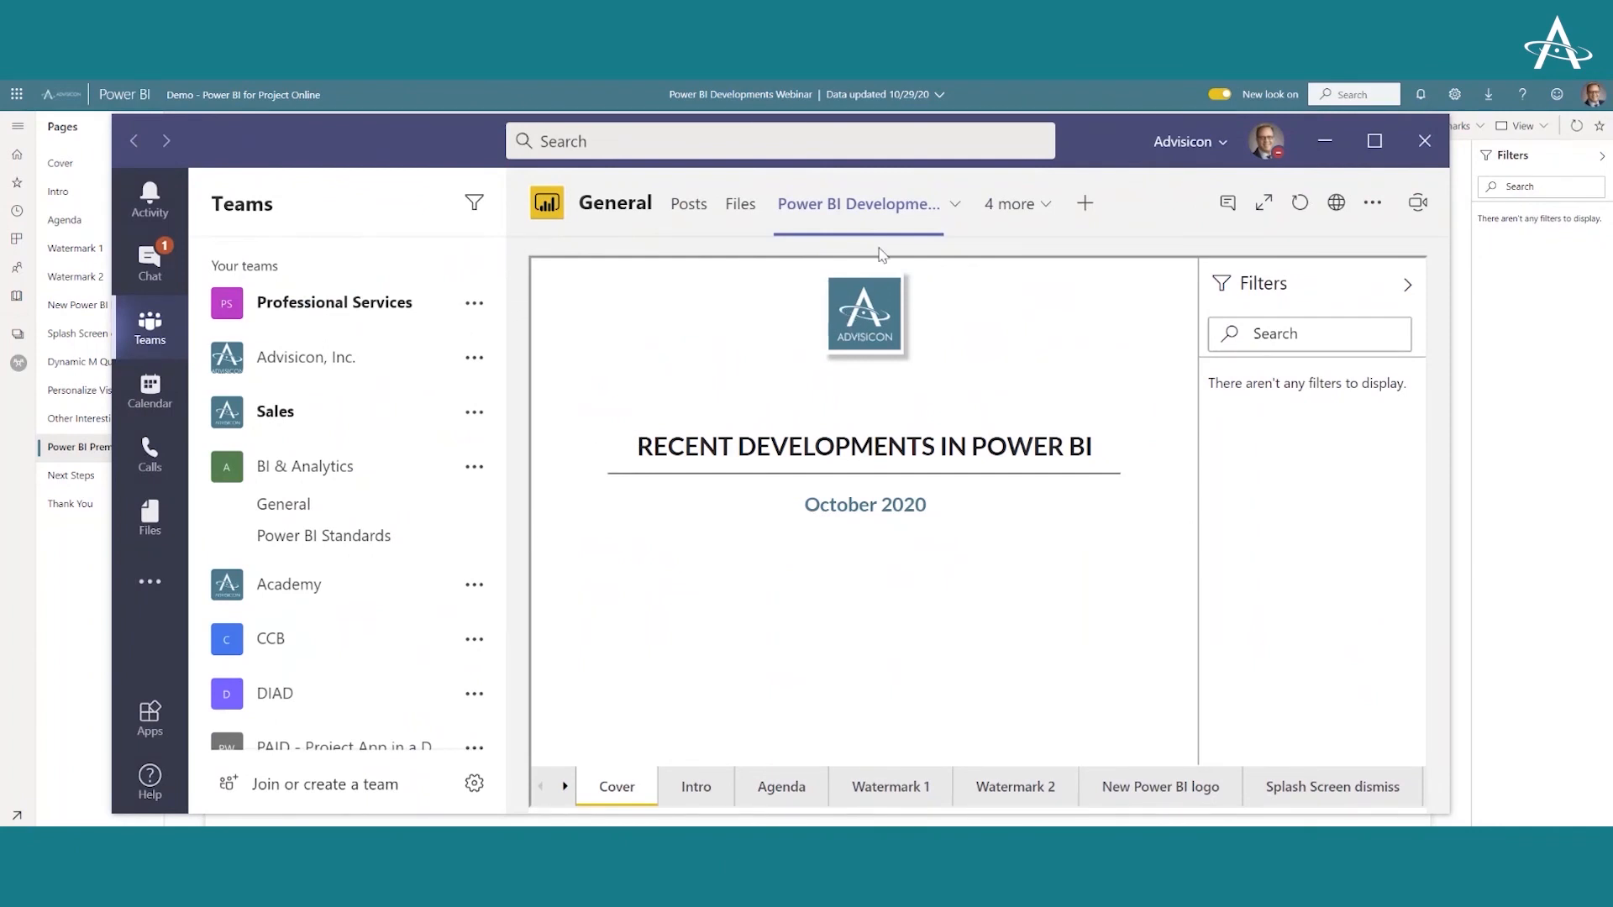
{"action": "mouse_move", "coordinate": [858, 204]}
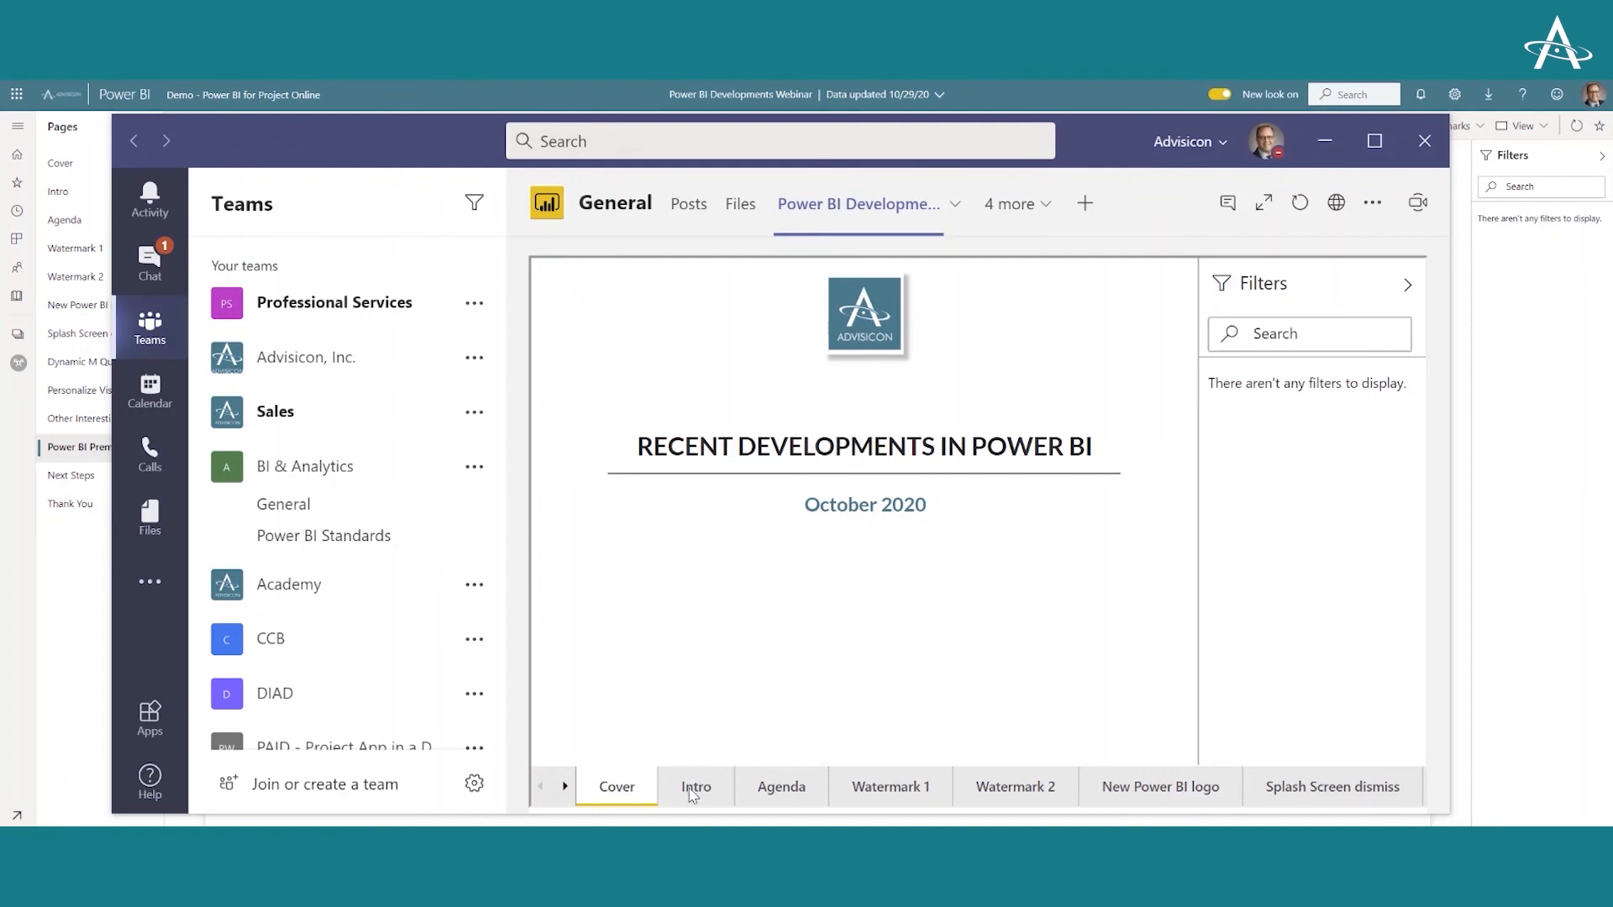
{"action": "mouse_move", "coordinate": [1273, 413]}
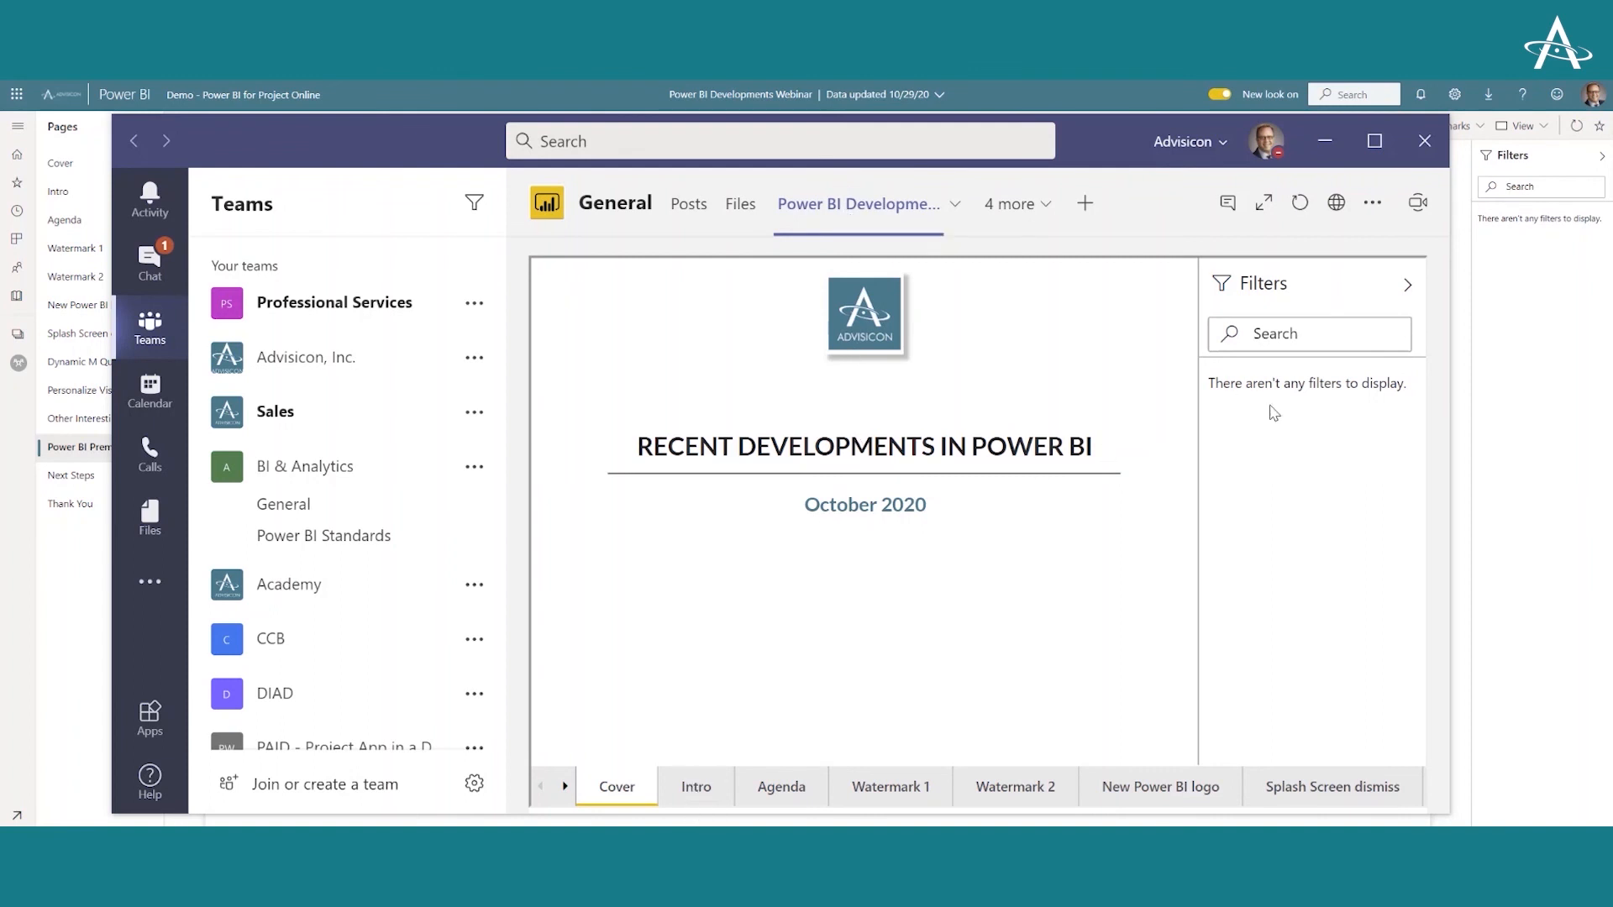
{"action": "mouse_move", "coordinate": [924, 341]}
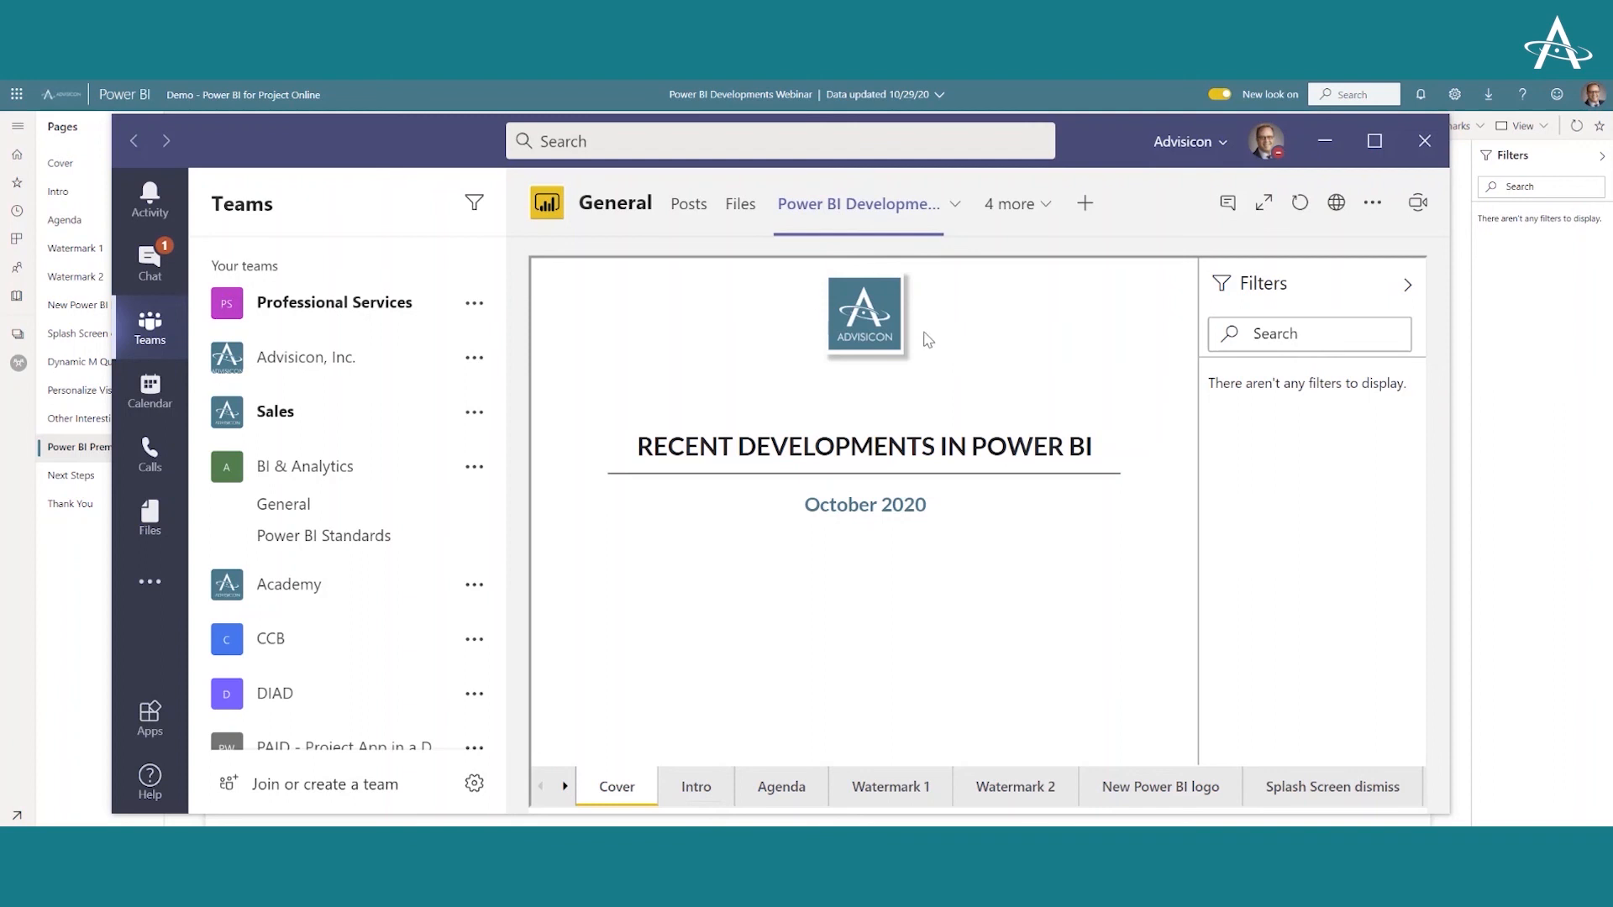
{"action": "mouse_move", "coordinate": [973, 698]}
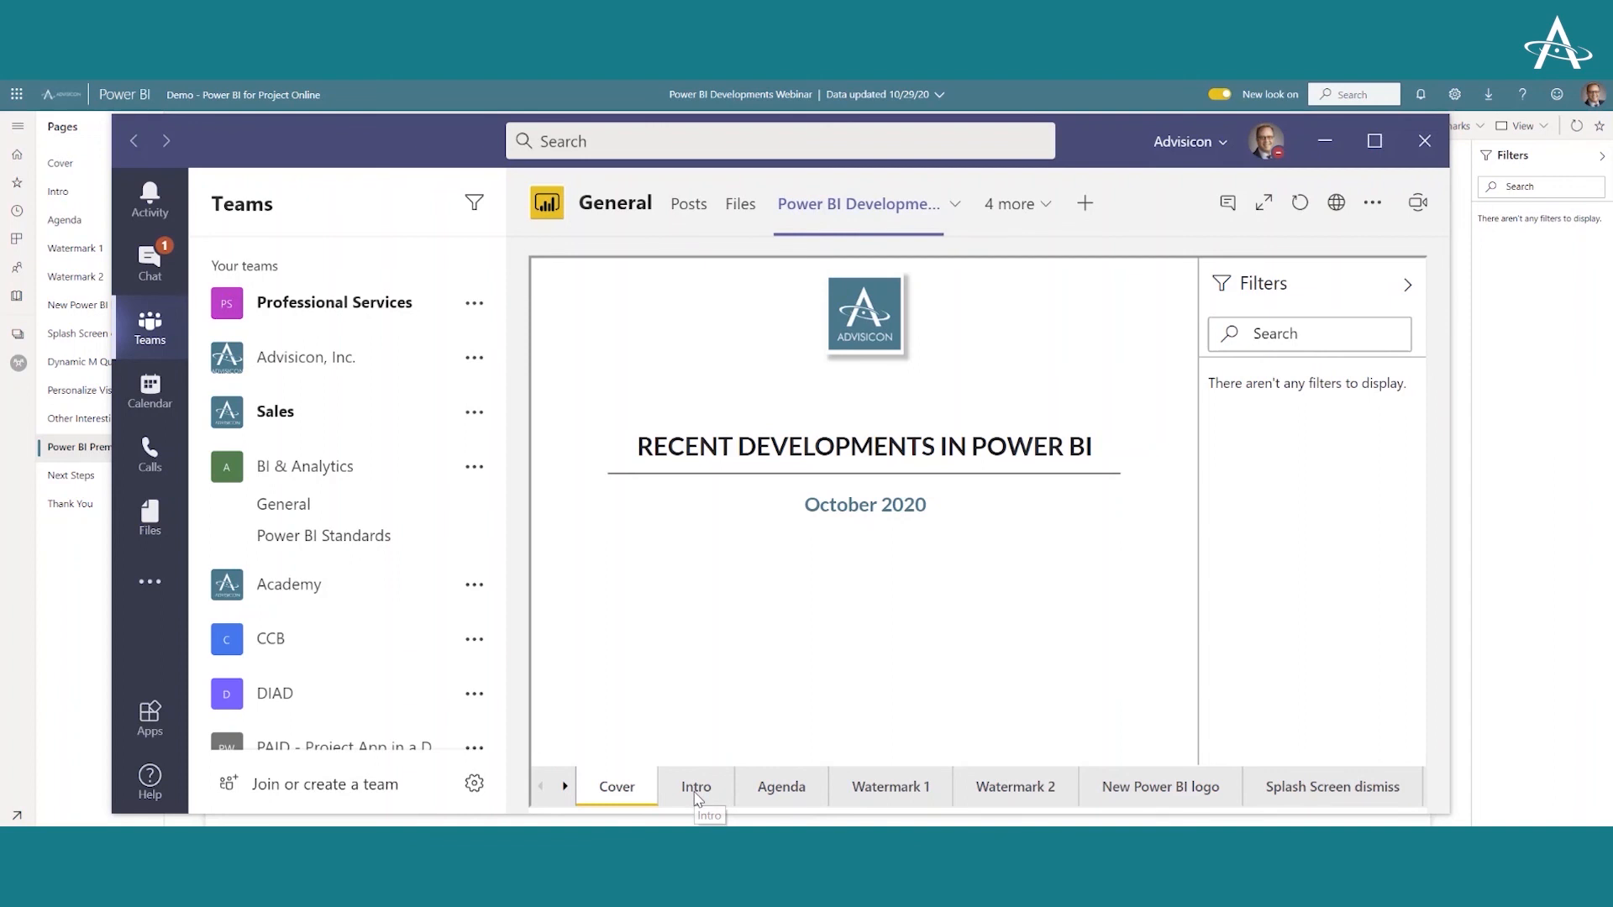
{"action": "left_click", "coordinate": [781, 786]}
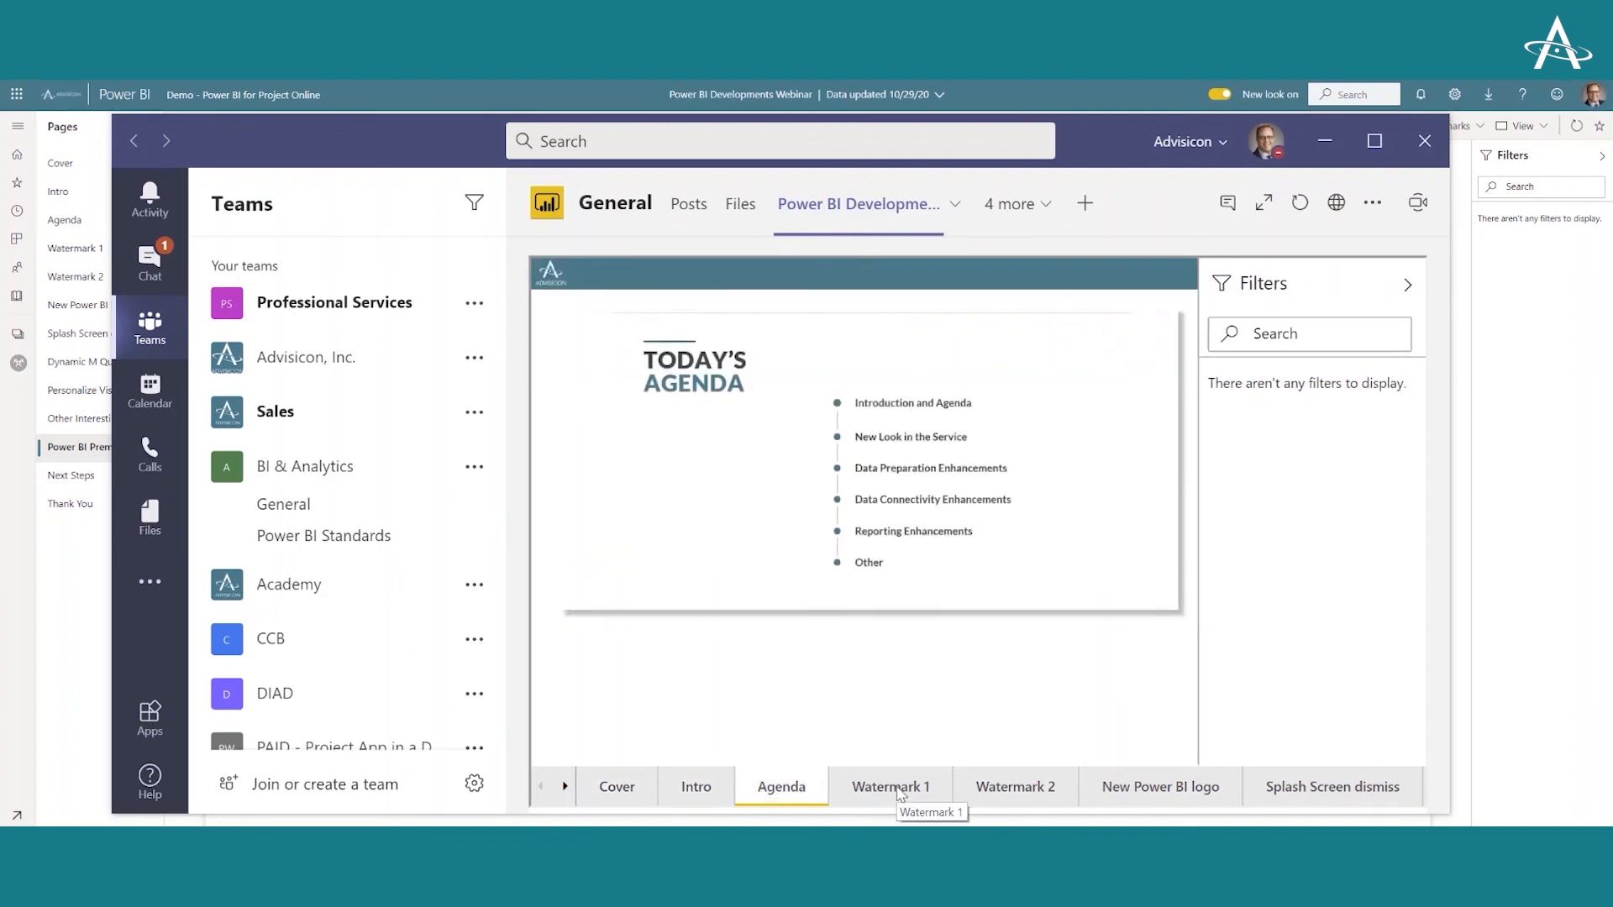
{"action": "left_click", "coordinate": [1014, 786]}
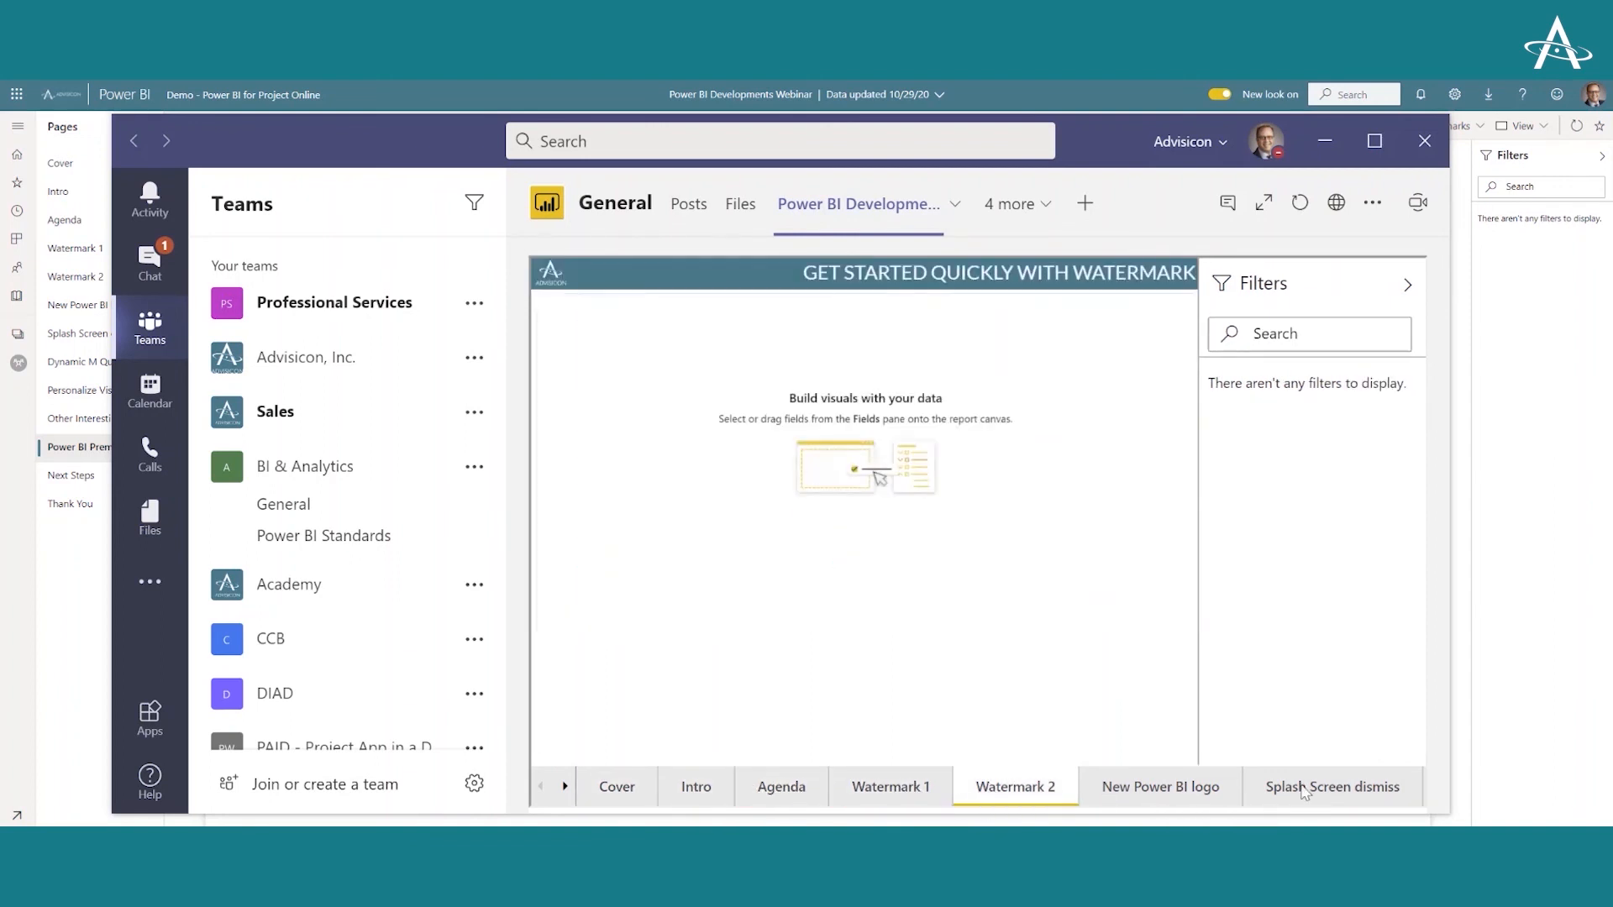
{"action": "left_click", "coordinate": [1332, 786]}
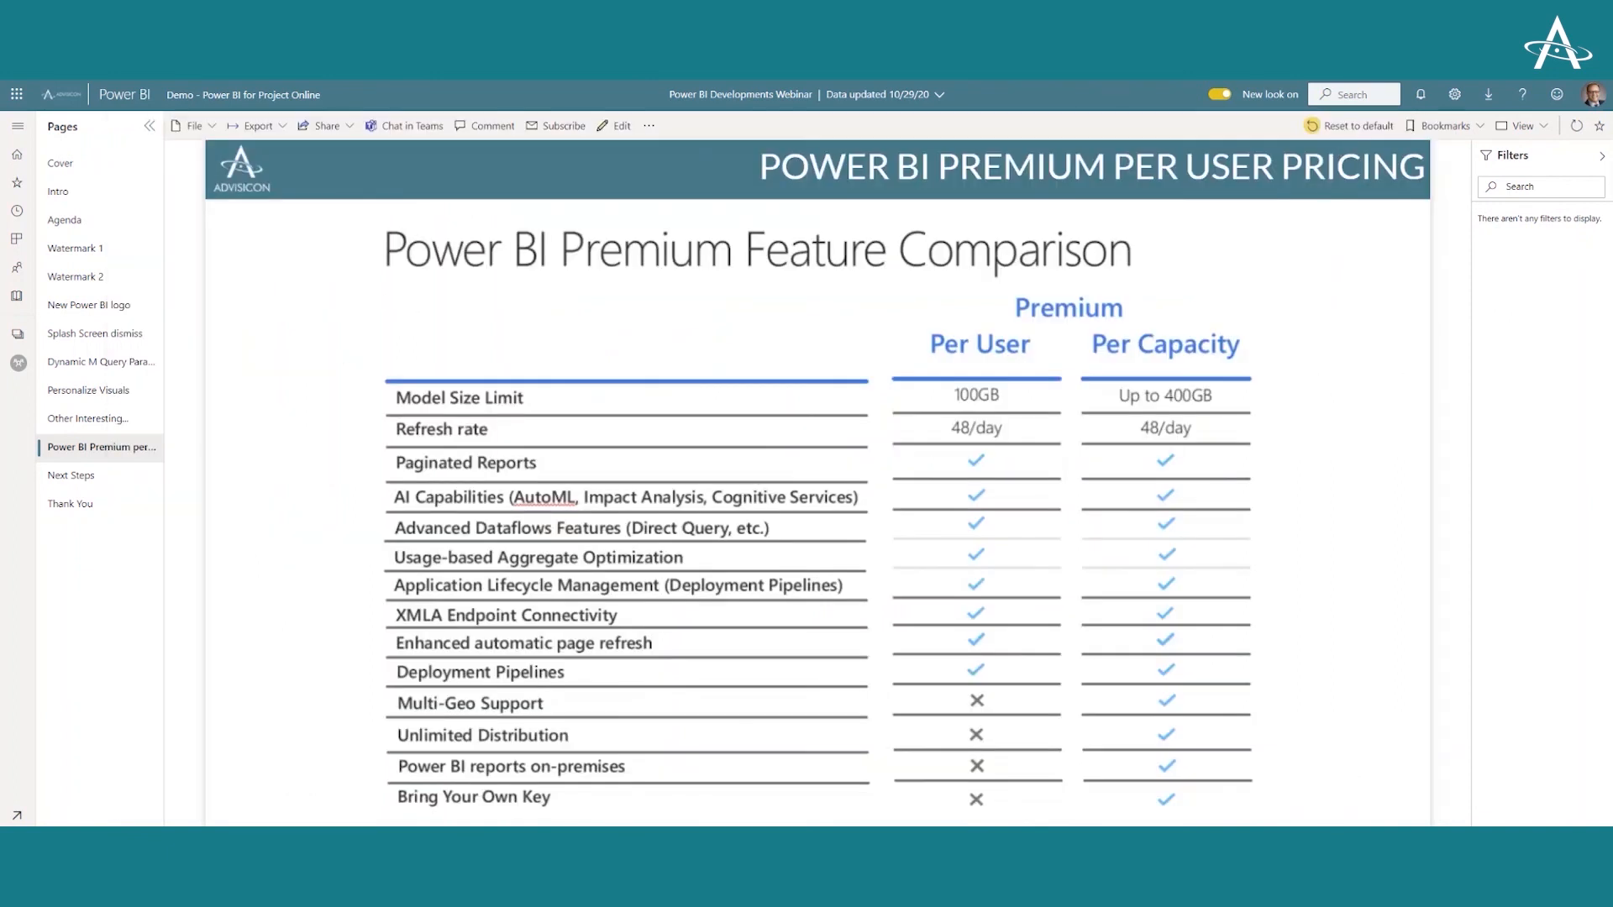
{"action": "mouse_move", "coordinate": [181, 517]}
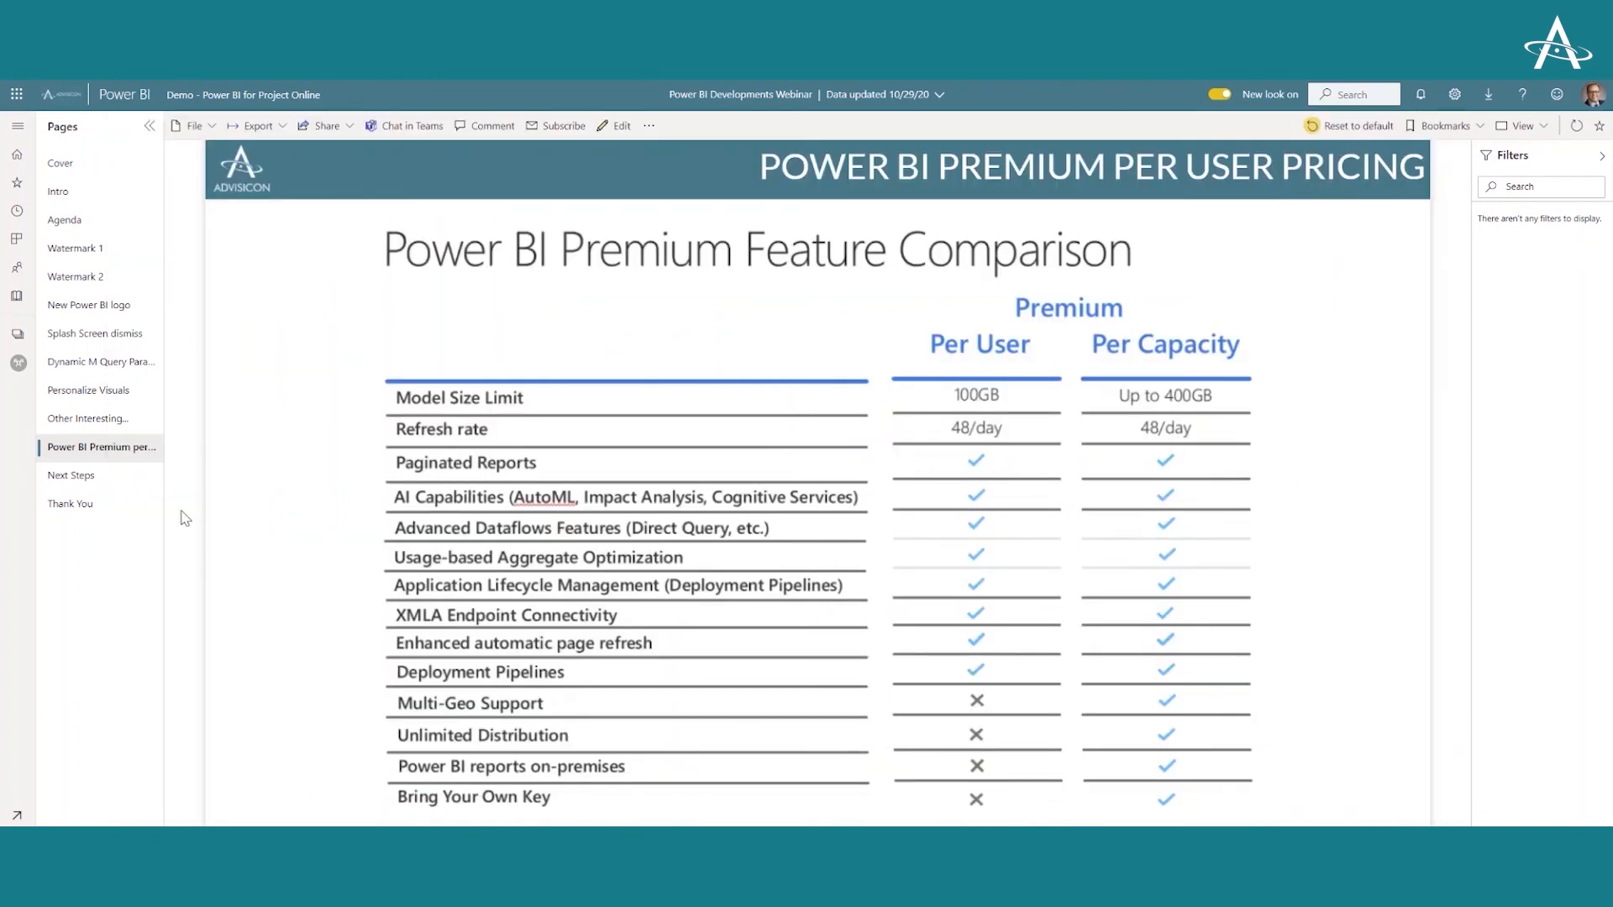
Back in Power BI service, show the Next Steps with Power BI page
{"action": "left_click", "coordinate": [71, 474]}
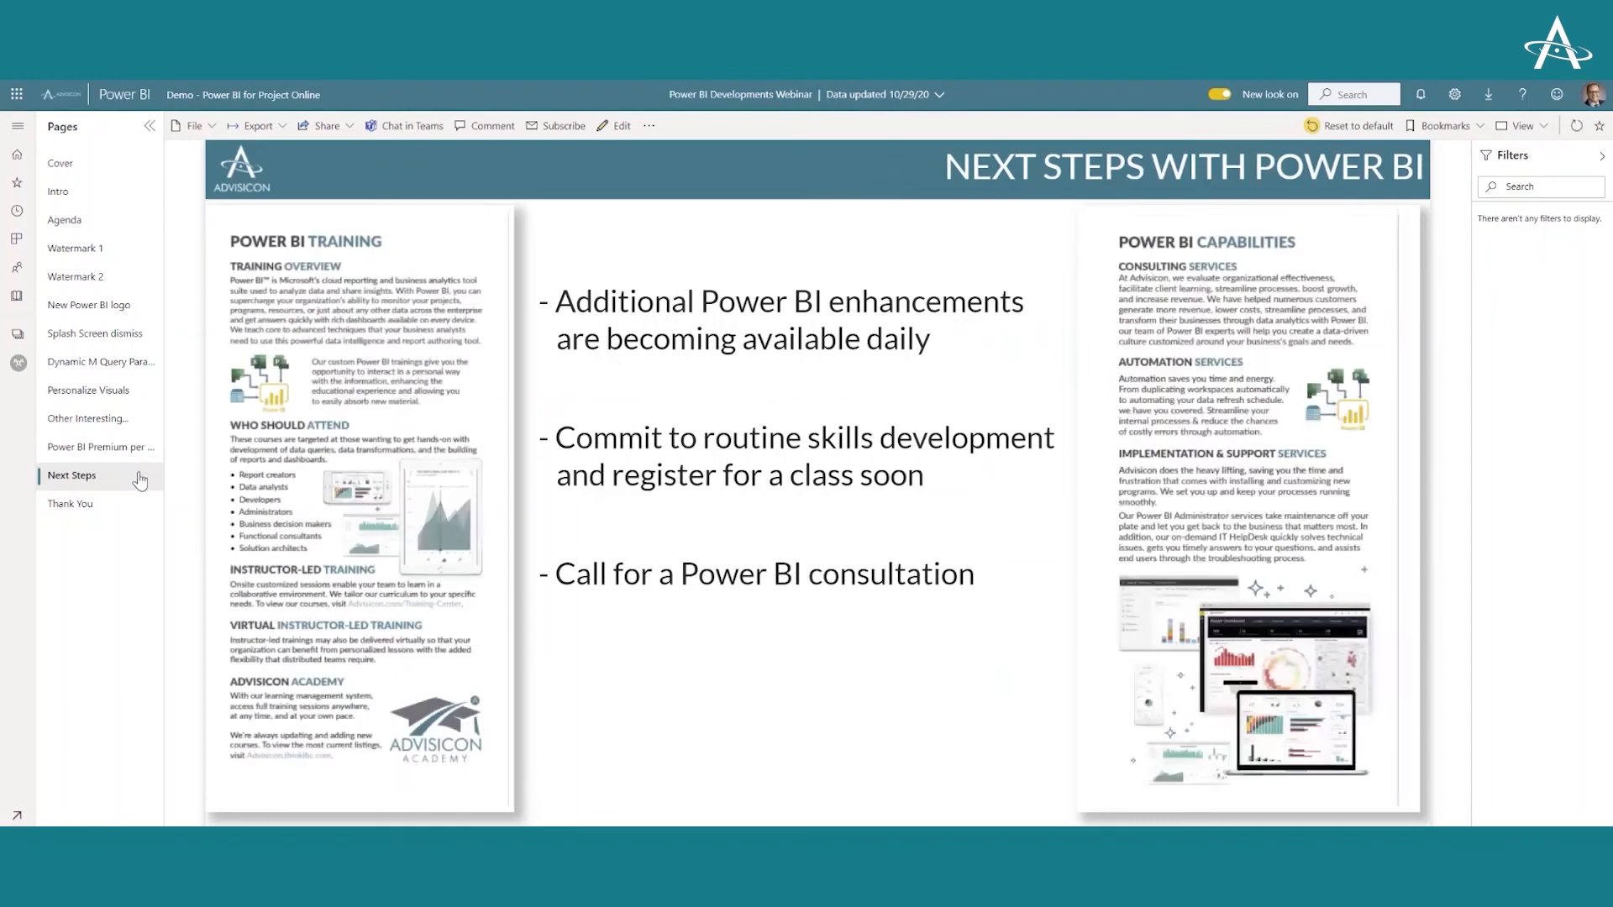